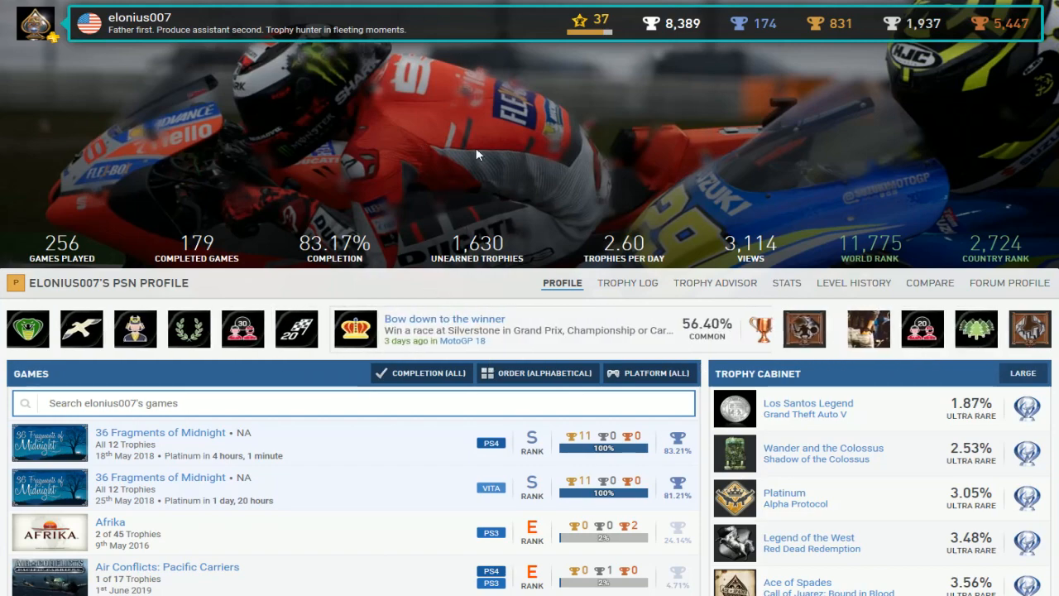
scroll(down, 3)
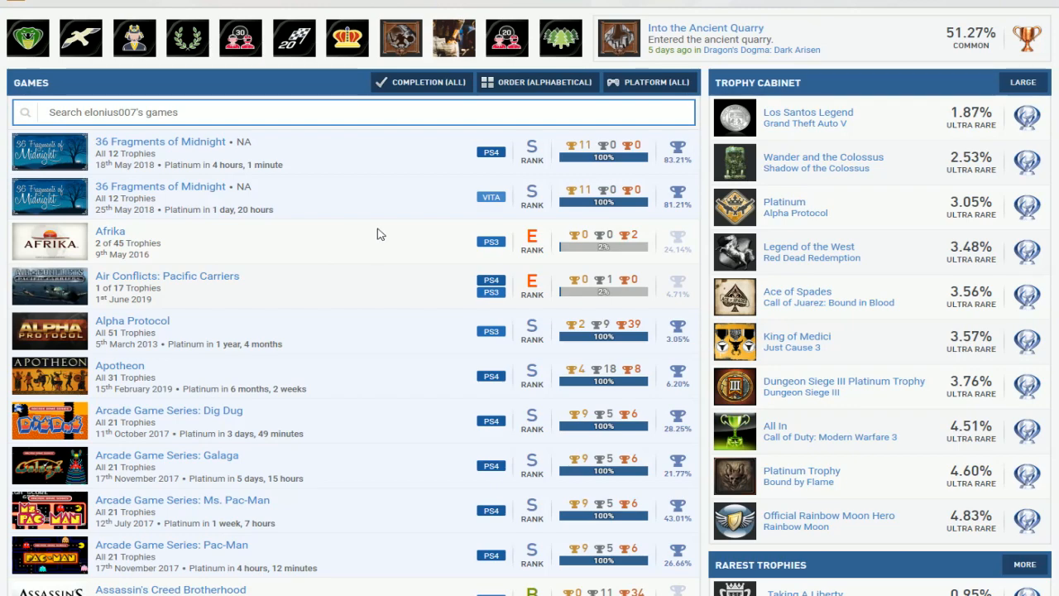
scroll(down, 3)
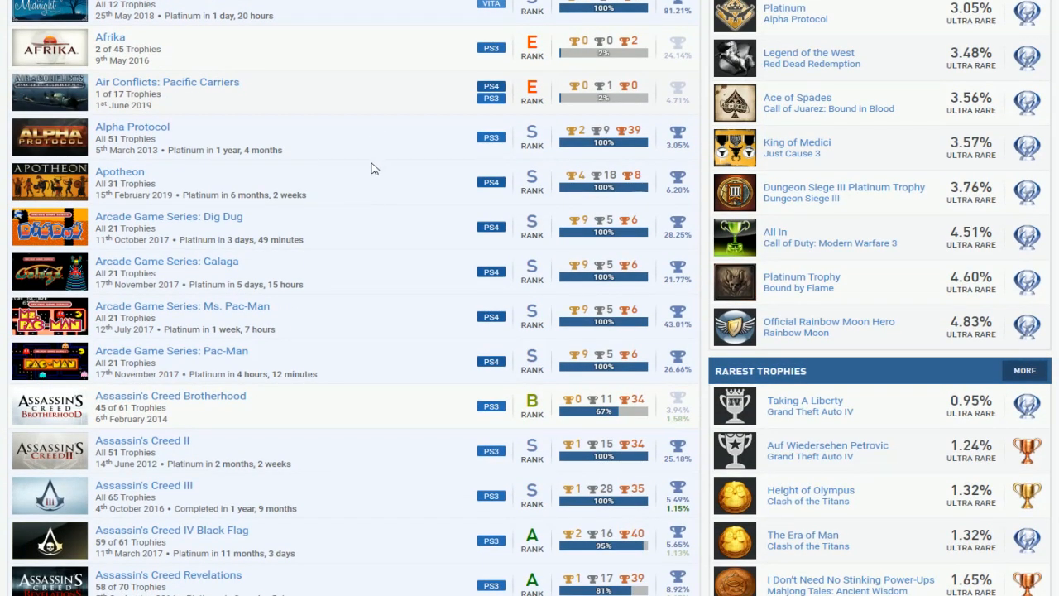
mouse_move(374, 228)
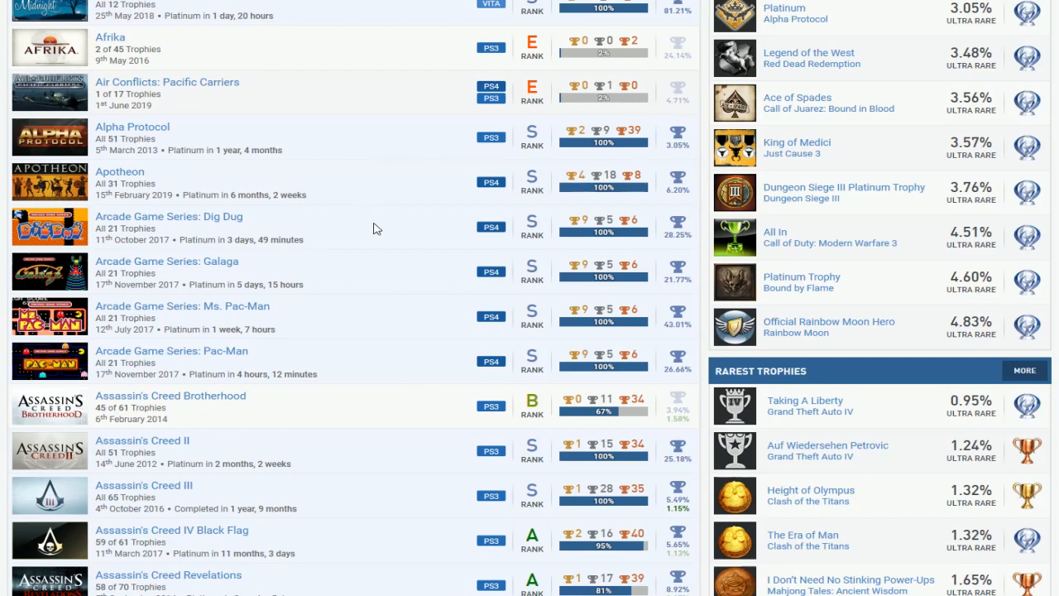
mouse_move(379, 305)
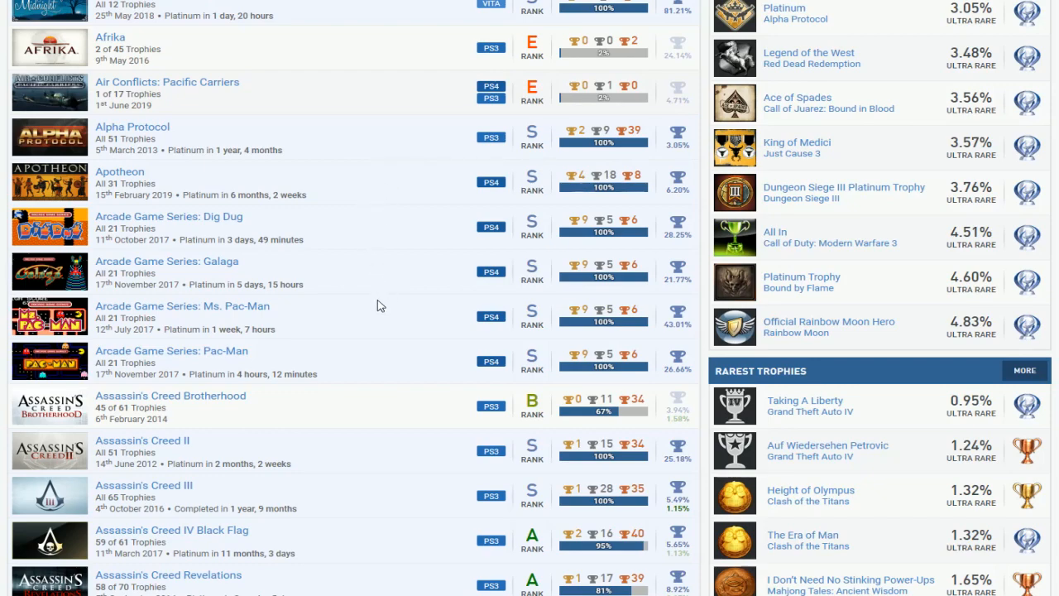
scroll(down, 3)
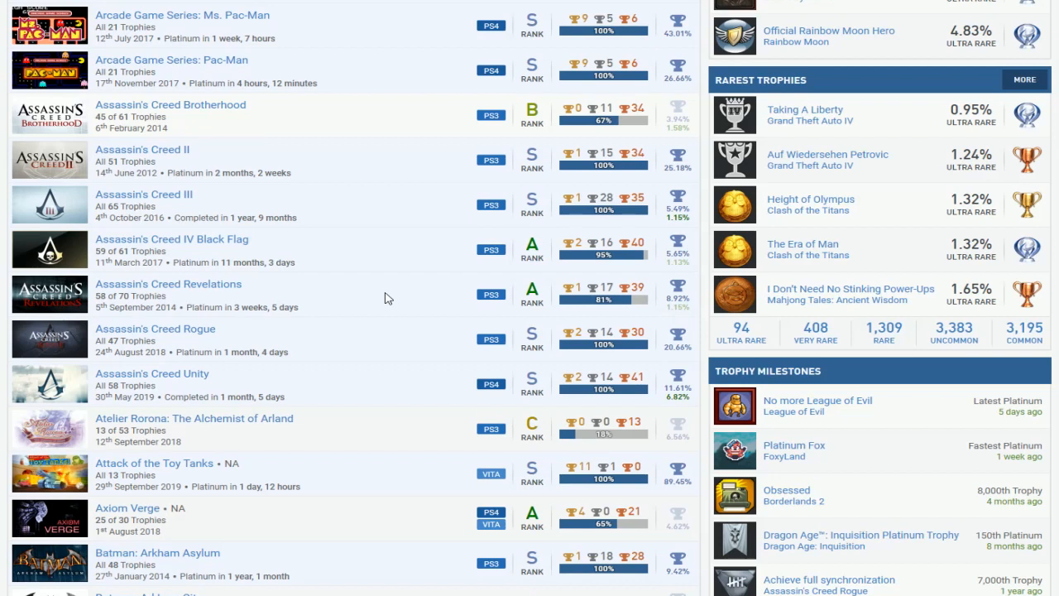
mouse_move(393, 328)
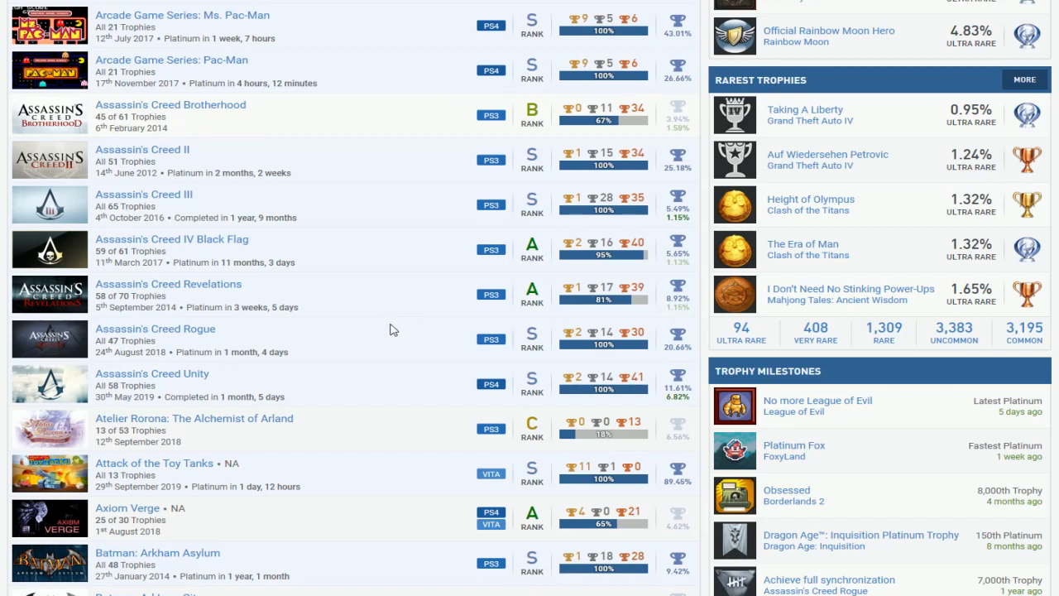
mouse_move(380, 109)
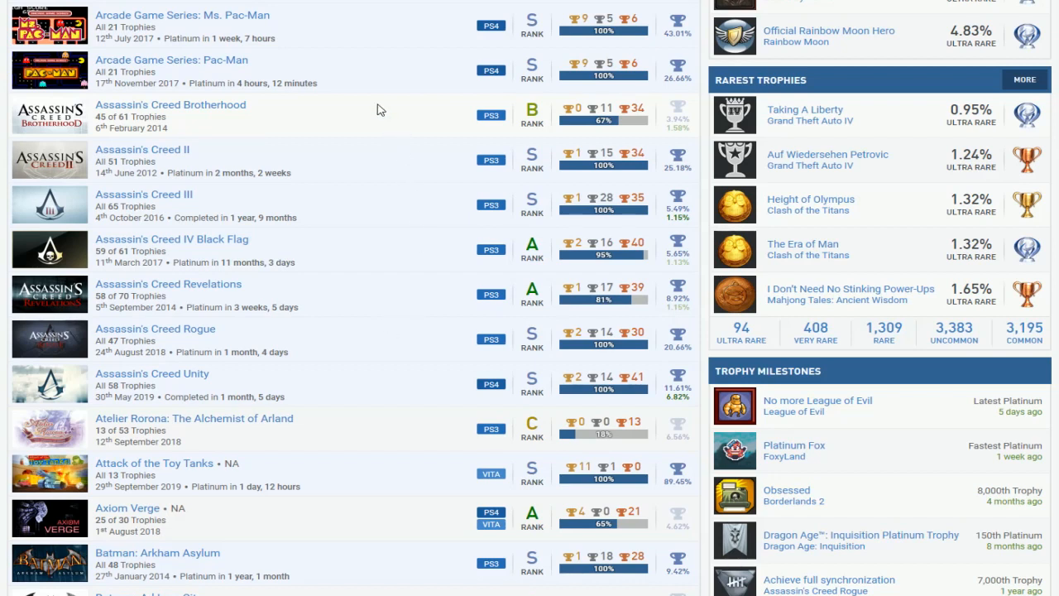
mouse_move(675, 115)
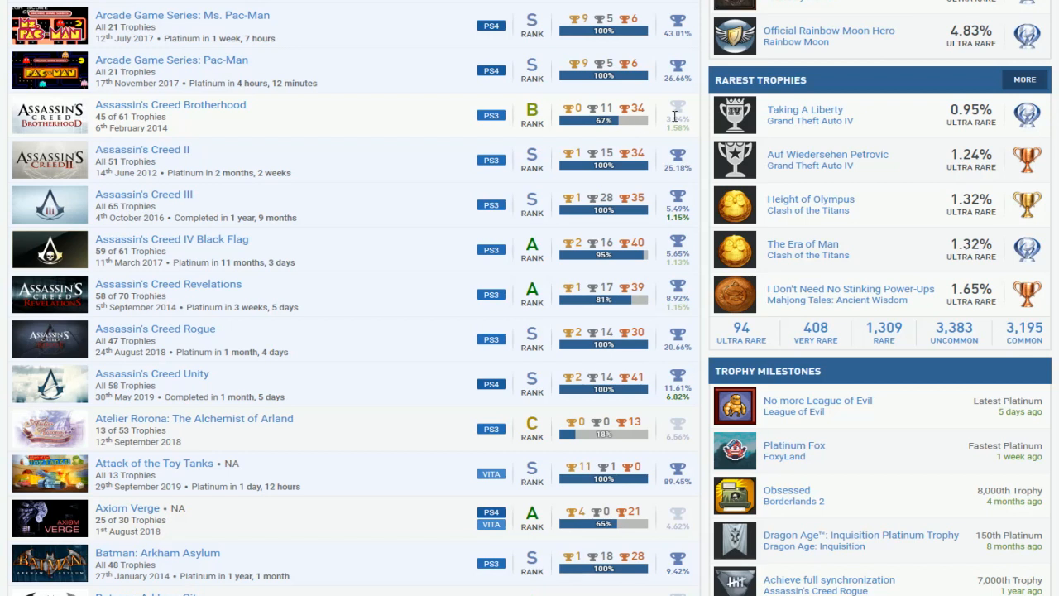
mouse_move(358, 383)
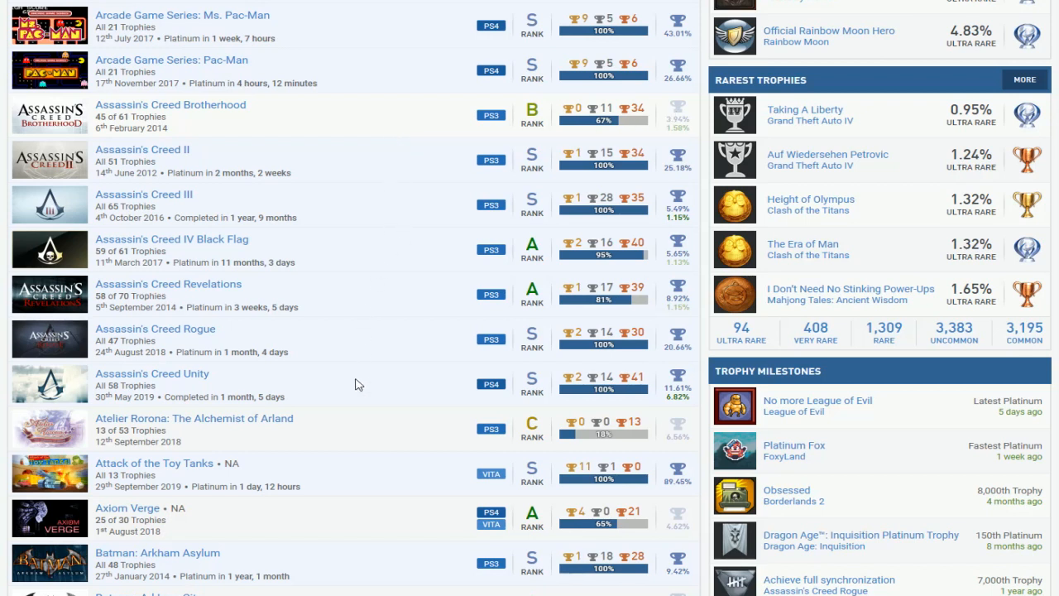
mouse_move(371, 212)
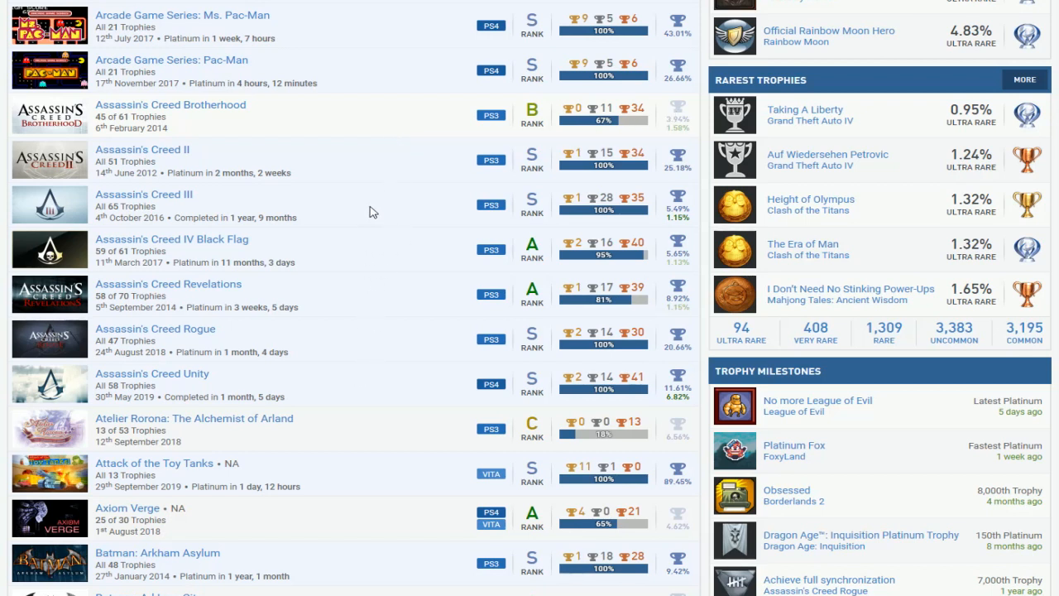
mouse_move(380, 178)
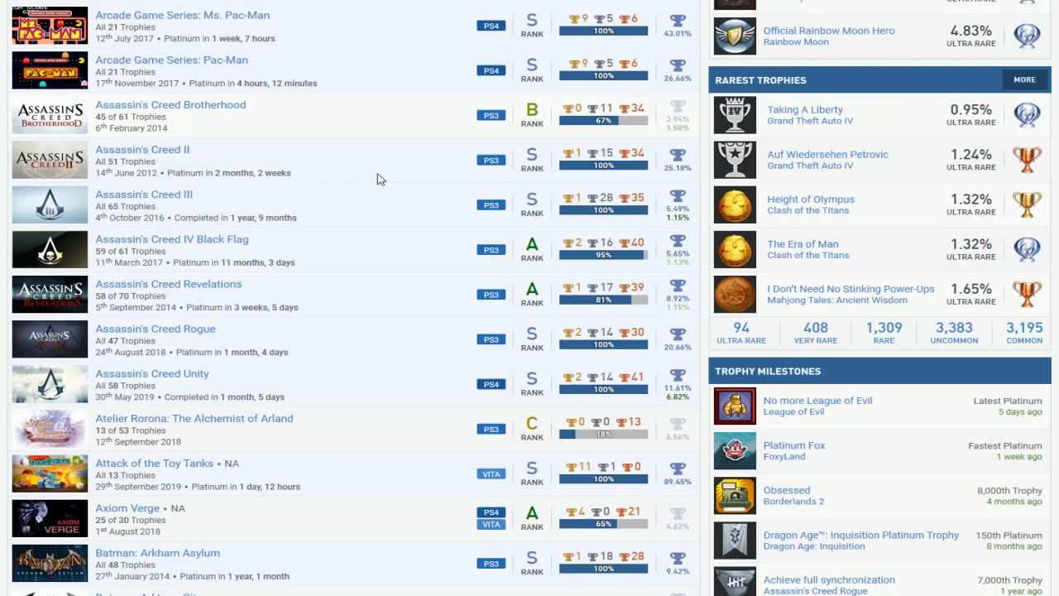
mouse_move(390, 331)
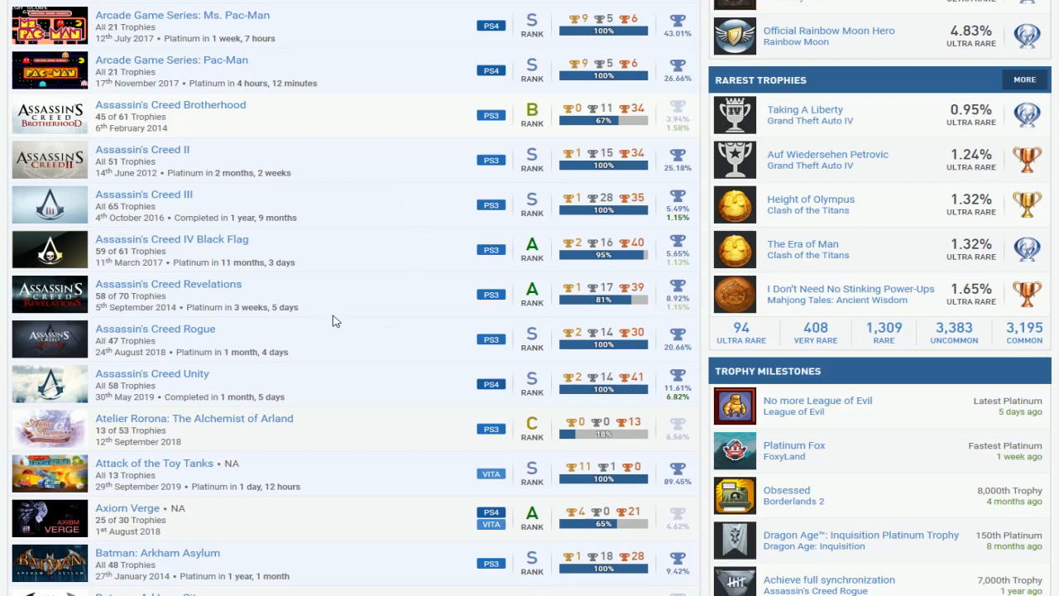
scroll(down, 3)
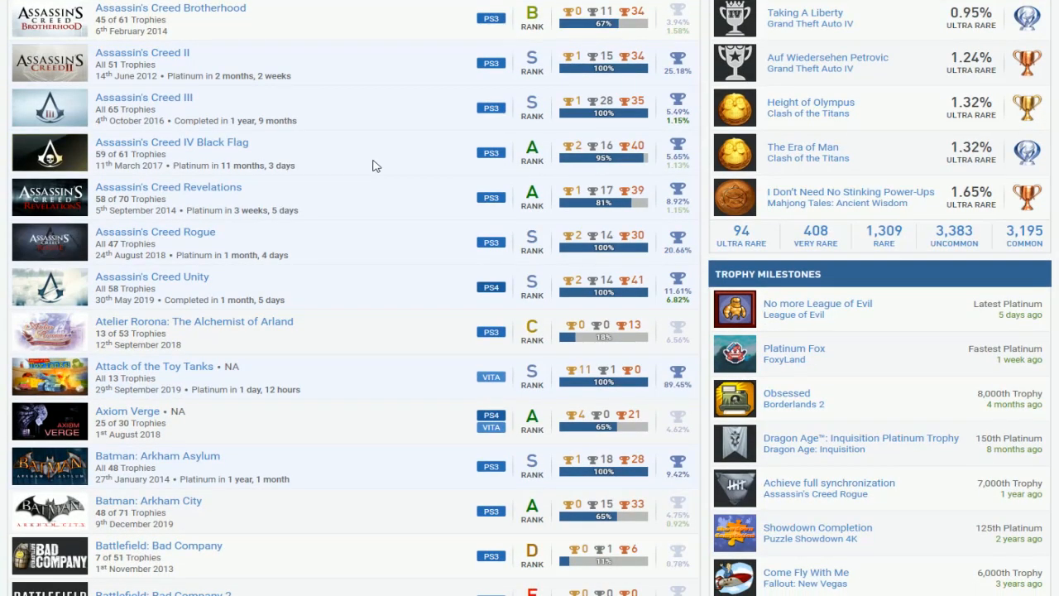
scroll(down, 3)
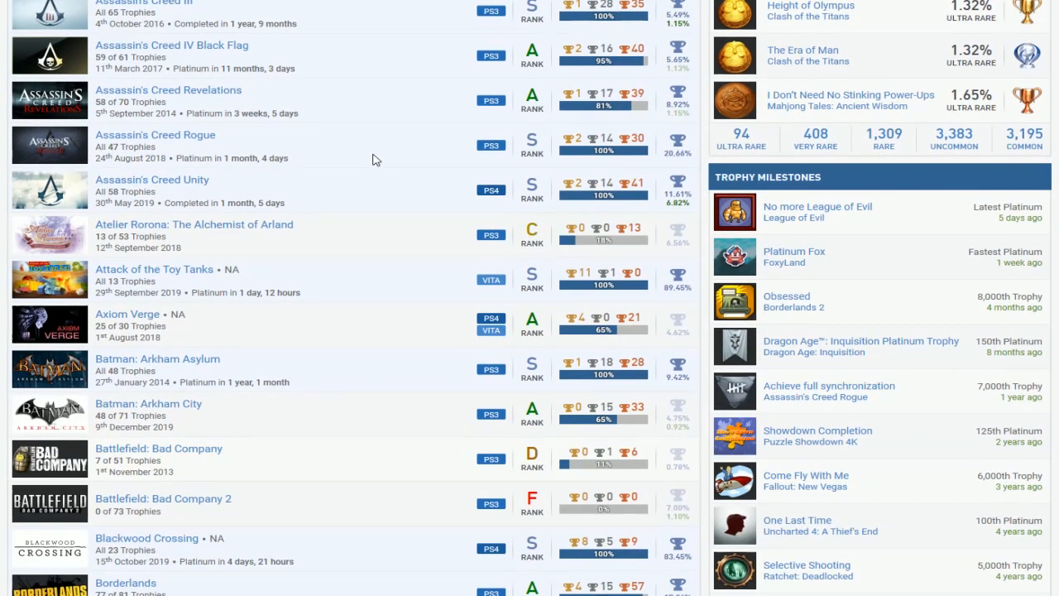
scroll(down, 3)
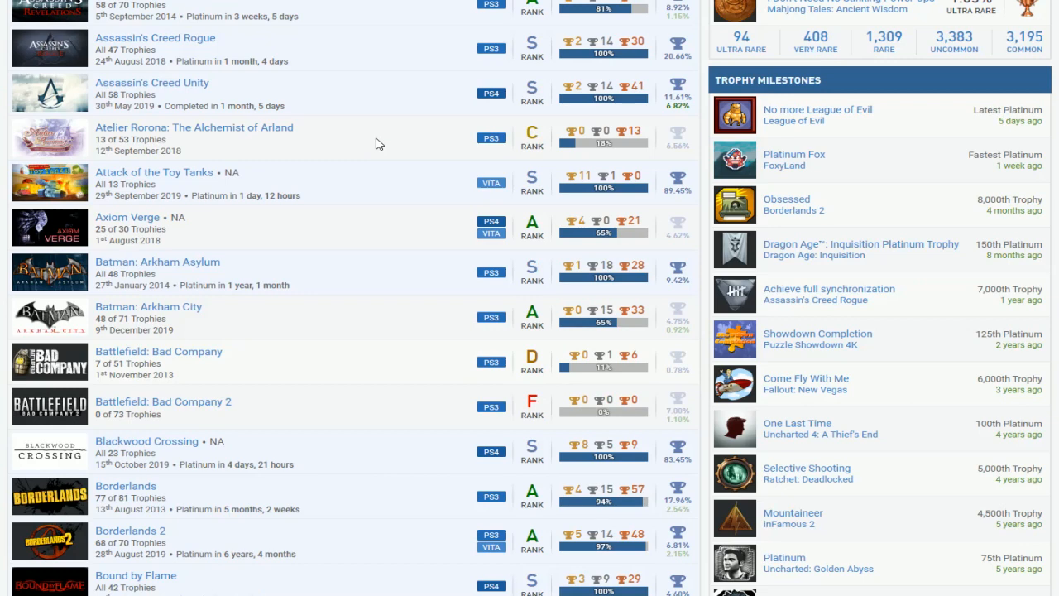
mouse_move(254, 193)
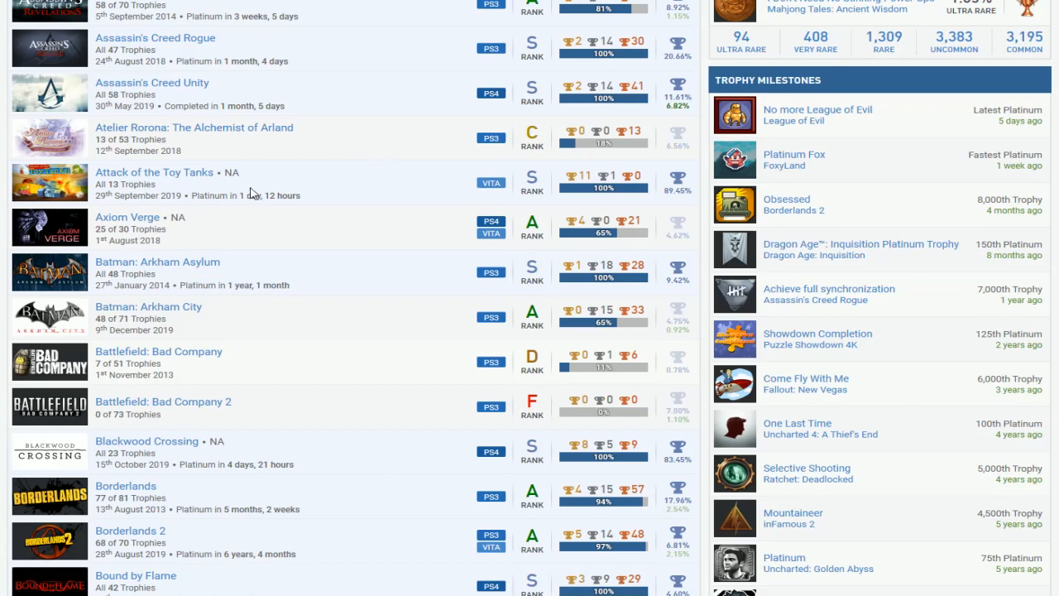
scroll(down, 3)
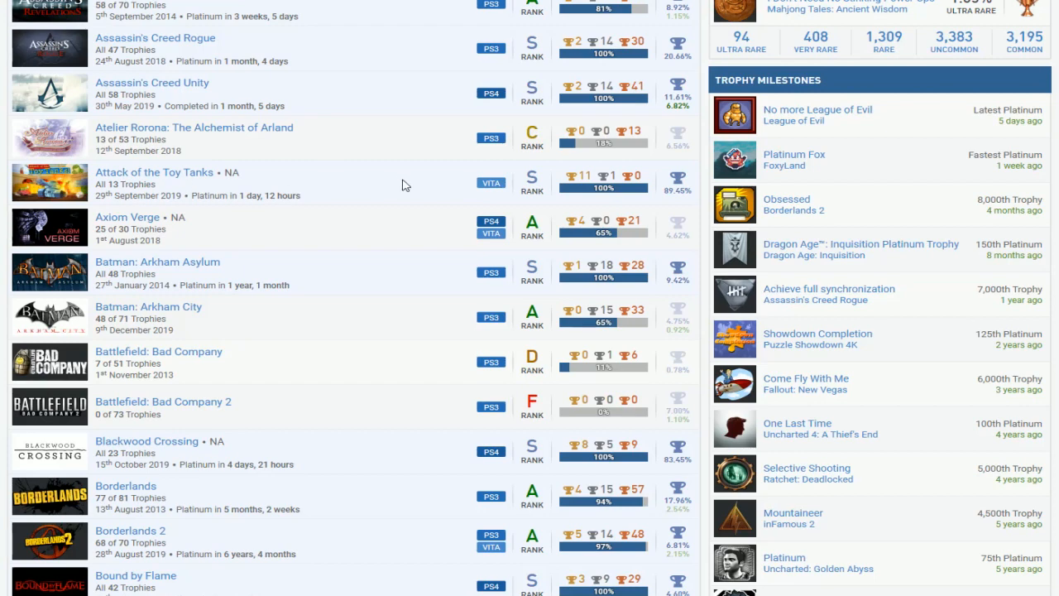
scroll(down, 3)
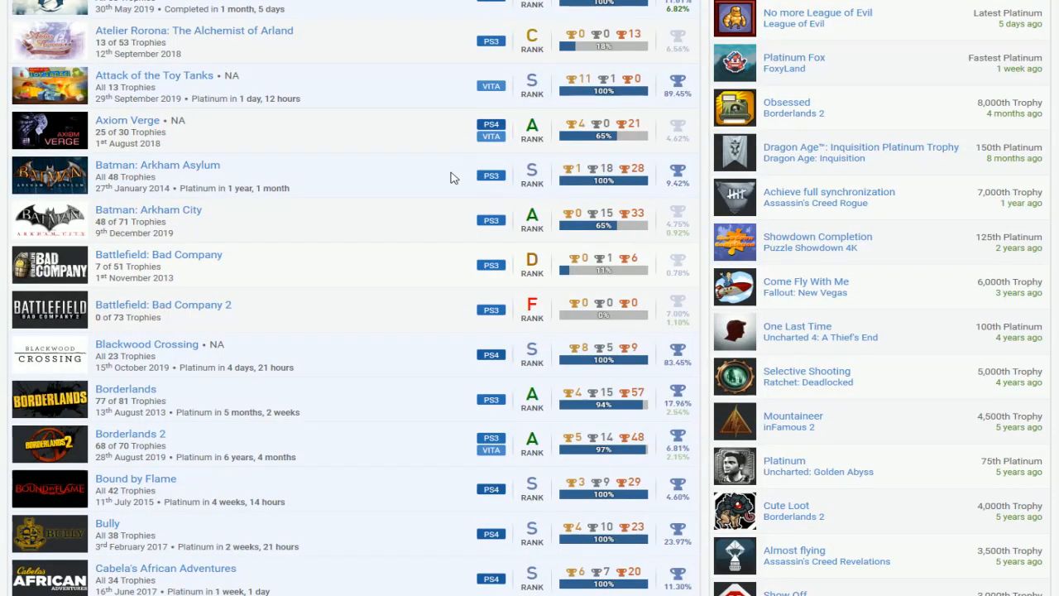
mouse_move(400, 223)
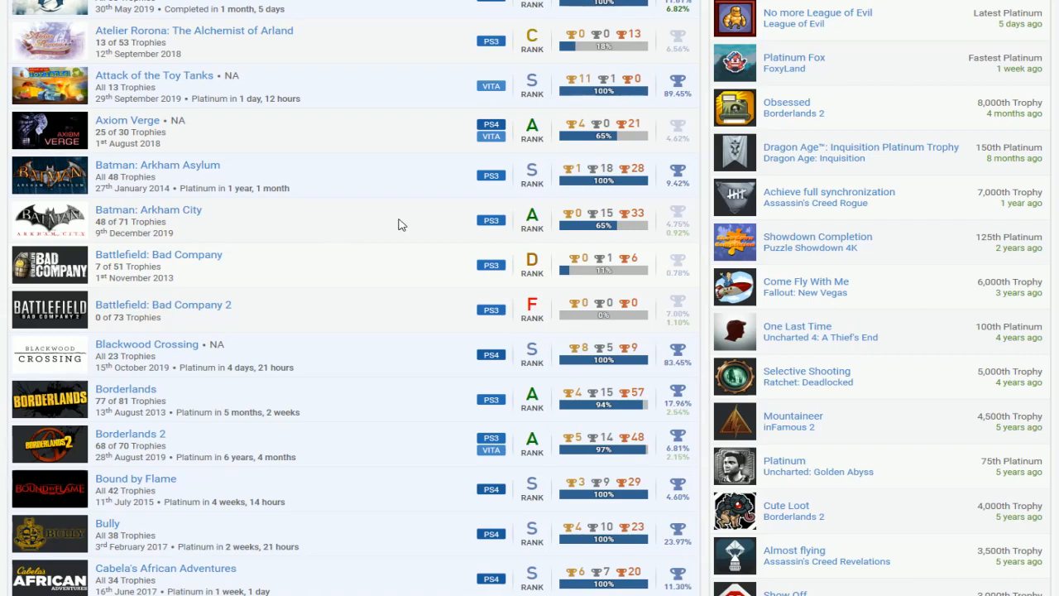
mouse_move(324, 232)
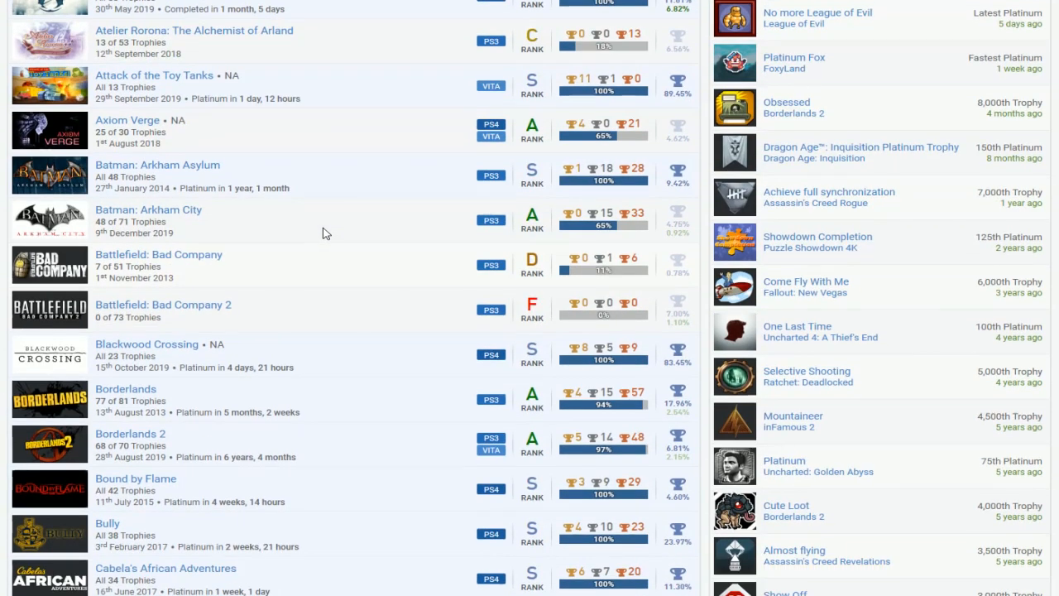
scroll(down, 3)
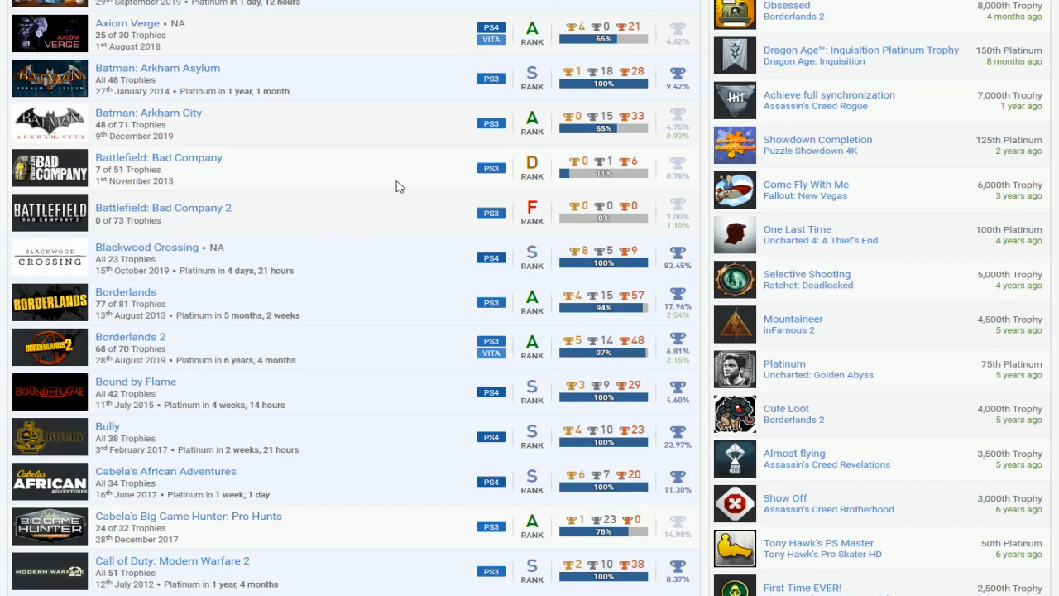
scroll(down, 3)
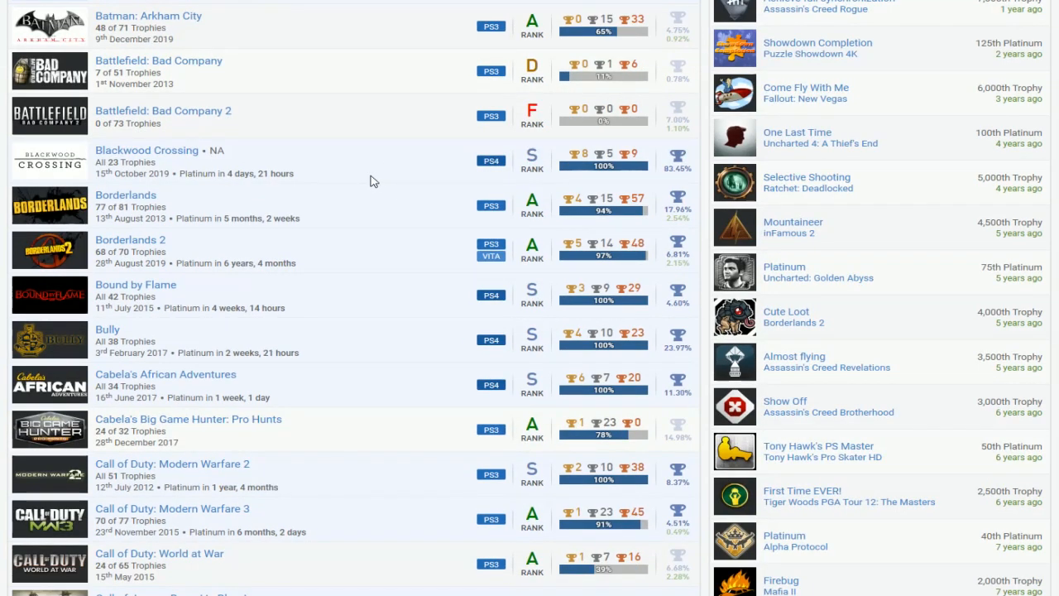
mouse_move(366, 224)
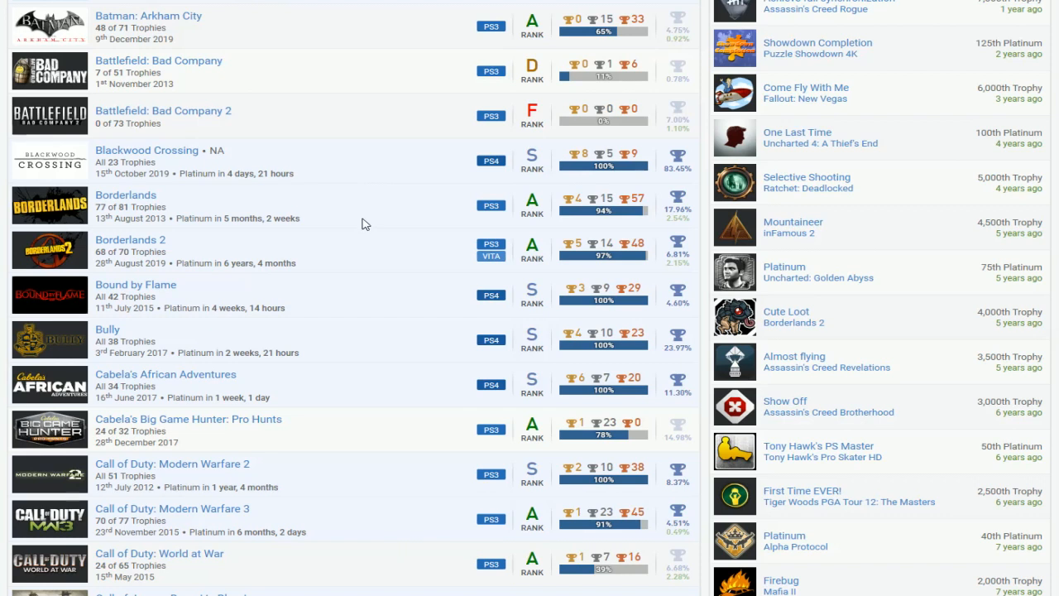
mouse_move(140, 204)
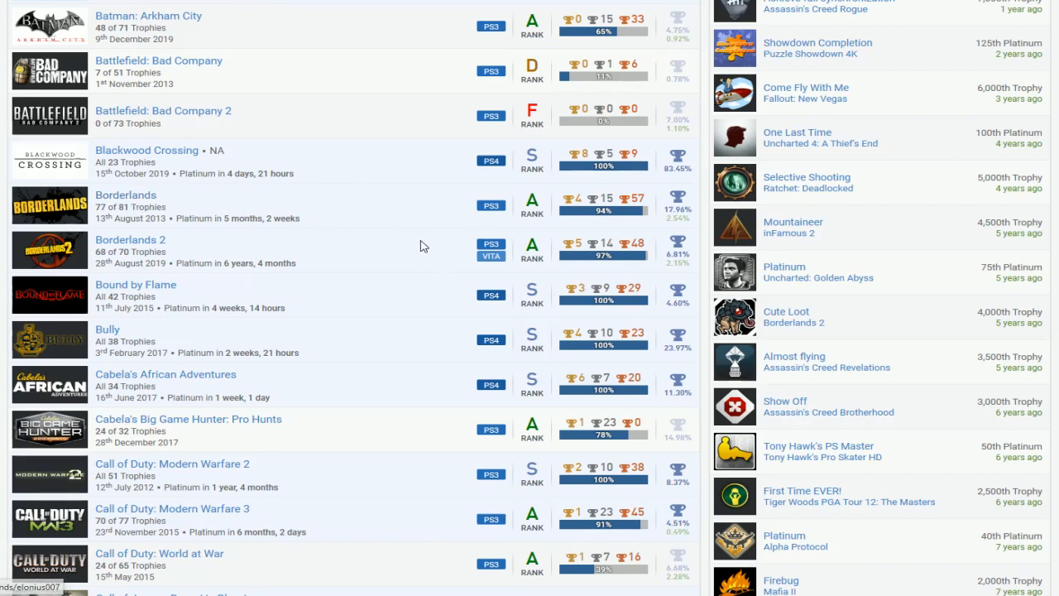
scroll(down, 3)
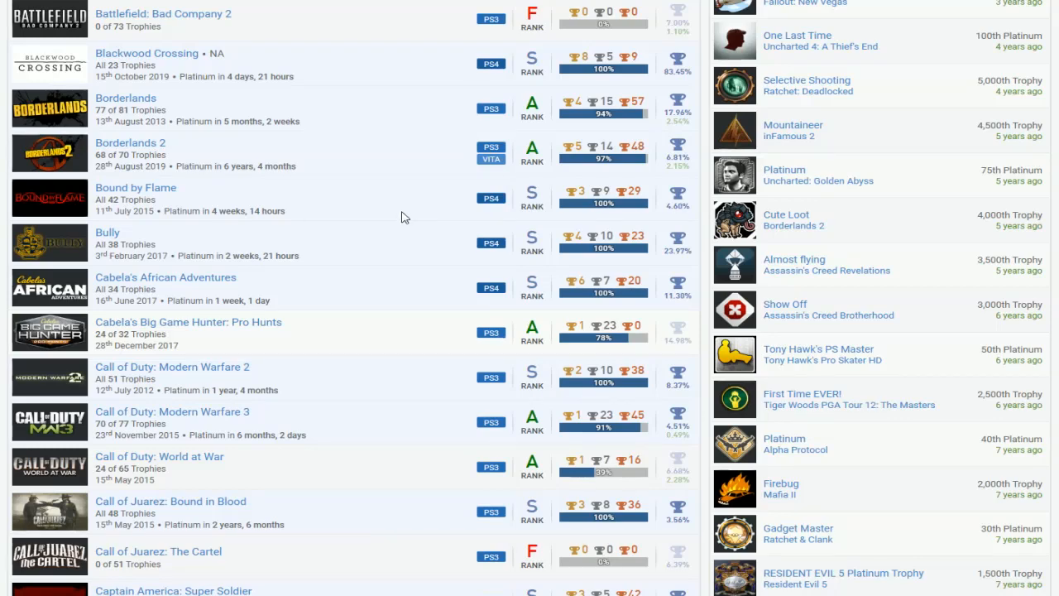
mouse_move(401, 252)
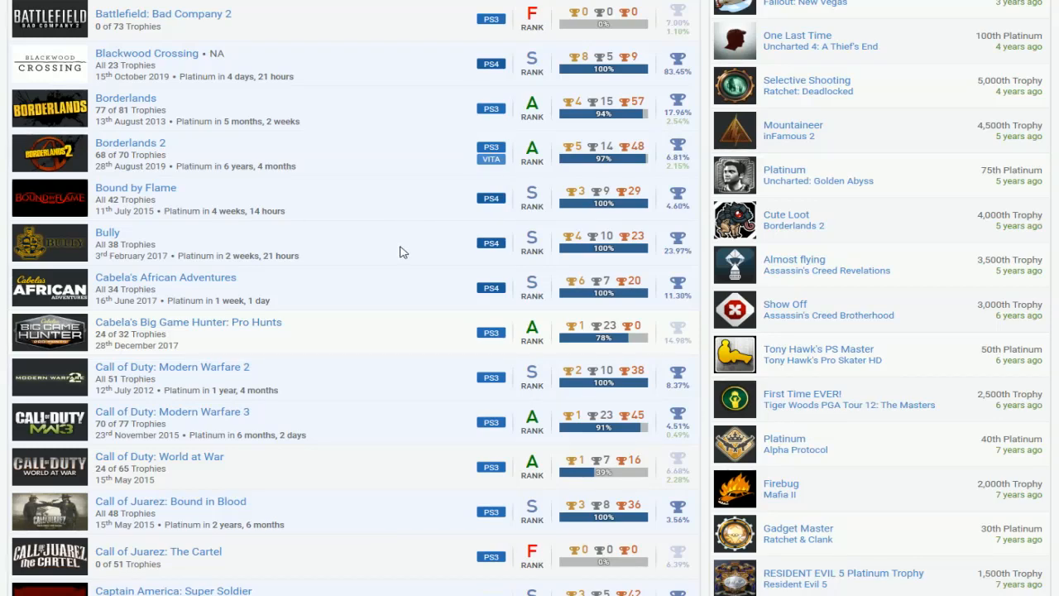
mouse_move(395, 288)
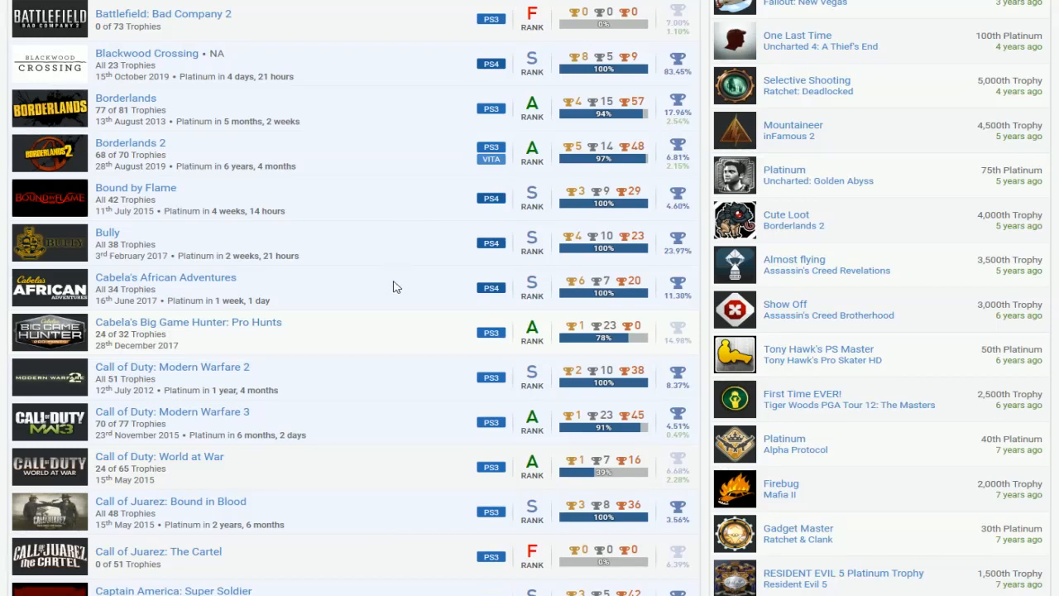
scroll(down, 3)
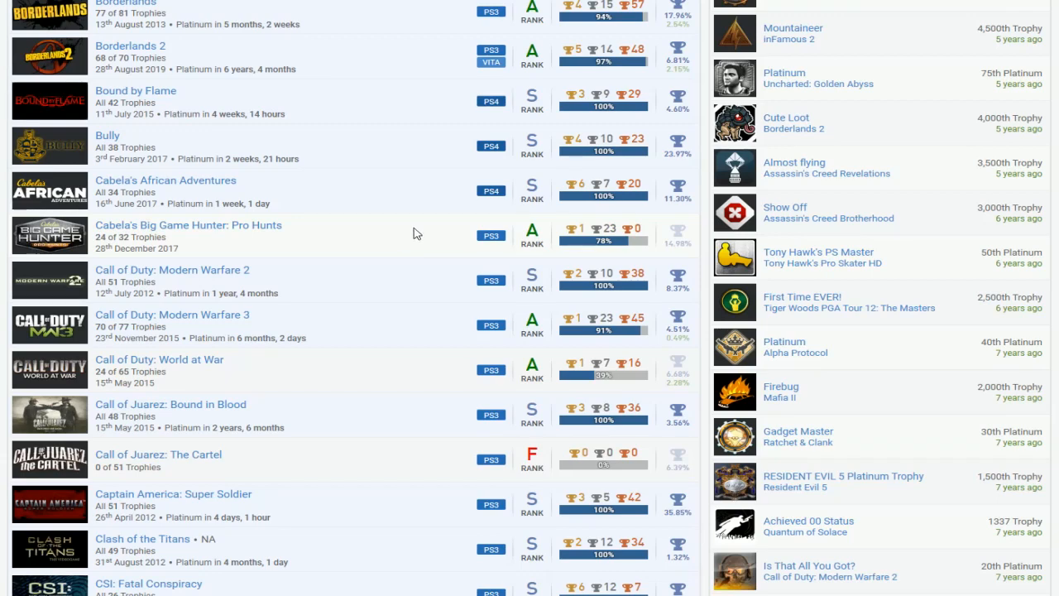
scroll(down, 3)
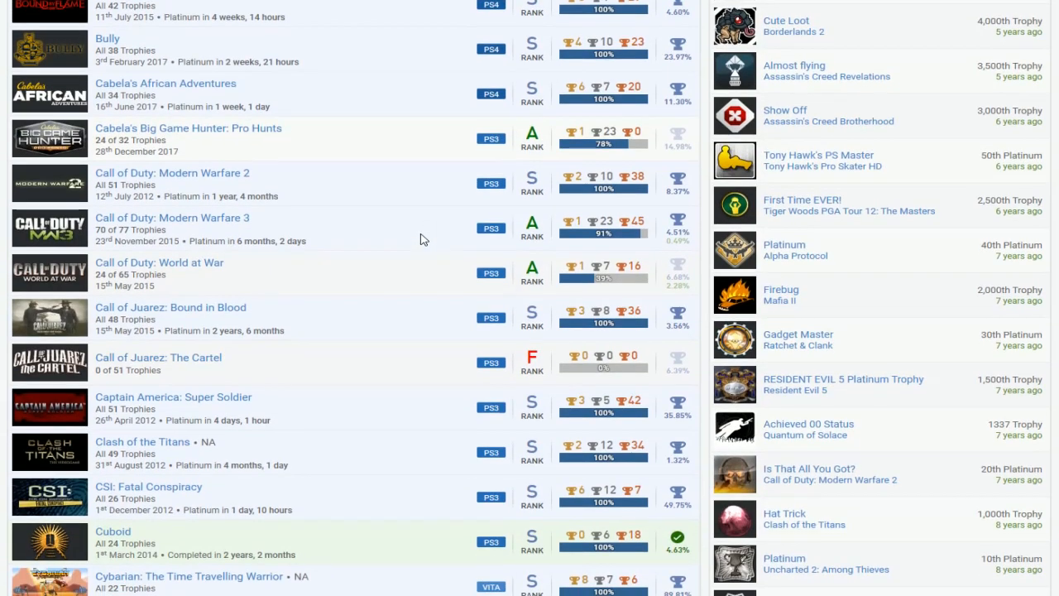
mouse_move(397, 239)
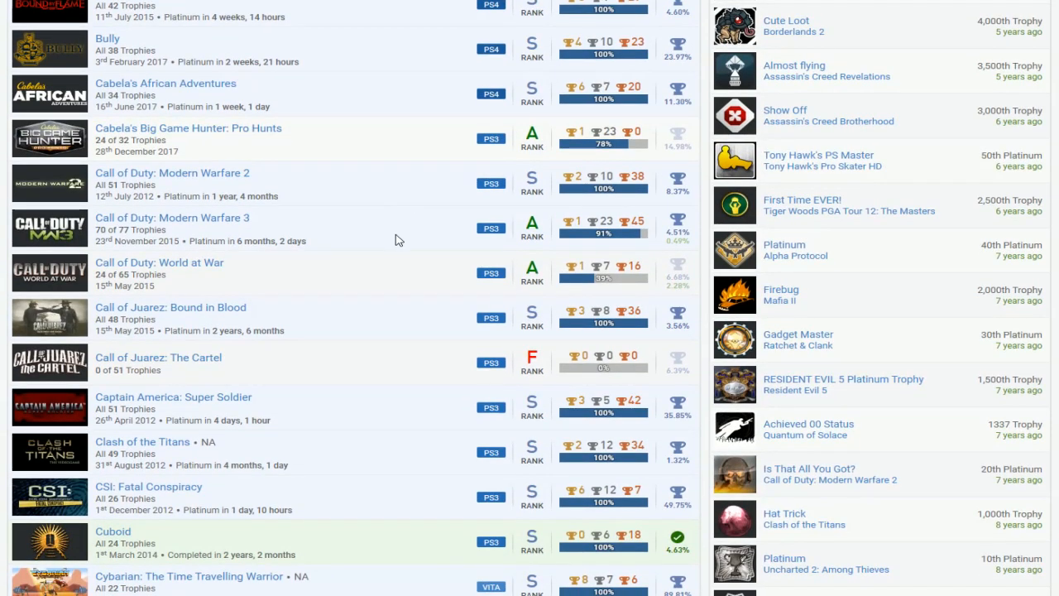
mouse_move(391, 279)
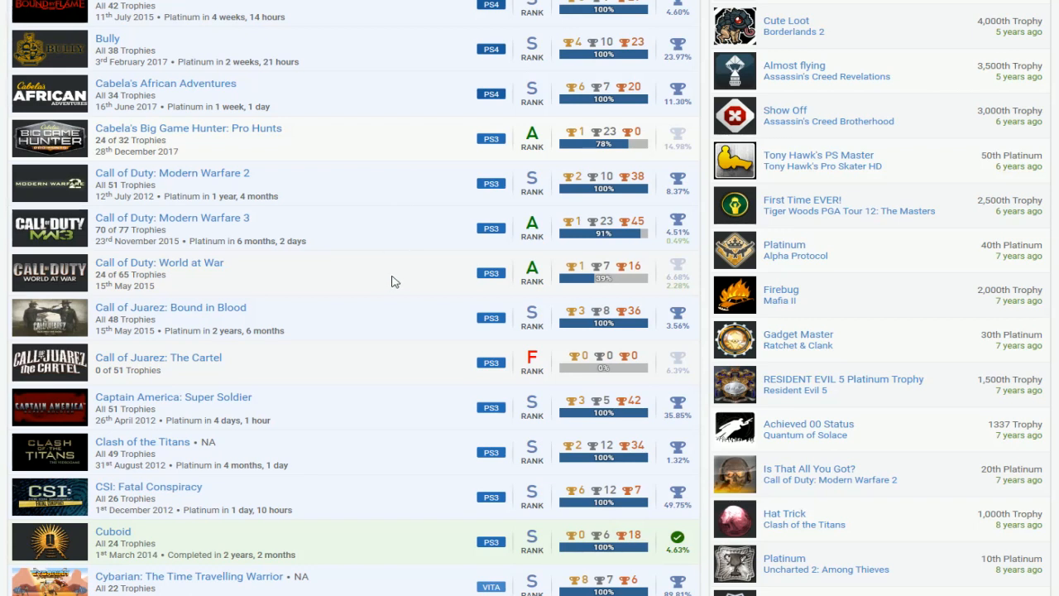
mouse_move(405, 275)
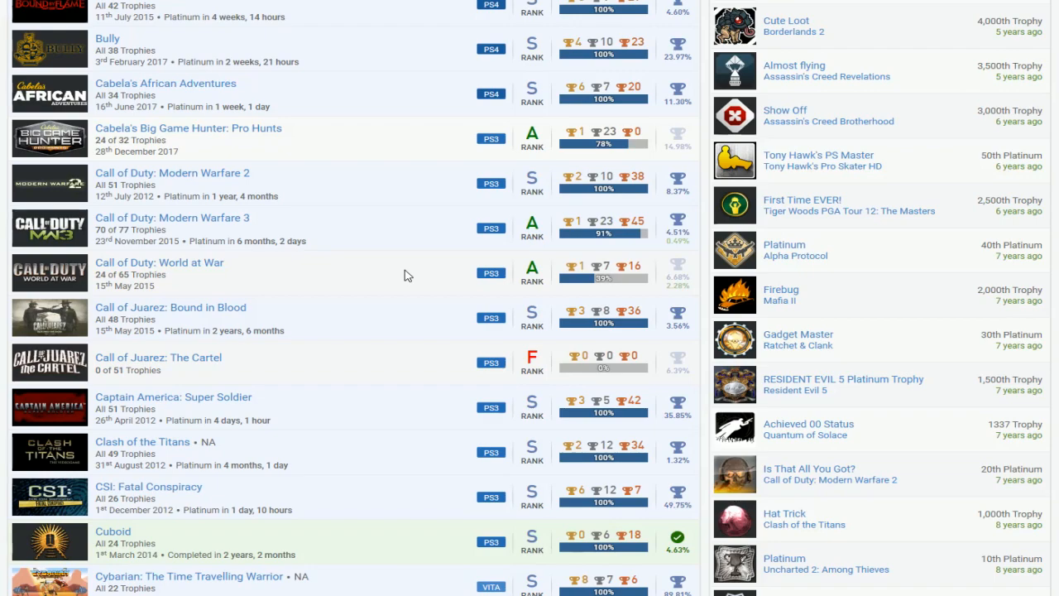
scroll(down, 3)
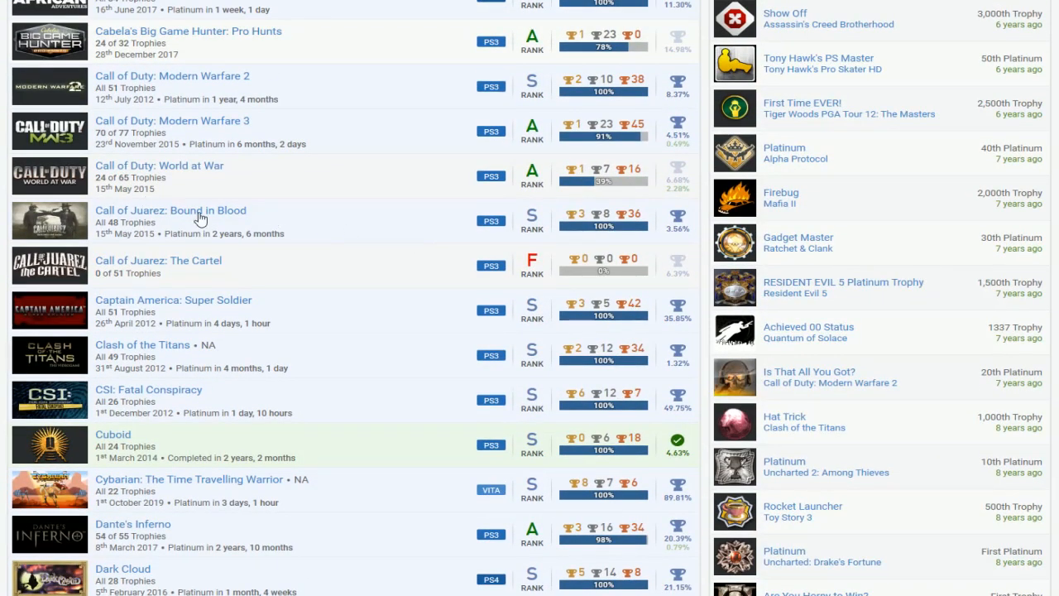
scroll(down, 3)
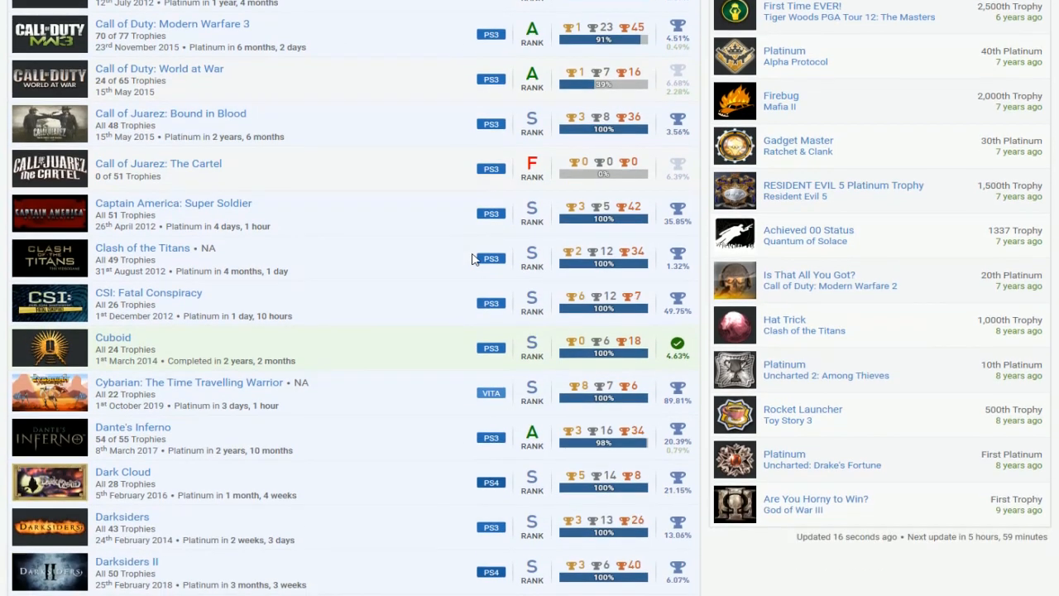
scroll(down, 3)
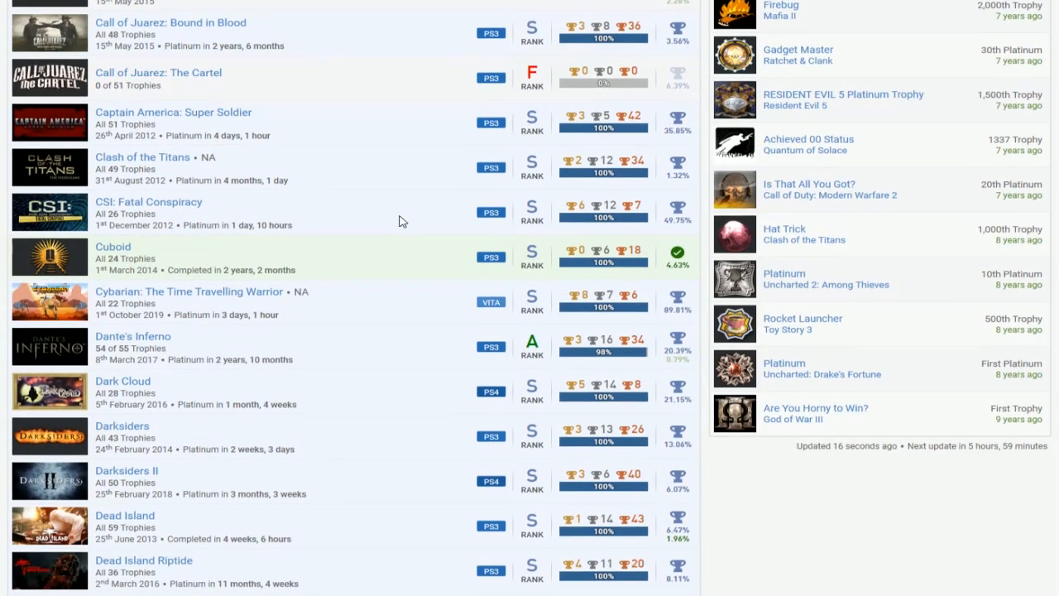
scroll(down, 3)
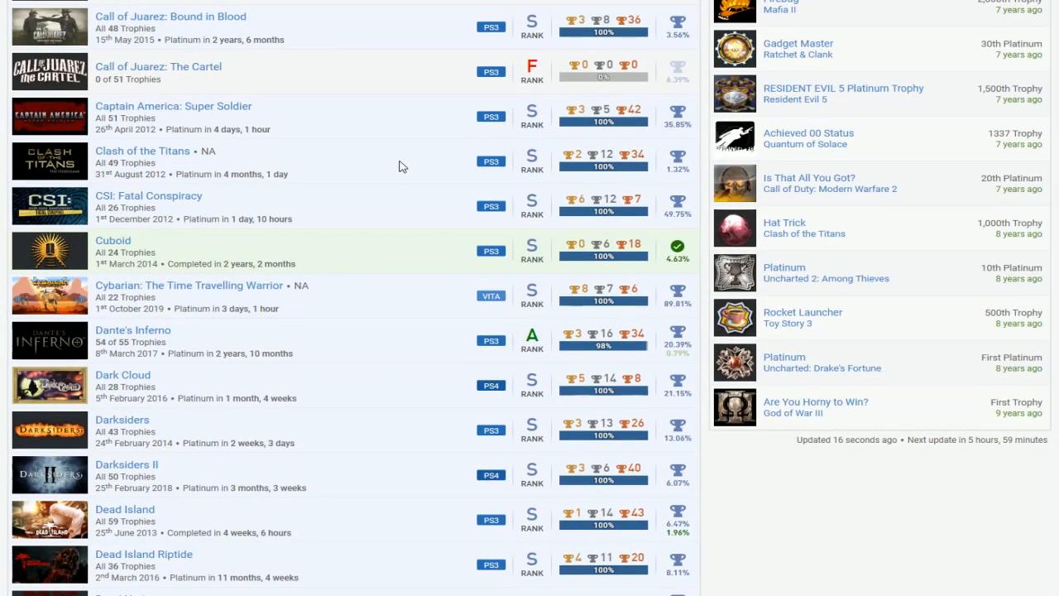
scroll(down, 3)
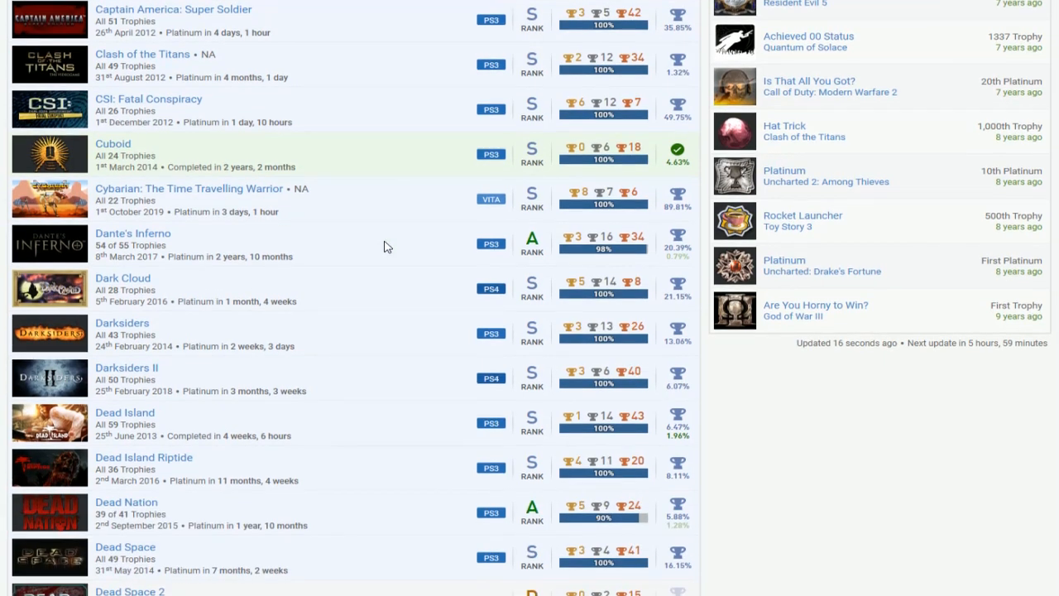
mouse_move(616, 153)
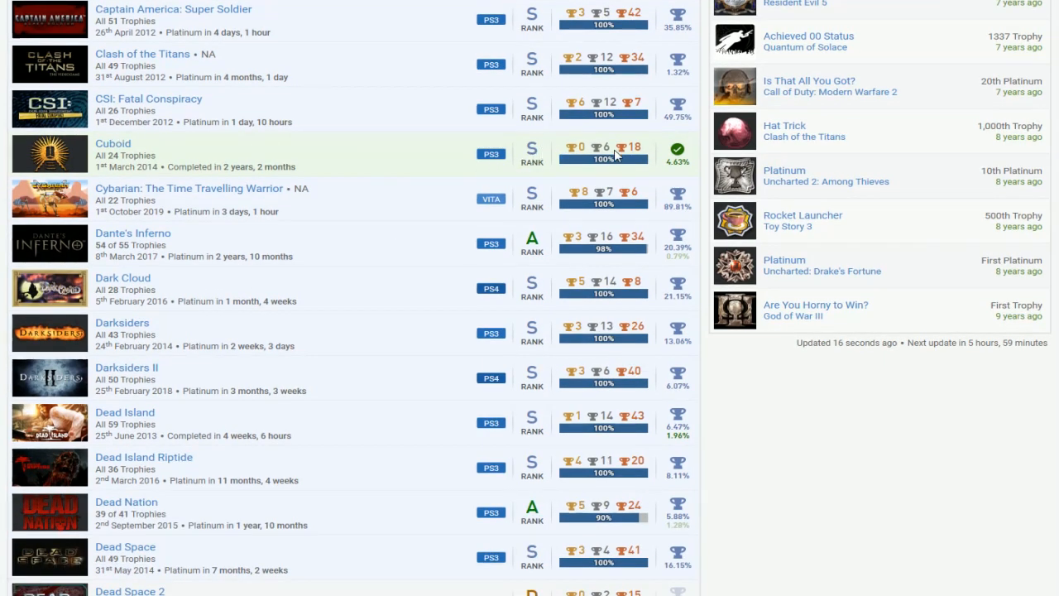
mouse_move(213, 201)
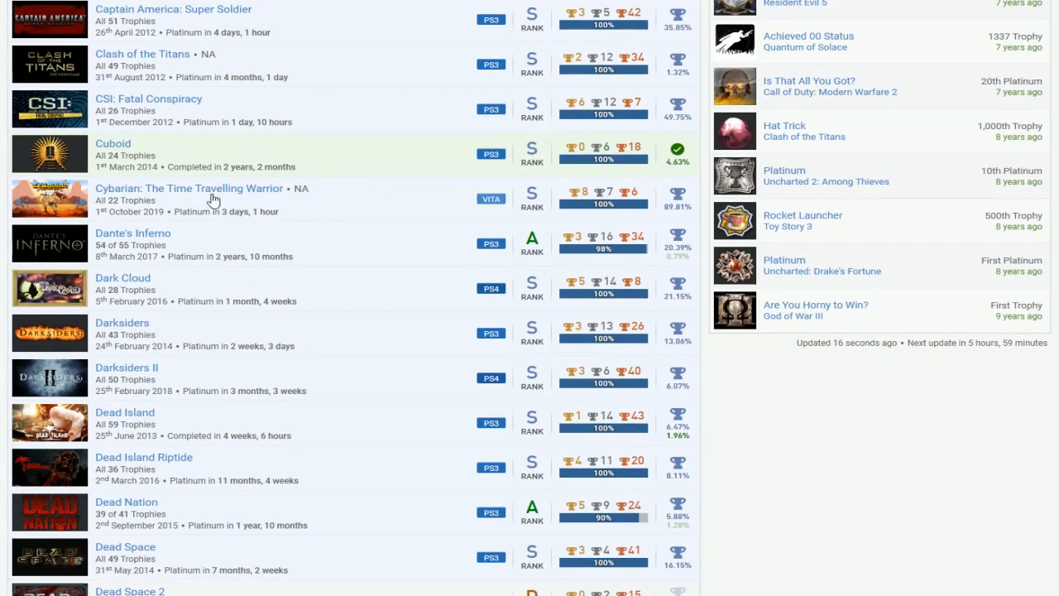
mouse_move(306, 209)
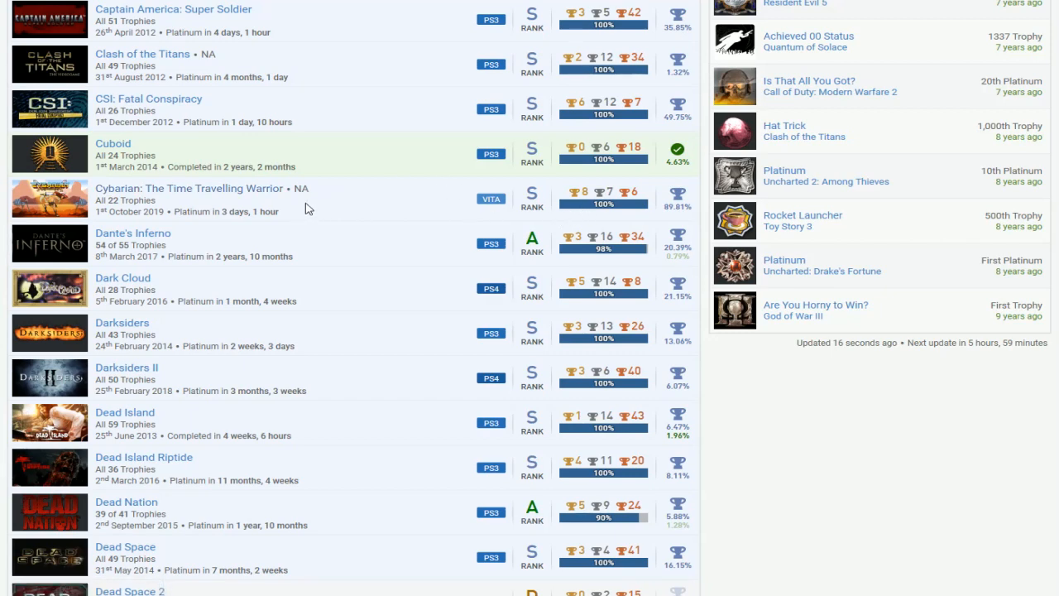
scroll(down, 3)
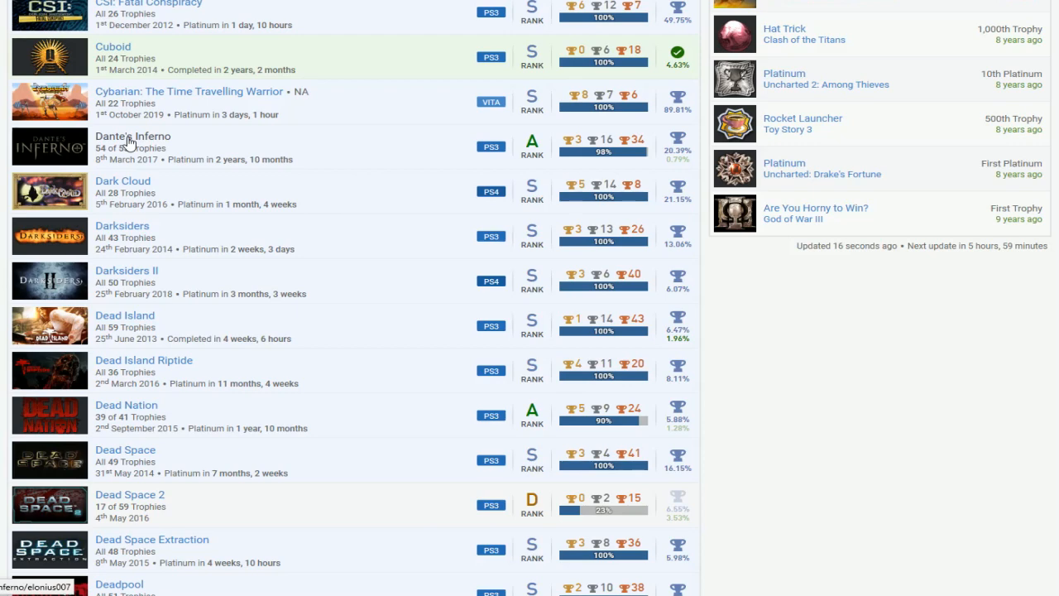
mouse_move(383, 204)
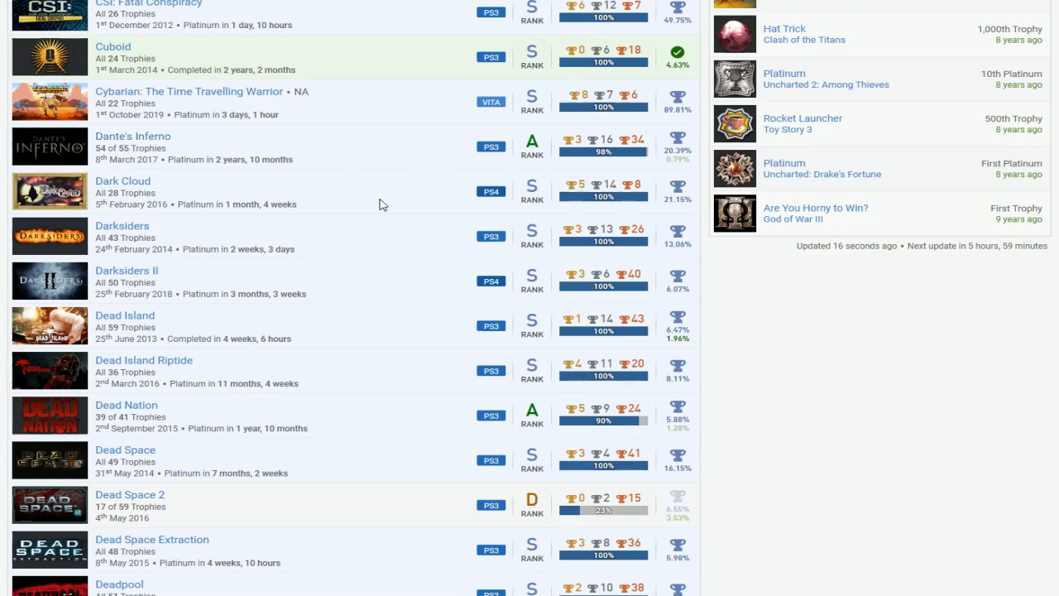
scroll(down, 3)
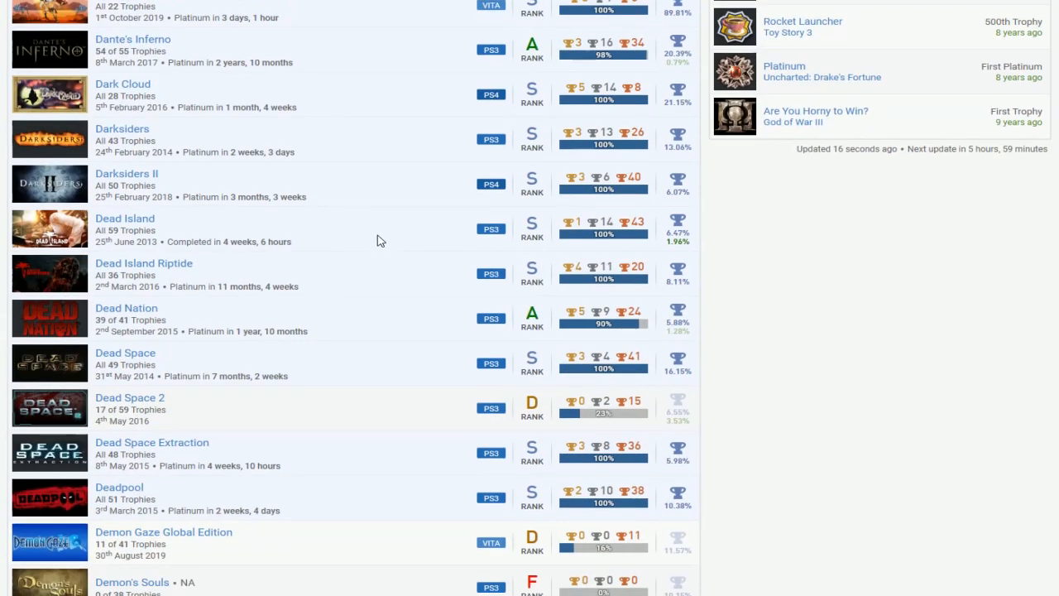
scroll(down, 3)
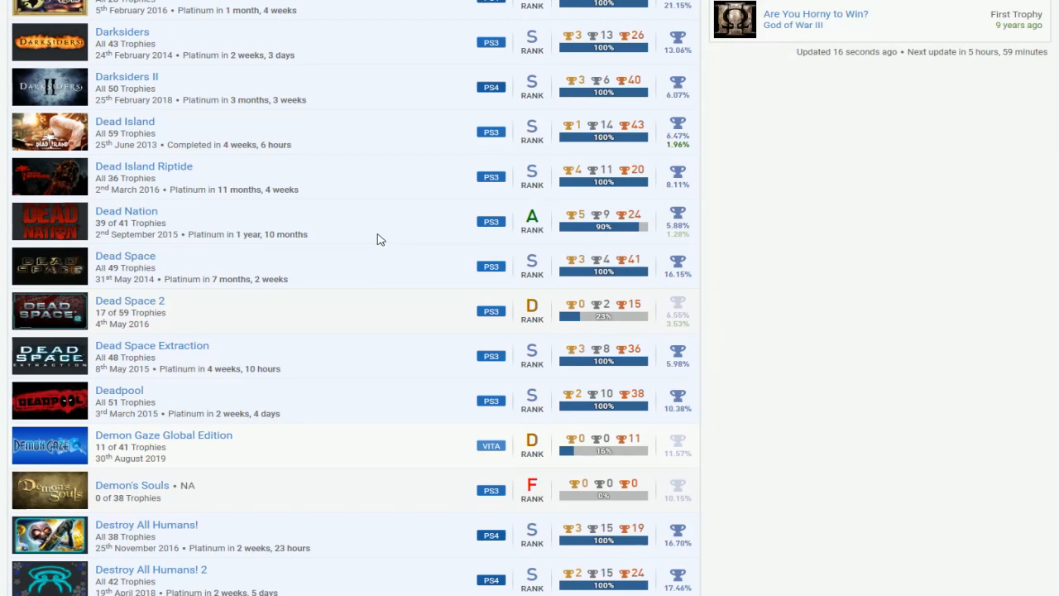
scroll(down, 3)
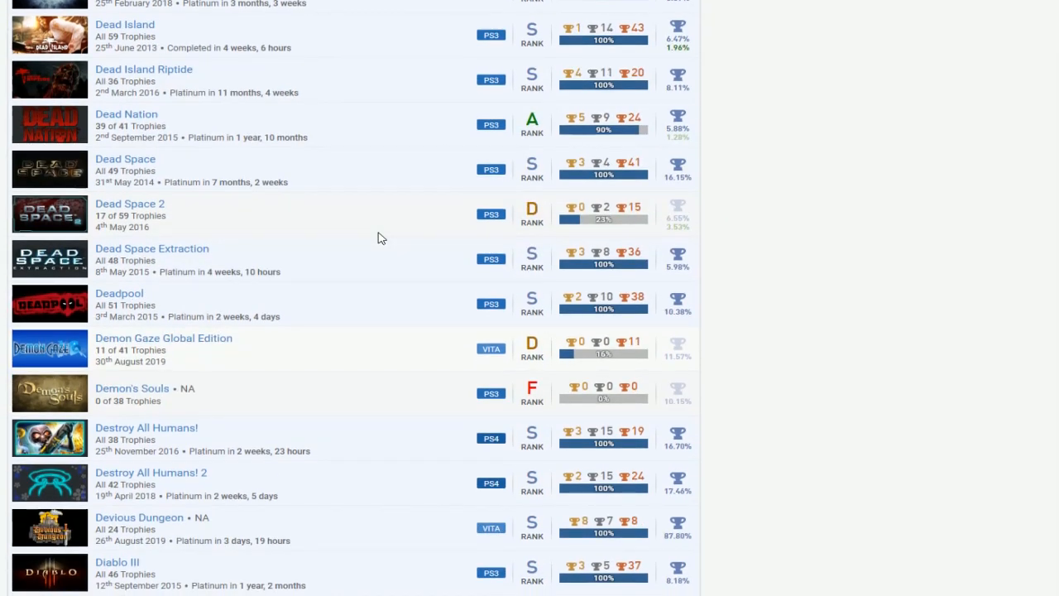
mouse_move(390, 221)
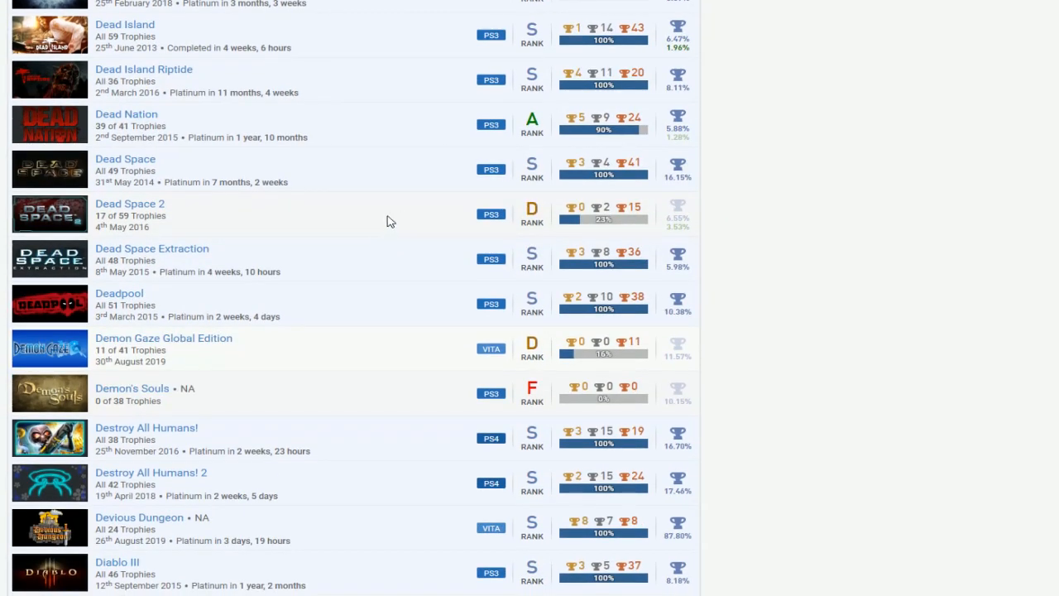
scroll(down, 3)
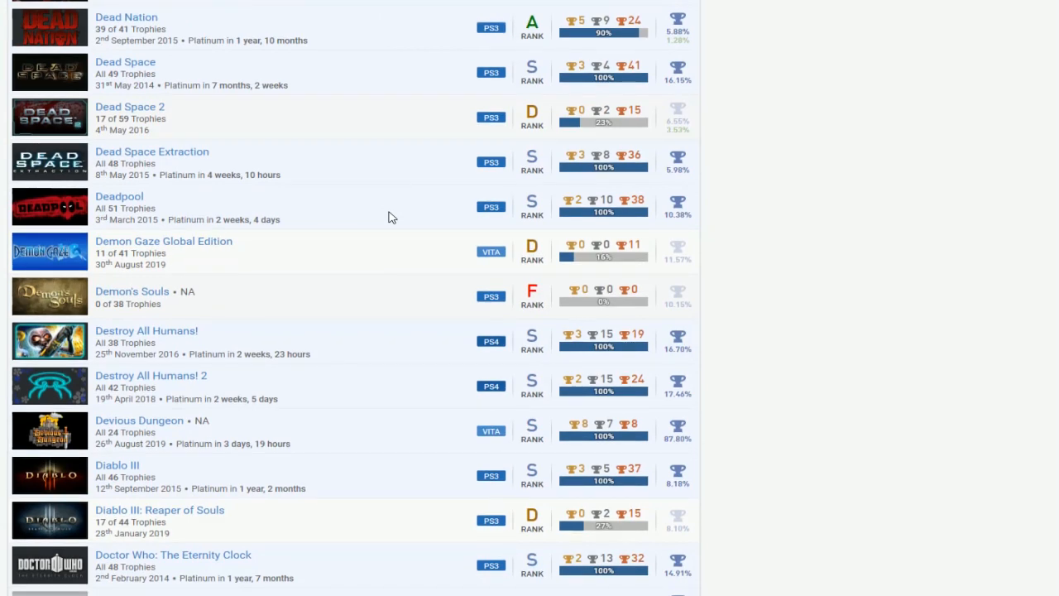
scroll(down, 3)
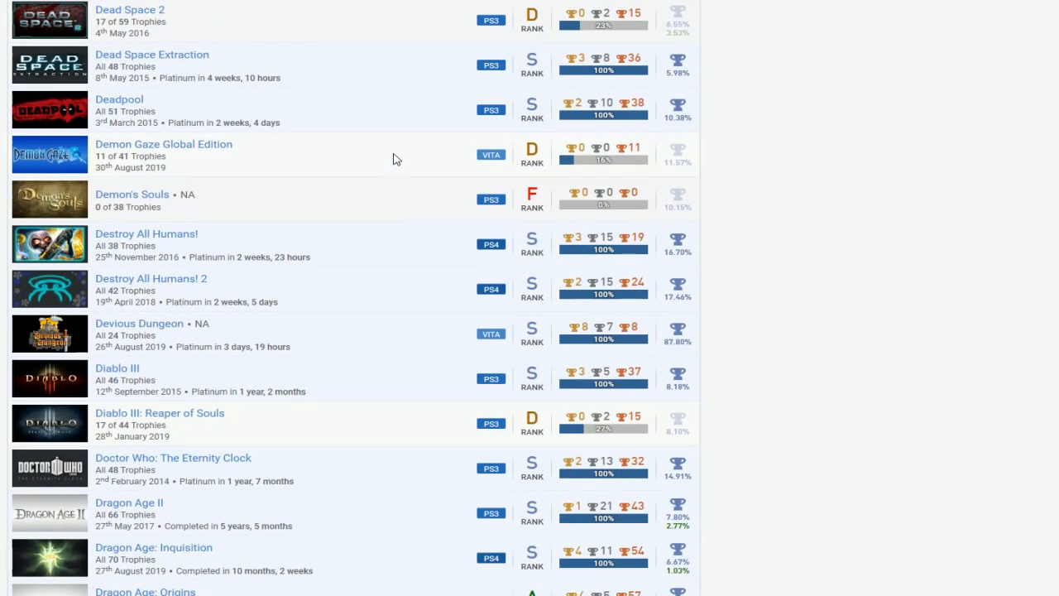
scroll(down, 3)
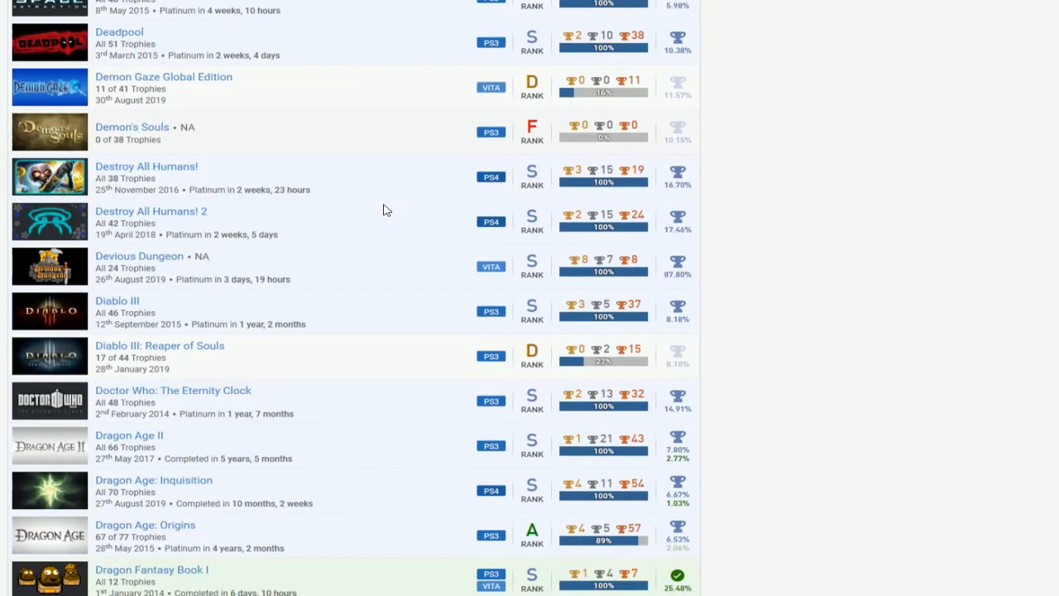
scroll(down, 3)
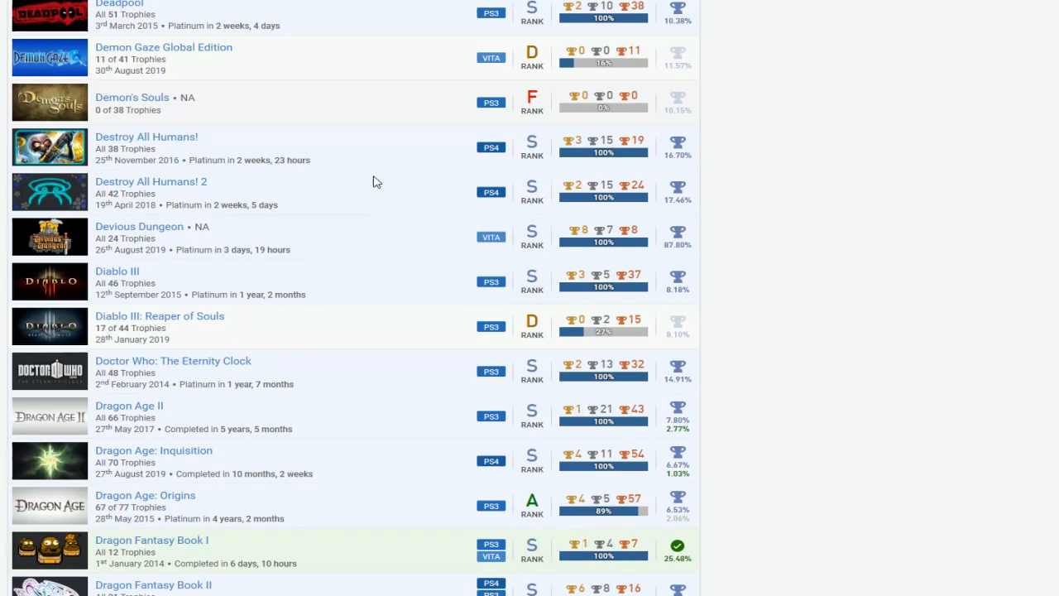
scroll(down, 3)
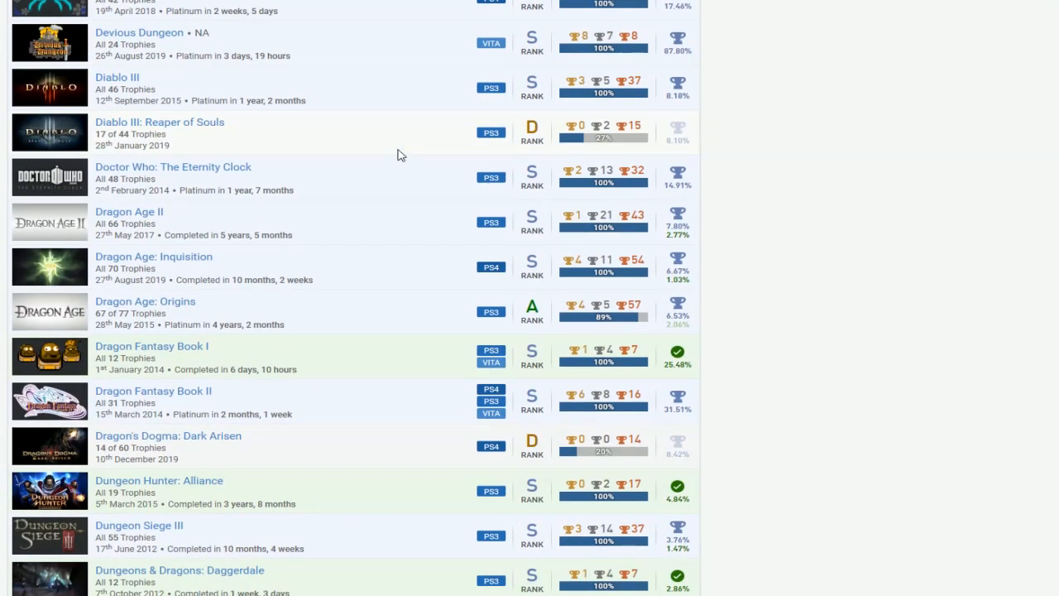
mouse_move(379, 165)
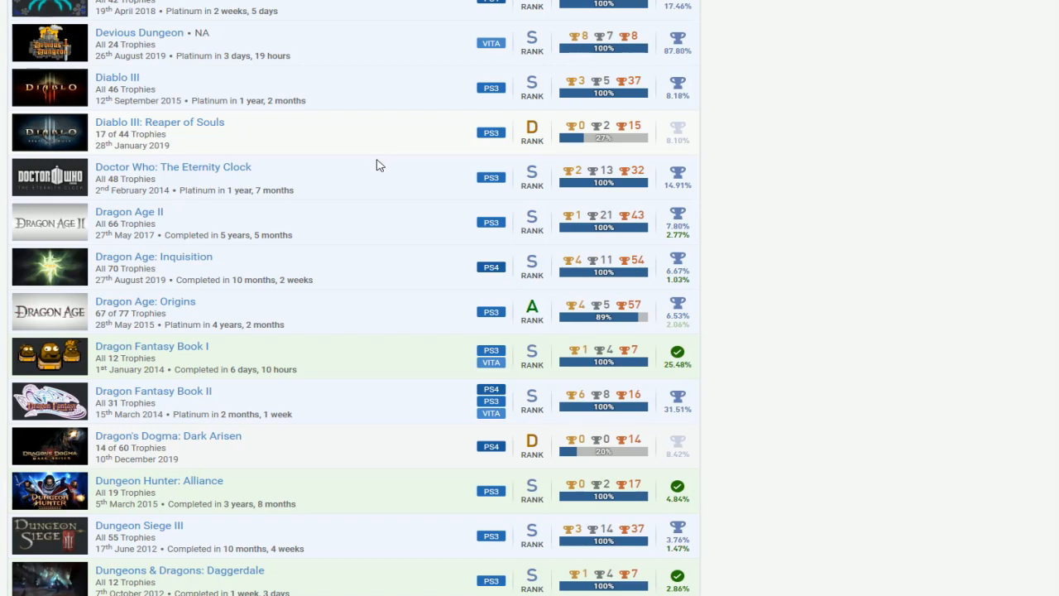
mouse_move(374, 293)
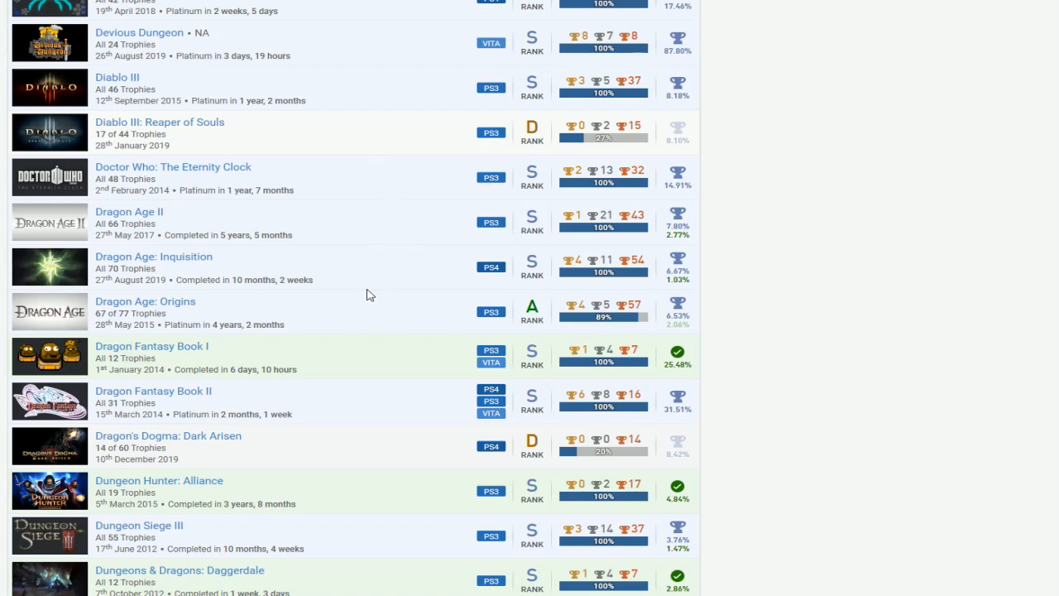
mouse_move(407, 294)
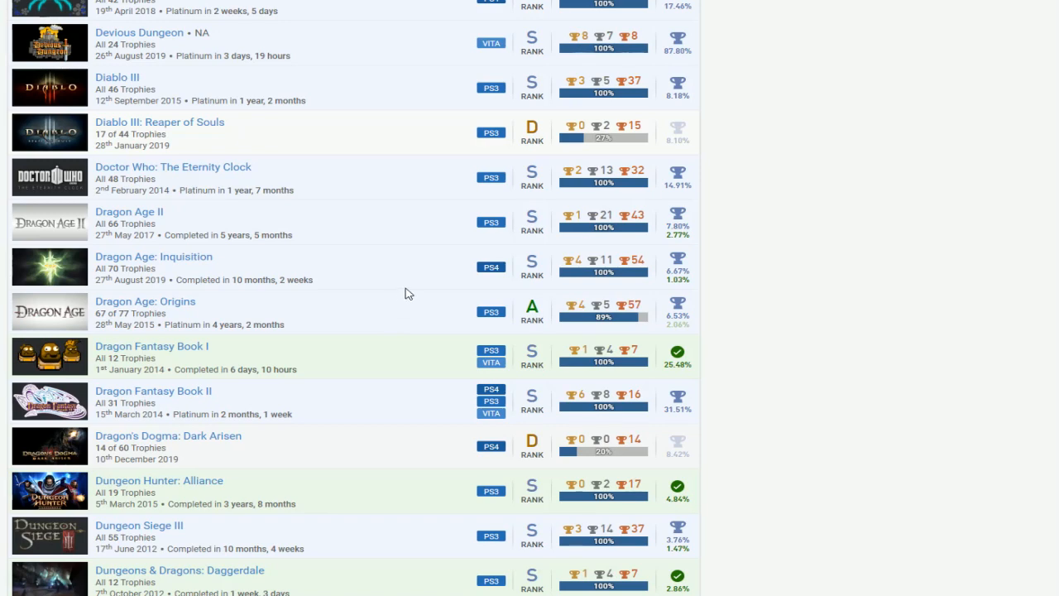
scroll(down, 3)
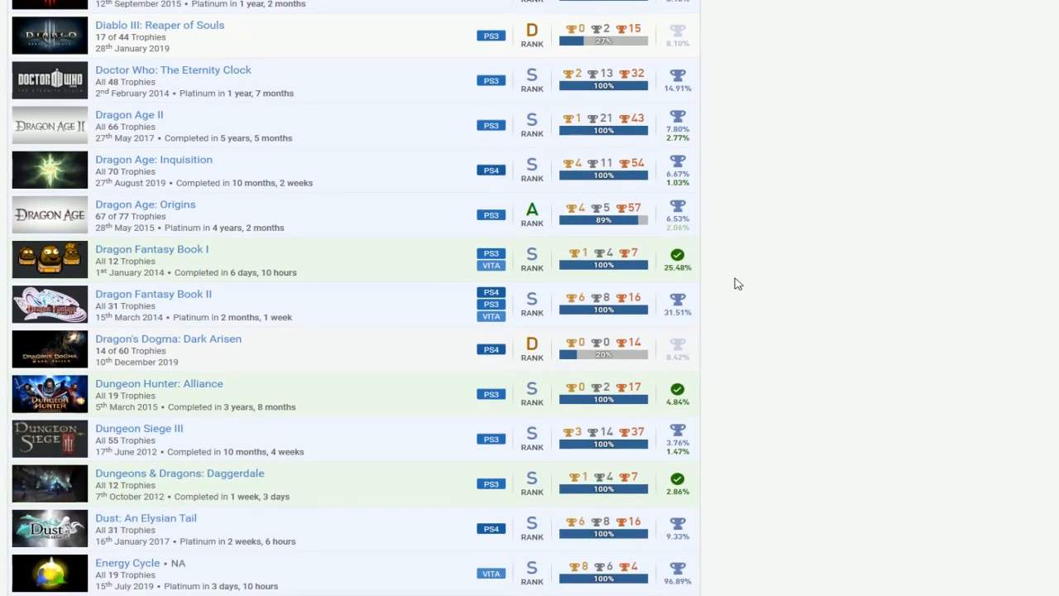
scroll(down, 3)
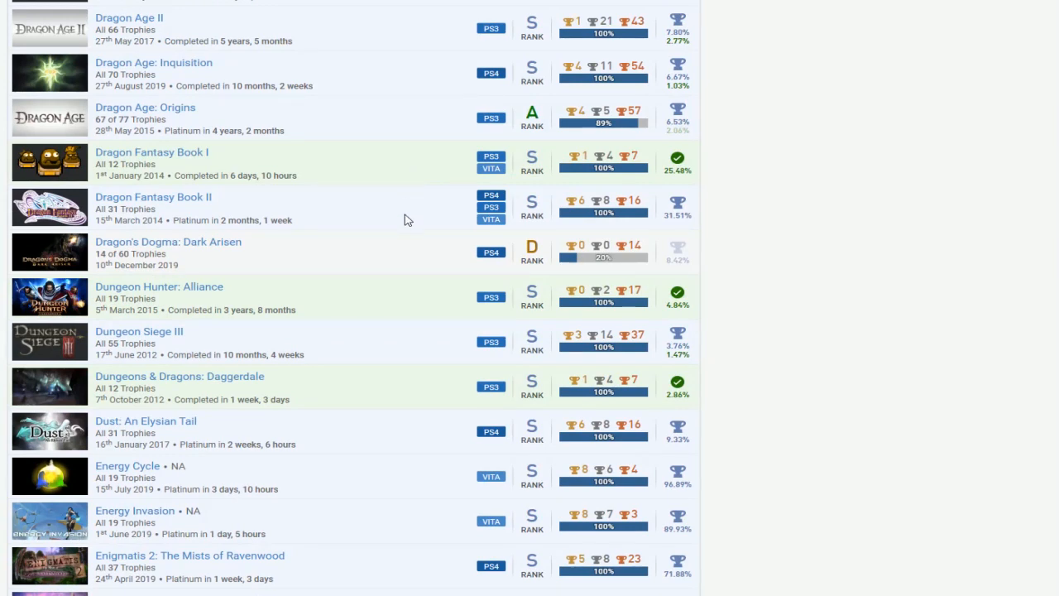
scroll(down, 3)
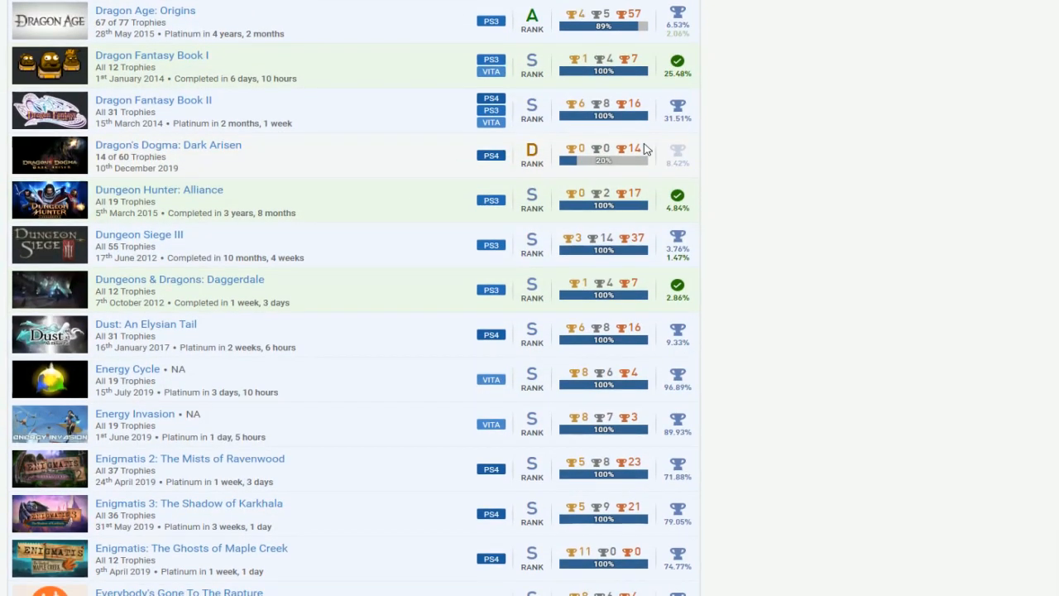
mouse_move(393, 168)
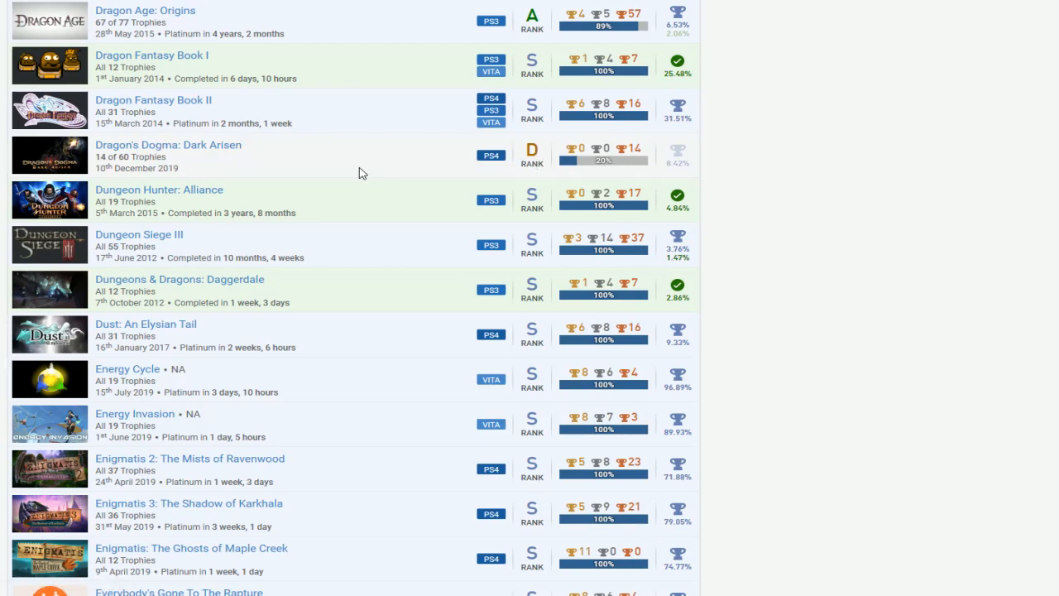
scroll(down, 3)
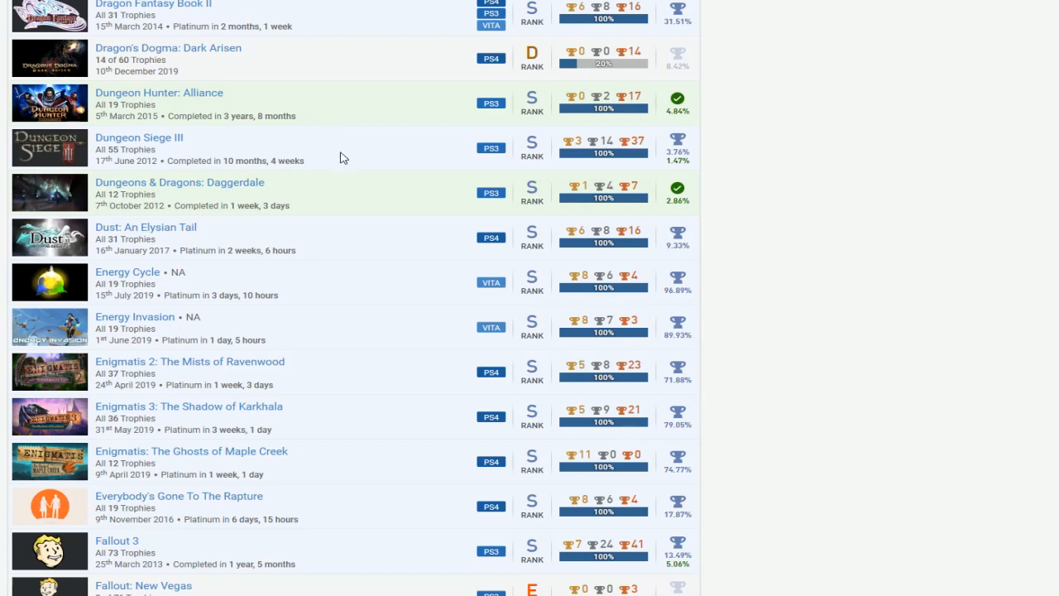
mouse_move(396, 150)
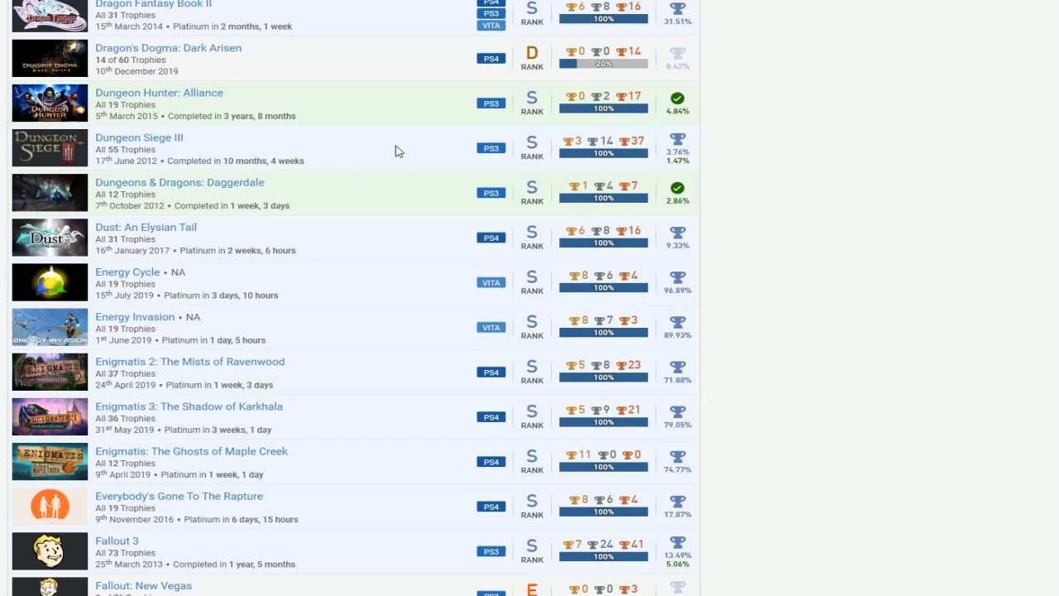
mouse_move(259, 228)
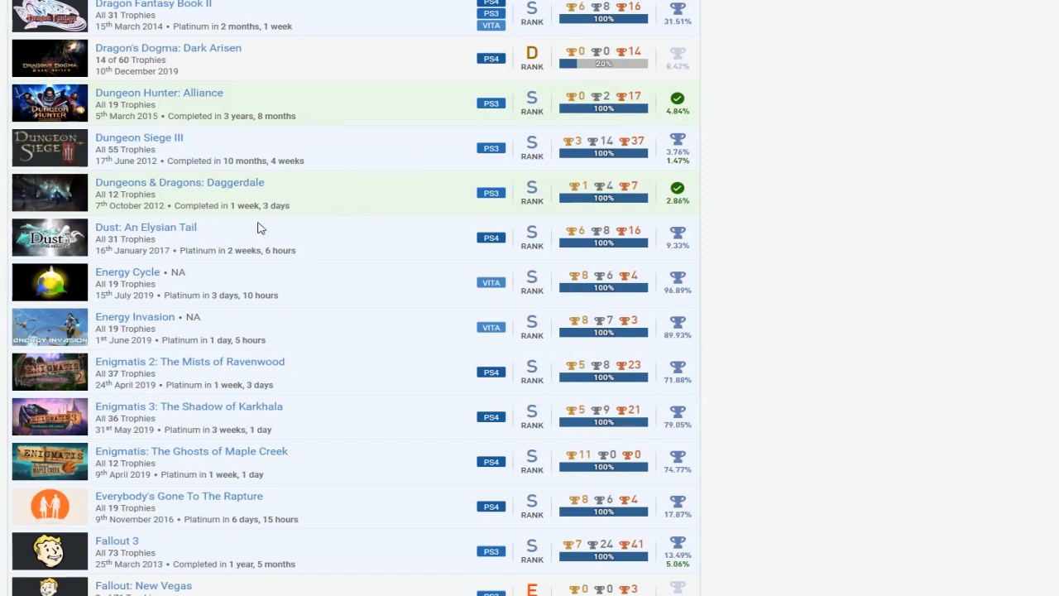
mouse_move(499, 240)
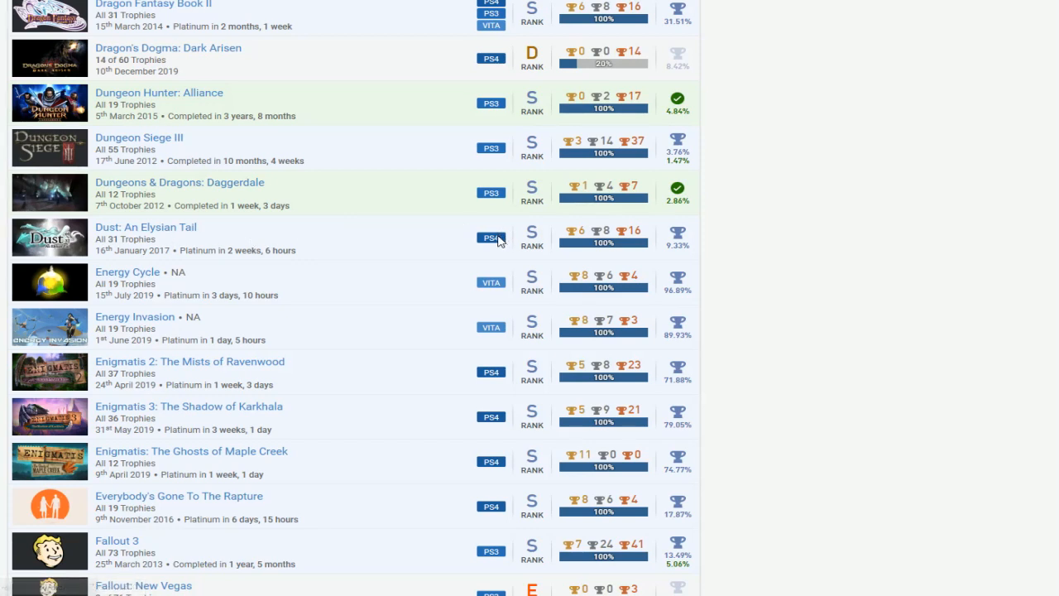
scroll(down, 3)
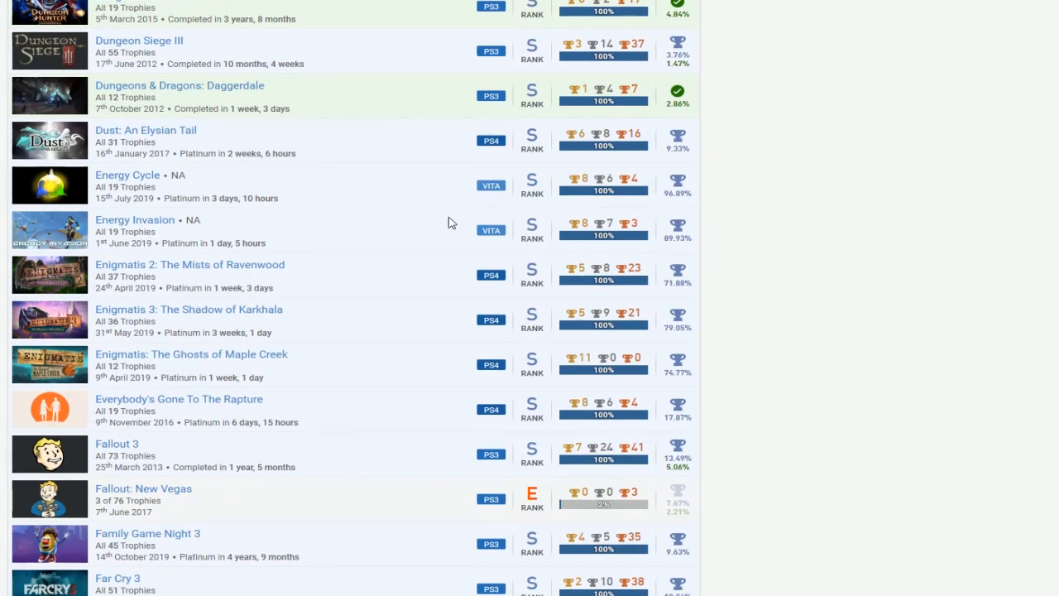
scroll(down, 3)
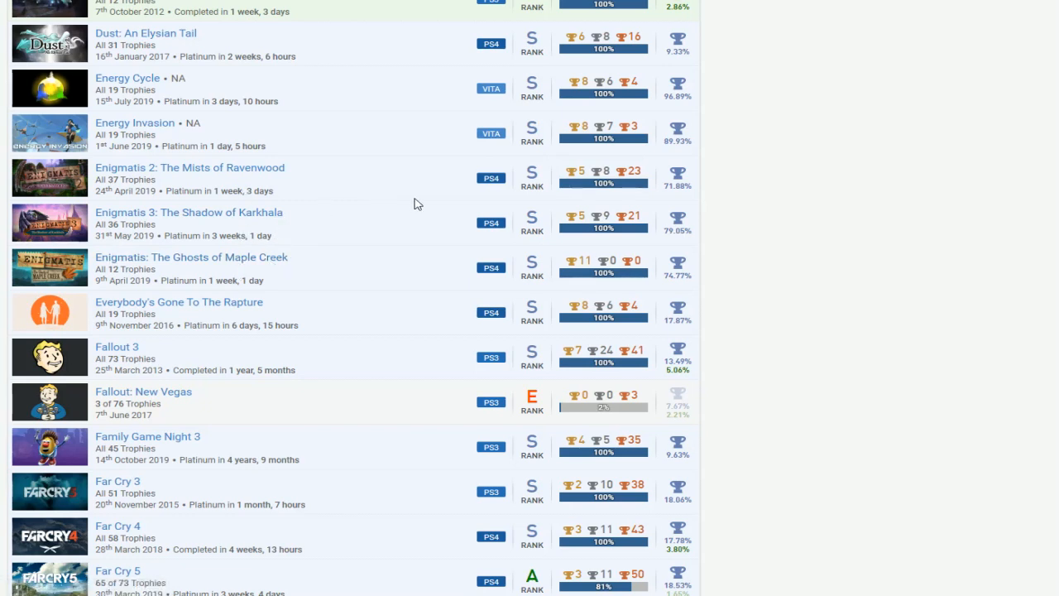
scroll(down, 3)
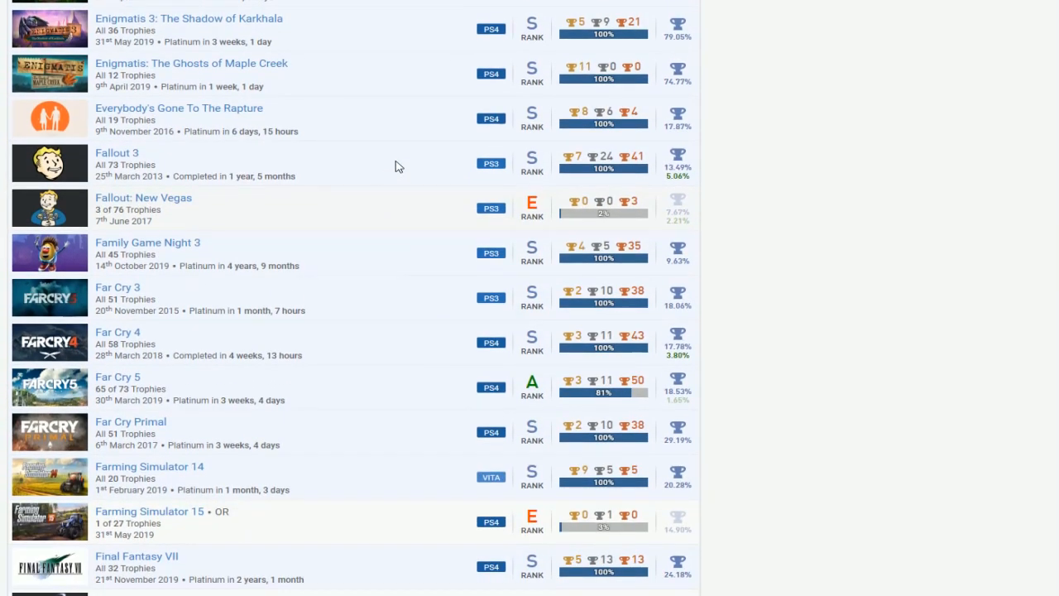
mouse_move(439, 198)
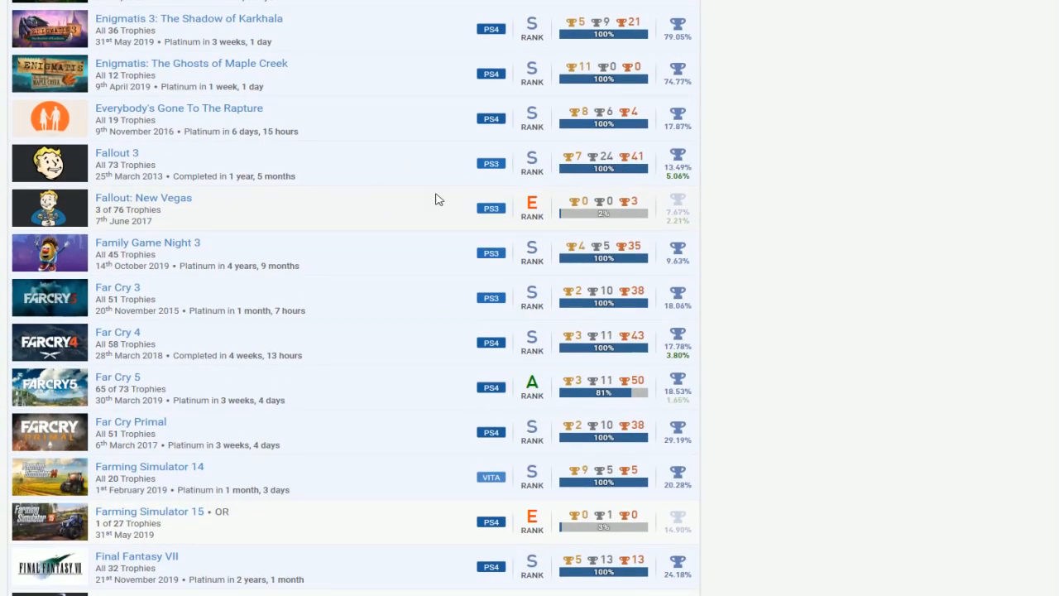
mouse_move(418, 232)
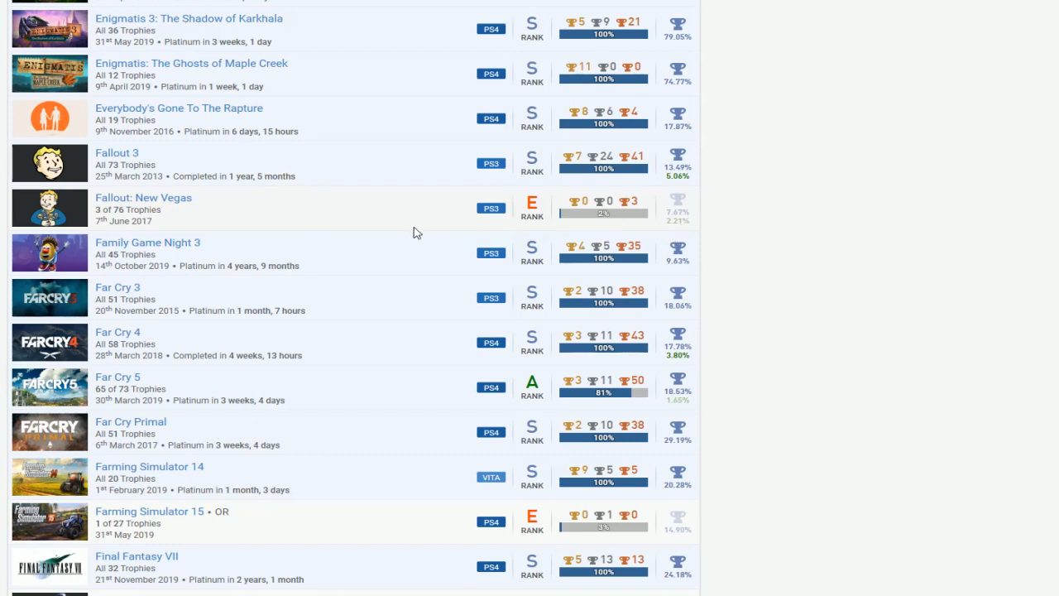
scroll(down, 3)
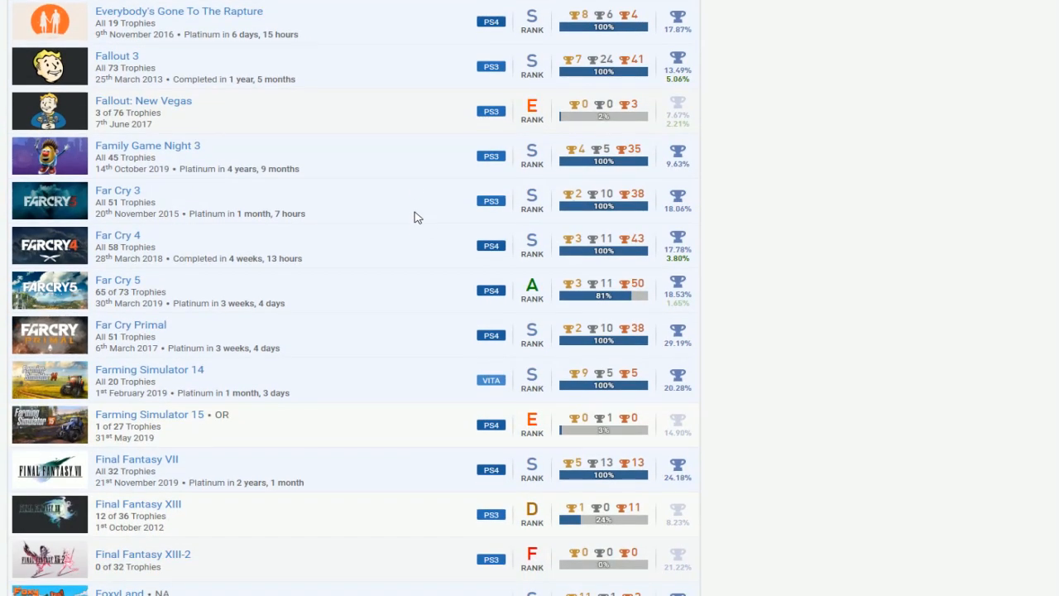
mouse_move(382, 253)
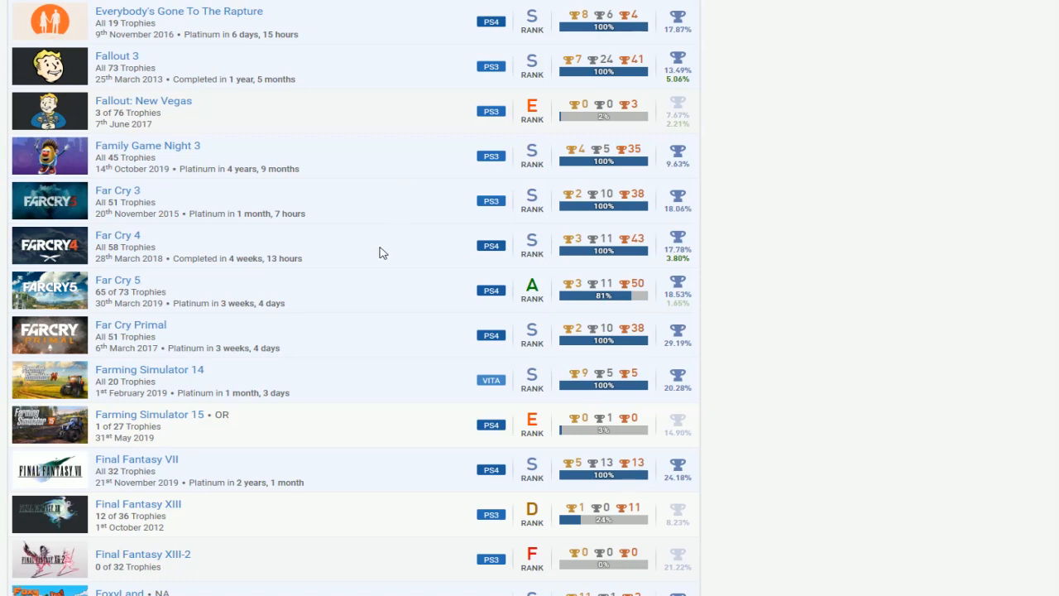
mouse_move(355, 250)
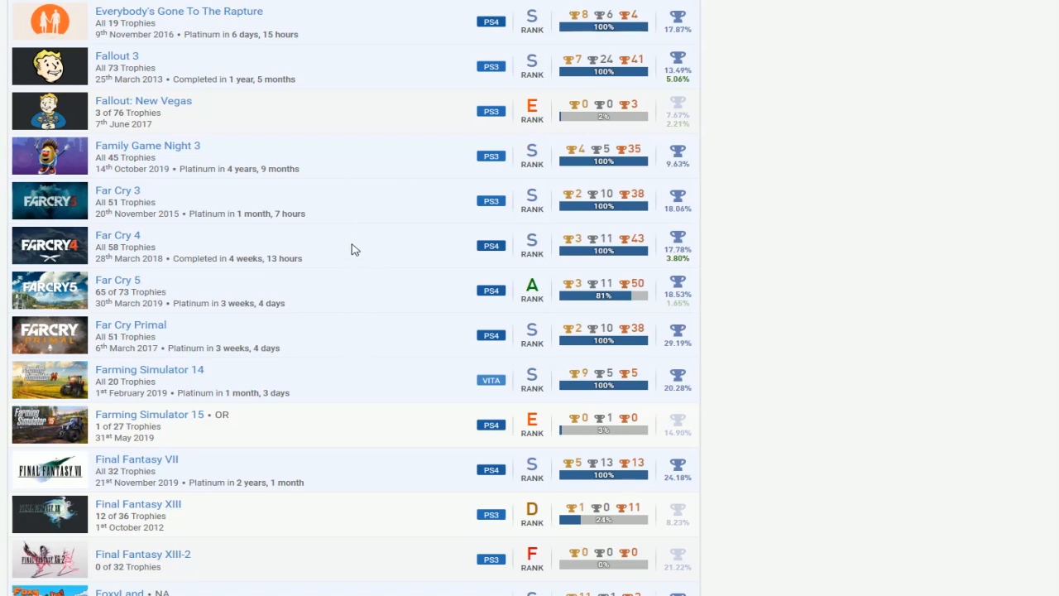
mouse_move(379, 310)
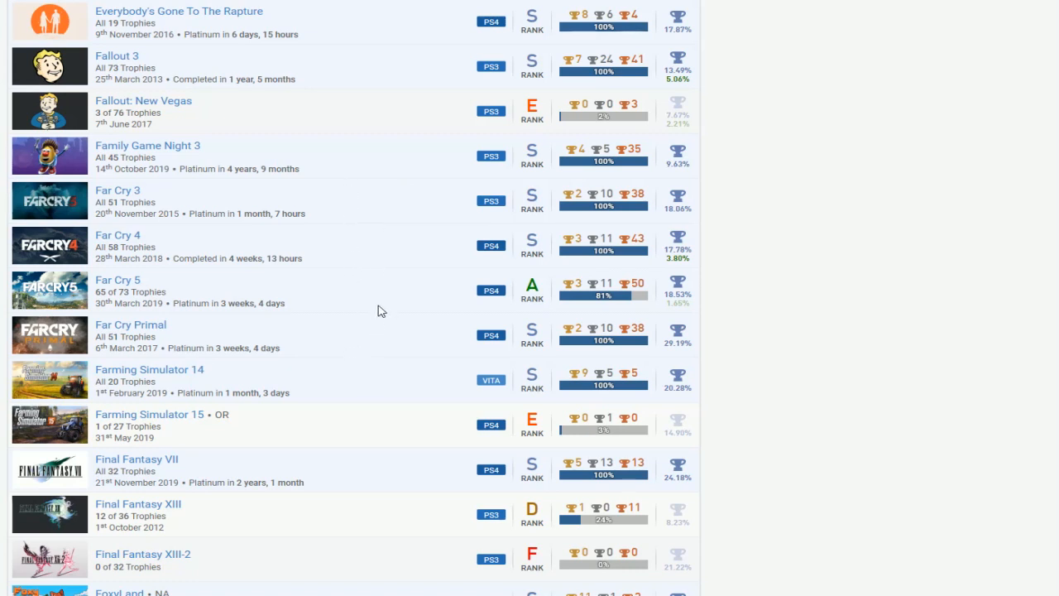
mouse_move(439, 217)
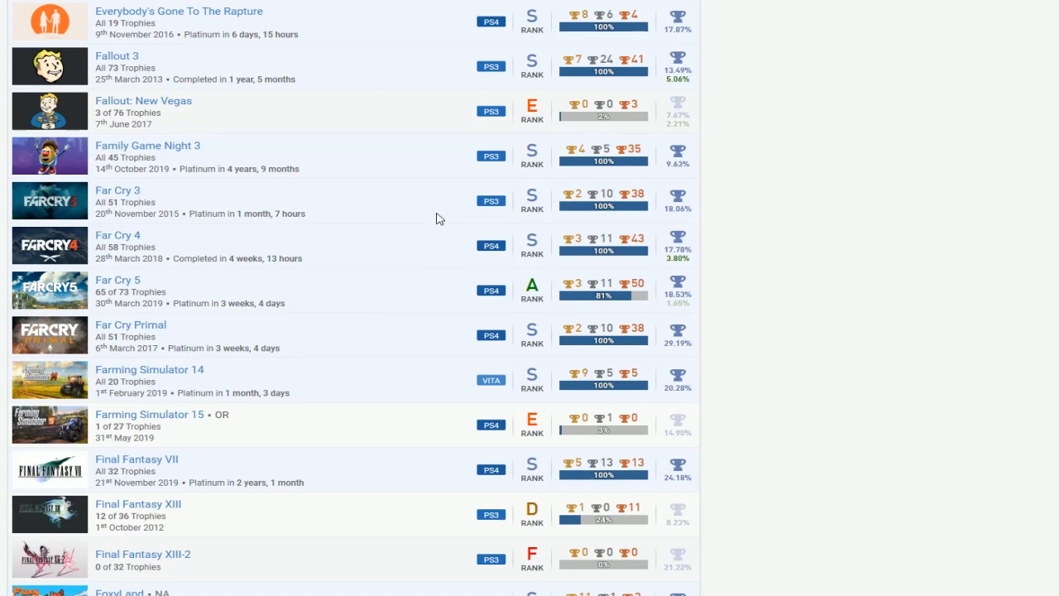
scroll(down, 3)
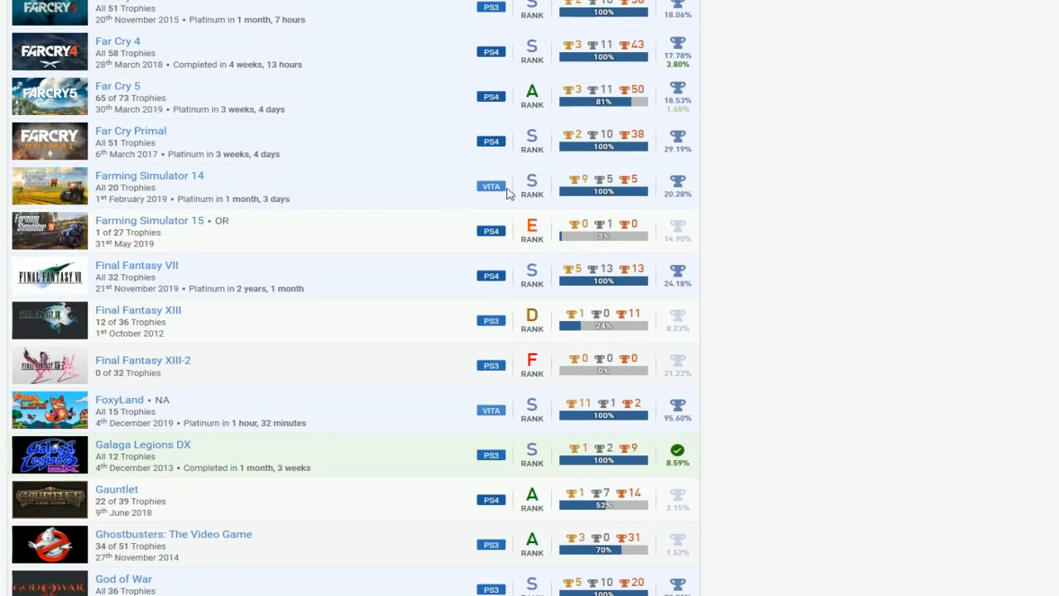
mouse_move(349, 179)
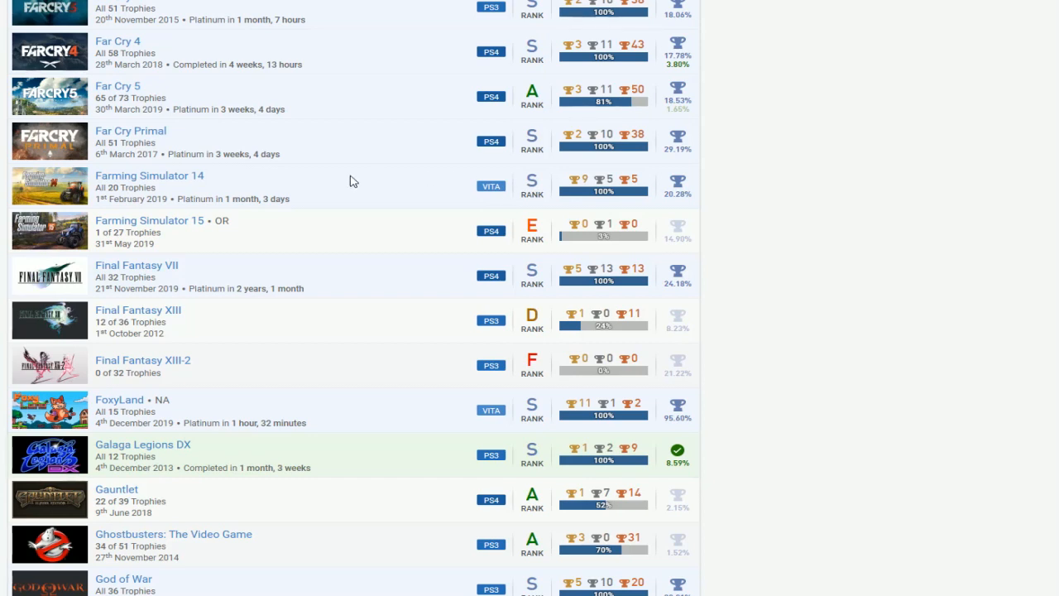
mouse_move(420, 183)
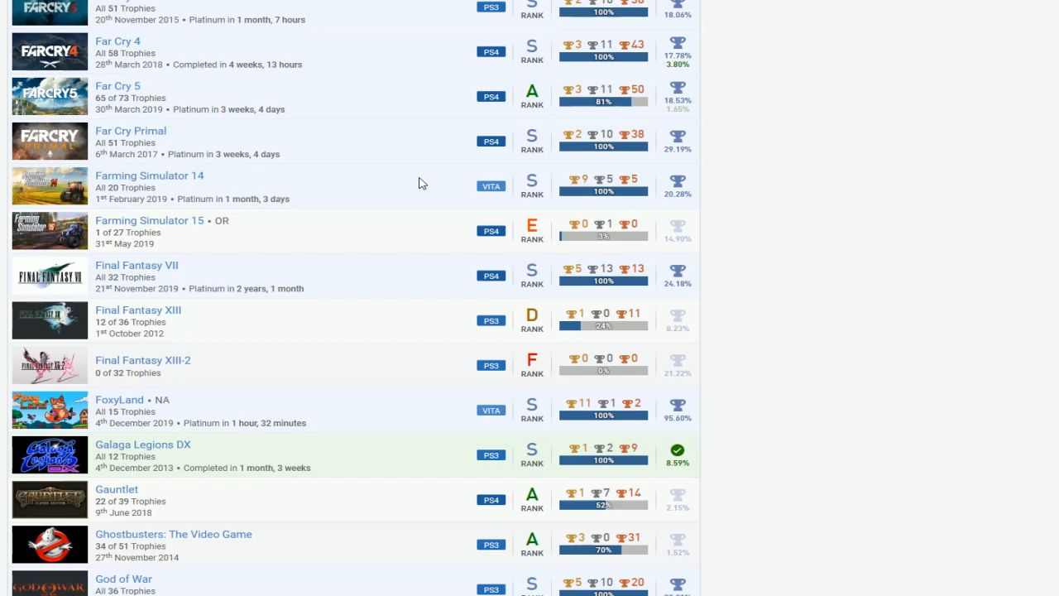
mouse_move(351, 234)
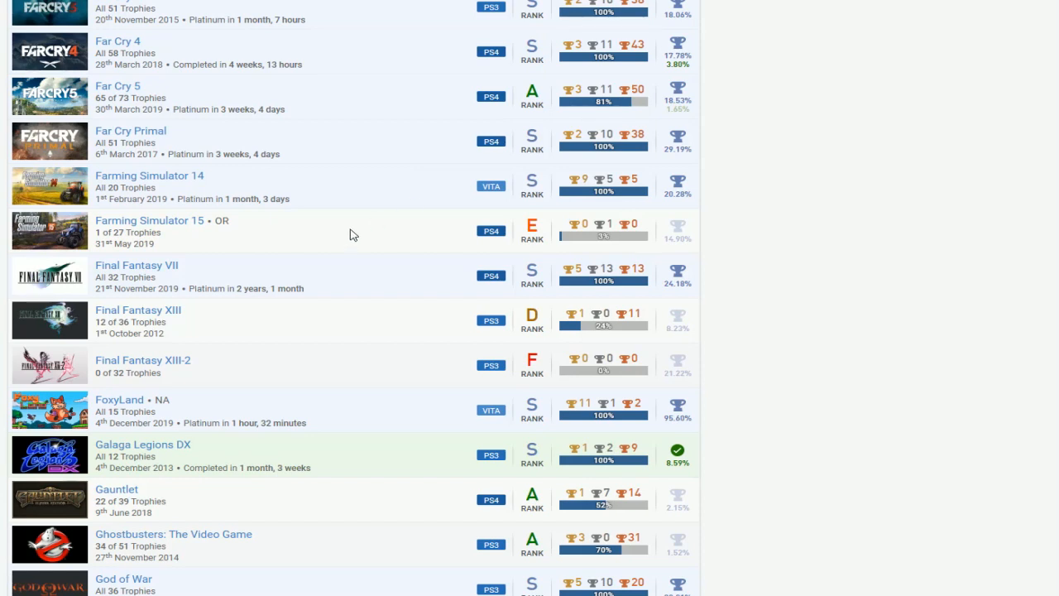
mouse_move(444, 193)
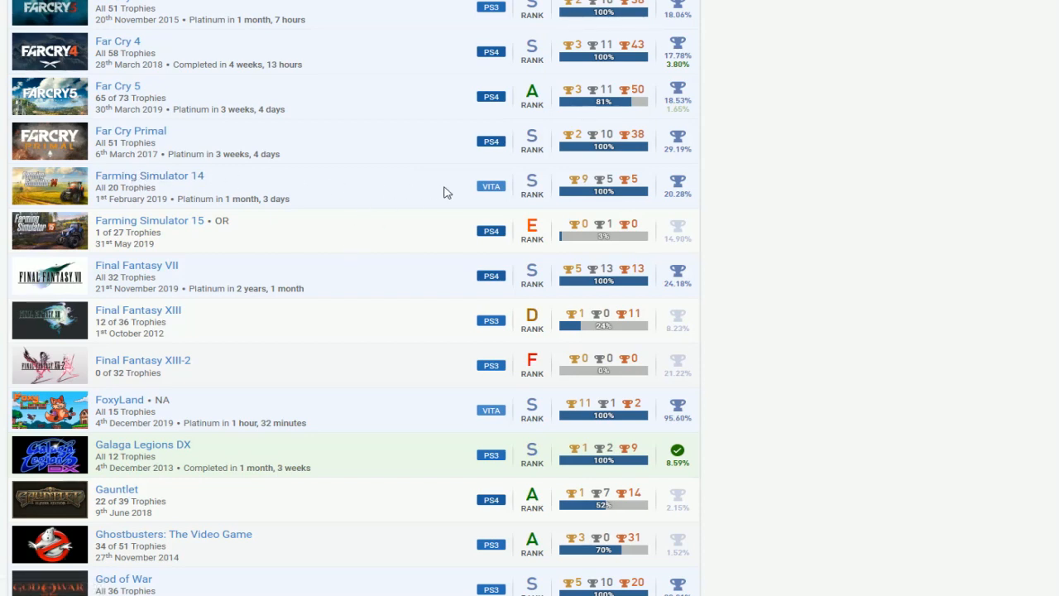
scroll(down, 3)
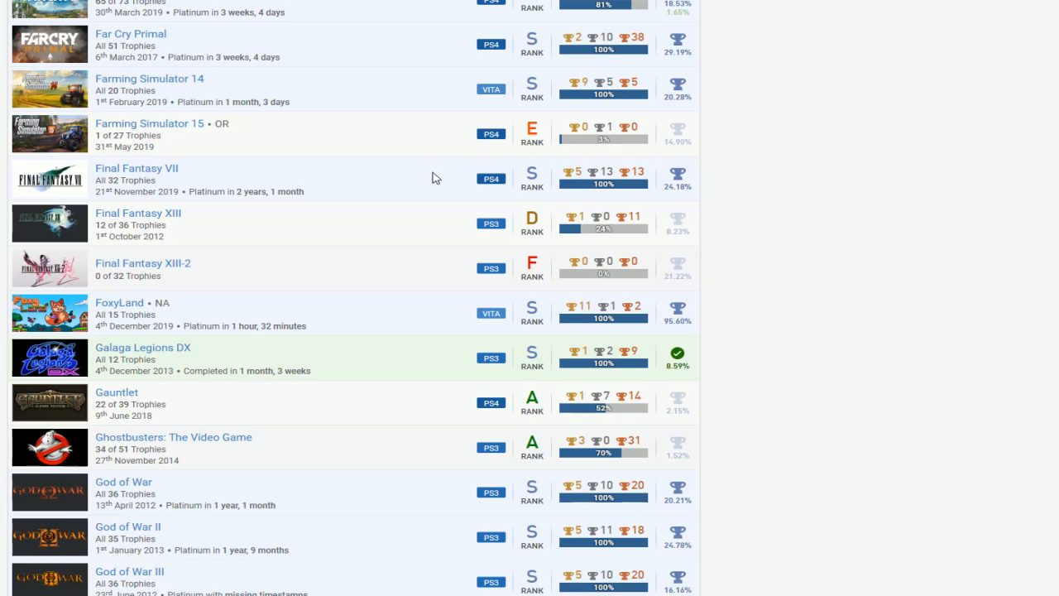
mouse_move(384, 228)
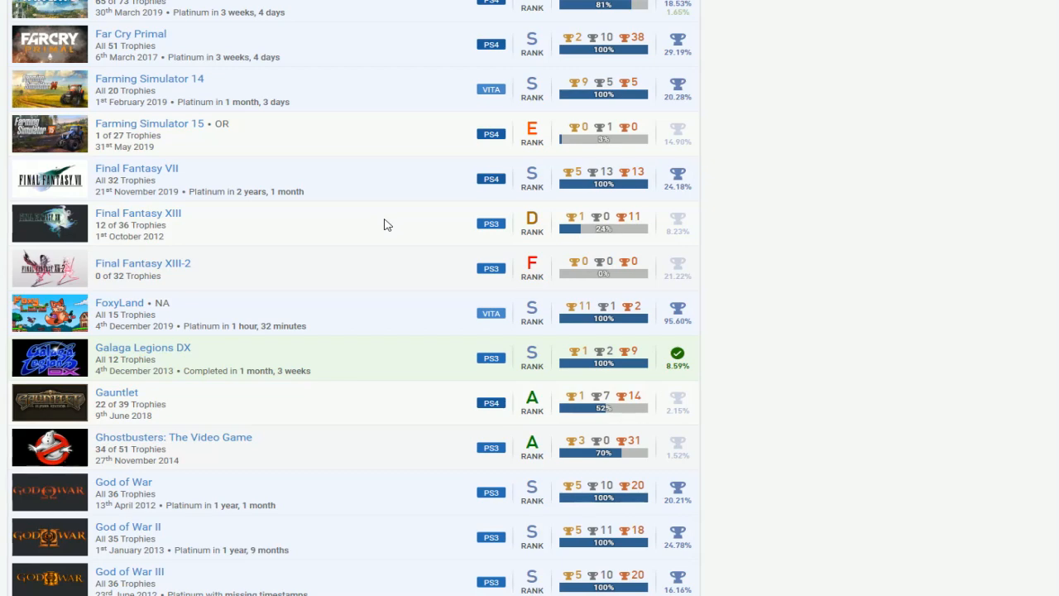
scroll(down, 3)
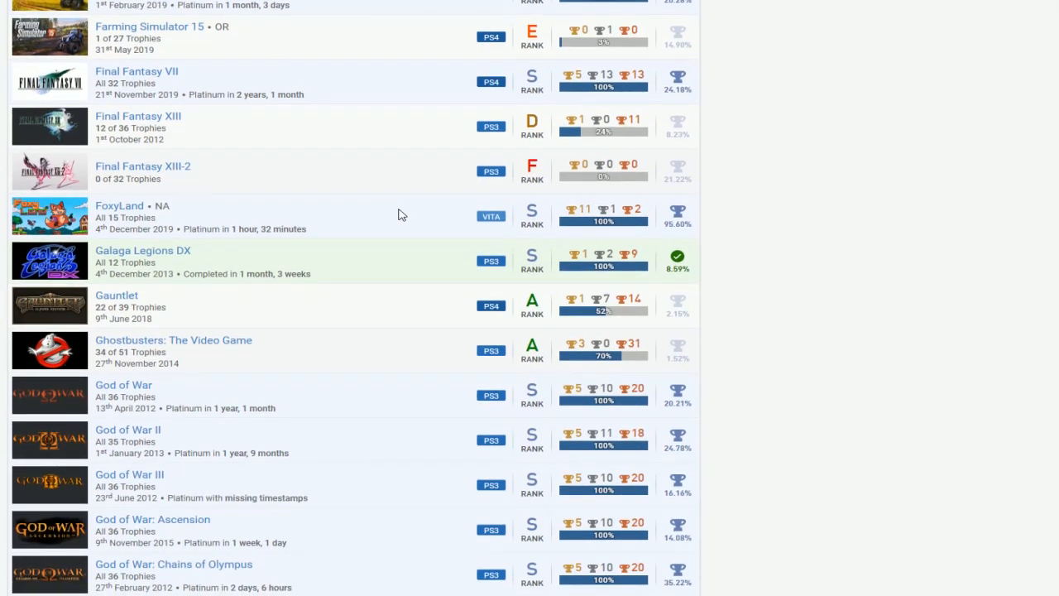
scroll(down, 3)
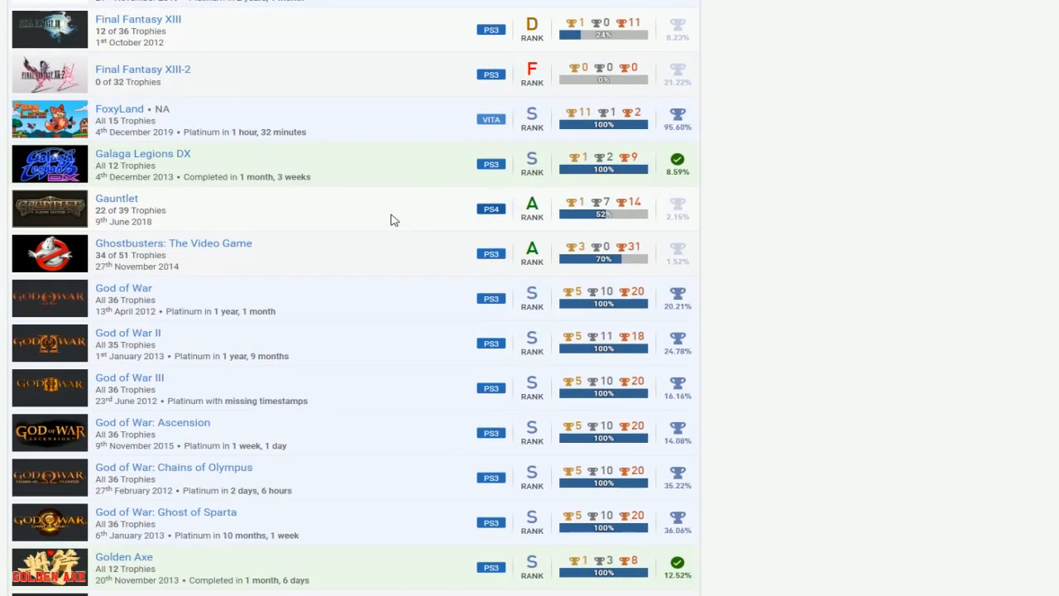
mouse_move(257, 236)
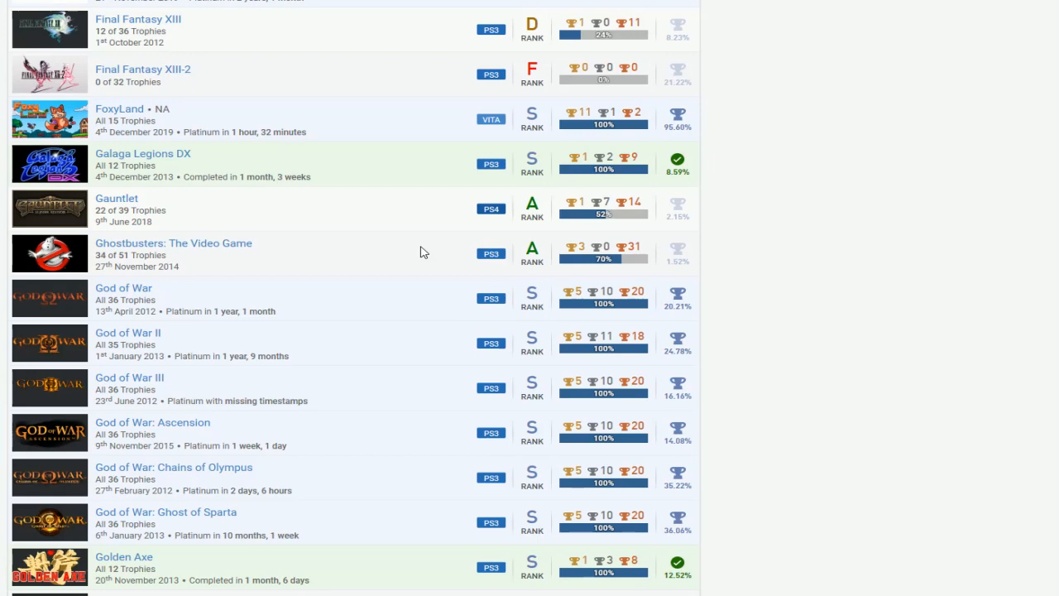
scroll(down, 3)
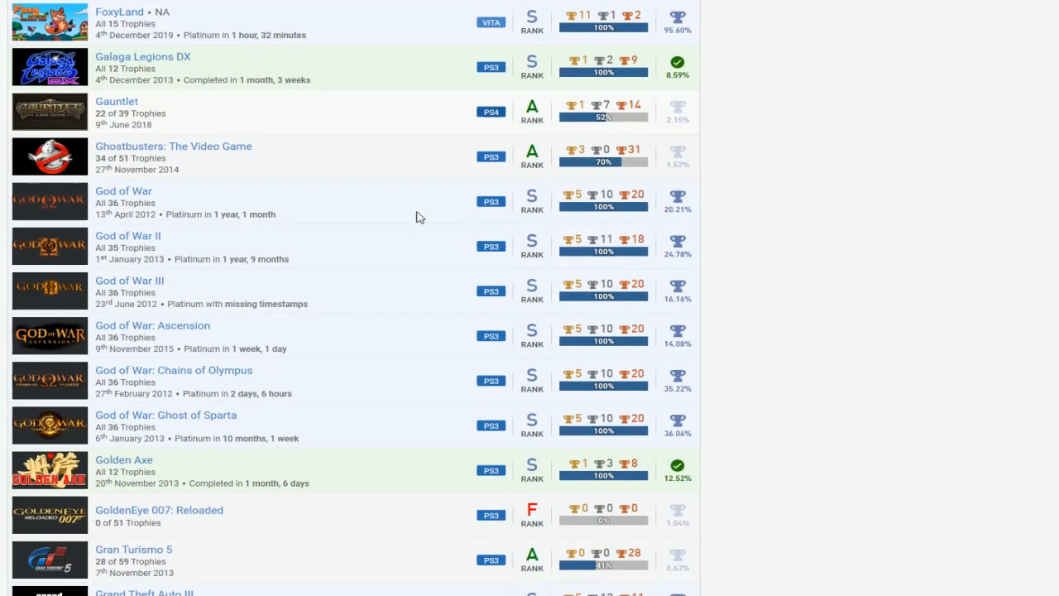
scroll(down, 3)
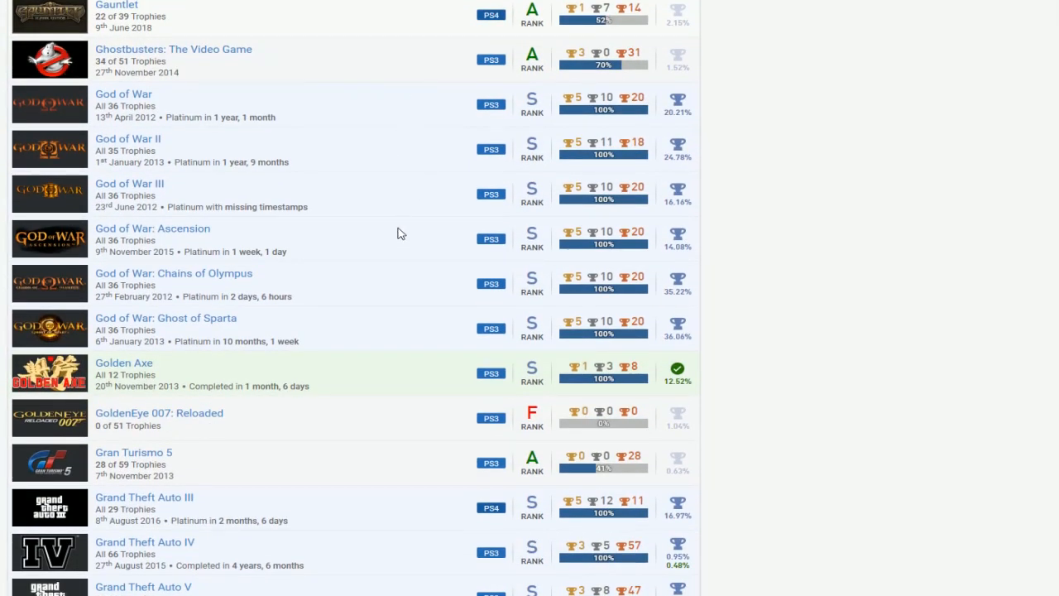
mouse_move(375, 320)
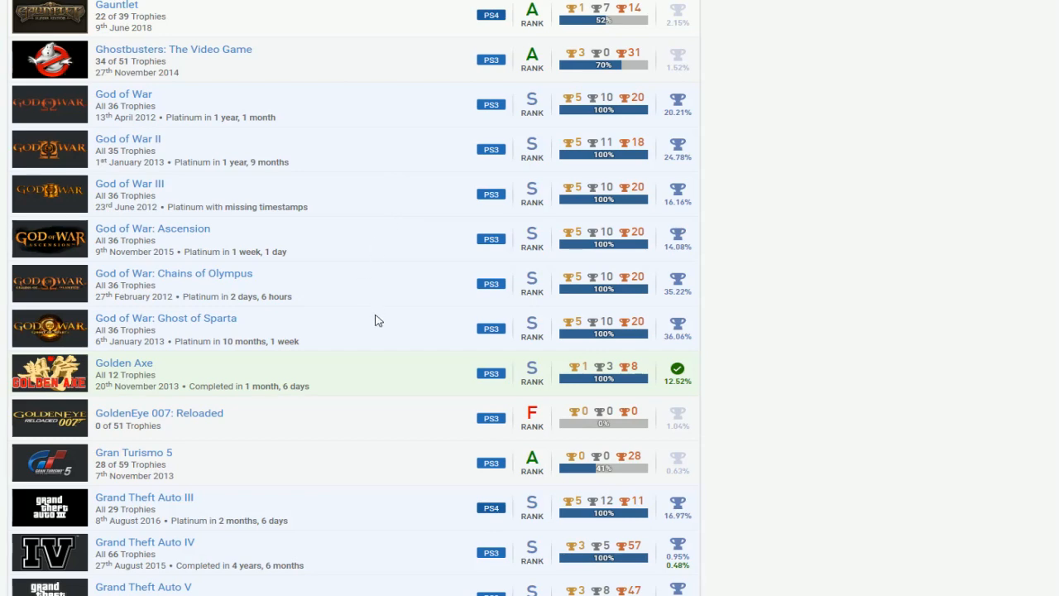
mouse_move(405, 108)
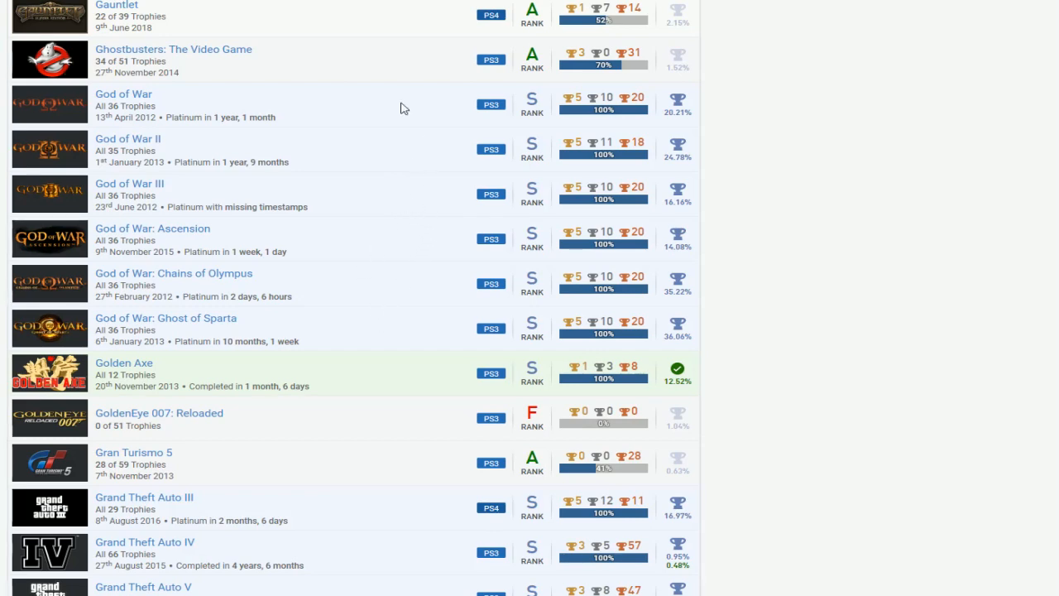
scroll(down, 3)
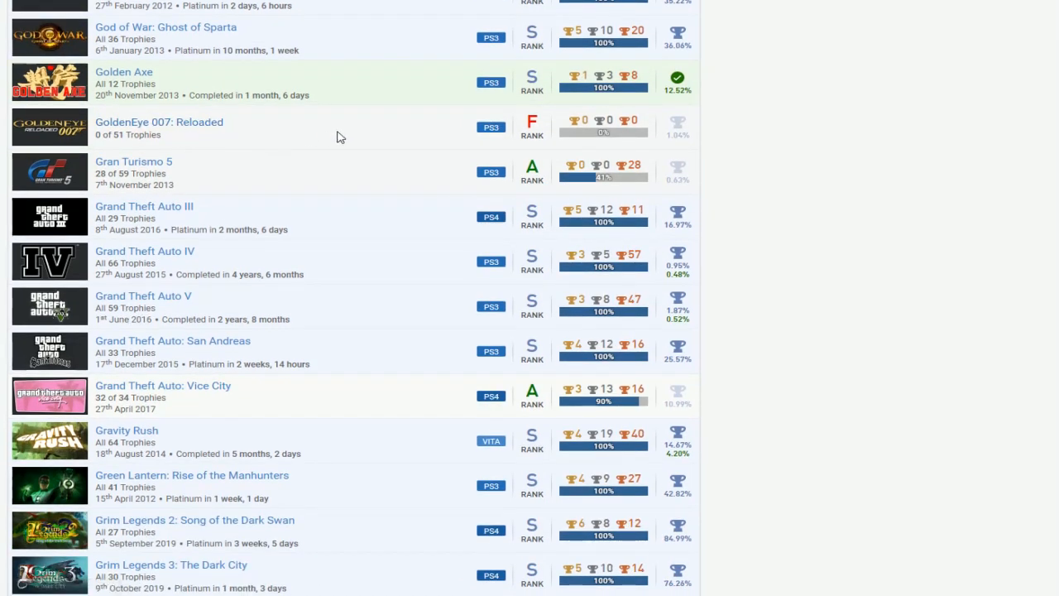
mouse_move(158, 122)
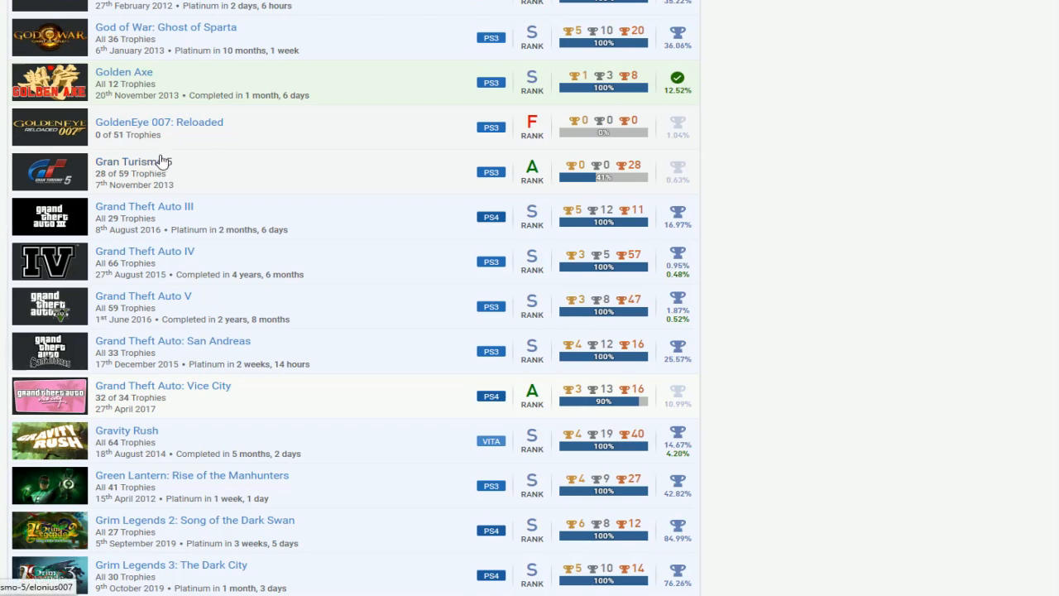
scroll(down, 3)
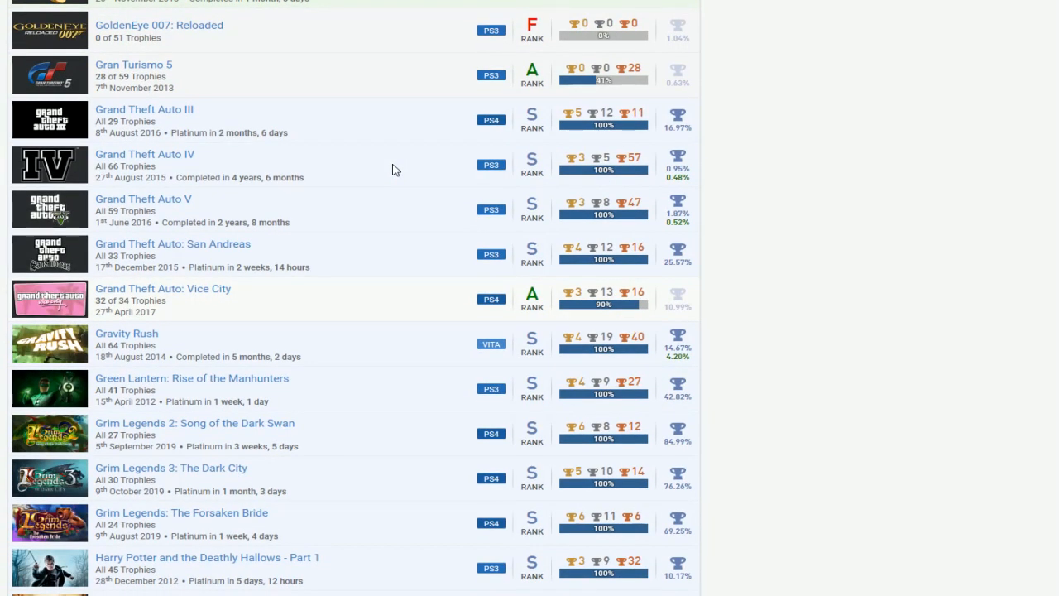
mouse_move(405, 118)
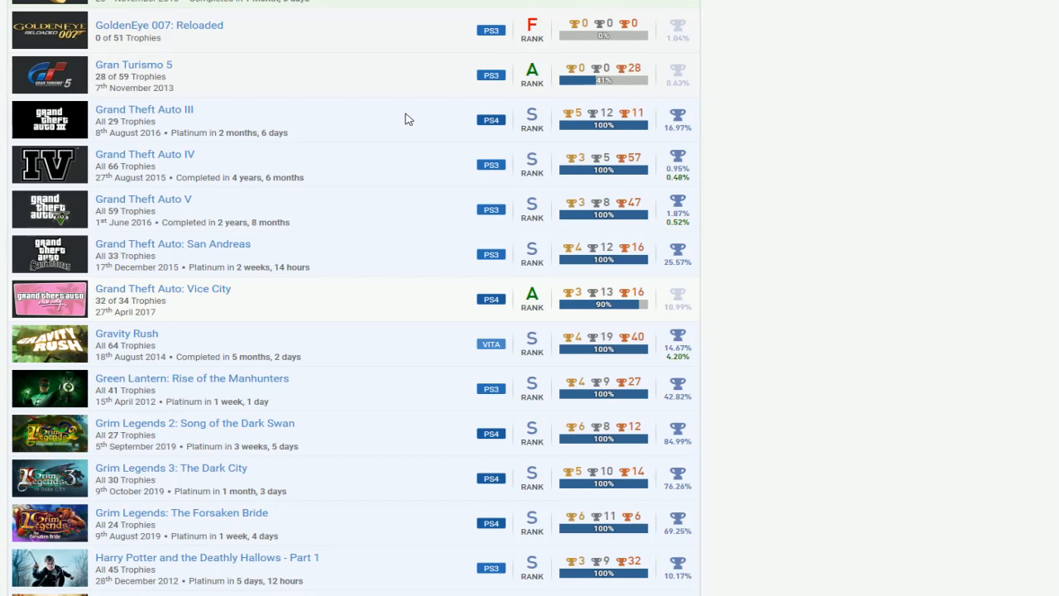
mouse_move(227, 302)
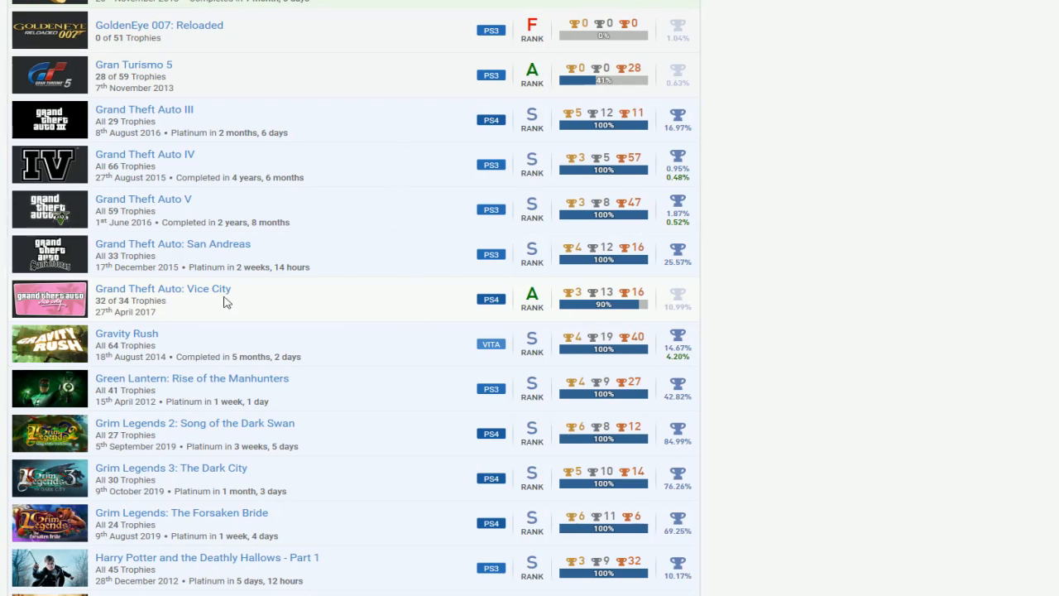
mouse_move(80, 289)
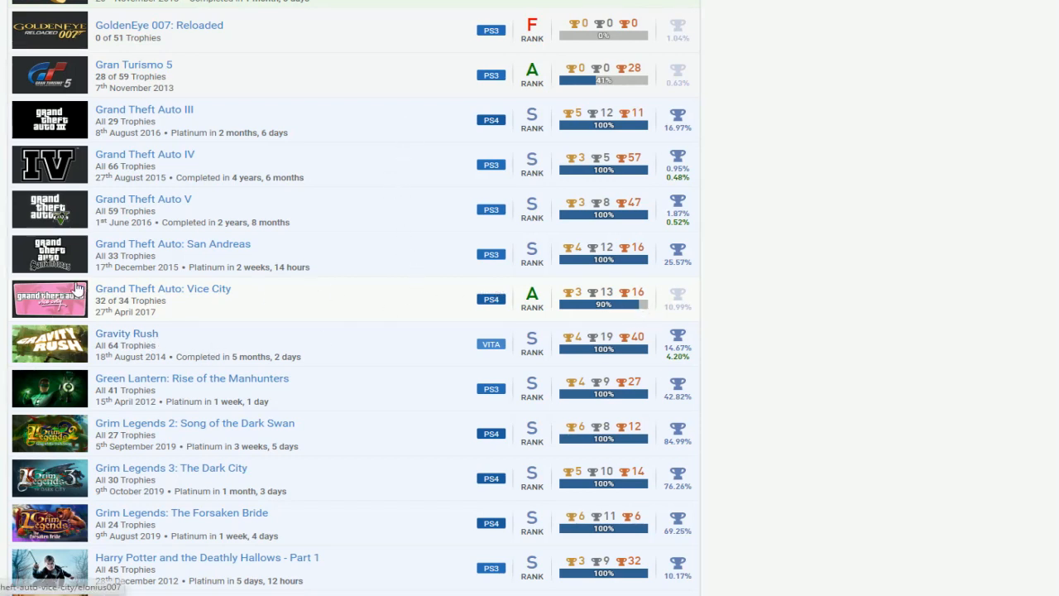
mouse_move(170, 298)
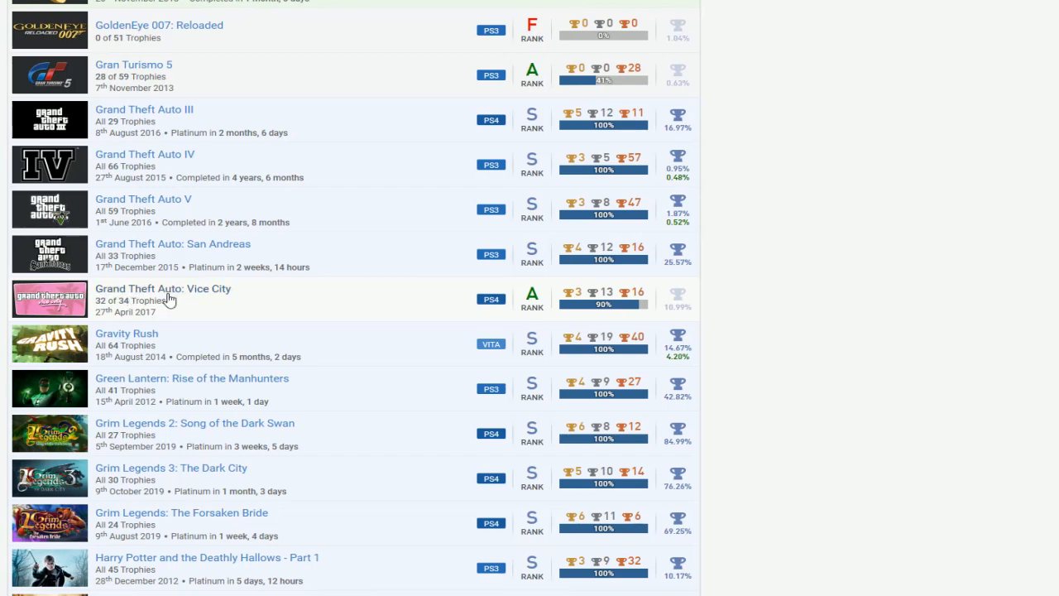
mouse_move(428, 250)
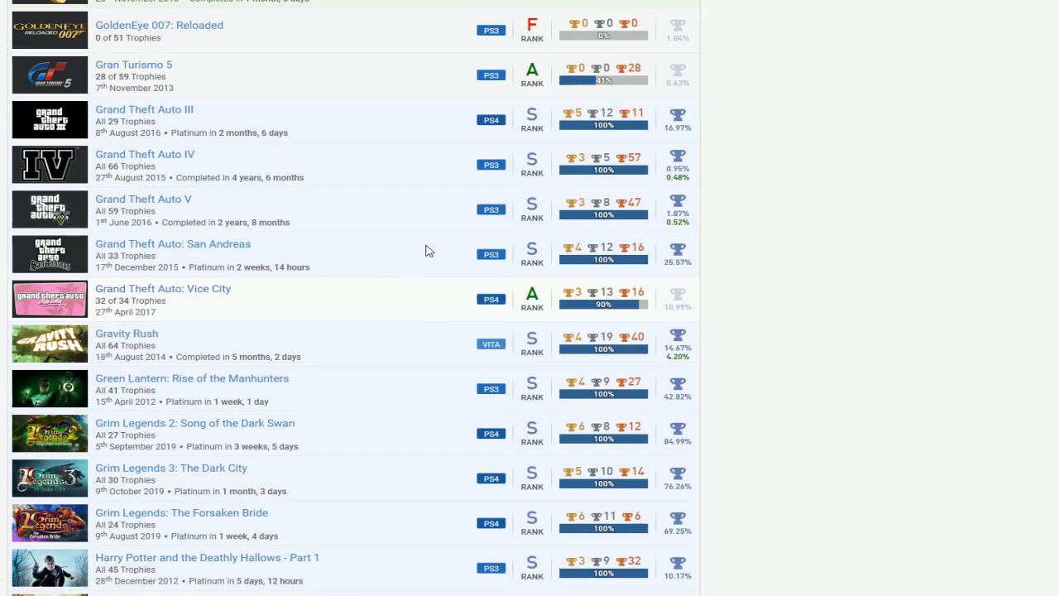
scroll(down, 3)
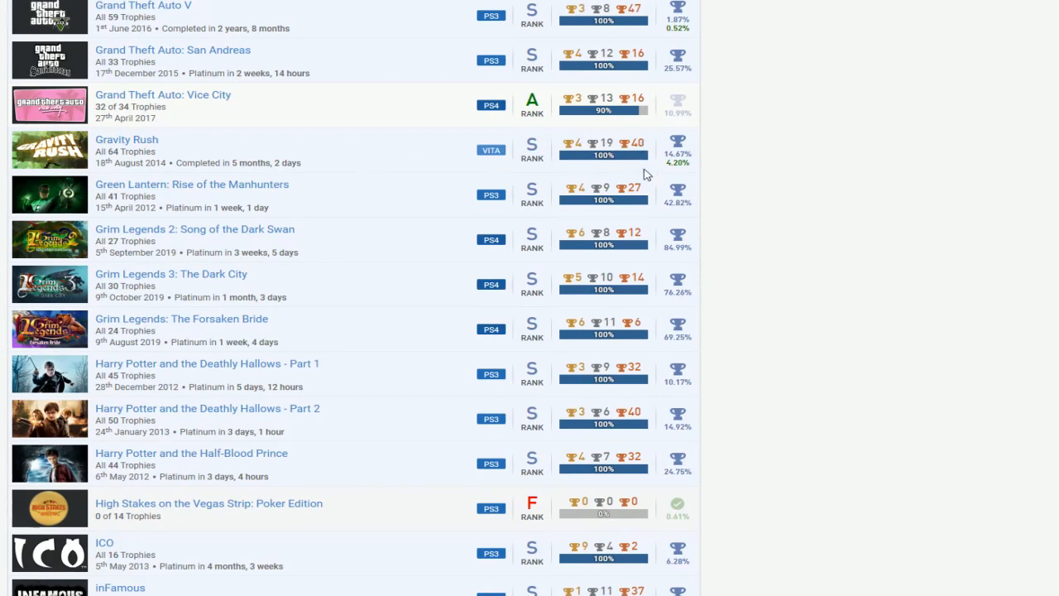
scroll(down, 3)
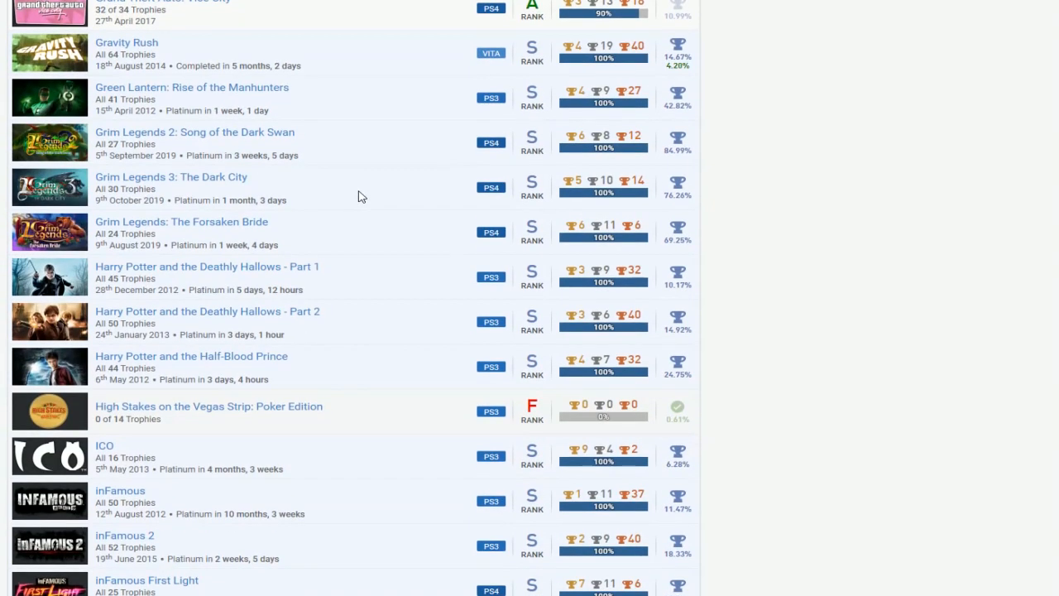
mouse_move(401, 173)
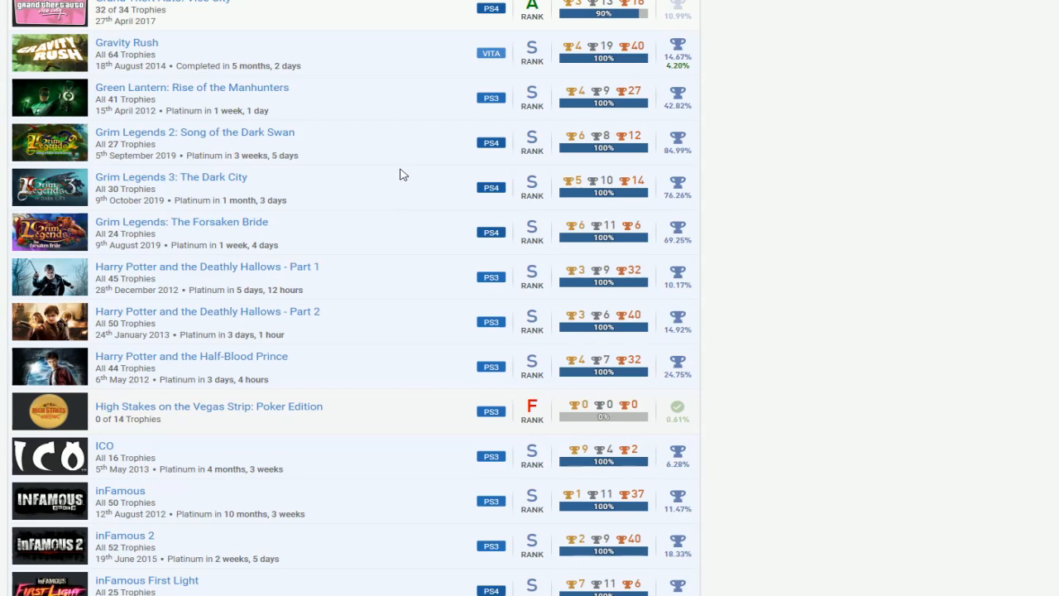
mouse_move(395, 218)
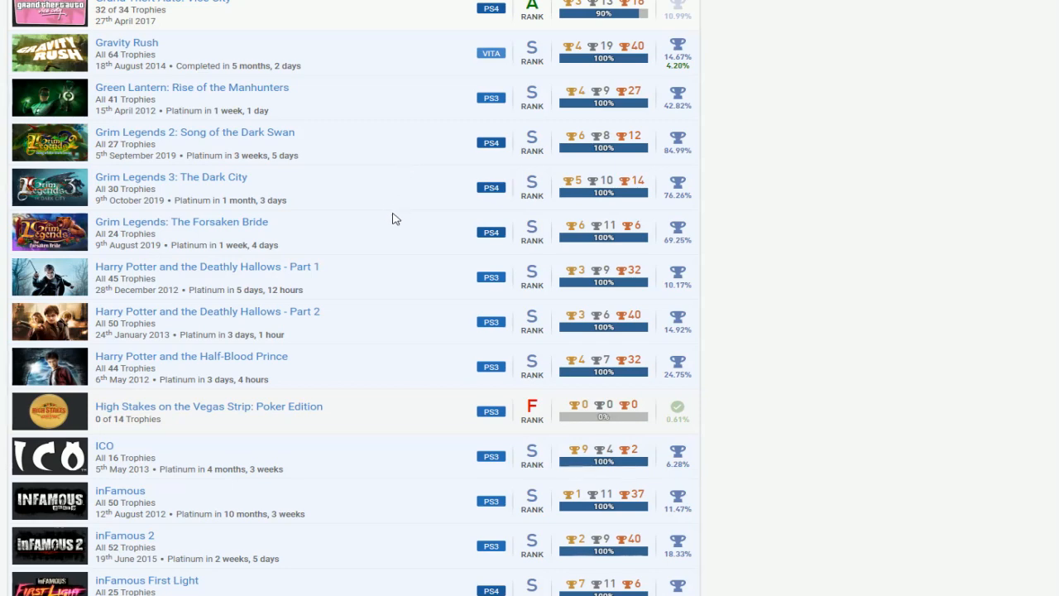
scroll(down, 3)
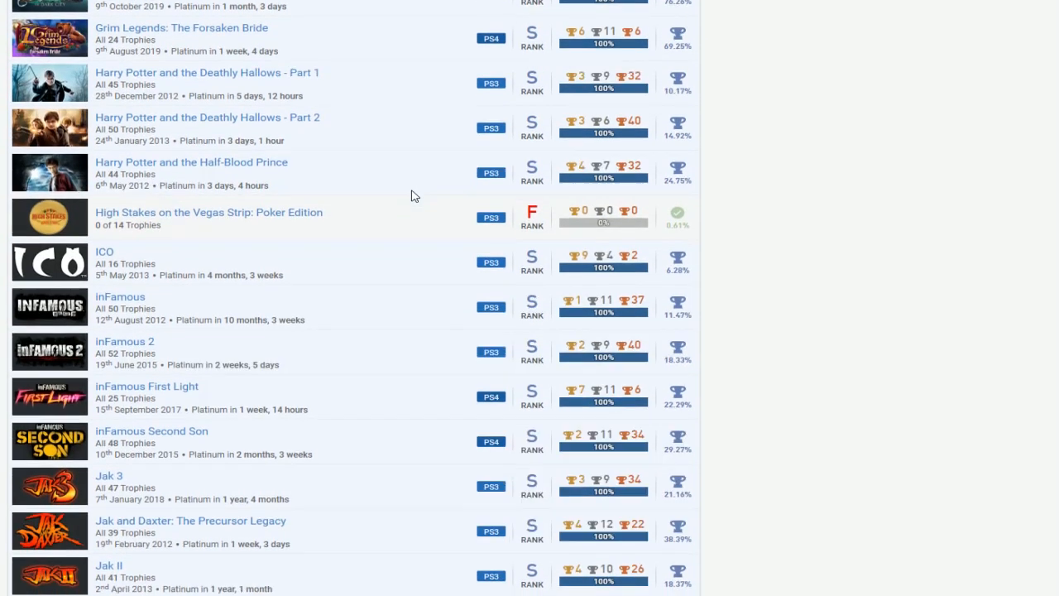
mouse_move(276, 241)
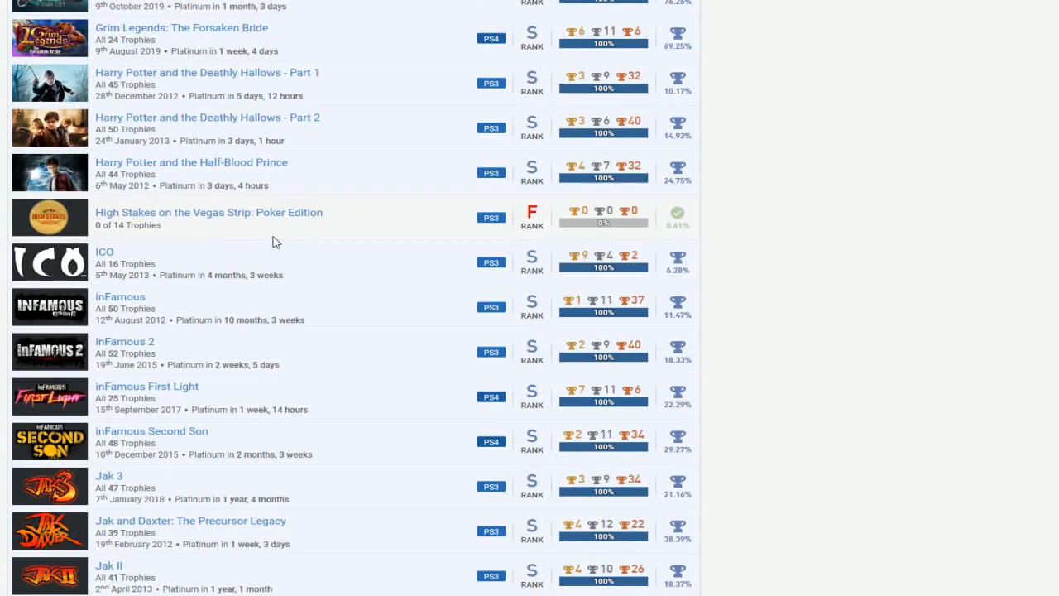
mouse_move(221, 226)
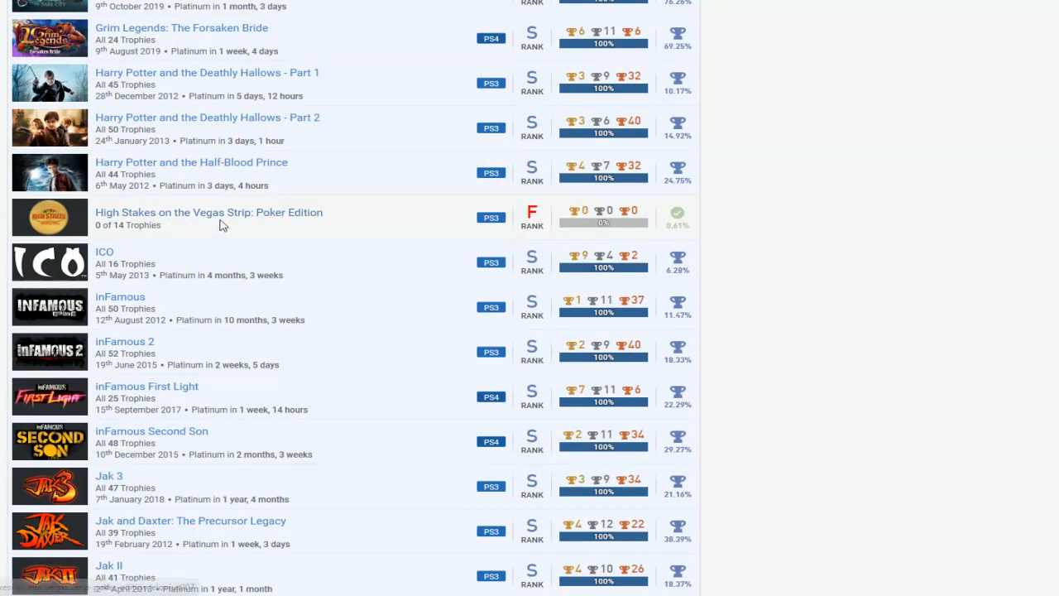
scroll(down, 3)
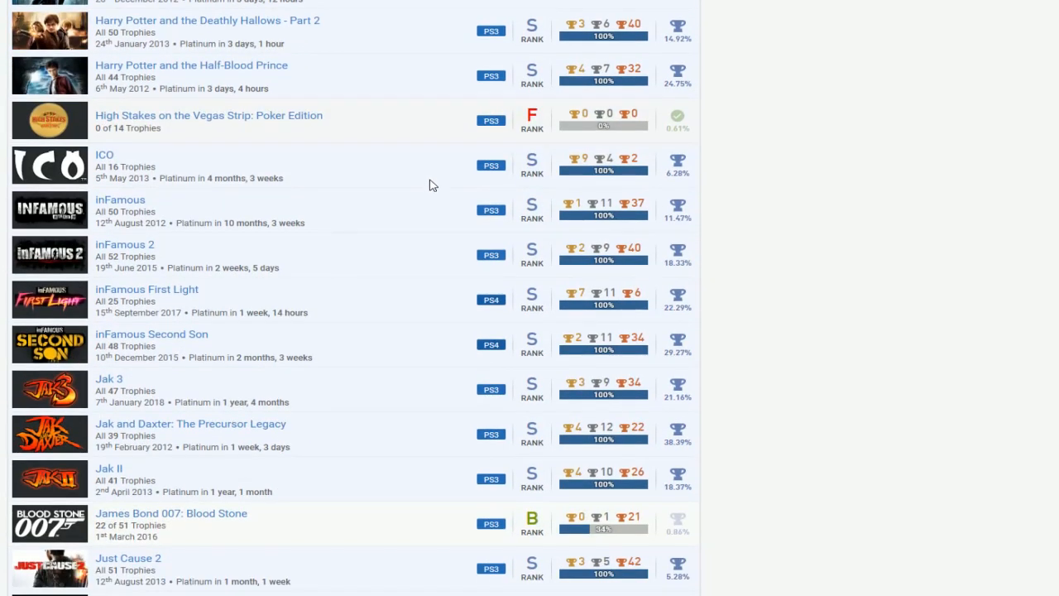
mouse_move(389, 221)
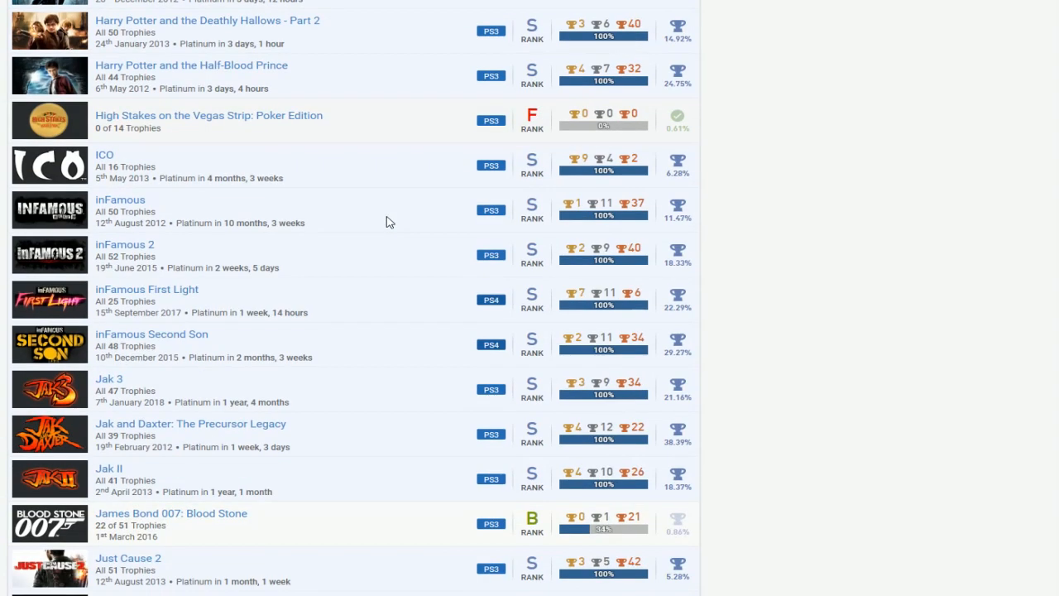
mouse_move(313, 350)
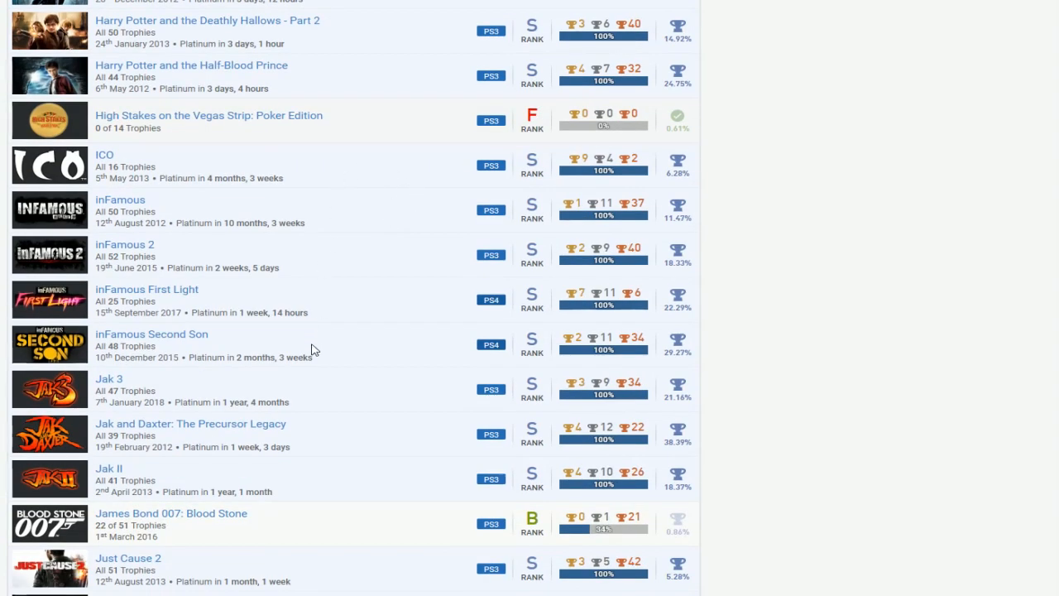
mouse_move(408, 204)
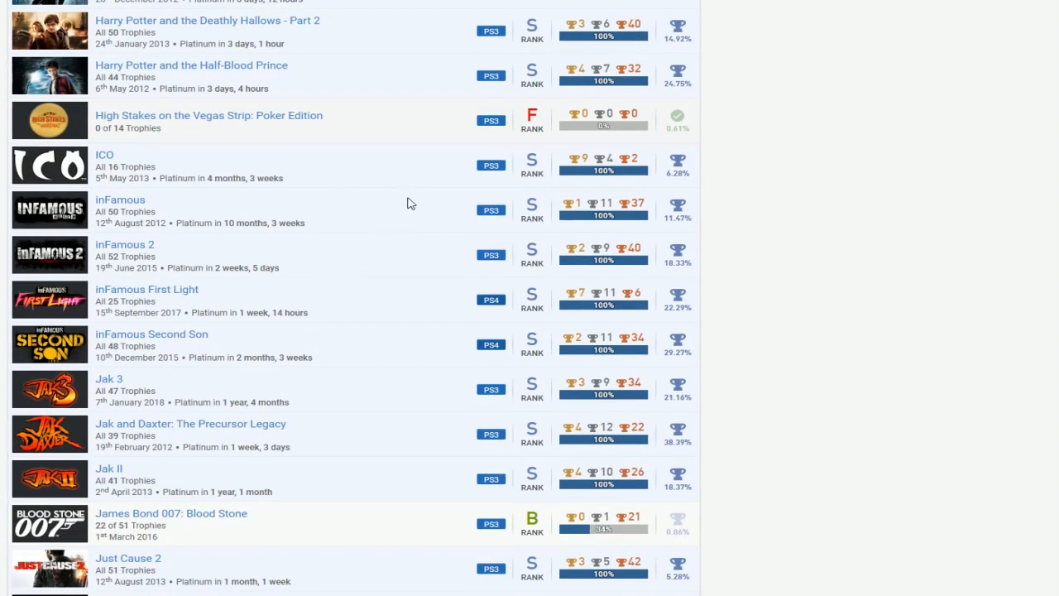
scroll(down, 3)
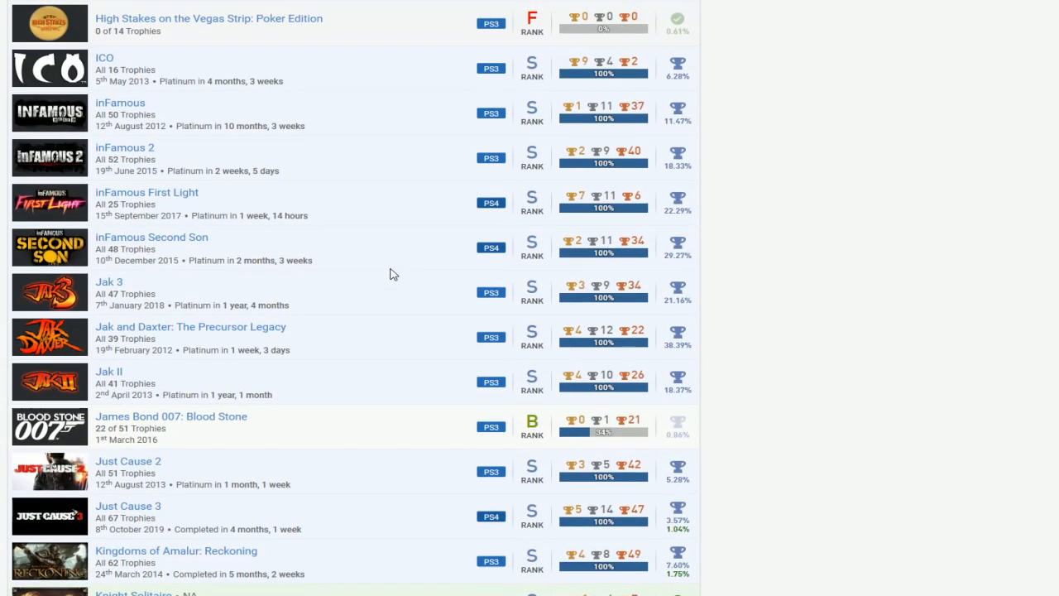
scroll(down, 3)
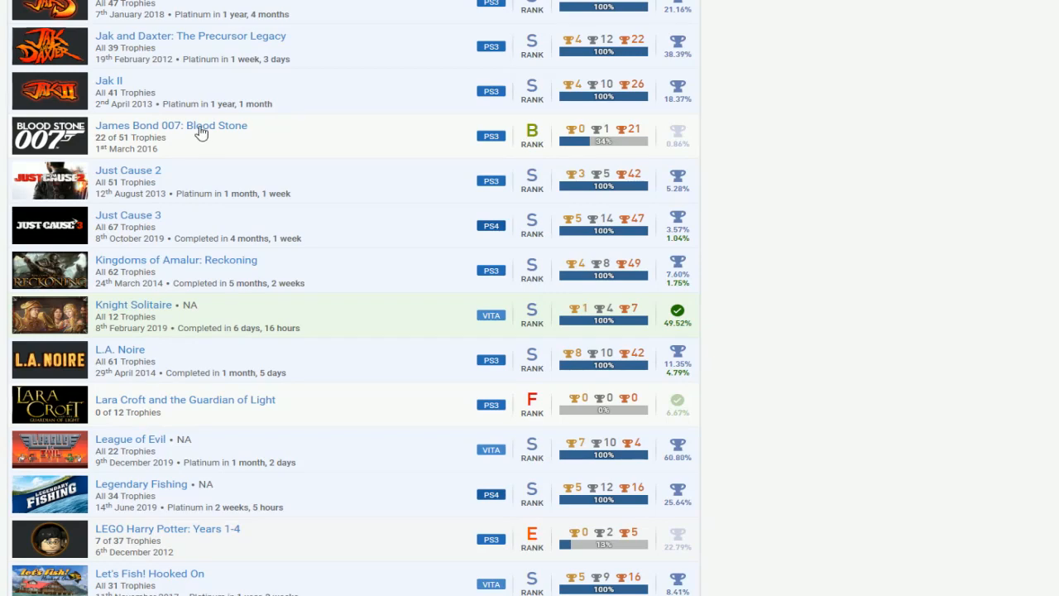
scroll(up, 3)
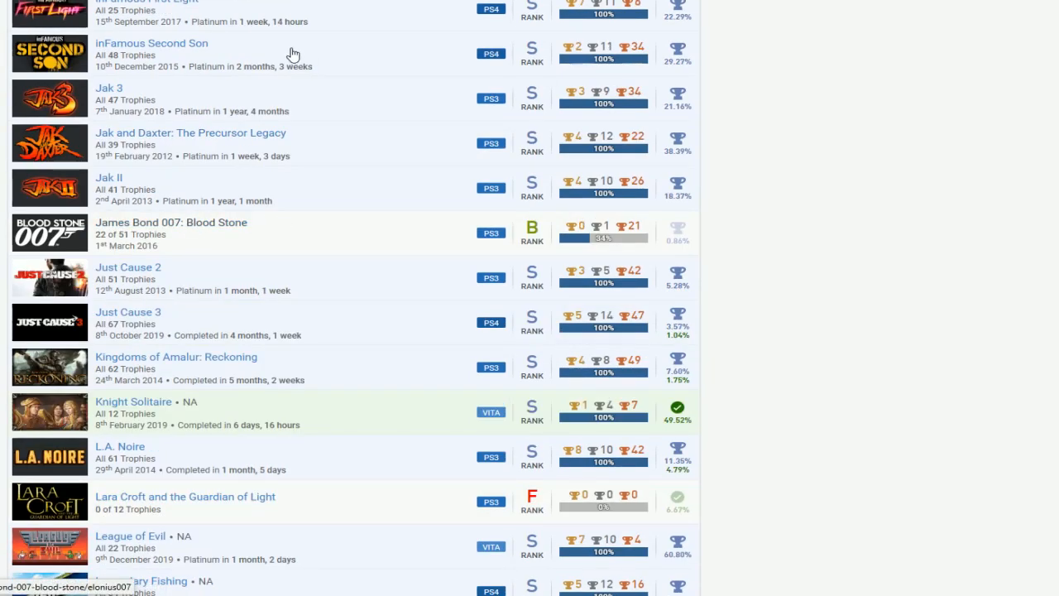
scroll(down, 3)
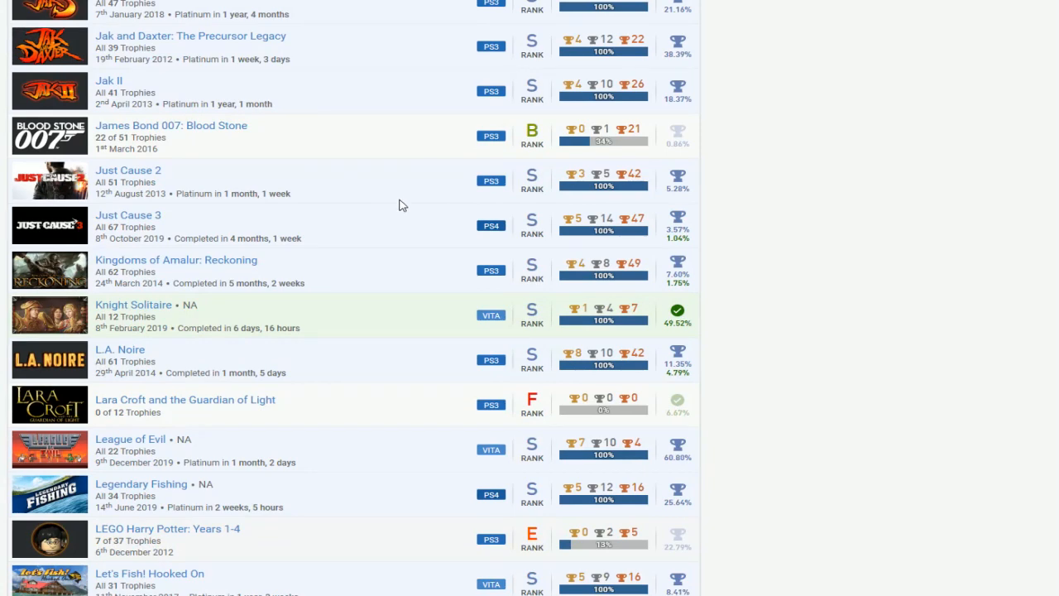
scroll(down, 3)
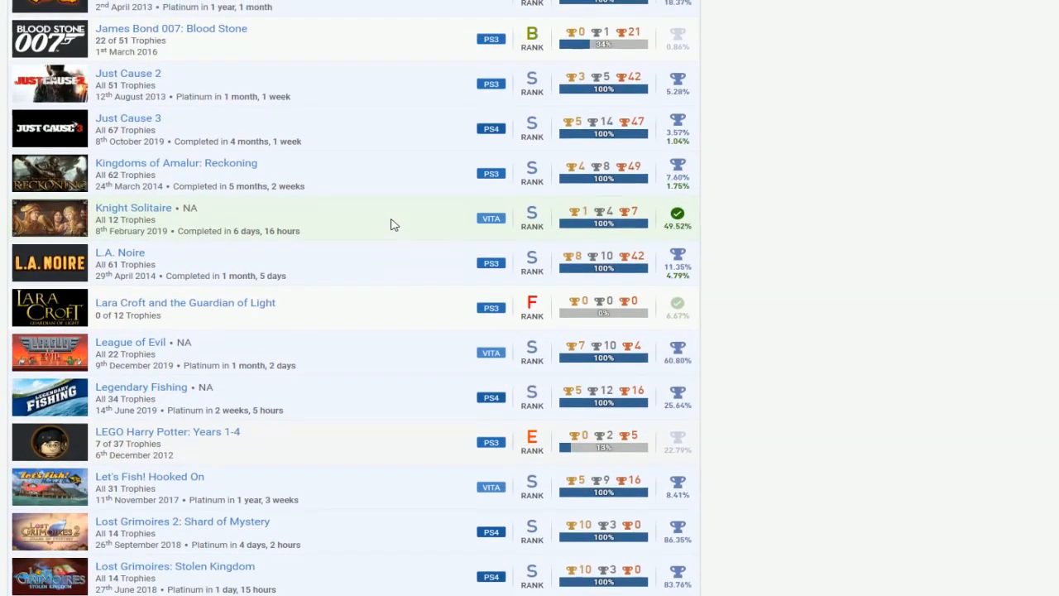
mouse_move(383, 214)
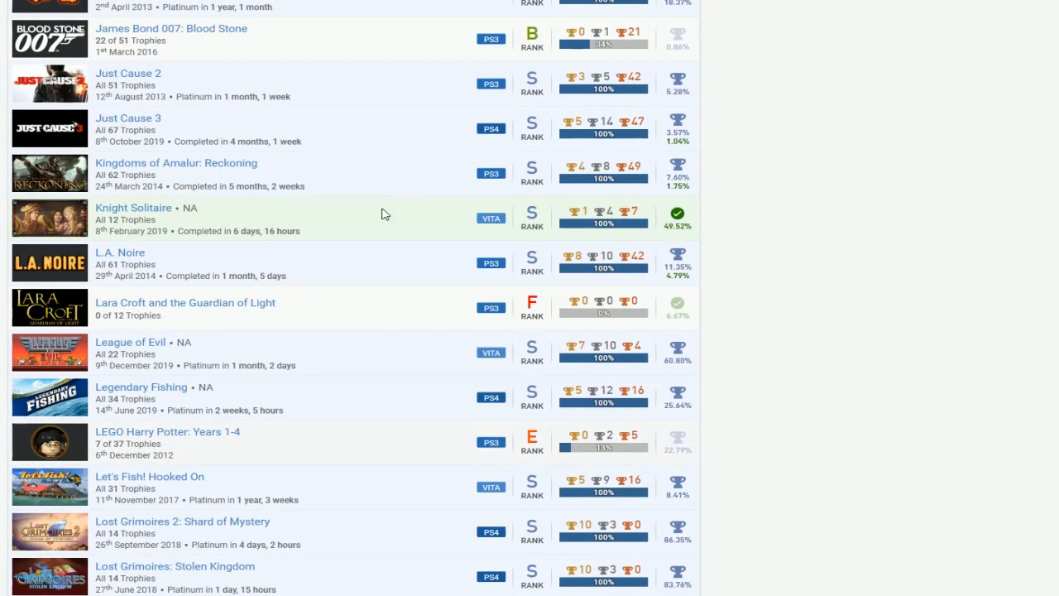
scroll(down, 3)
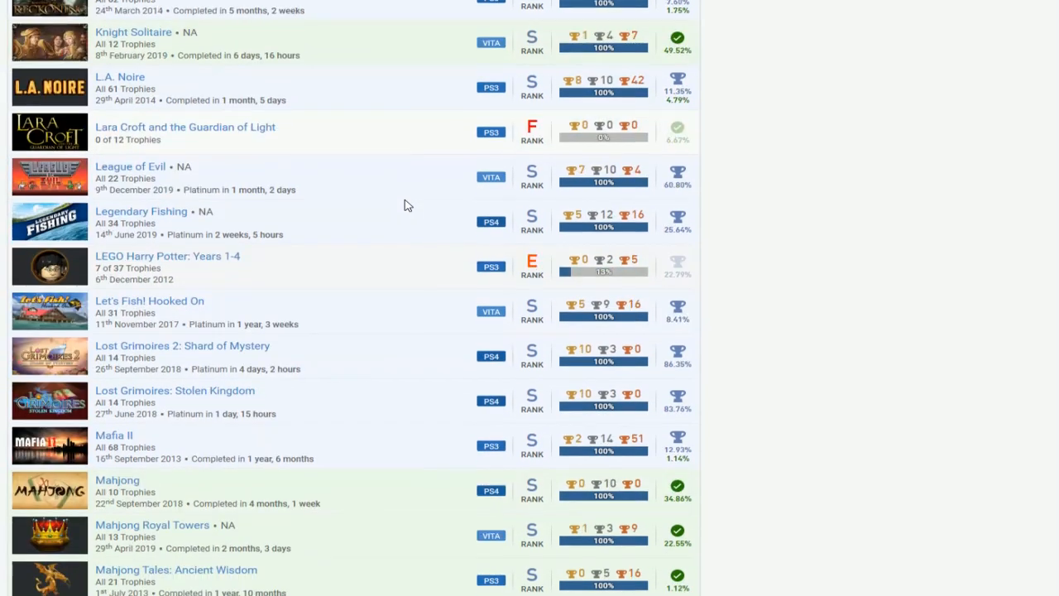
scroll(down, 3)
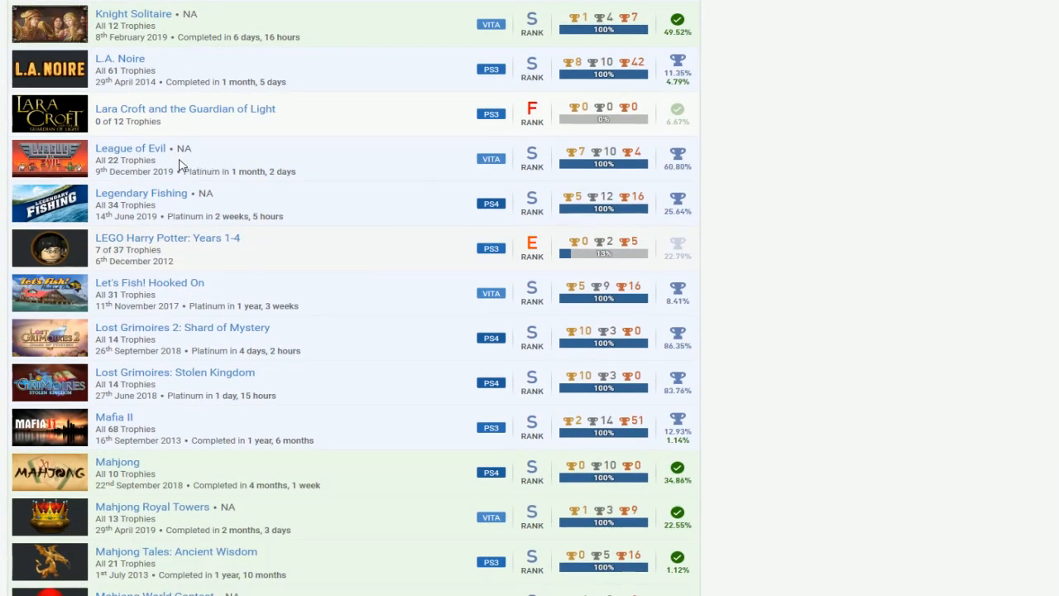
mouse_move(284, 113)
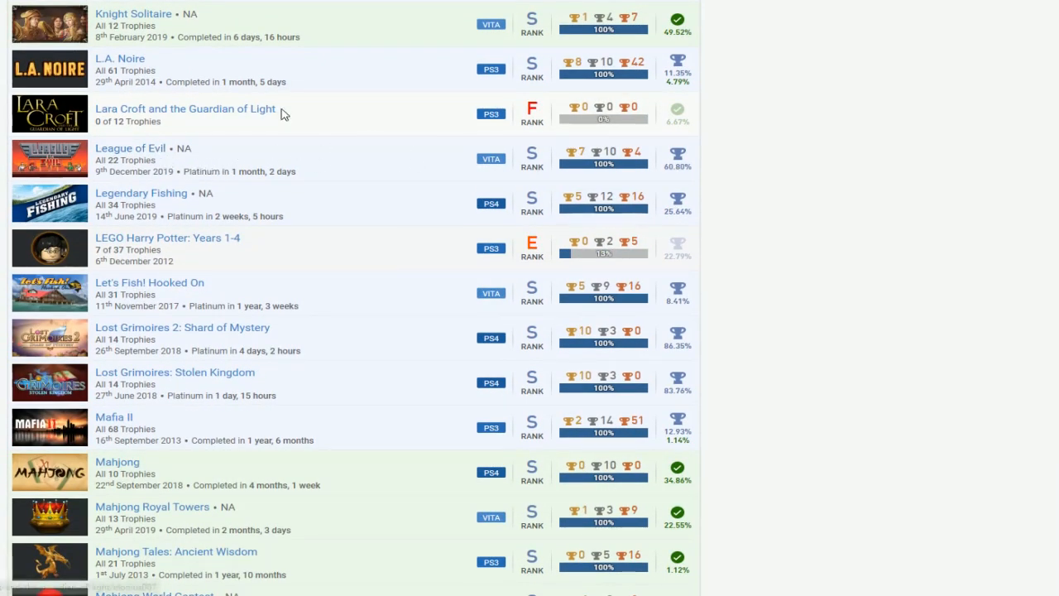
mouse_move(416, 205)
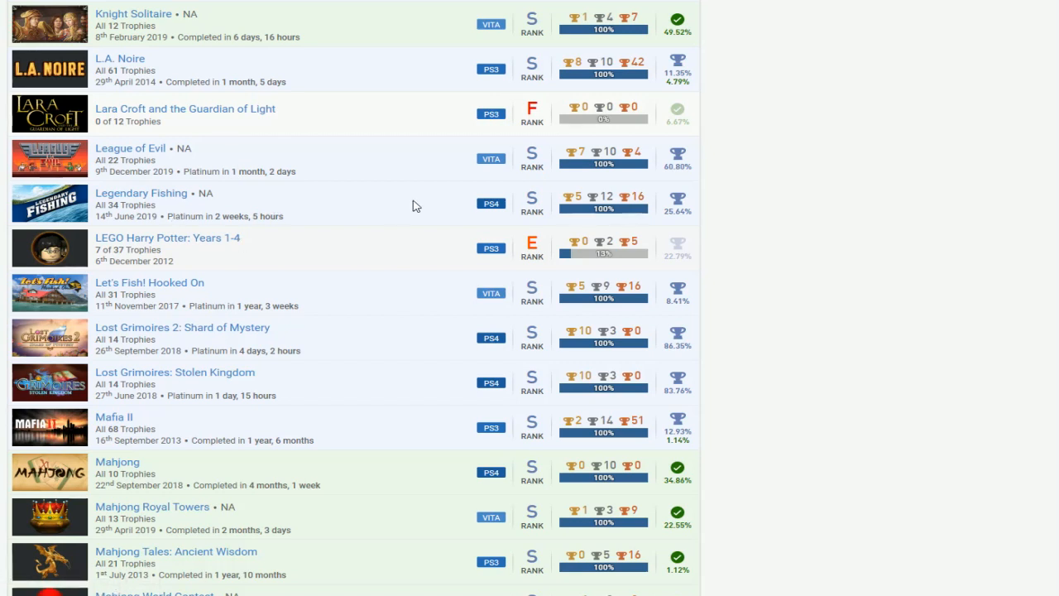
scroll(down, 3)
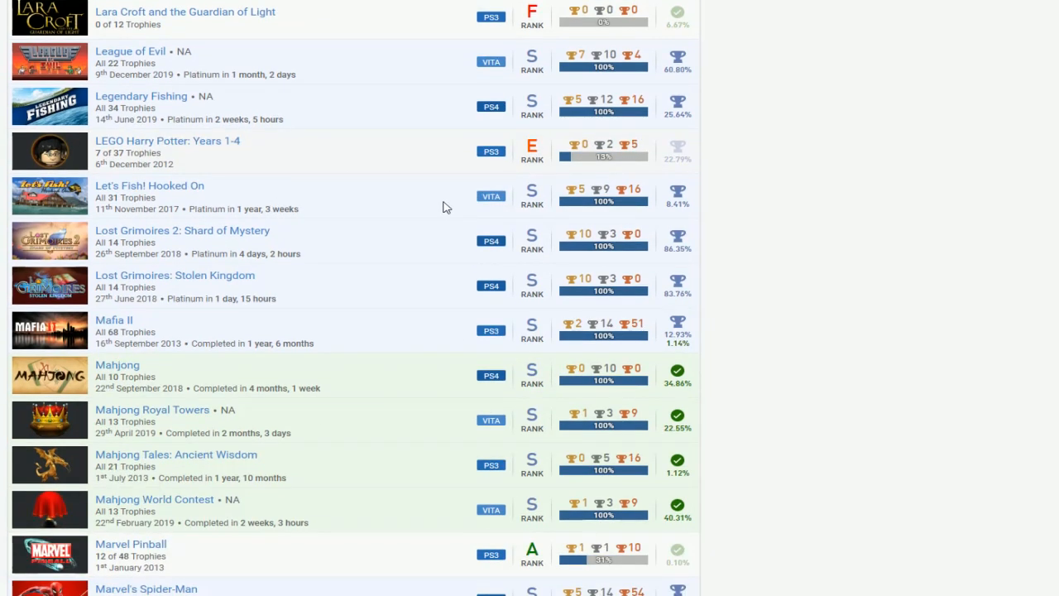
mouse_move(373, 195)
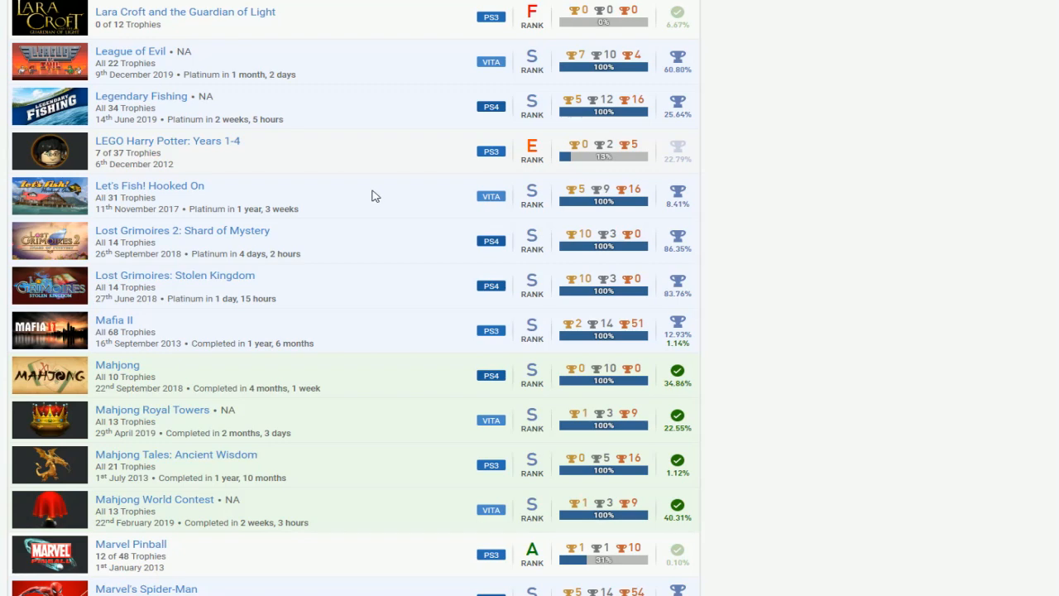
mouse_move(406, 225)
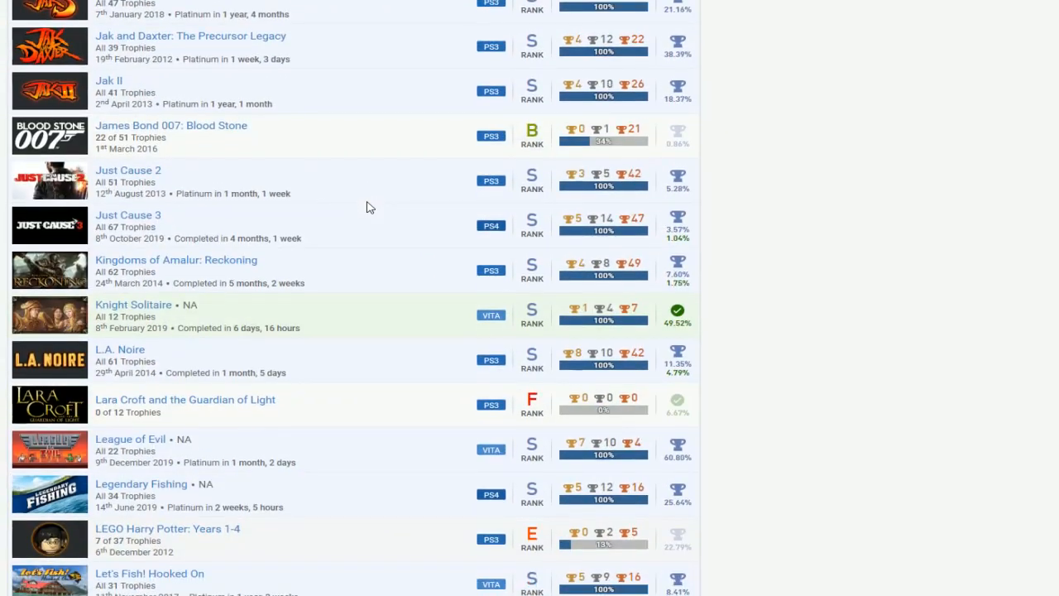
scroll(down, 3)
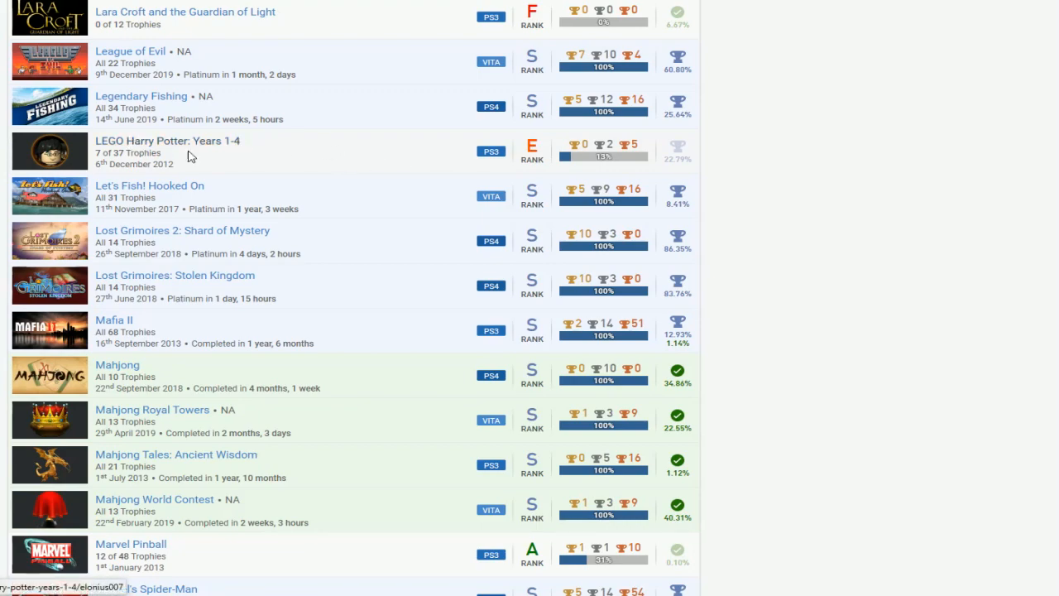
mouse_move(393, 162)
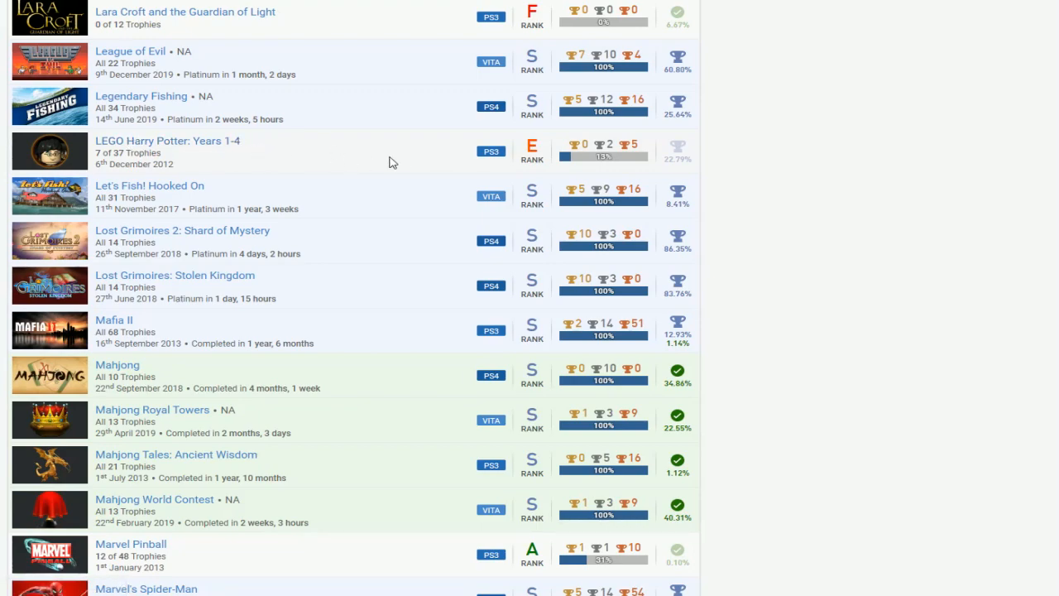
scroll(down, 3)
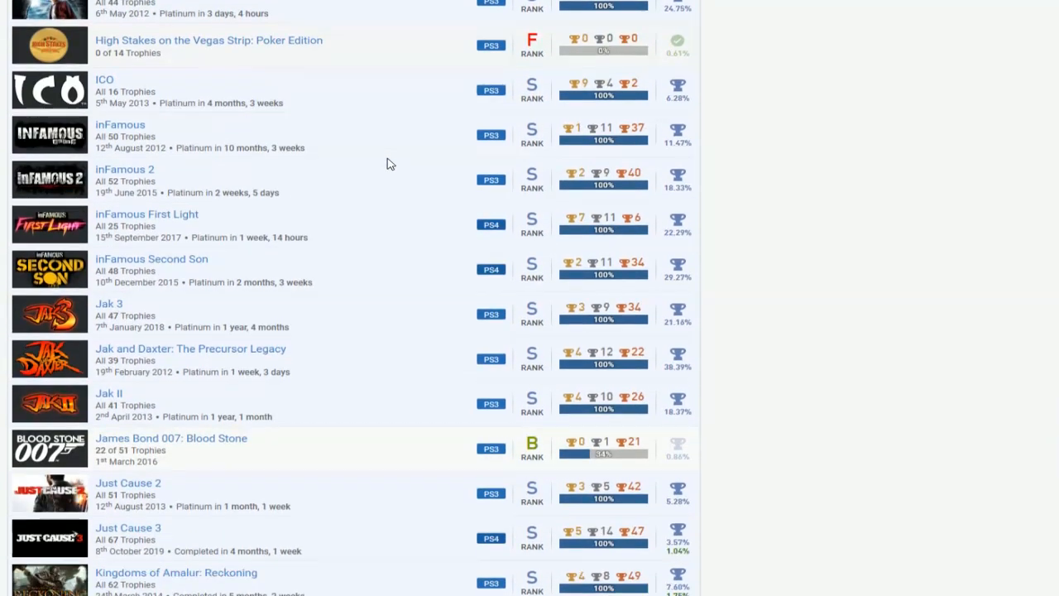
scroll(down, 3)
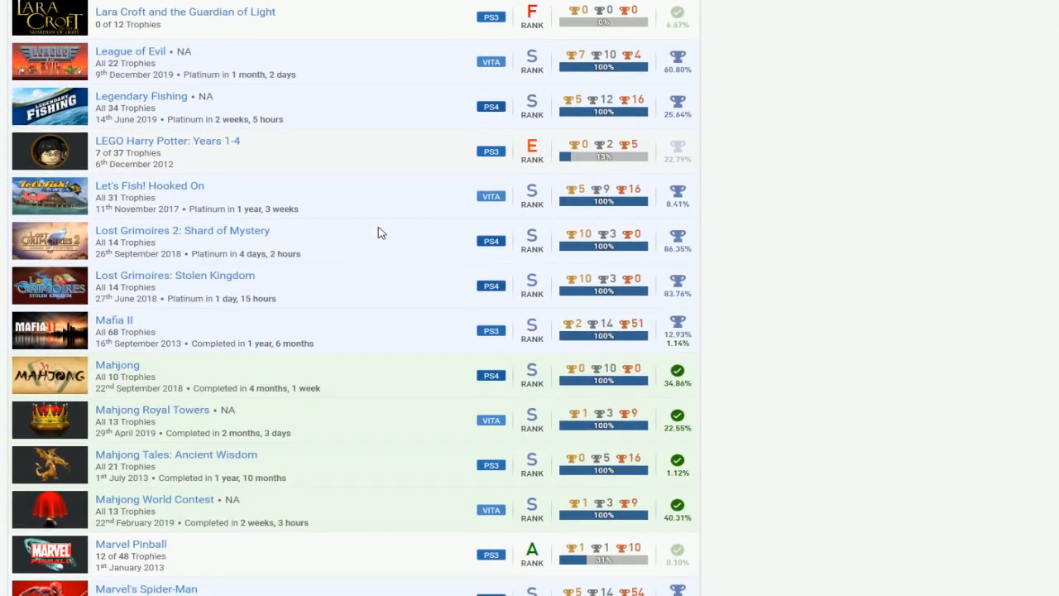
scroll(down, 3)
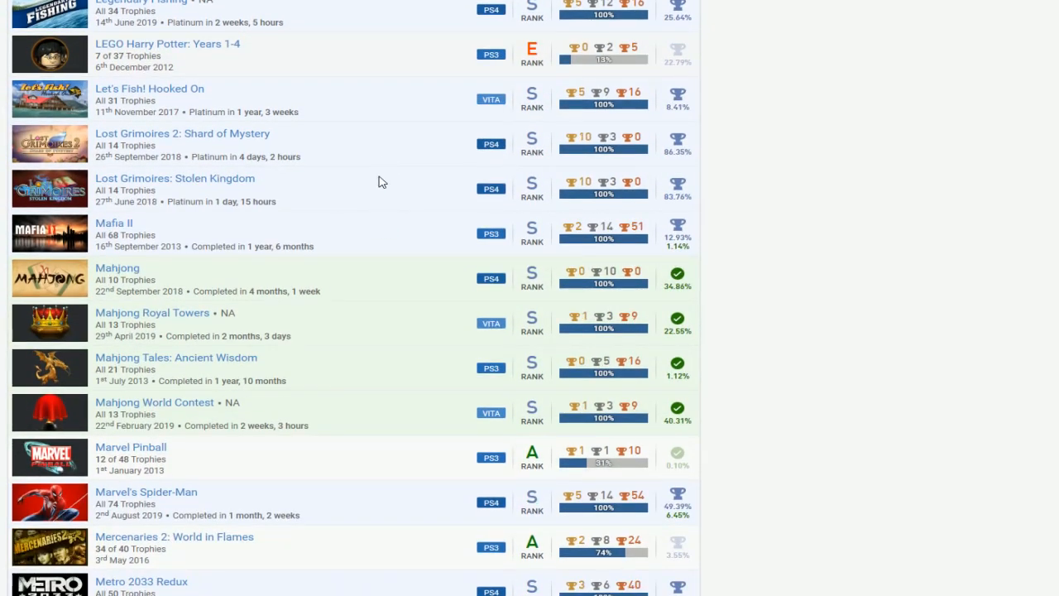
scroll(down, 3)
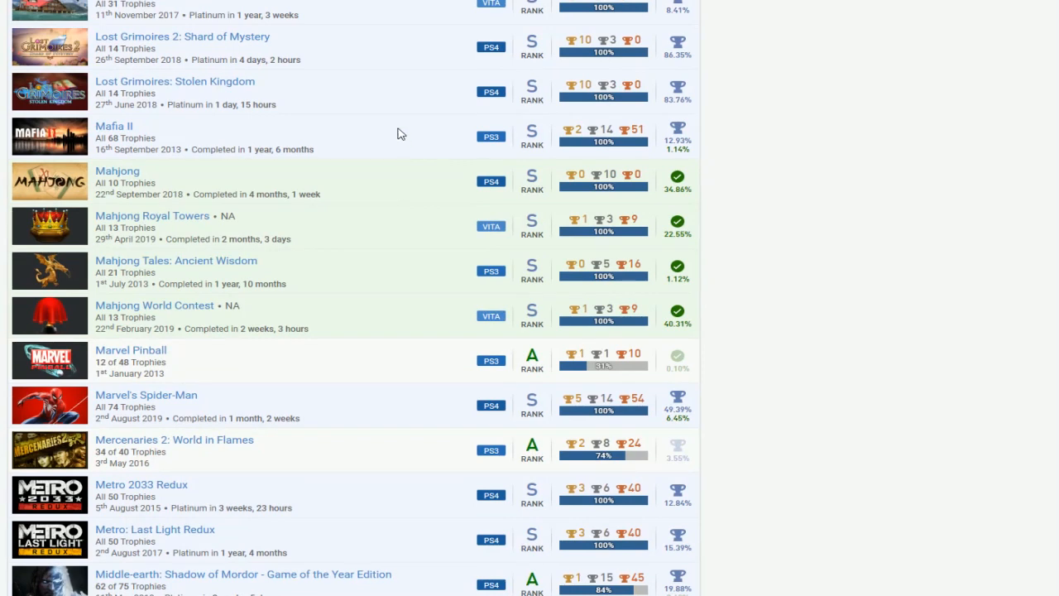
mouse_move(417, 131)
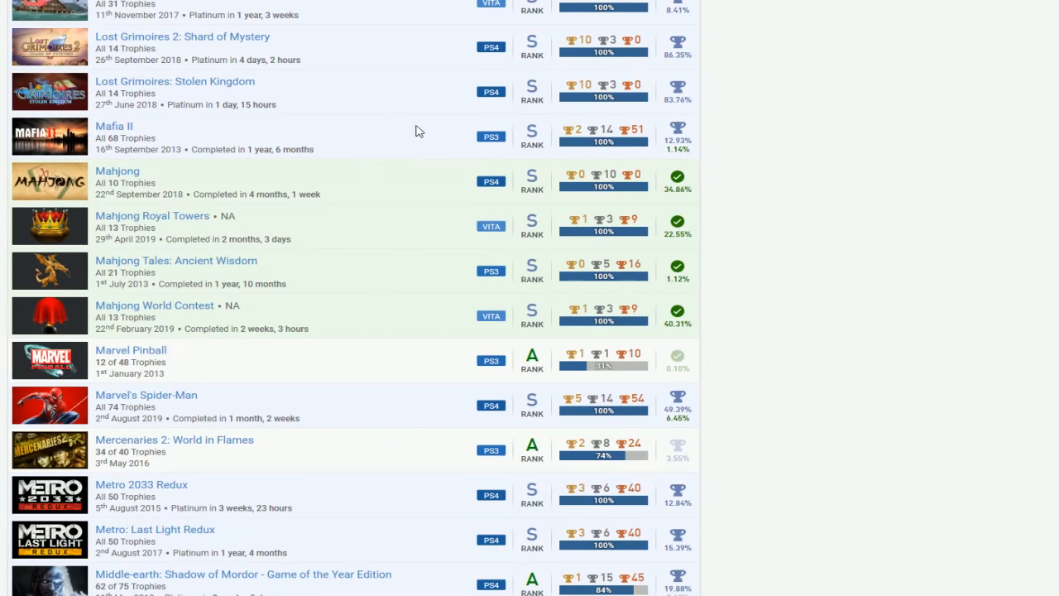
mouse_move(429, 162)
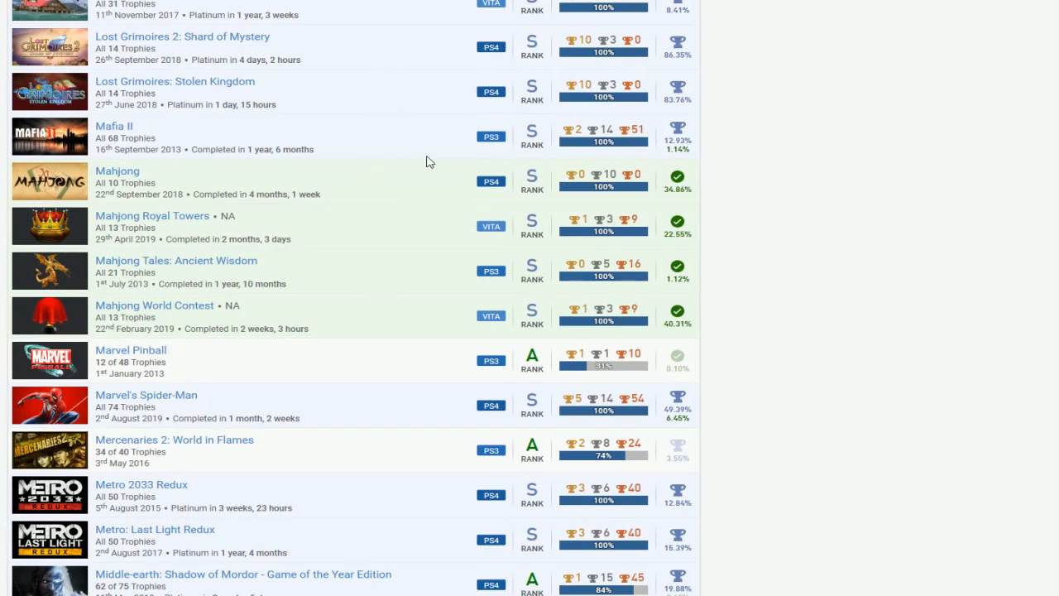
scroll(down, 3)
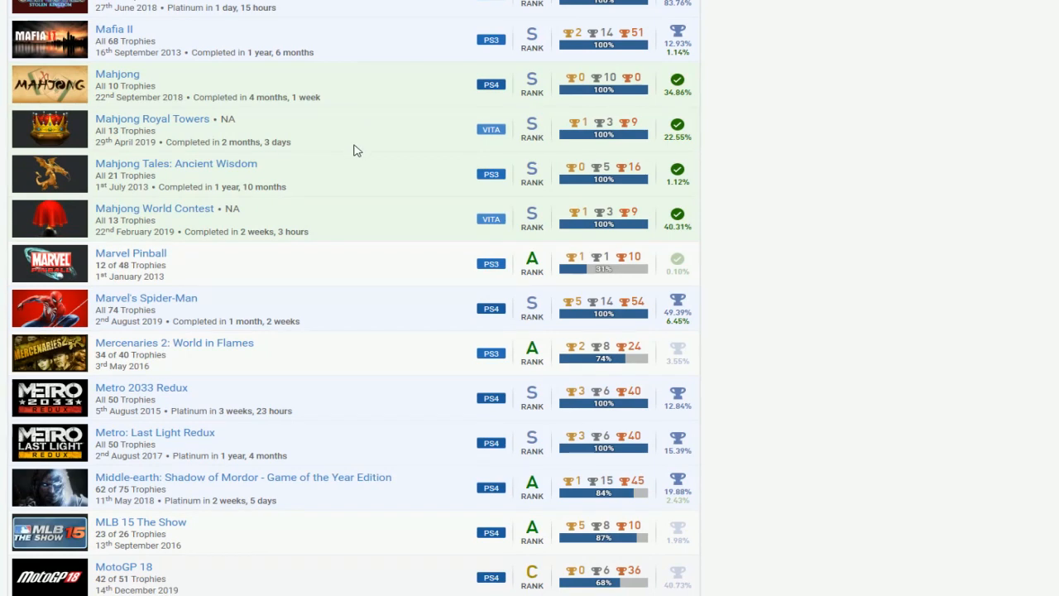
mouse_move(403, 132)
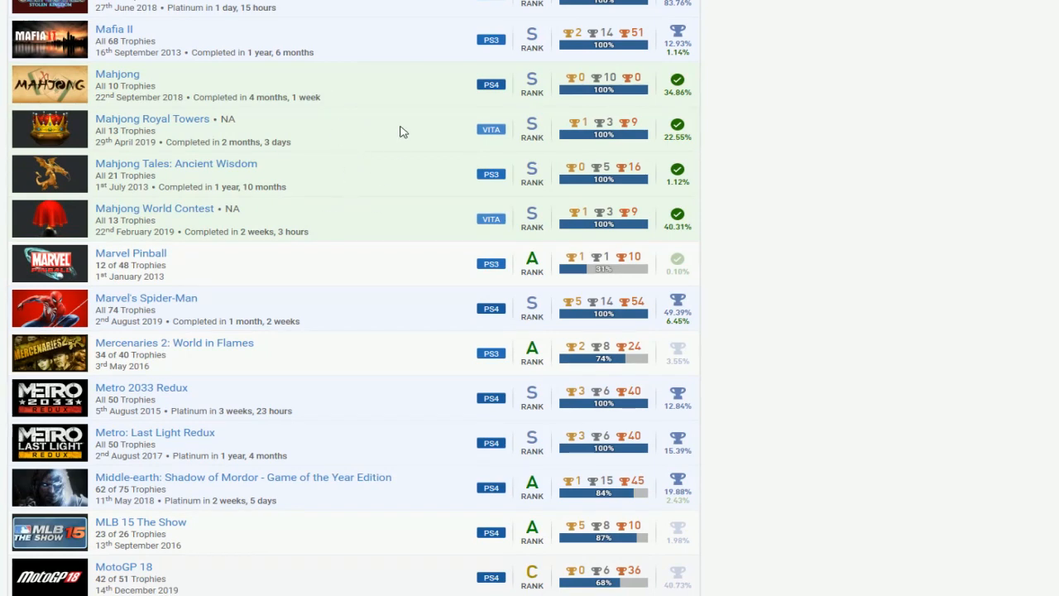
mouse_move(147, 181)
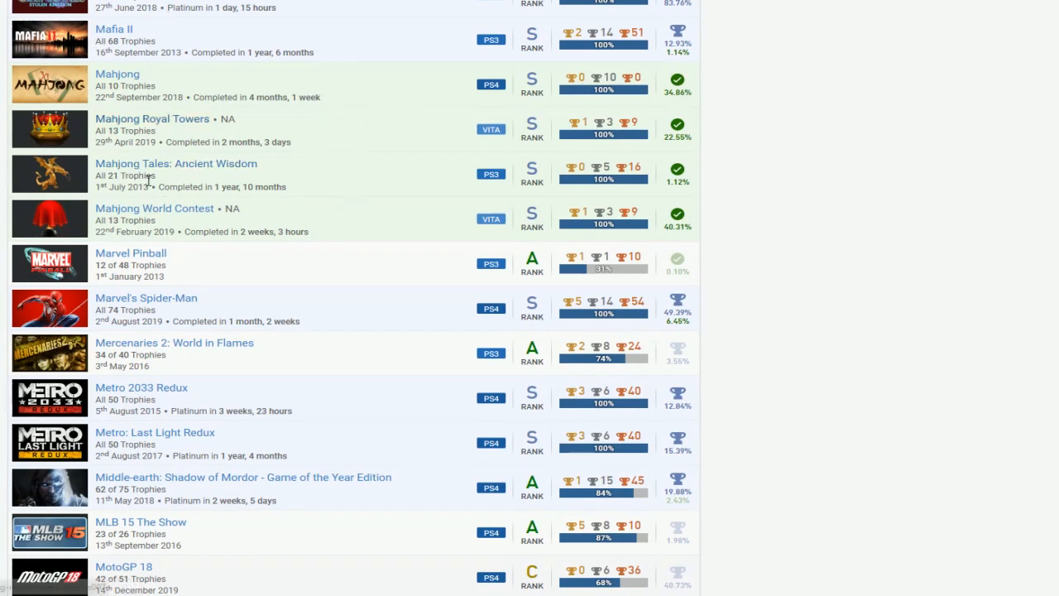
mouse_move(513, 201)
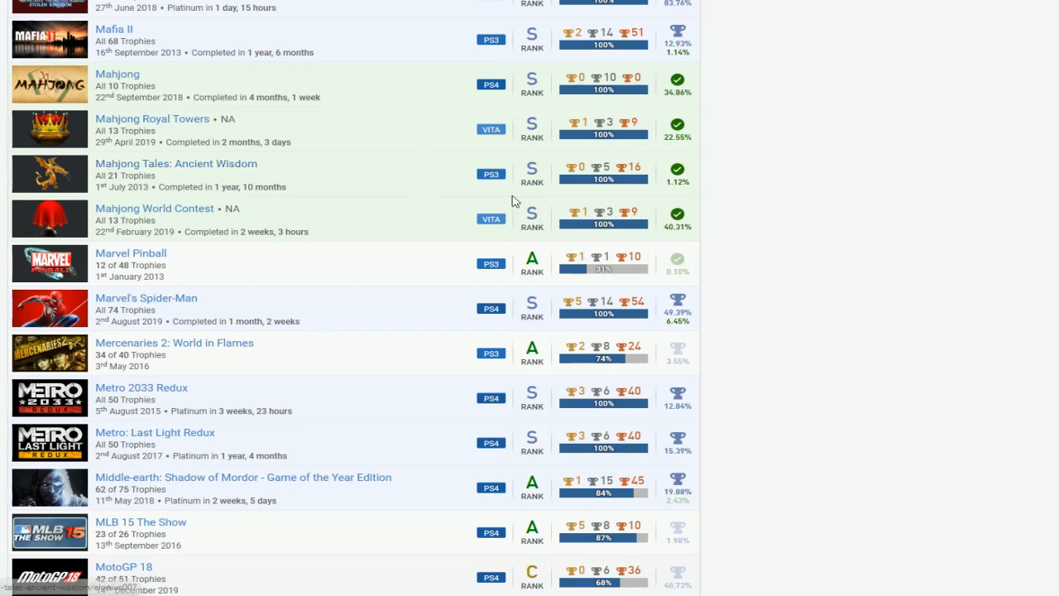
mouse_move(335, 168)
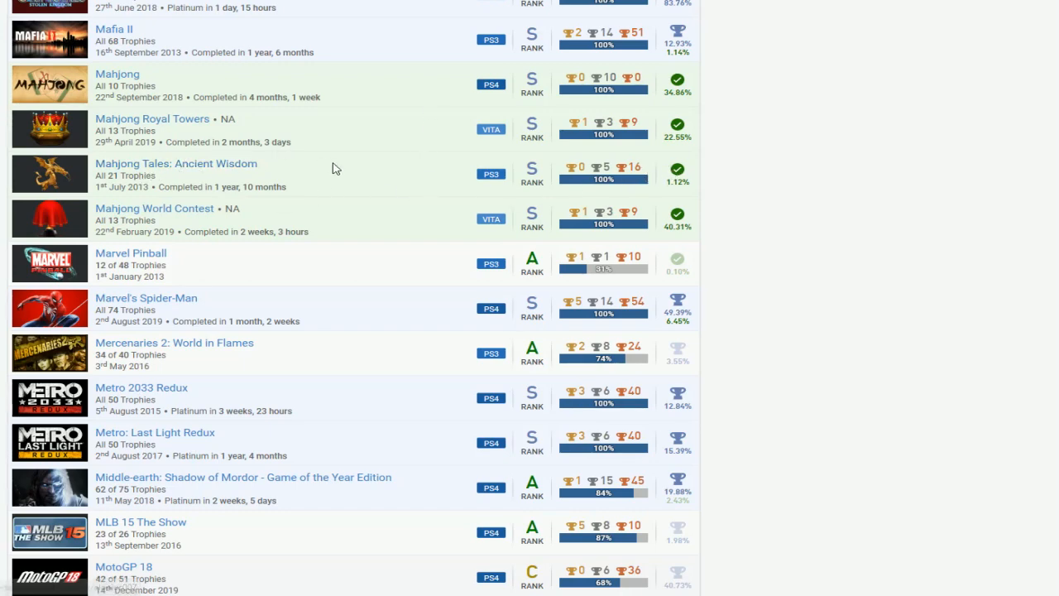
scroll(down, 3)
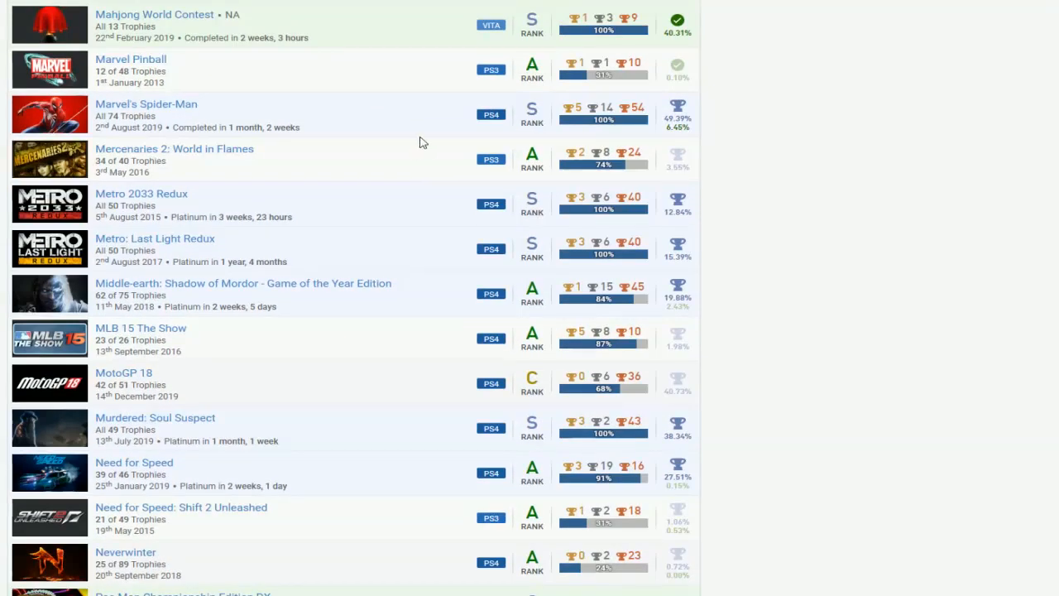
scroll(down, 3)
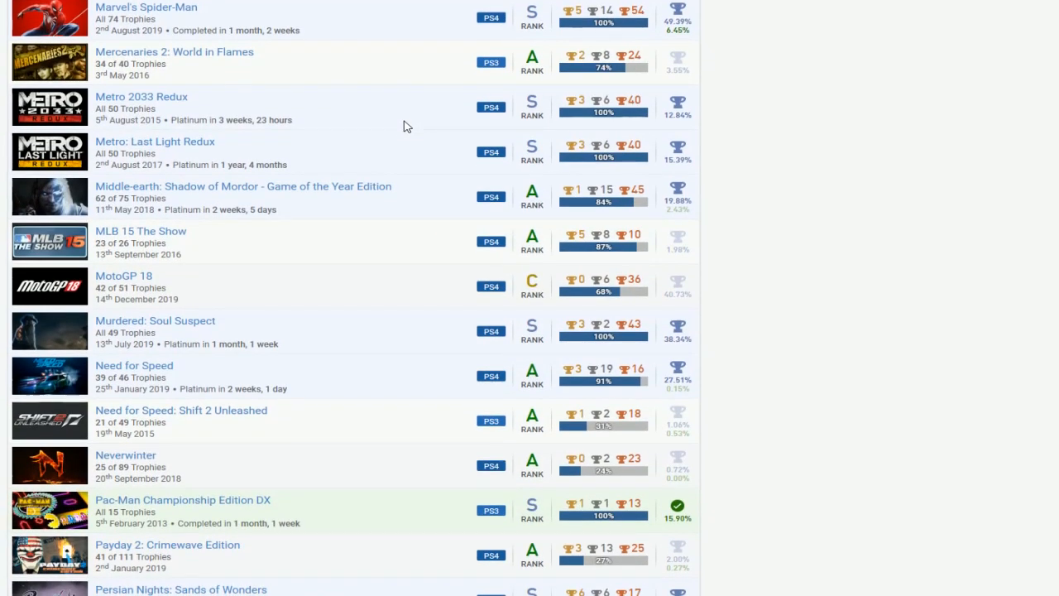
mouse_move(382, 199)
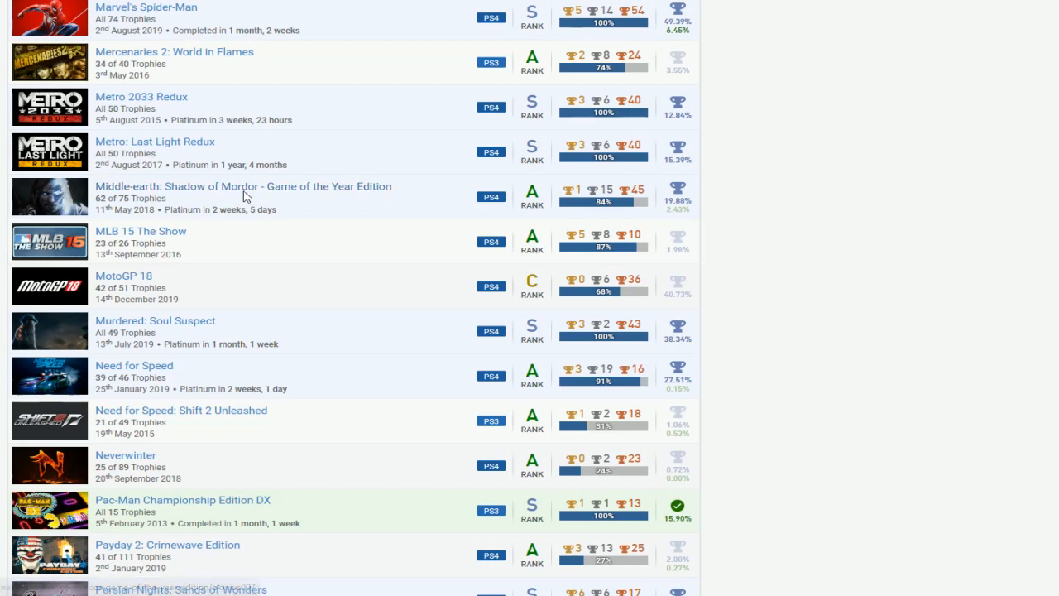
scroll(down, 3)
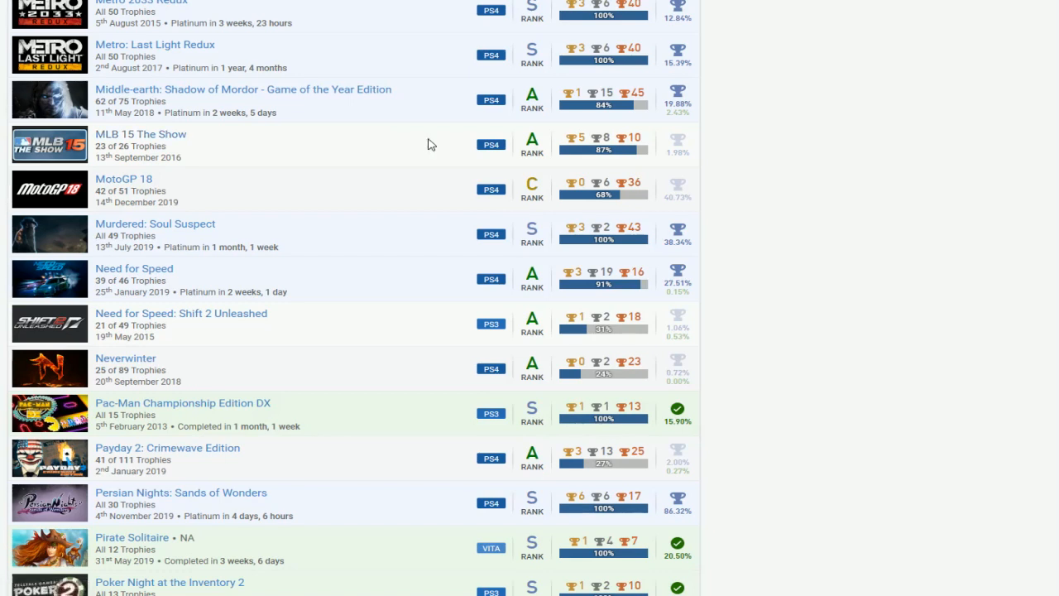
mouse_move(391, 201)
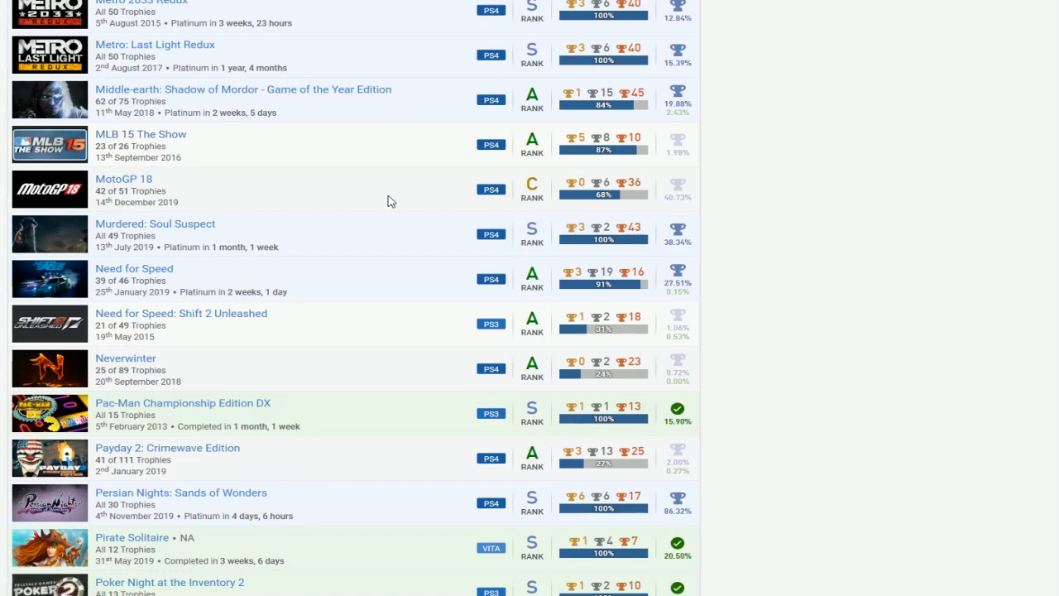
mouse_move(536, 172)
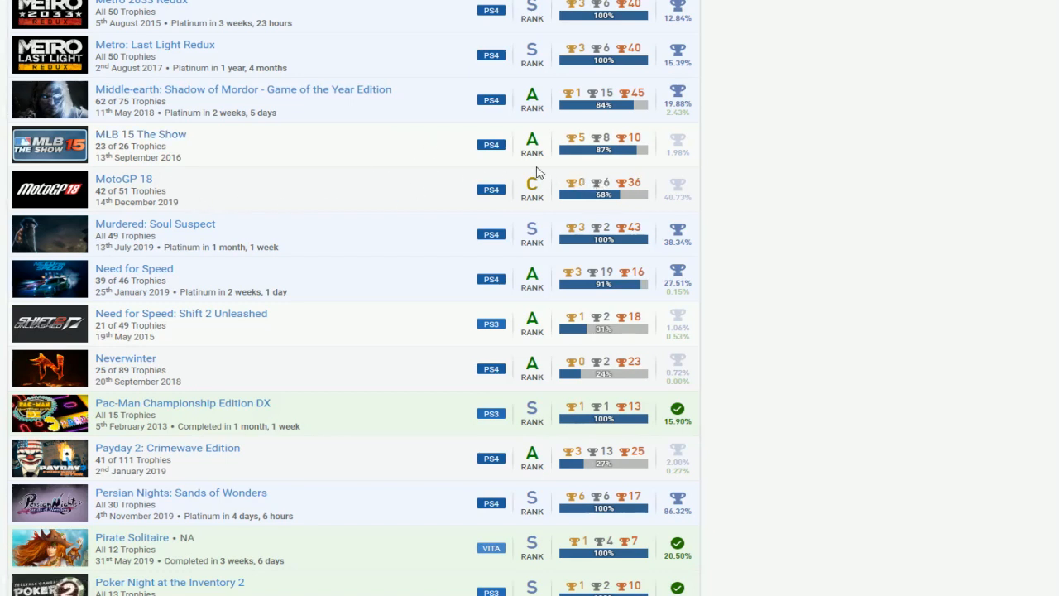
scroll(down, 3)
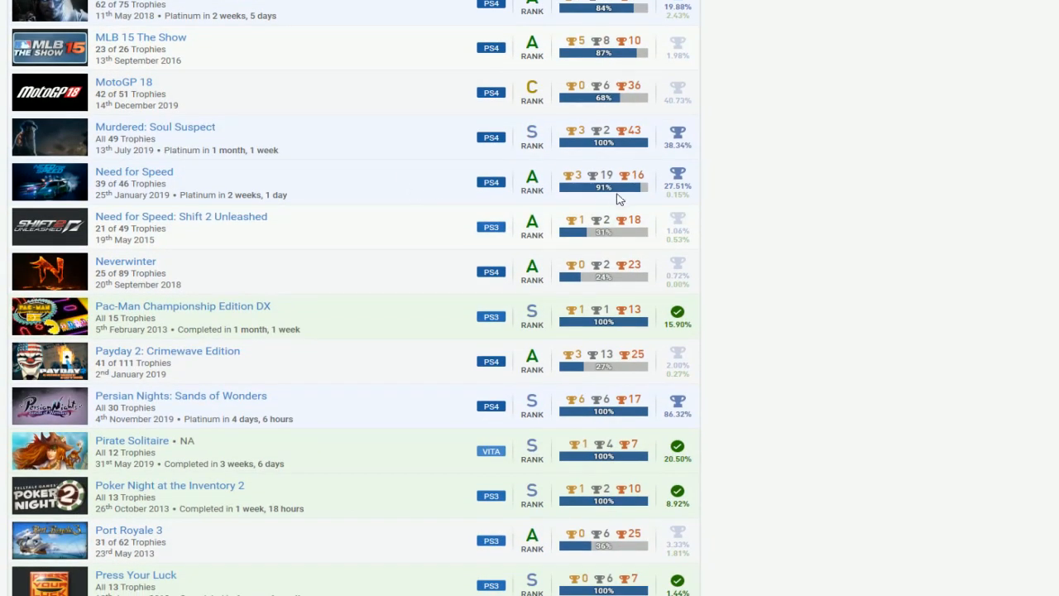
mouse_move(402, 232)
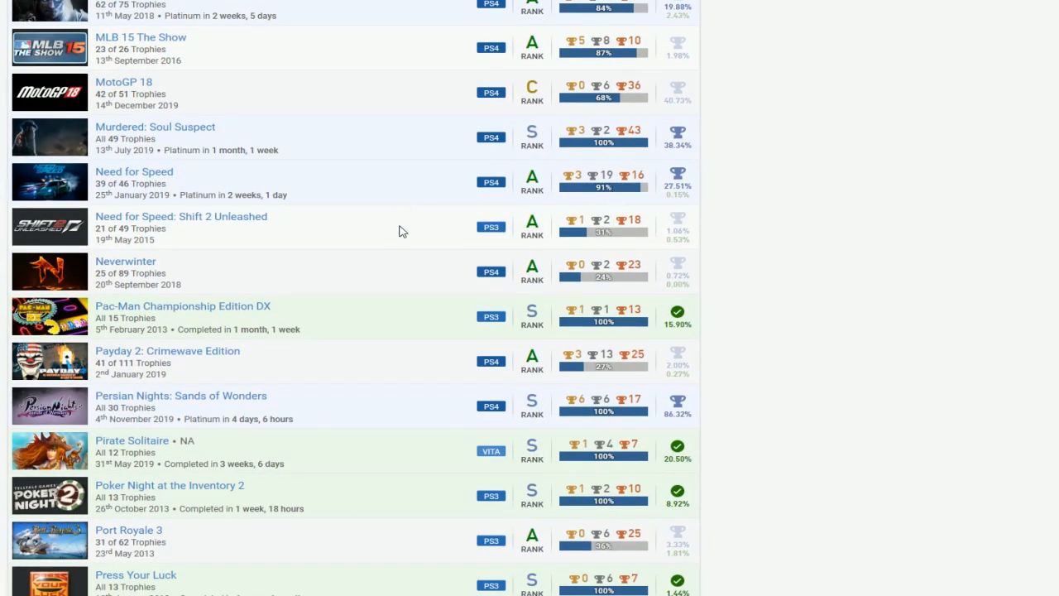
mouse_move(343, 212)
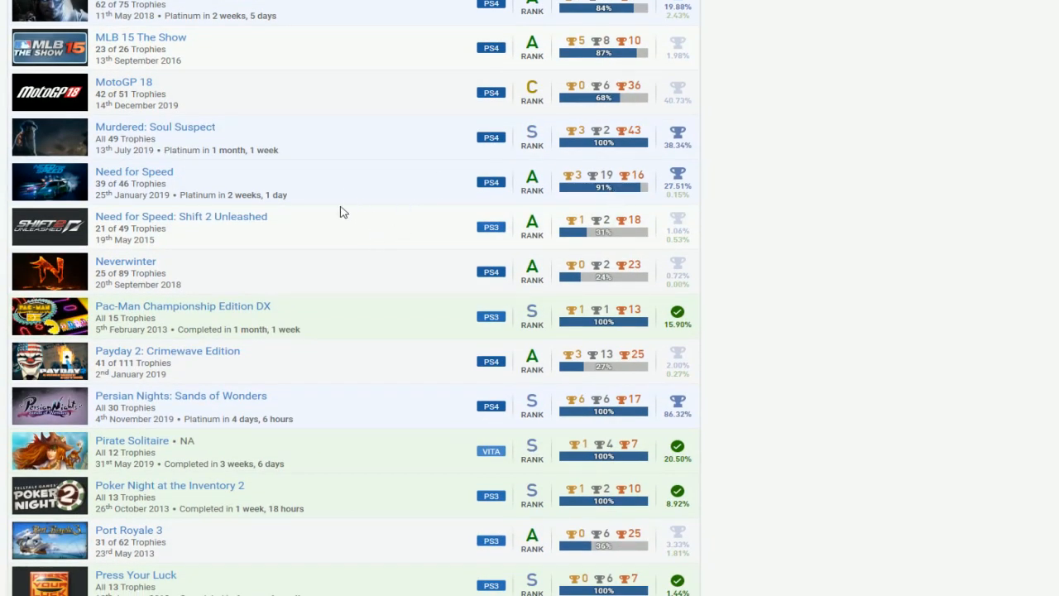
scroll(down, 3)
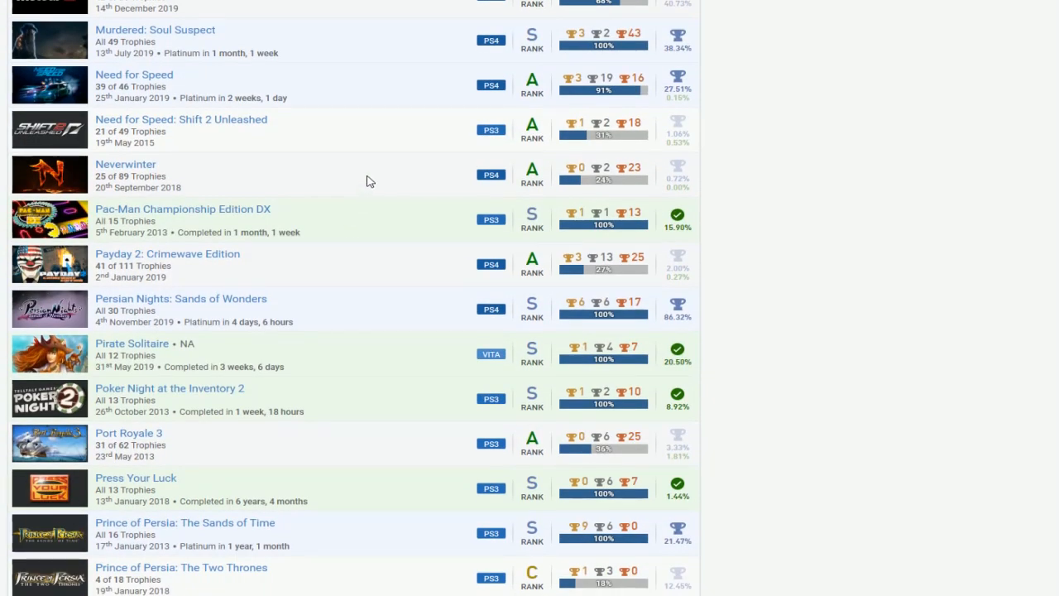
mouse_move(578, 175)
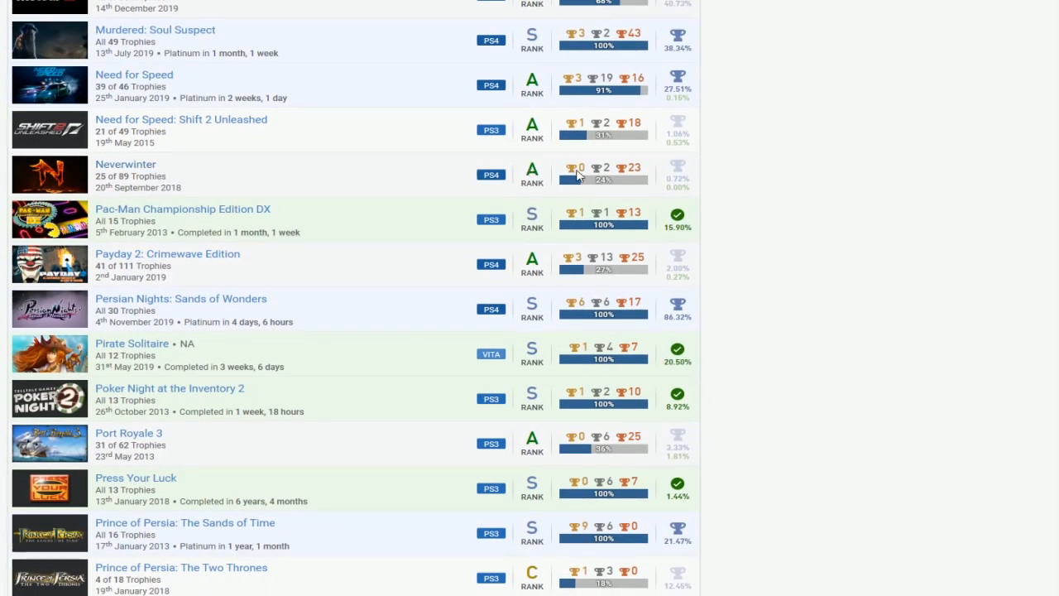
mouse_move(376, 199)
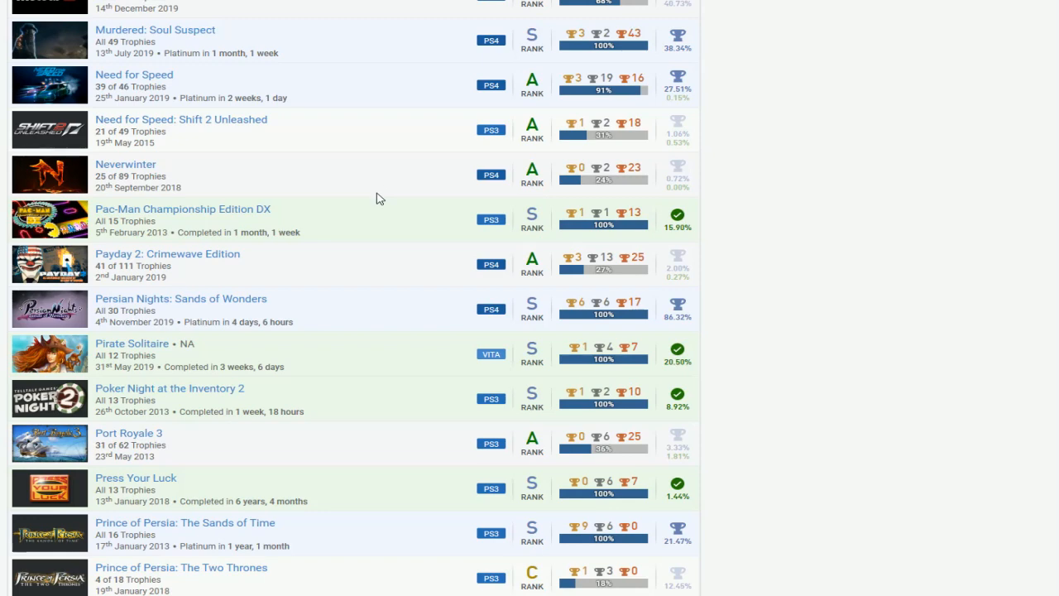
scroll(down, 3)
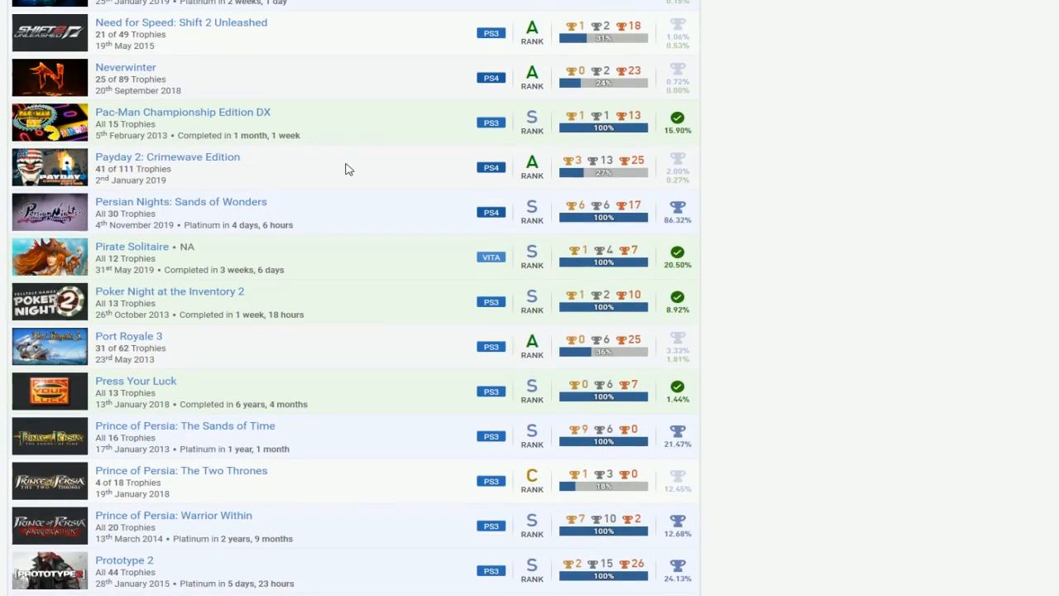
mouse_move(443, 178)
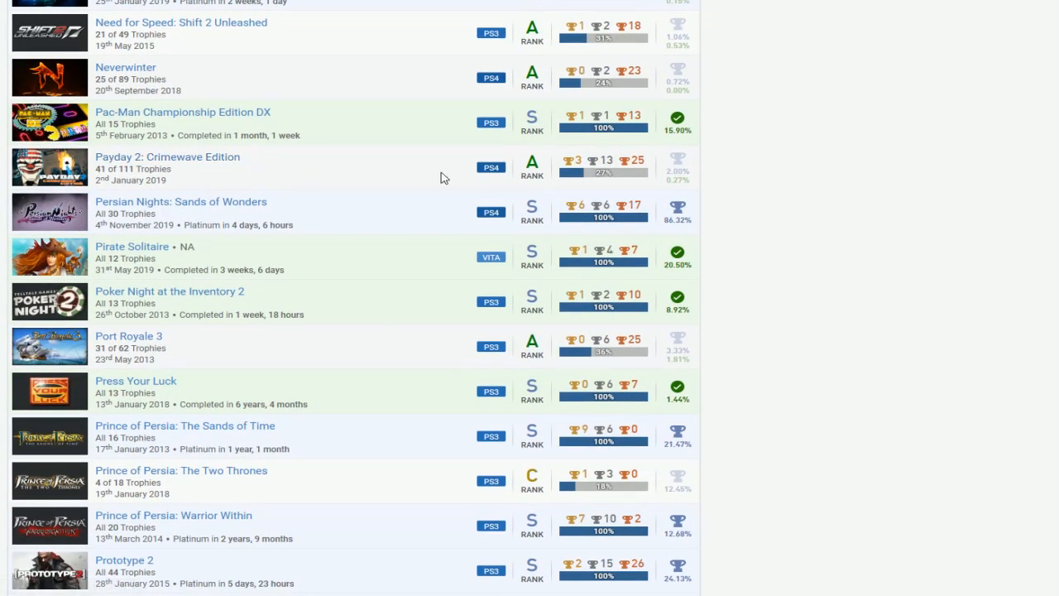
scroll(down, 3)
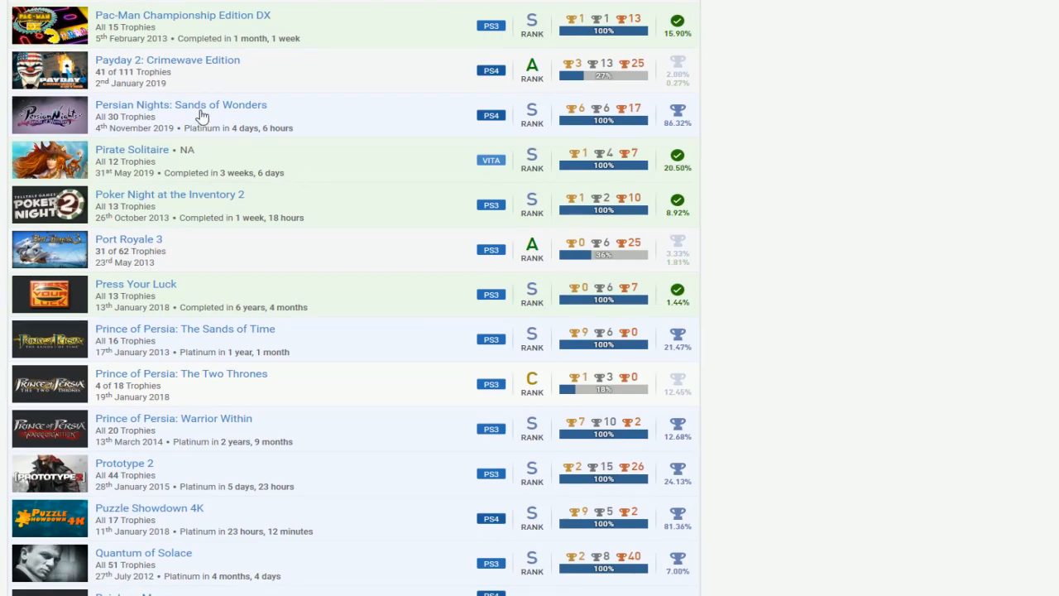
mouse_move(420, 127)
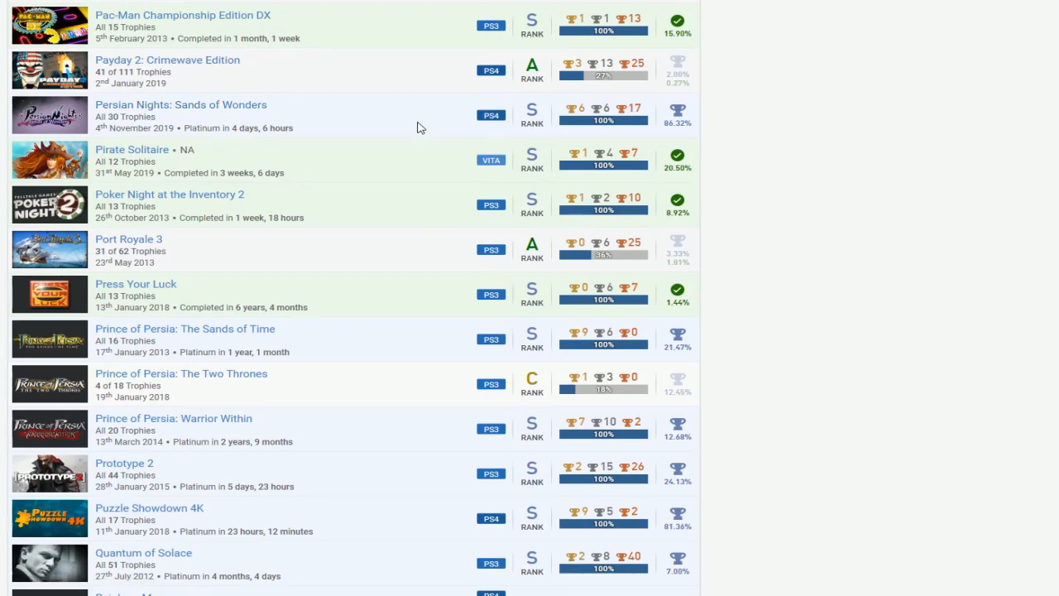
scroll(down, 3)
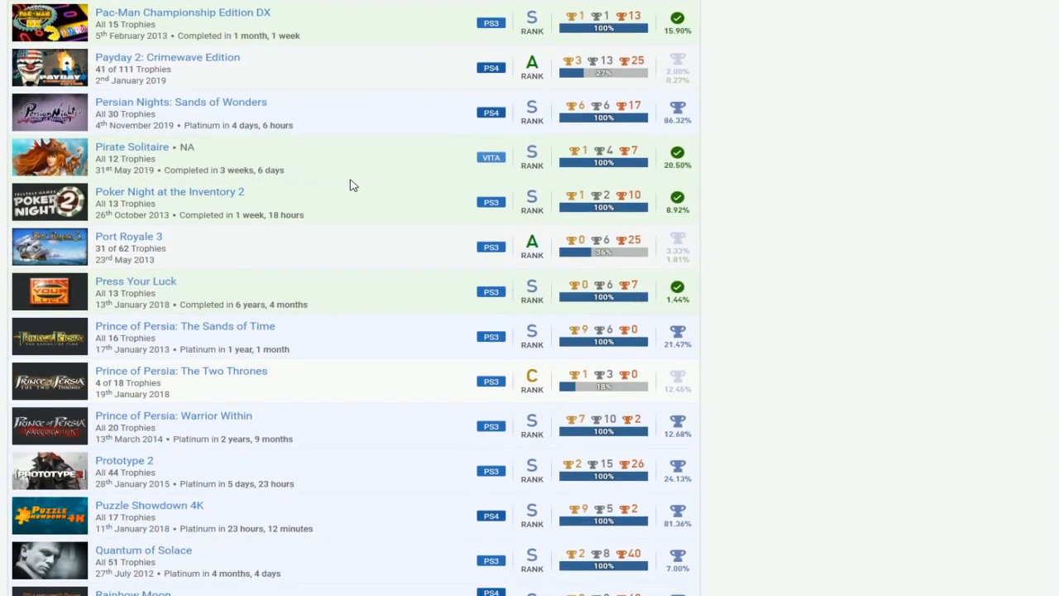
scroll(down, 3)
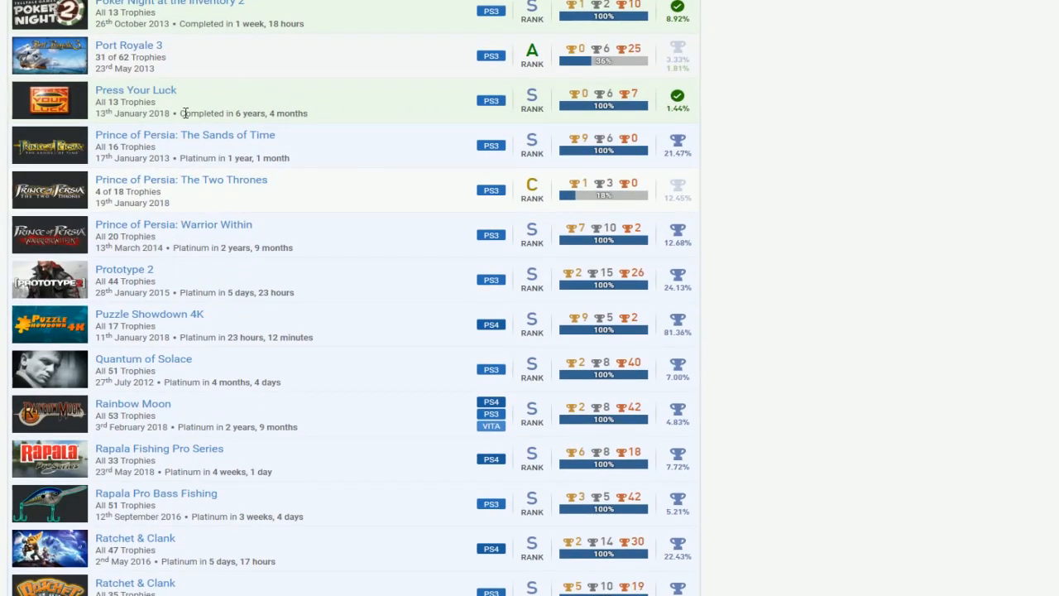
mouse_move(236, 181)
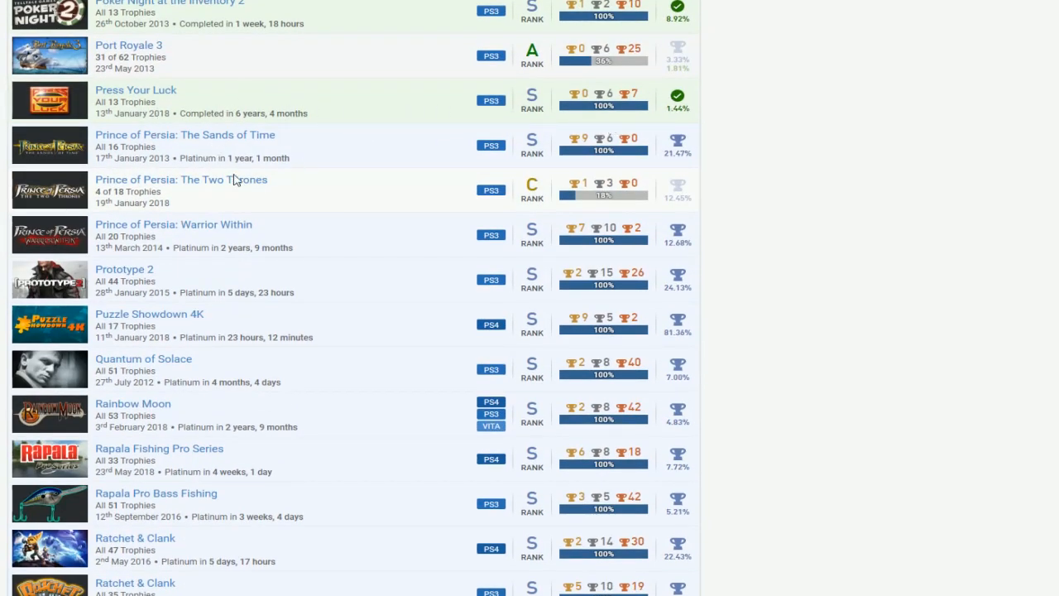
mouse_move(232, 249)
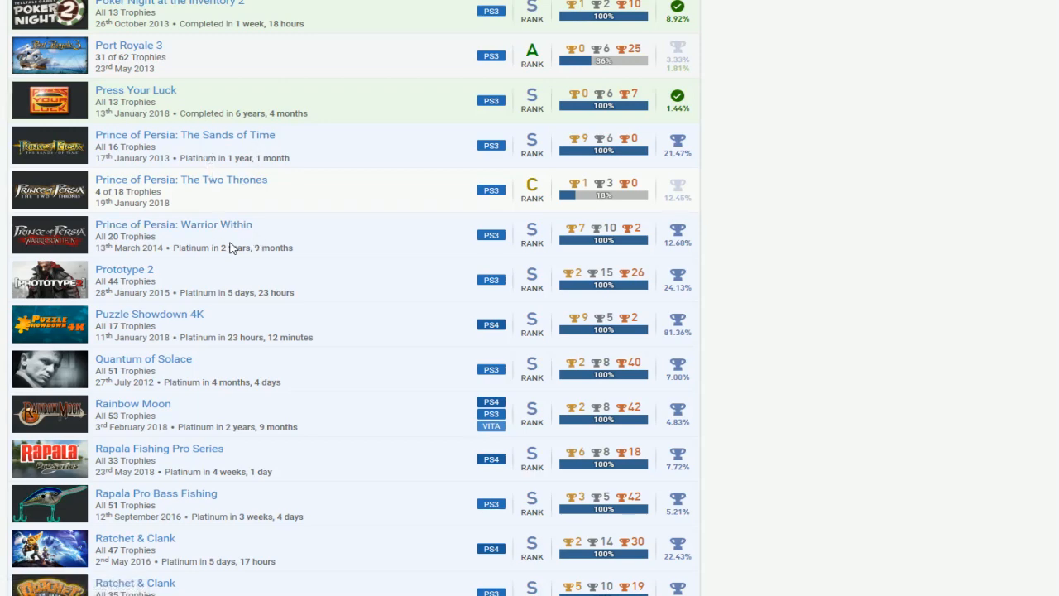
scroll(down, 3)
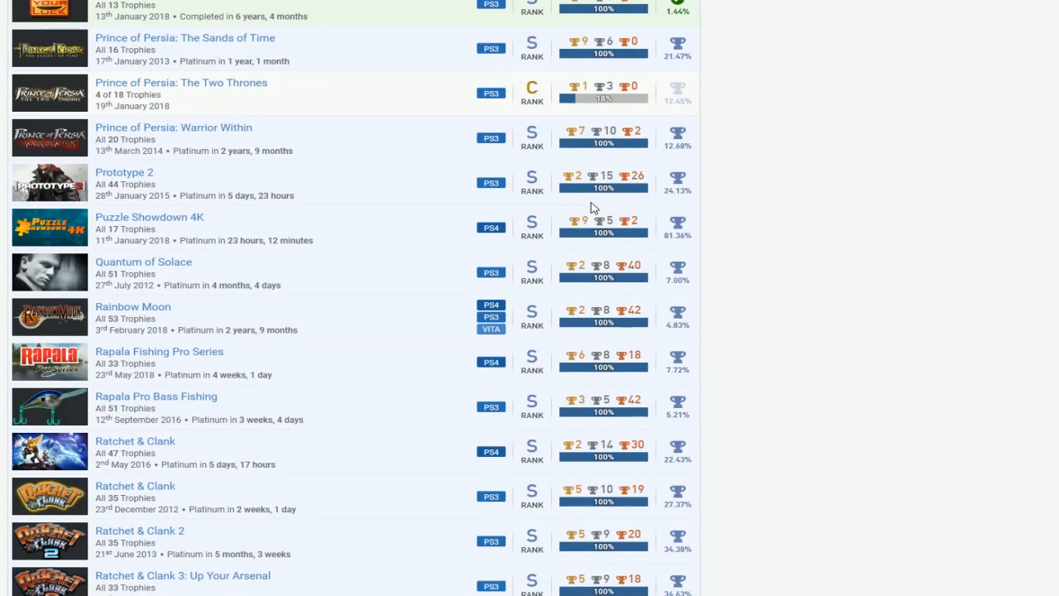
mouse_move(140, 208)
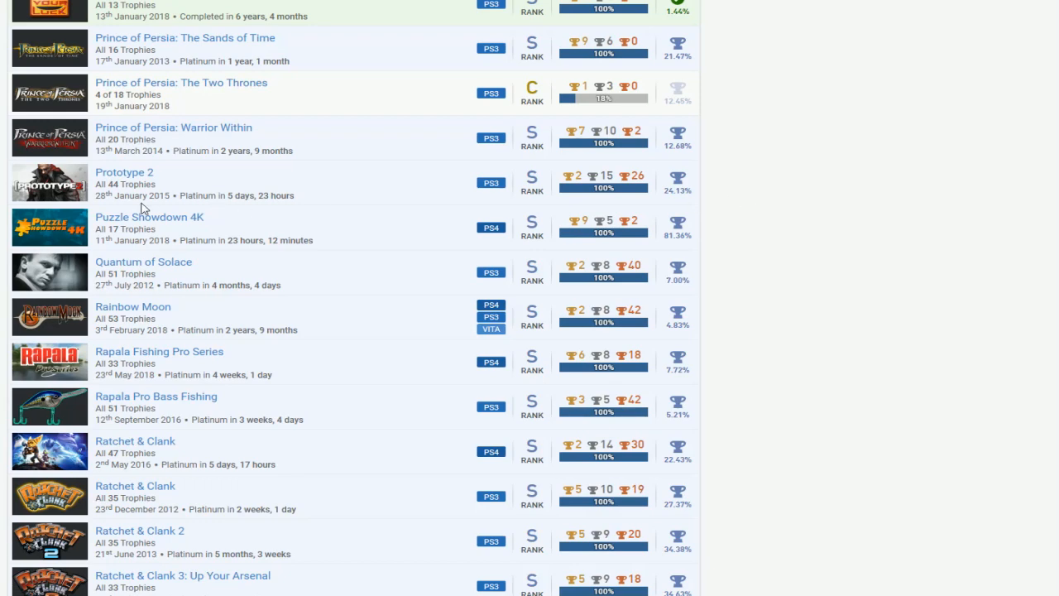
scroll(down, 3)
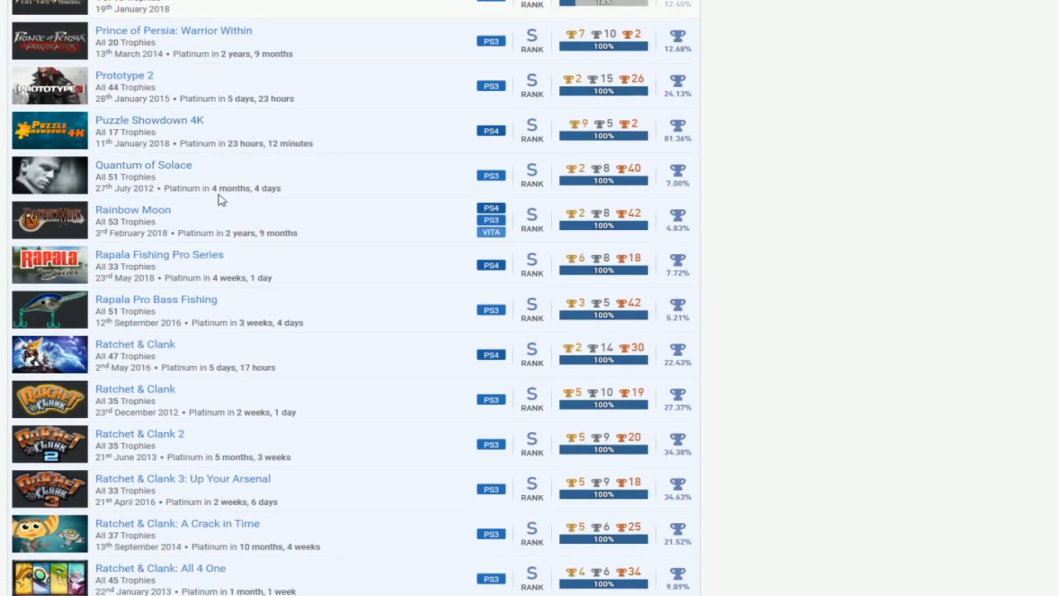
mouse_move(396, 129)
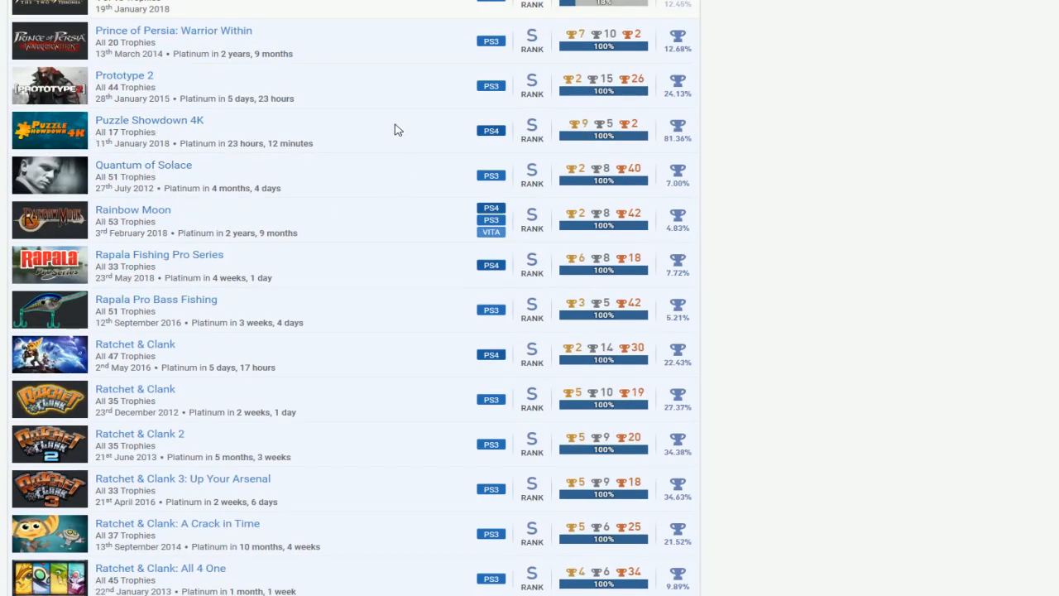
scroll(down, 3)
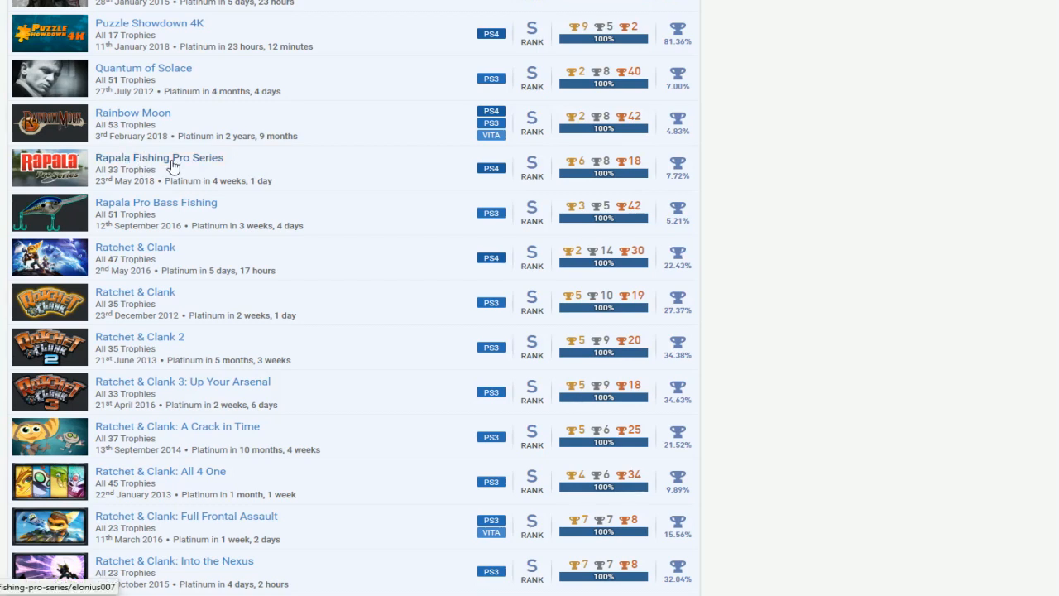
mouse_move(198, 193)
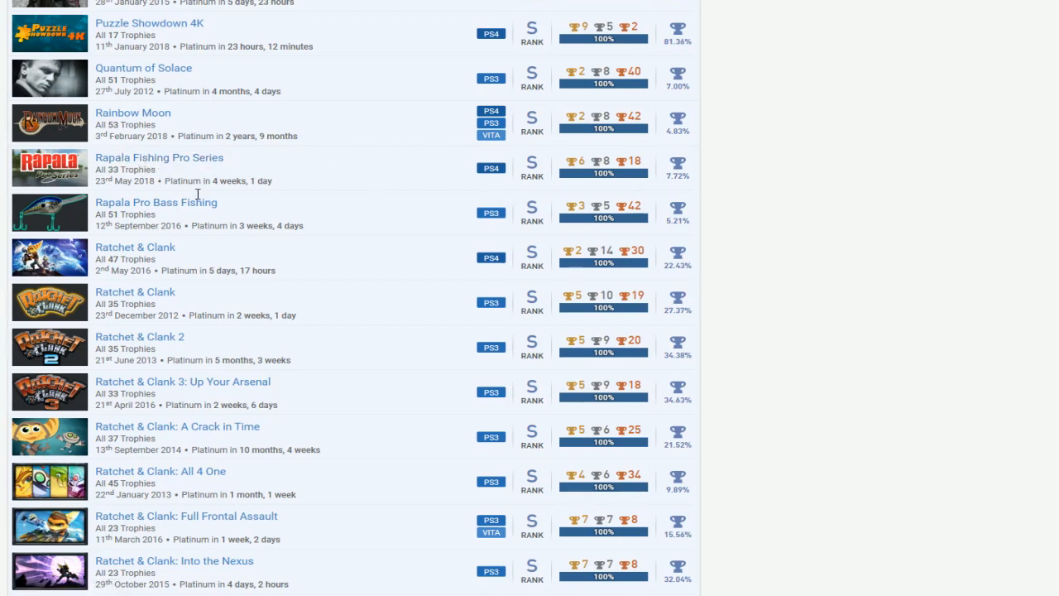
mouse_move(708, 178)
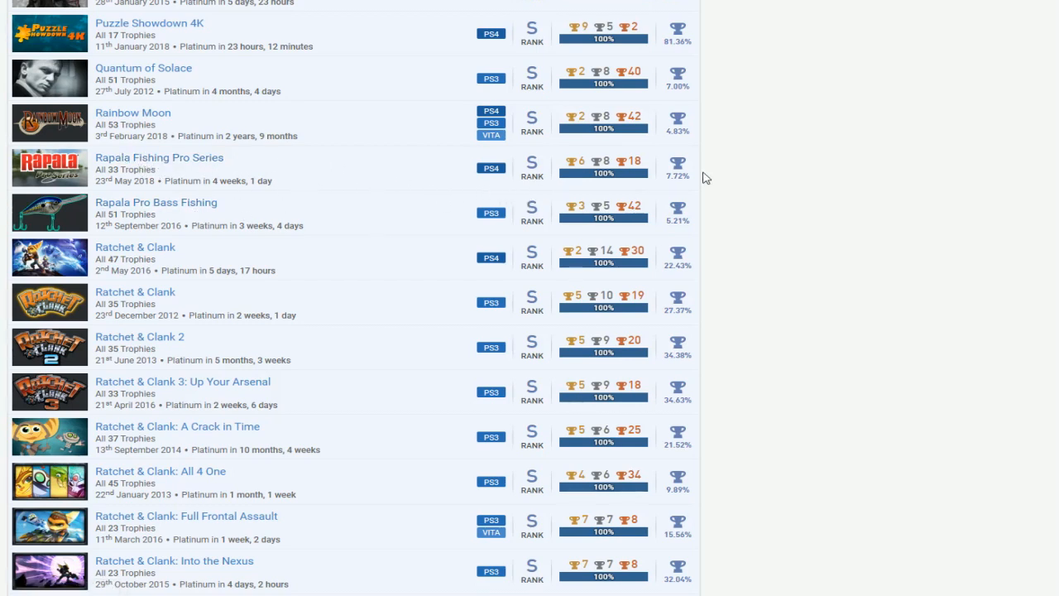
mouse_move(449, 185)
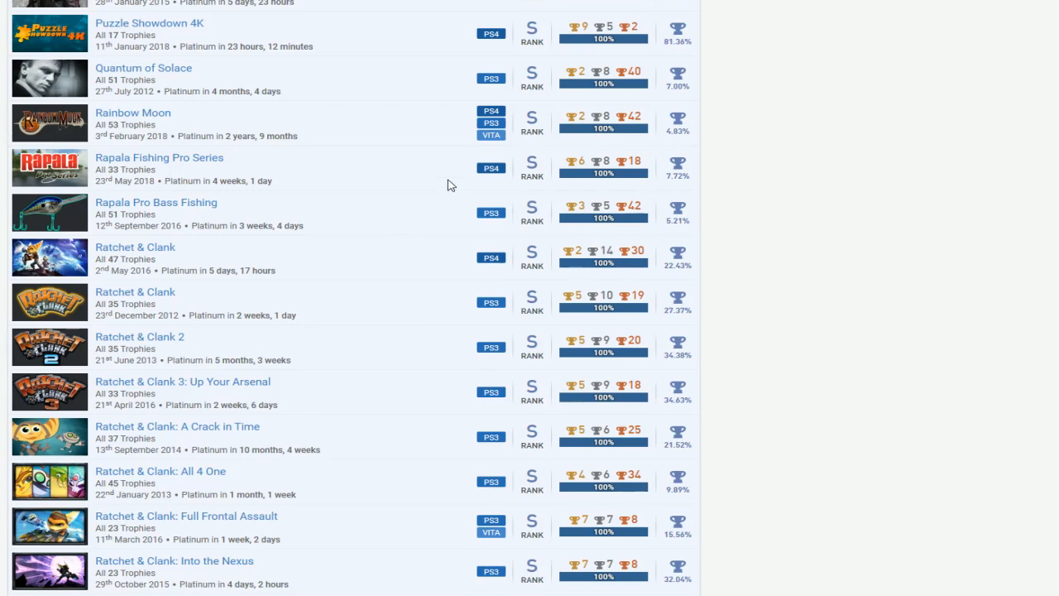
scroll(down, 3)
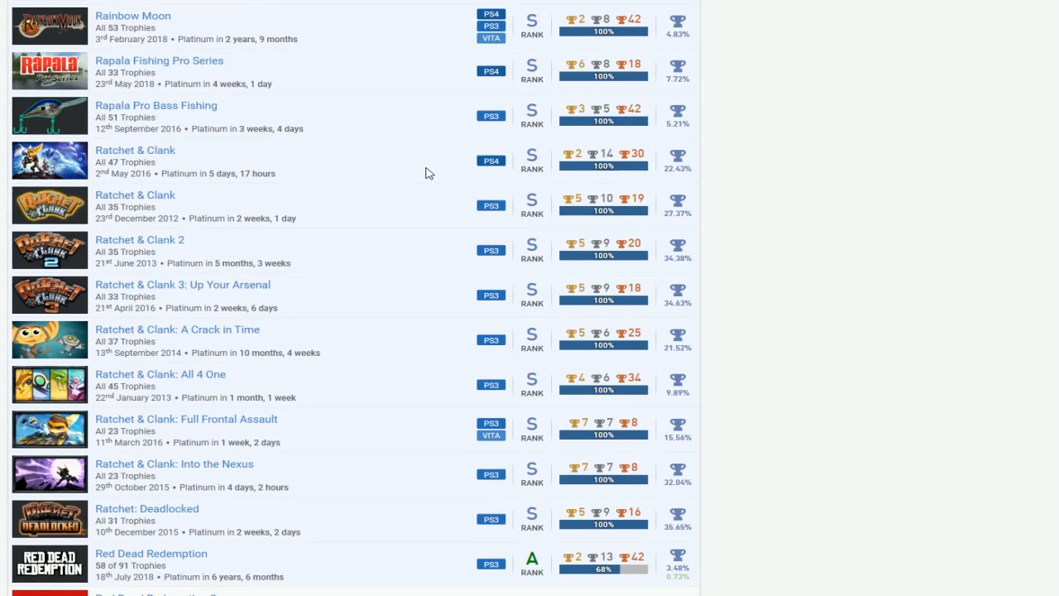
mouse_move(418, 170)
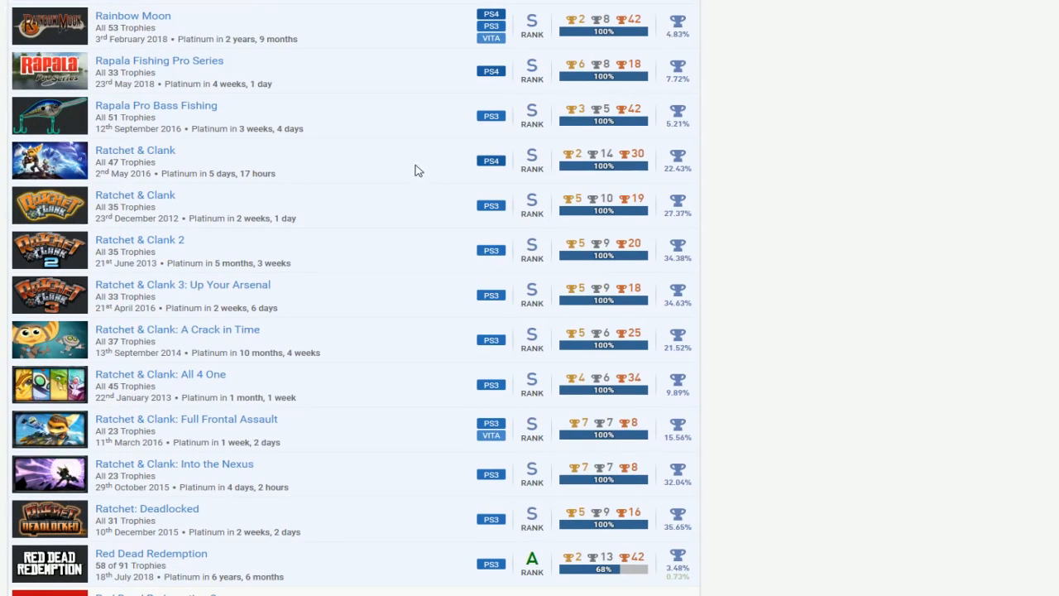
scroll(down, 3)
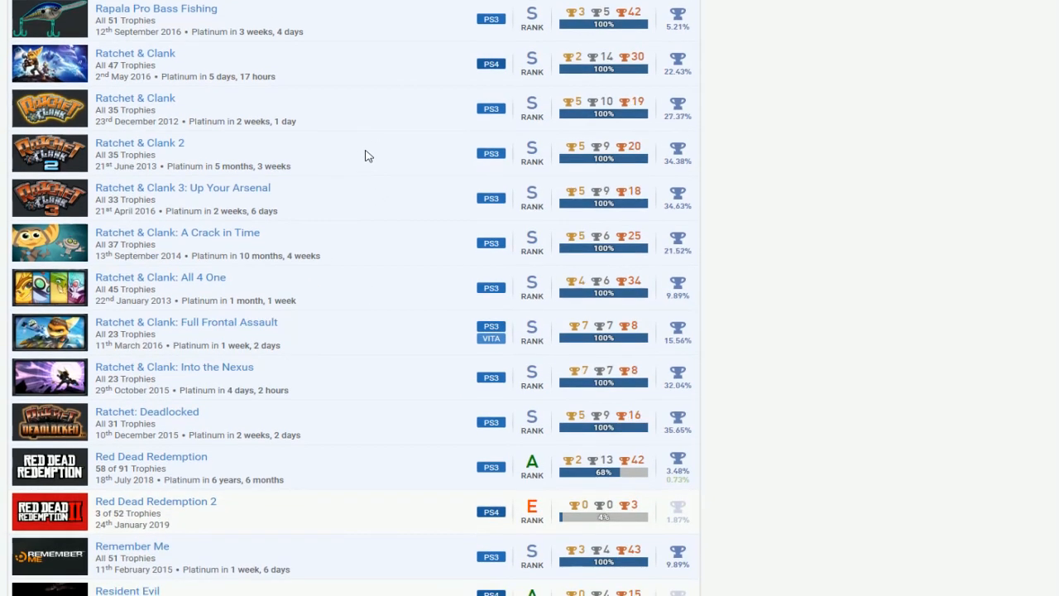
mouse_move(375, 63)
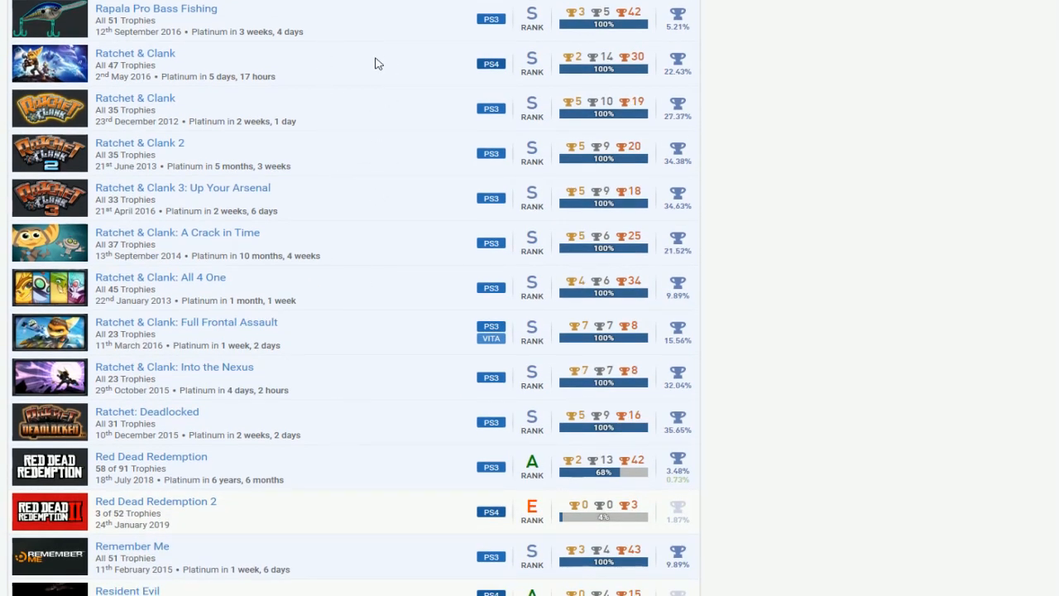
mouse_move(346, 71)
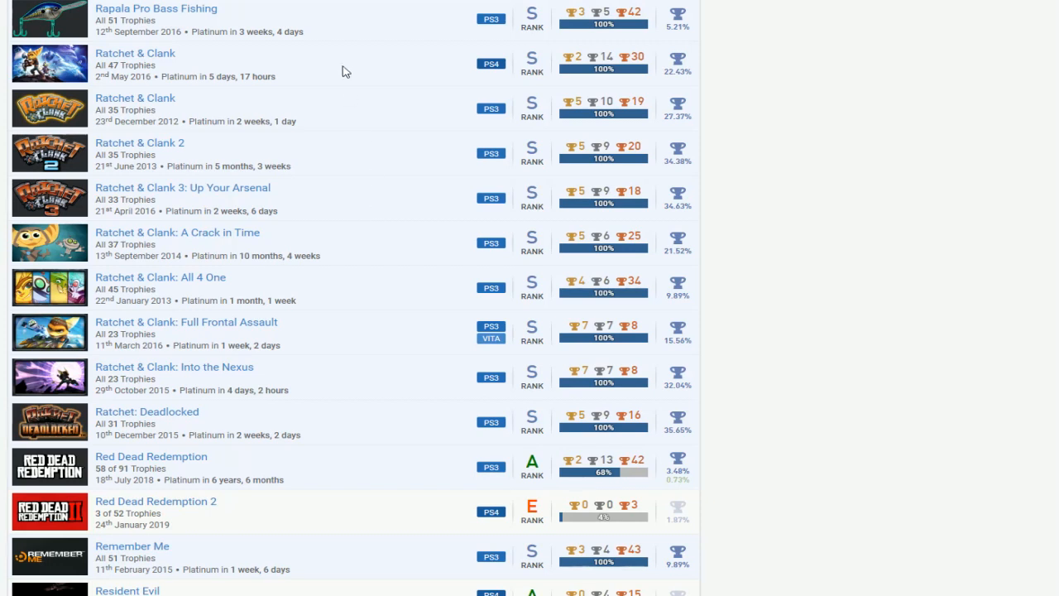
mouse_move(346, 284)
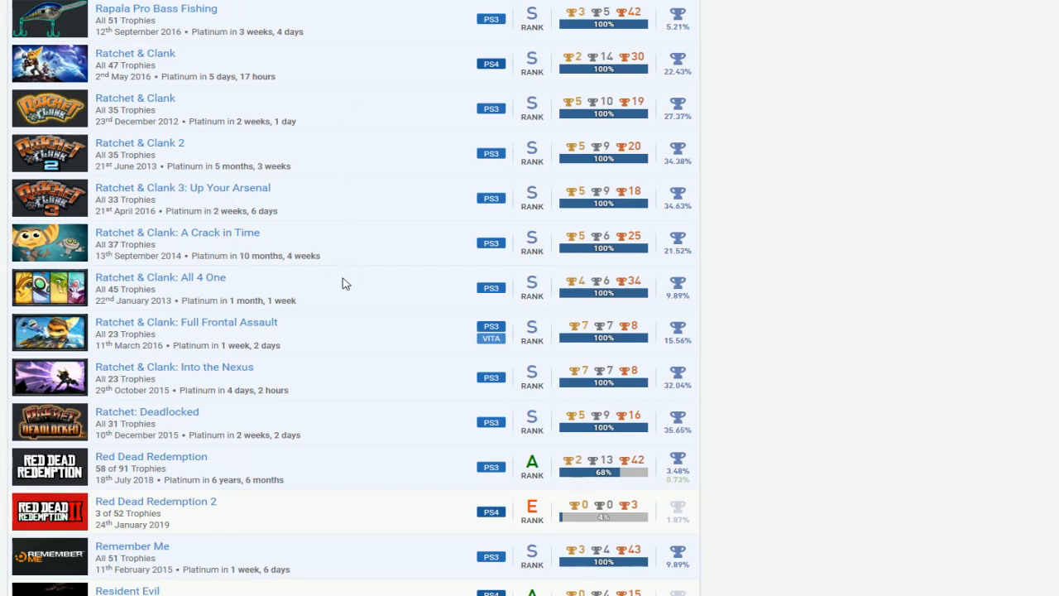
mouse_move(325, 418)
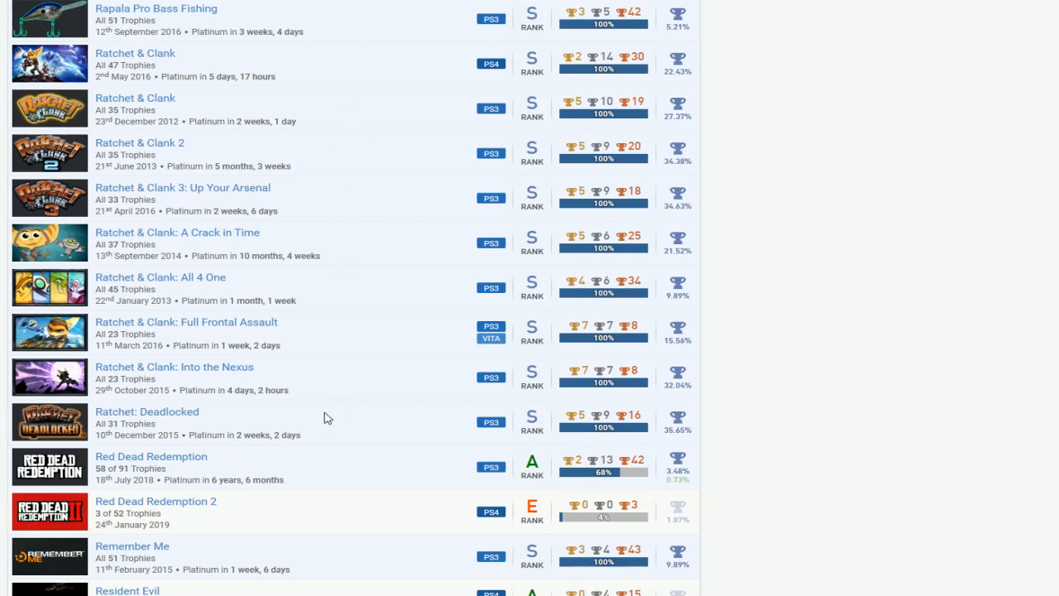
mouse_move(331, 255)
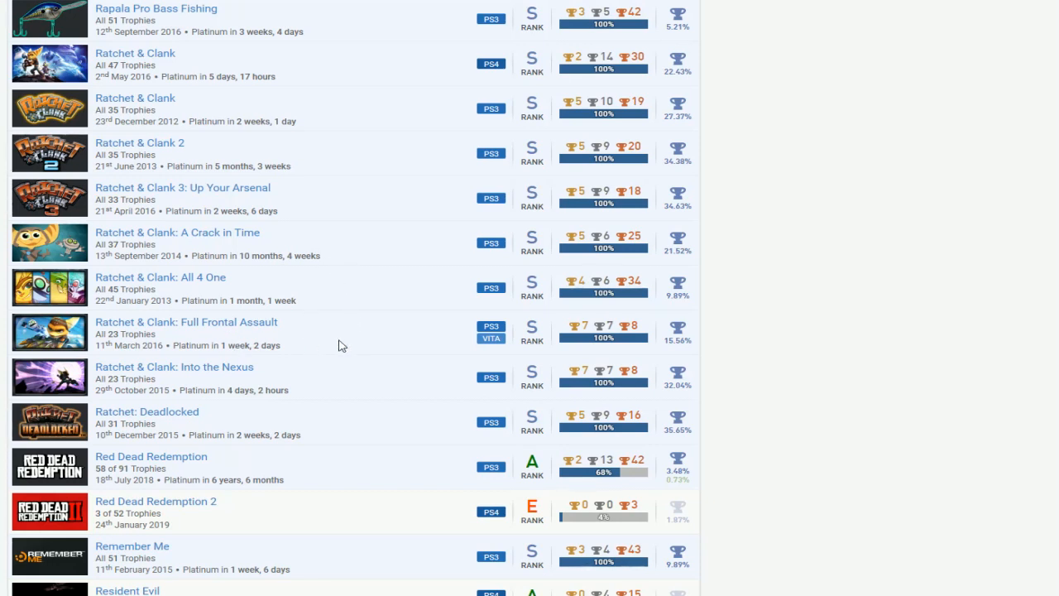
mouse_move(363, 209)
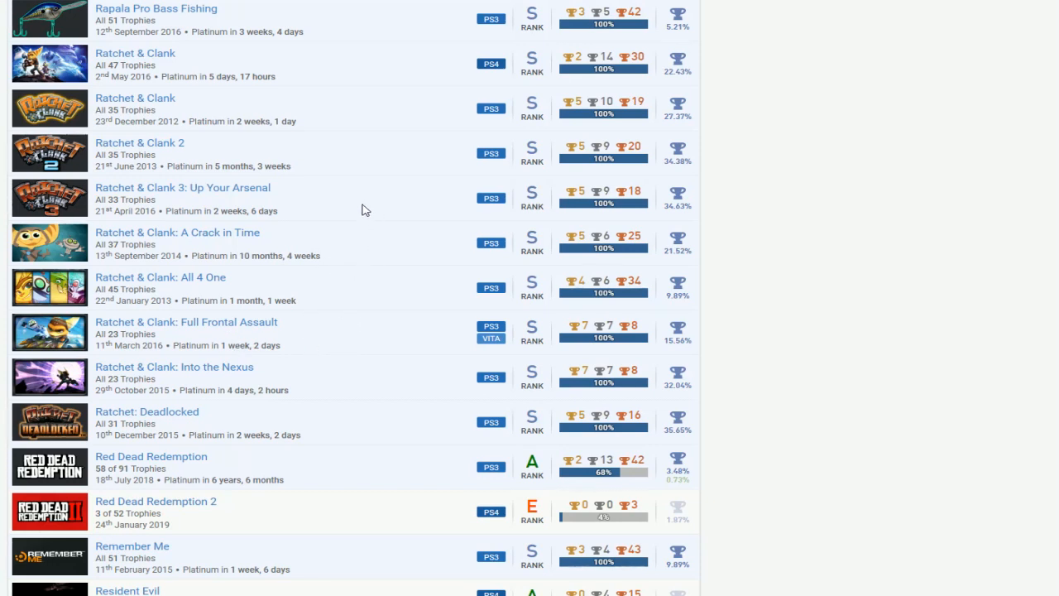
mouse_move(370, 105)
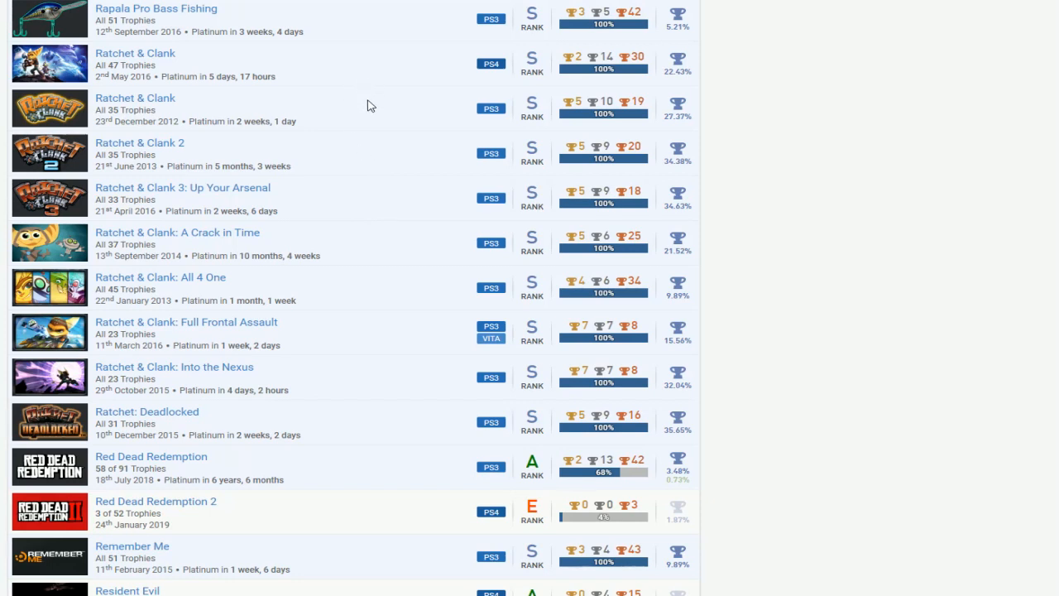
mouse_move(431, 94)
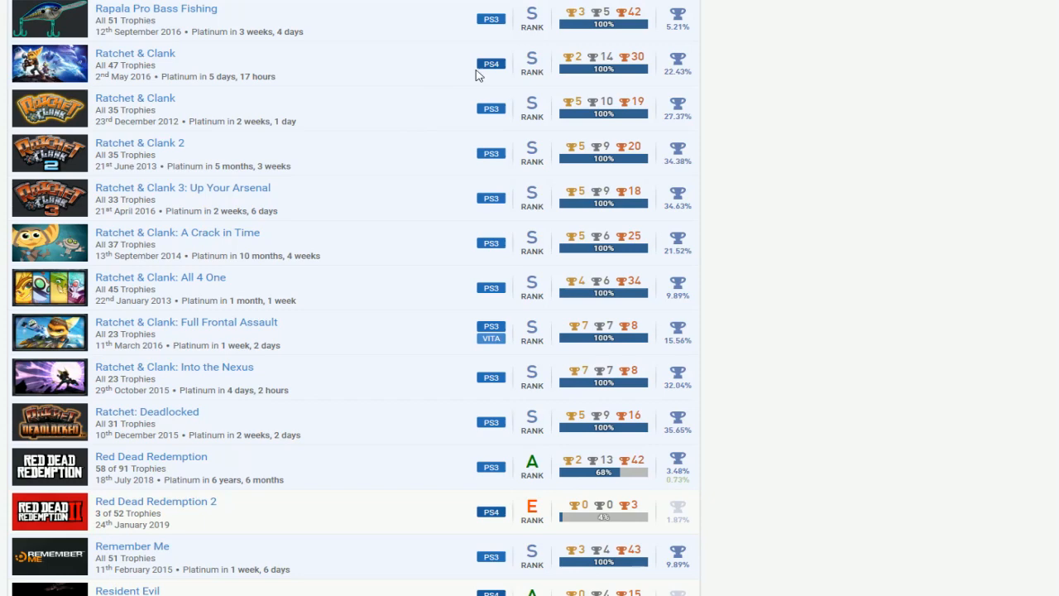
scroll(down, 3)
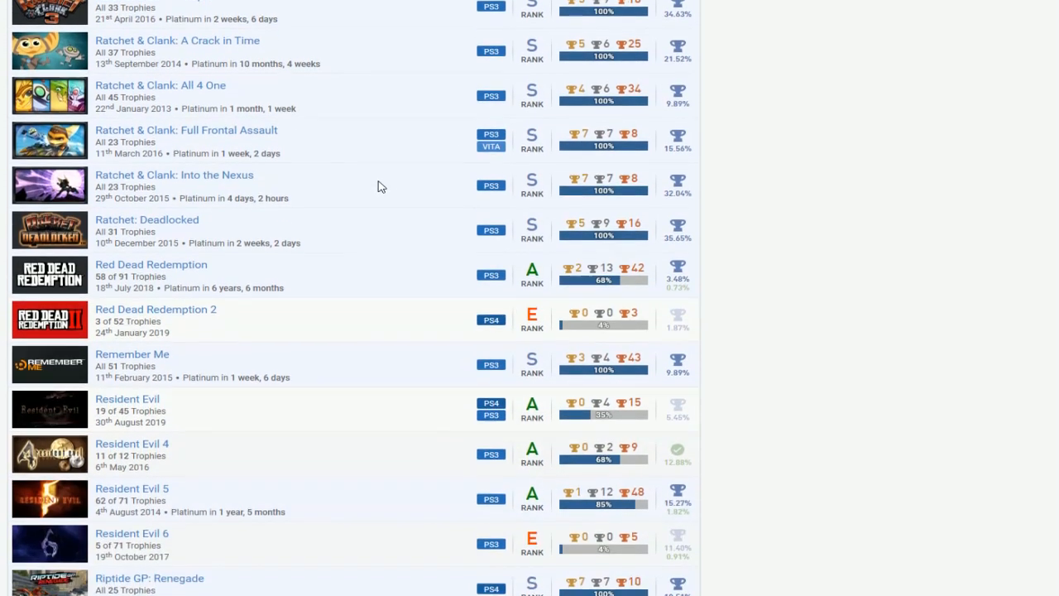
scroll(down, 3)
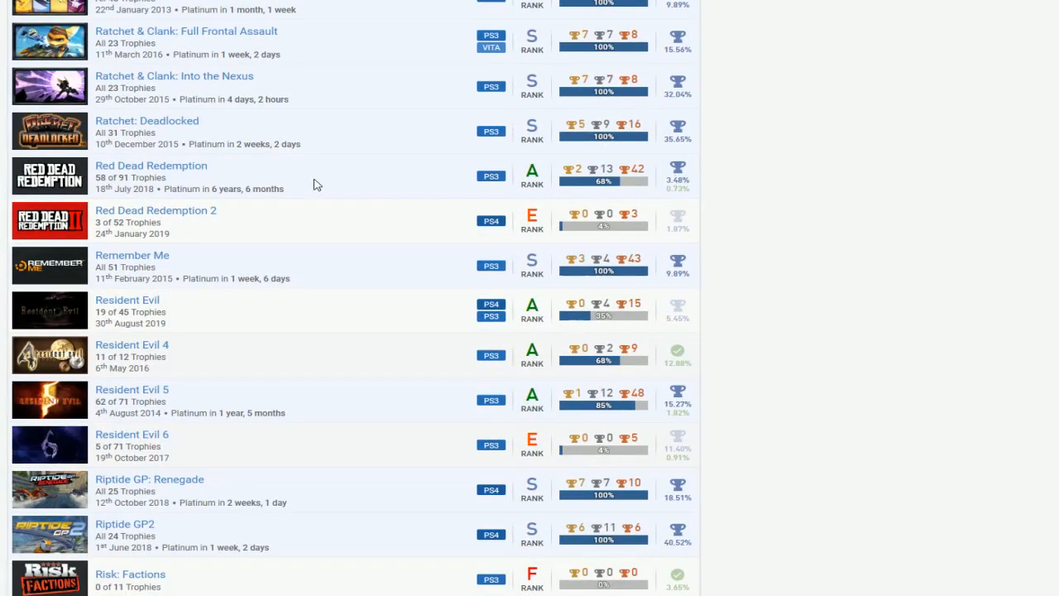
scroll(down, 3)
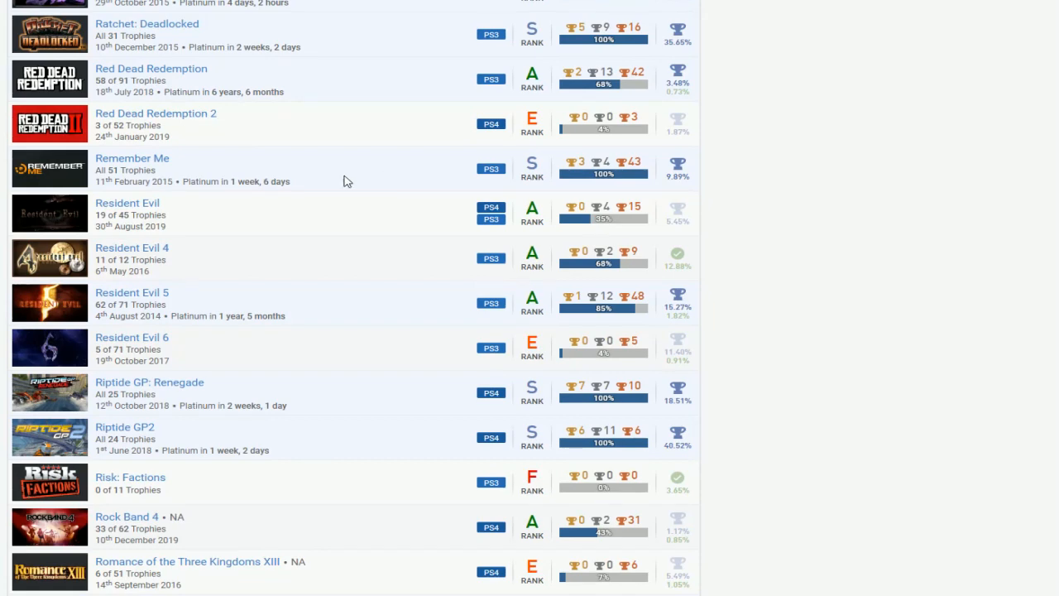
scroll(down, 3)
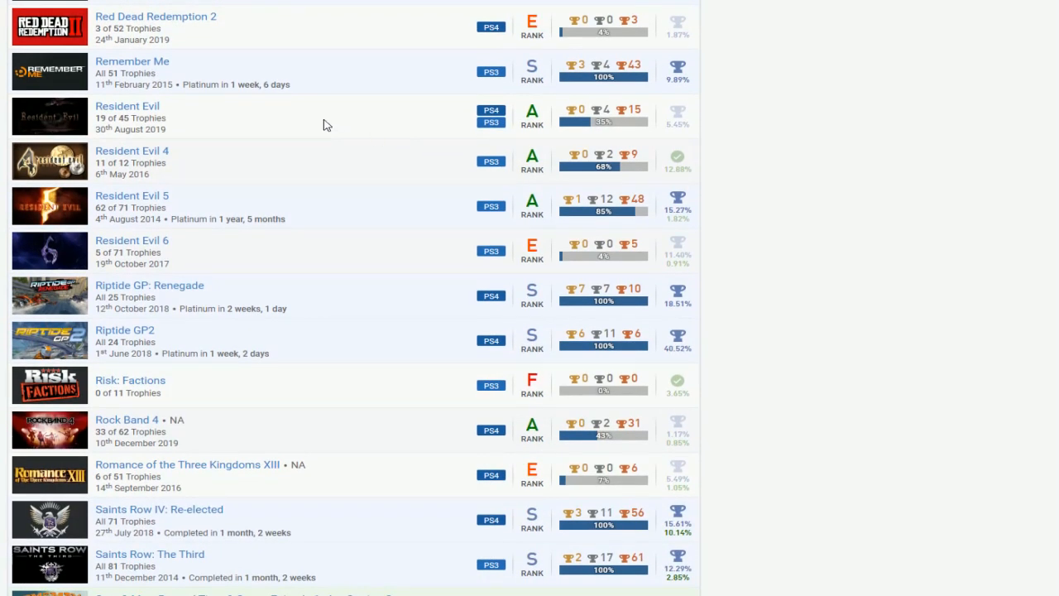
mouse_move(625, 207)
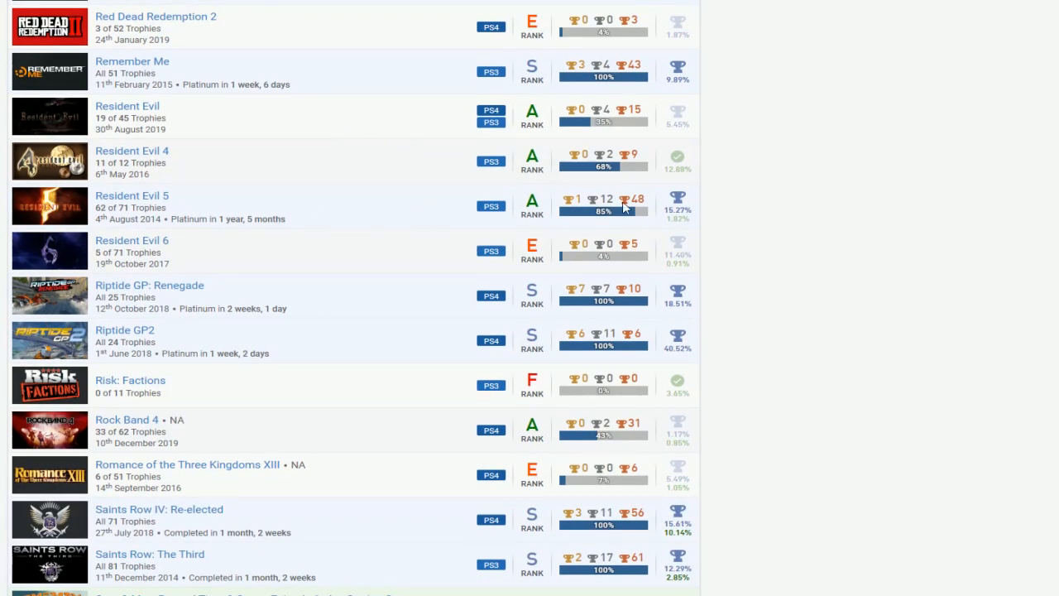
scroll(down, 3)
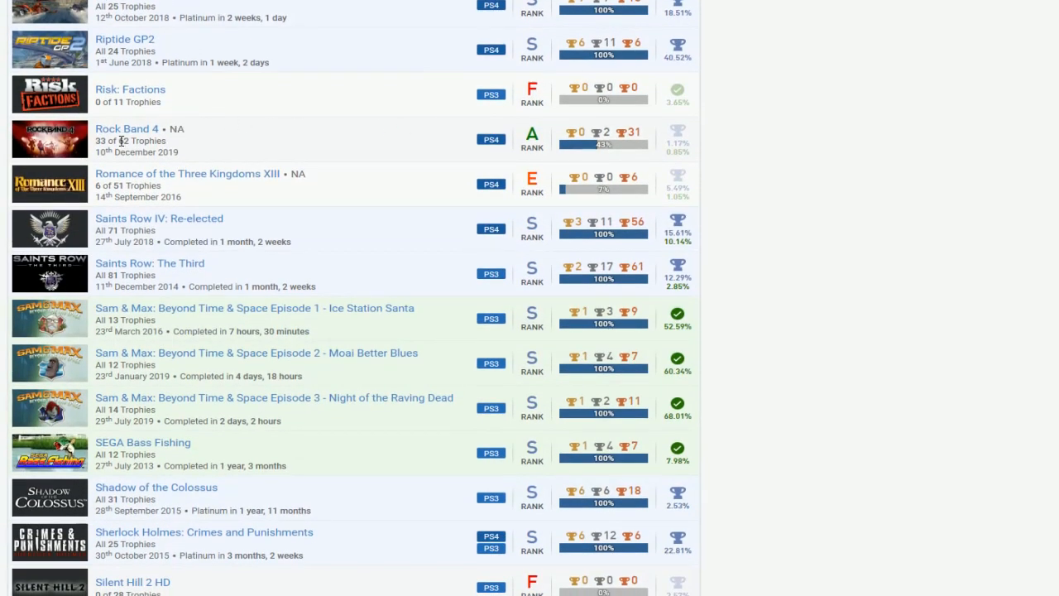
mouse_move(677, 149)
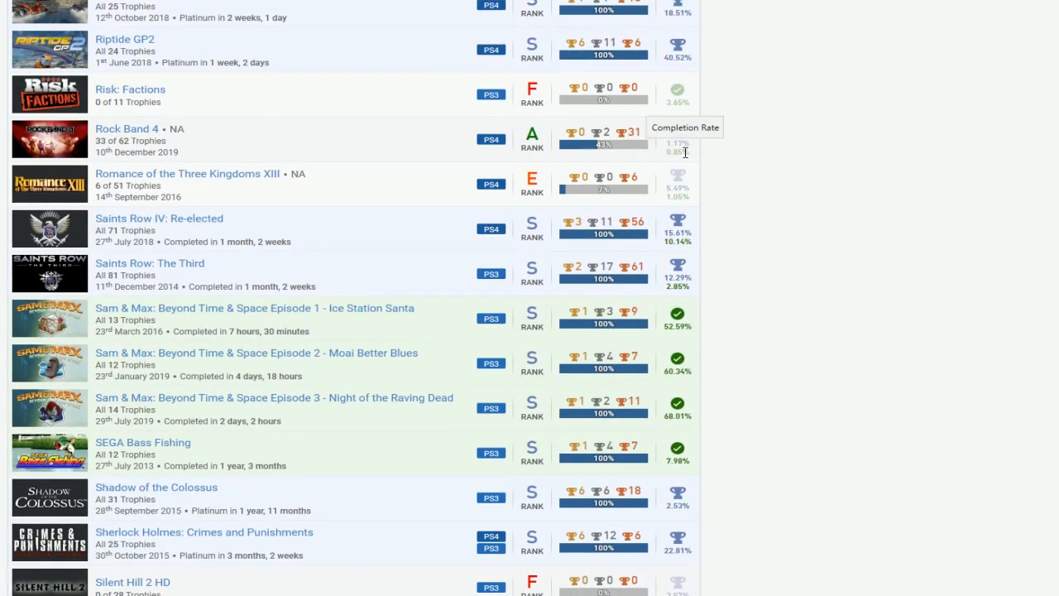
mouse_move(511, 155)
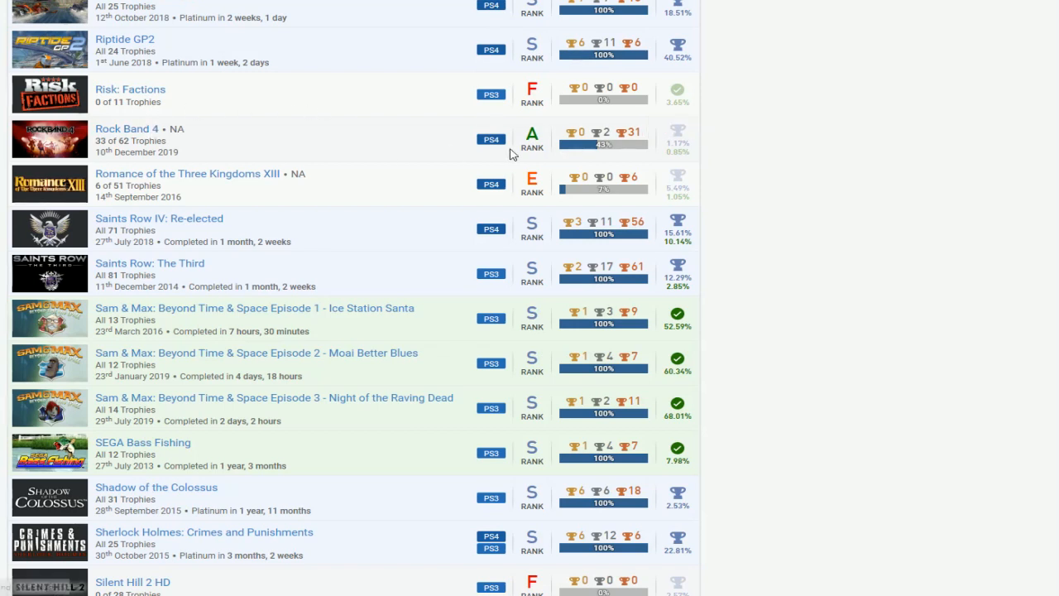
mouse_move(383, 99)
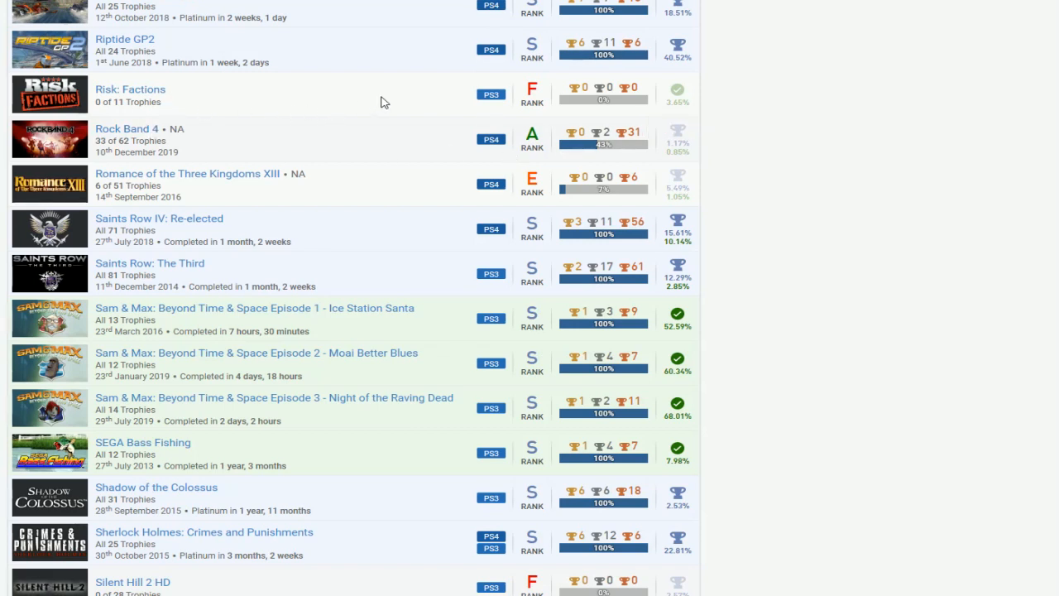
mouse_move(404, 101)
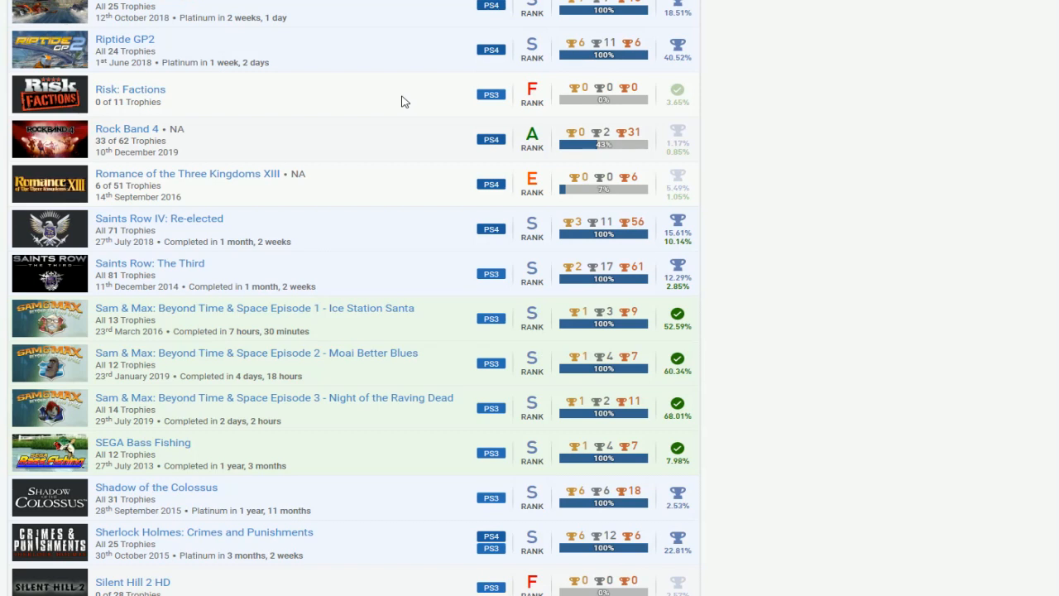
mouse_move(258, 183)
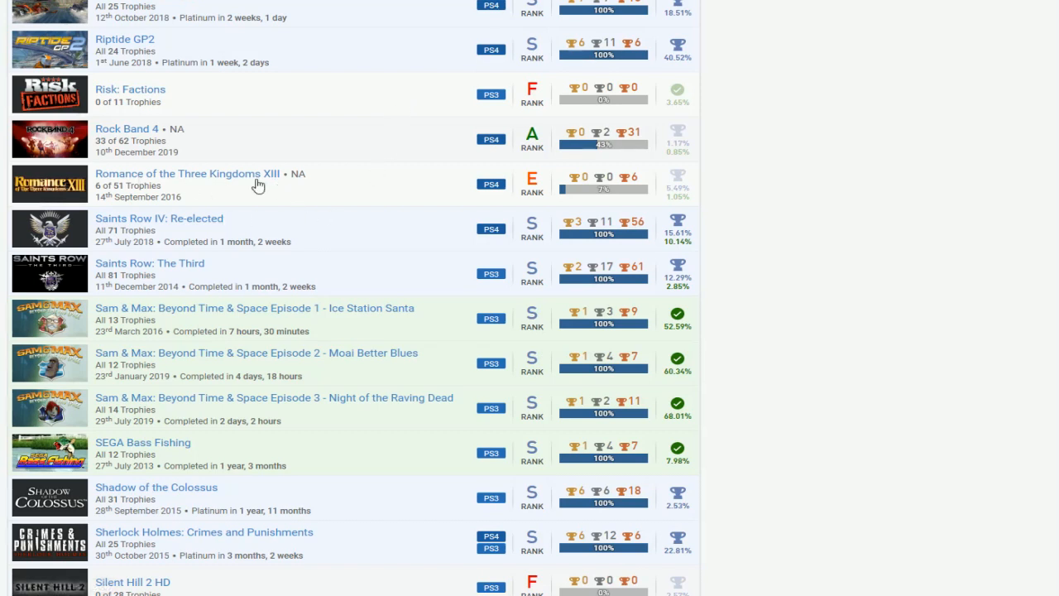
mouse_move(414, 182)
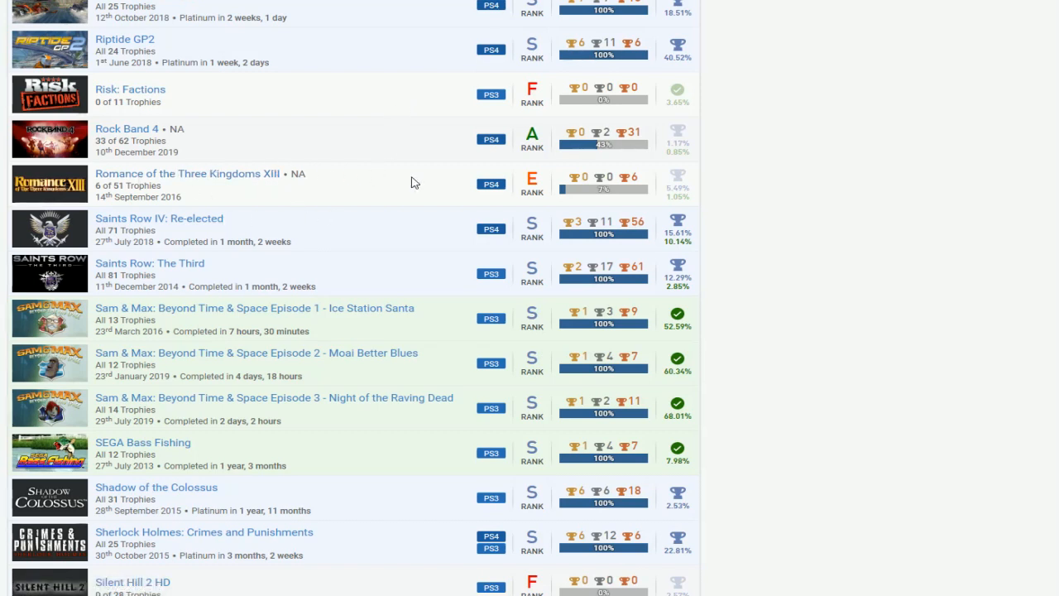
scroll(down, 3)
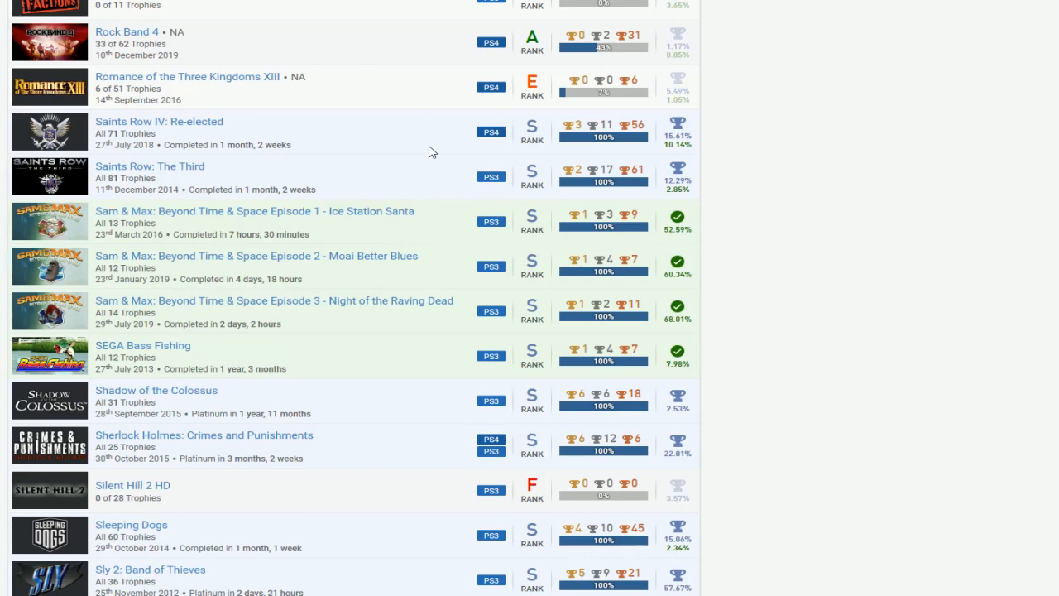
scroll(down, 3)
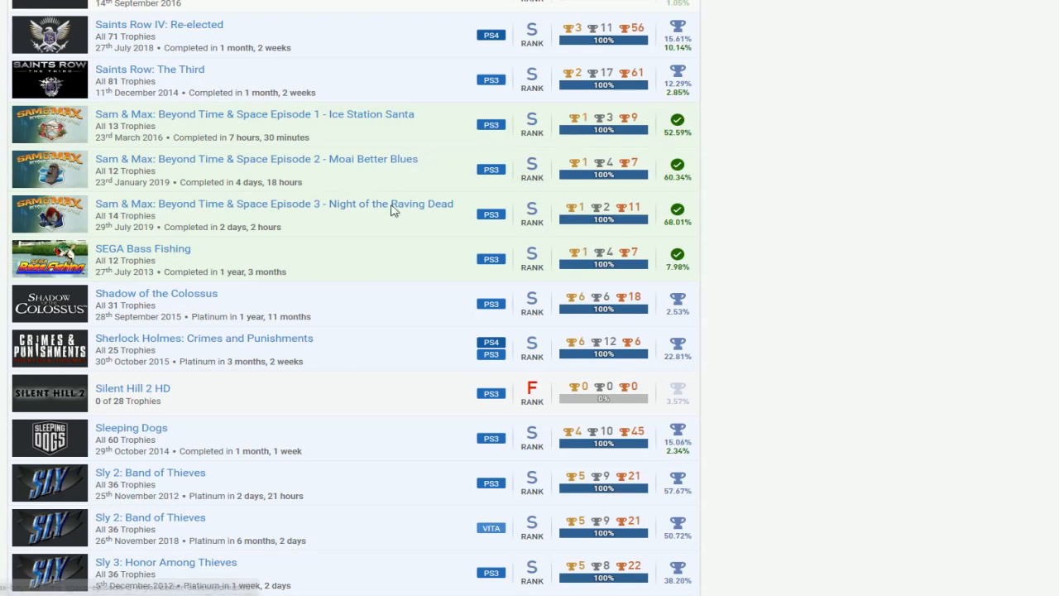
mouse_move(397, 243)
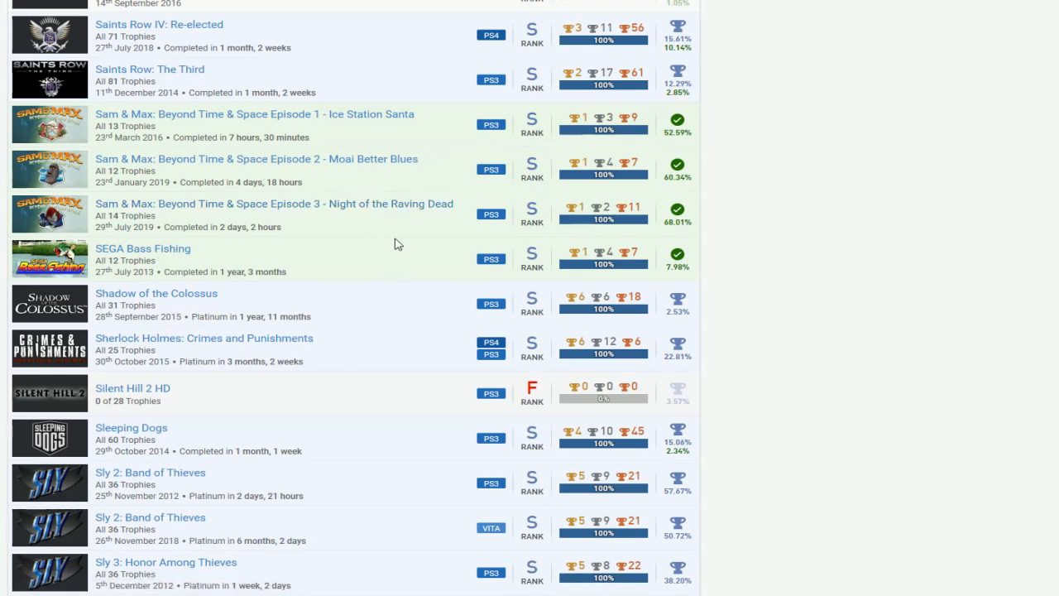
scroll(down, 3)
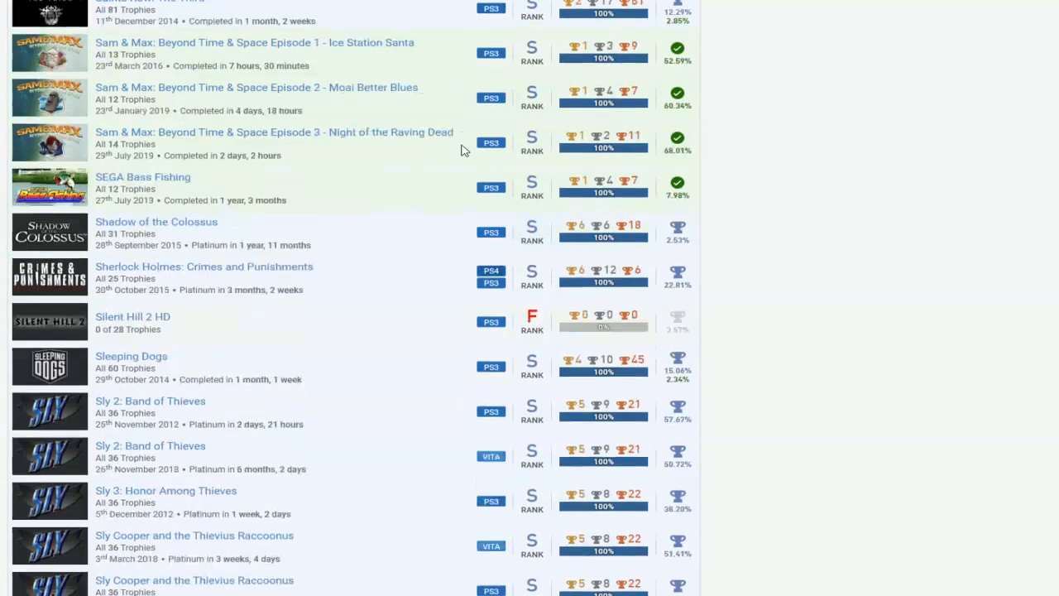
scroll(down, 3)
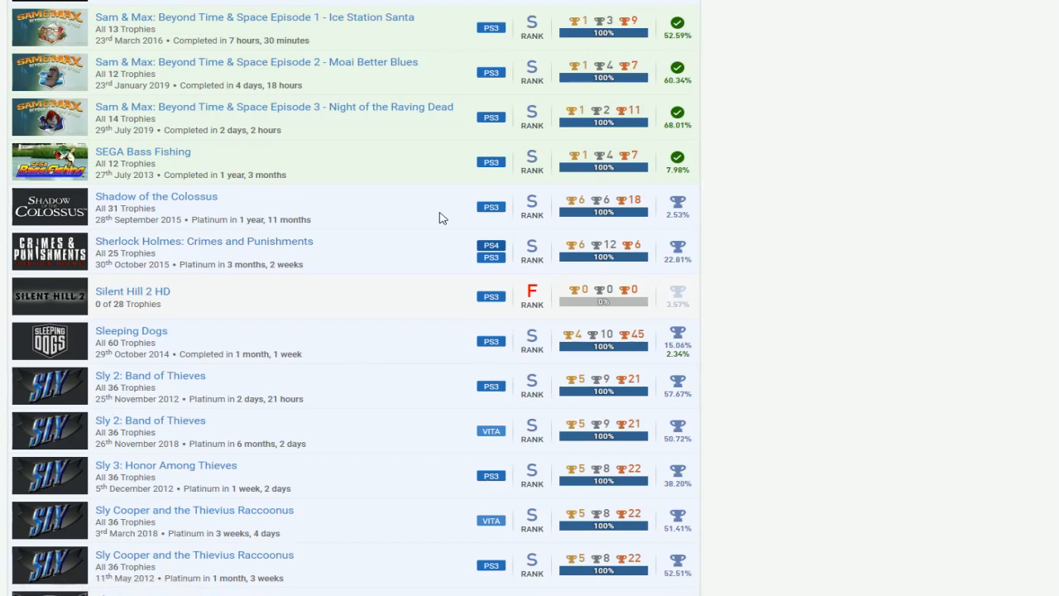
scroll(down, 3)
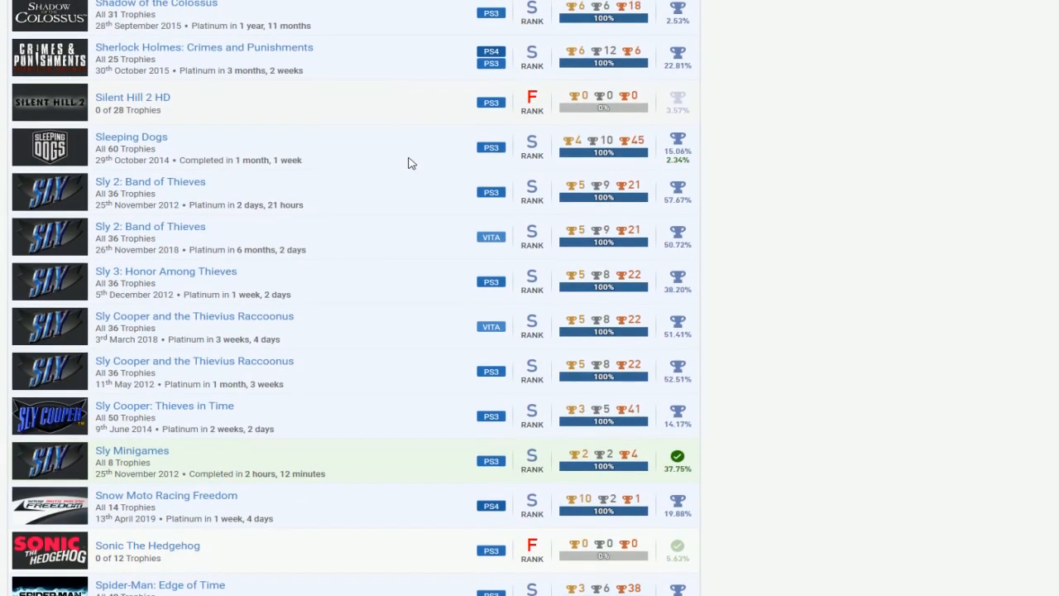
scroll(down, 3)
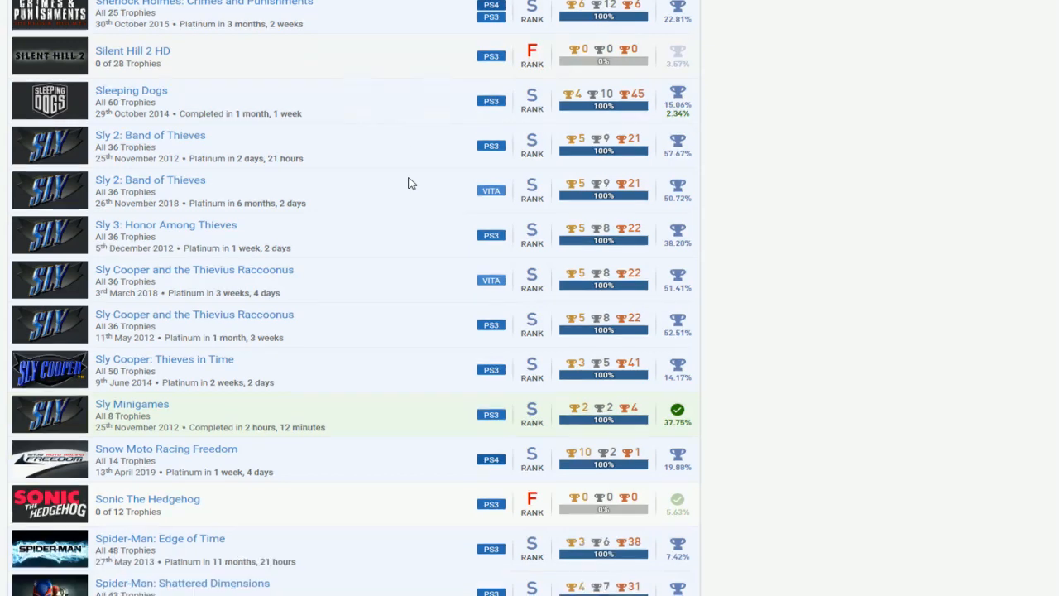
scroll(down, 3)
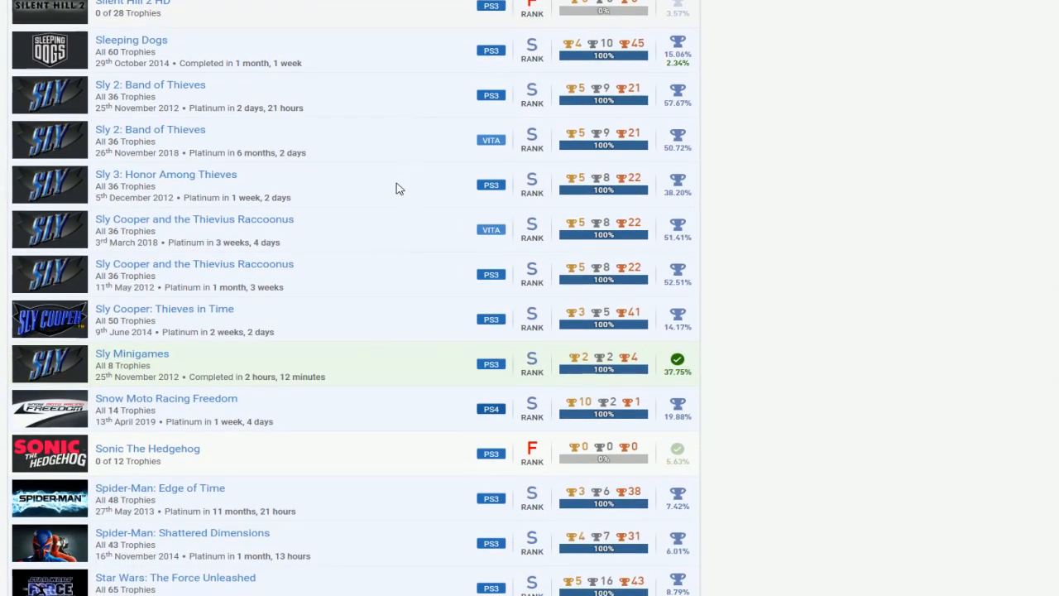
mouse_move(422, 263)
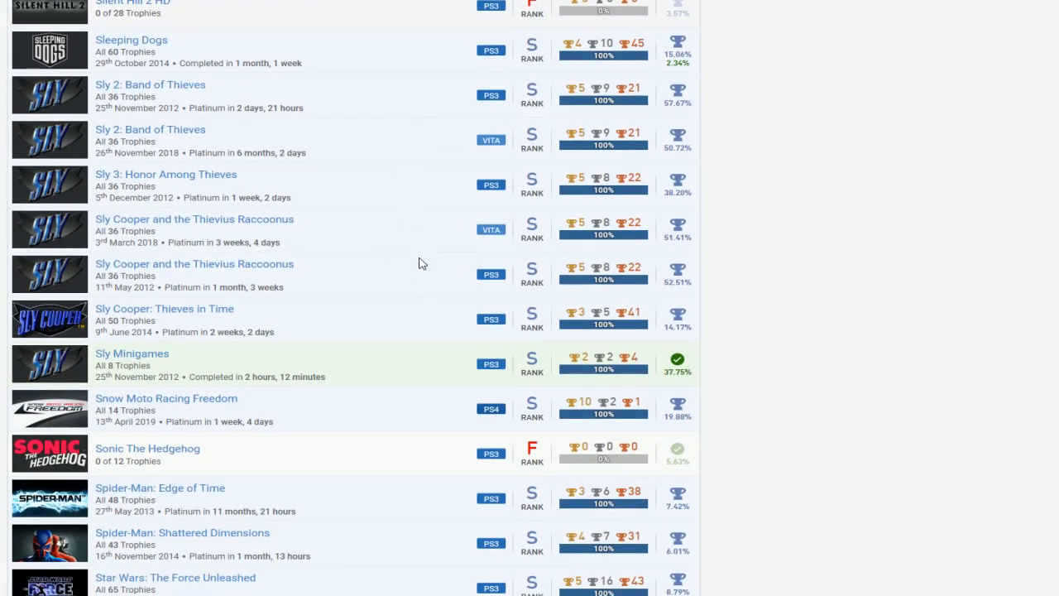
mouse_move(426, 107)
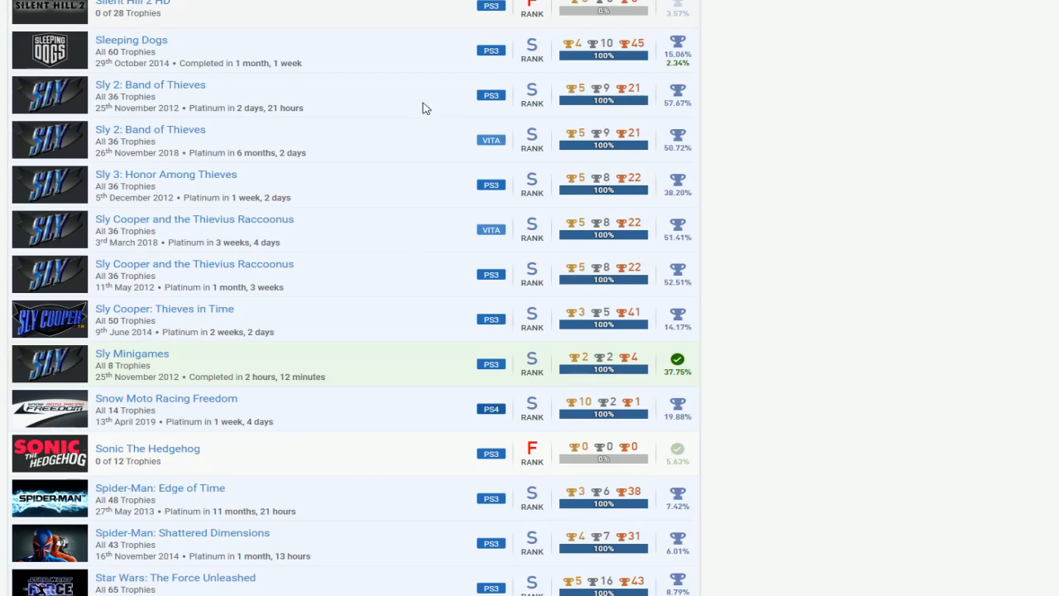
scroll(down, 3)
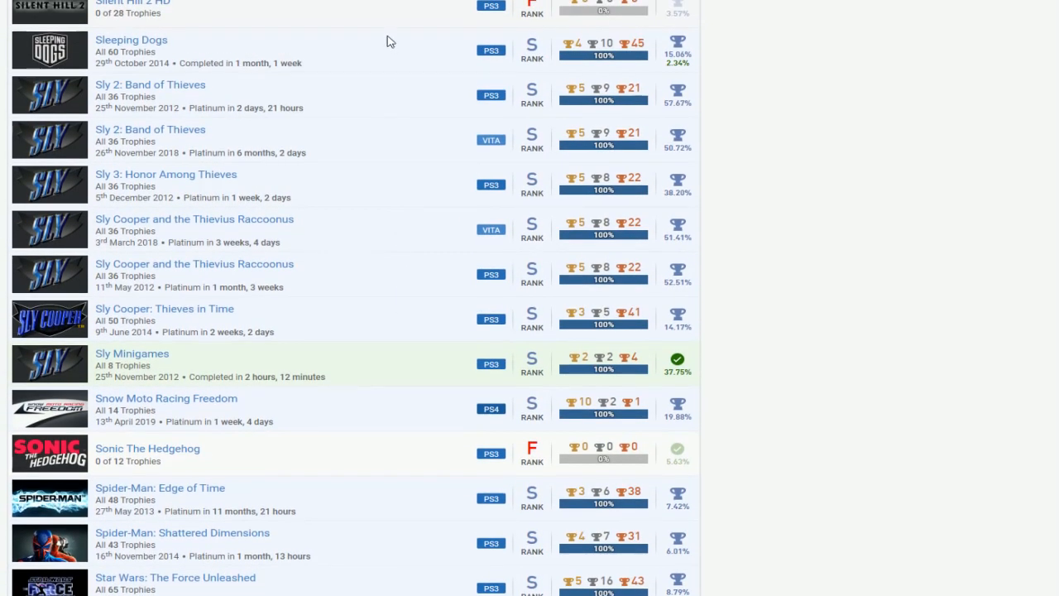
scroll(down, 3)
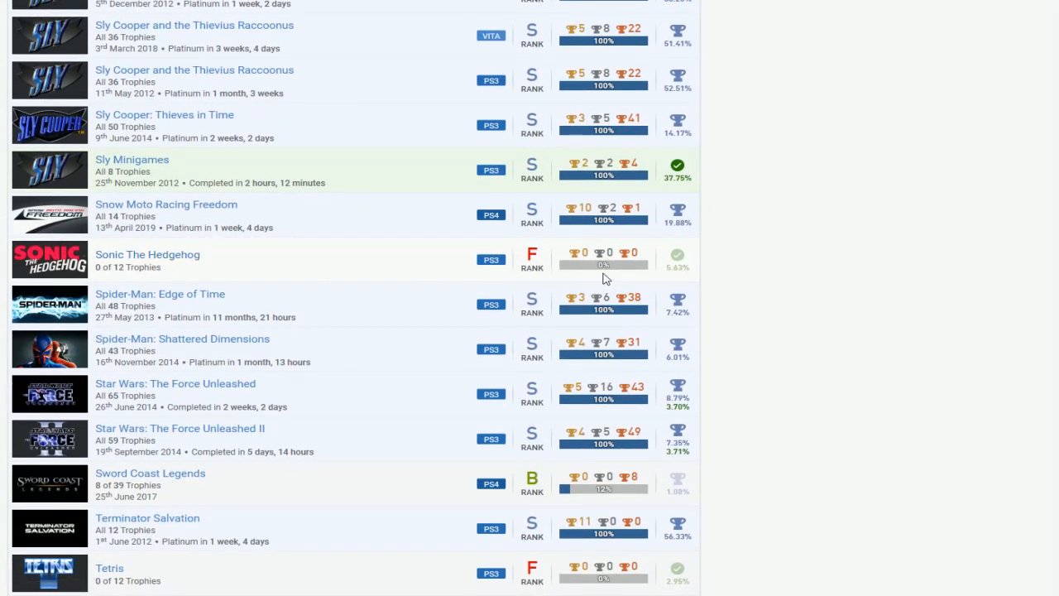
scroll(down, 3)
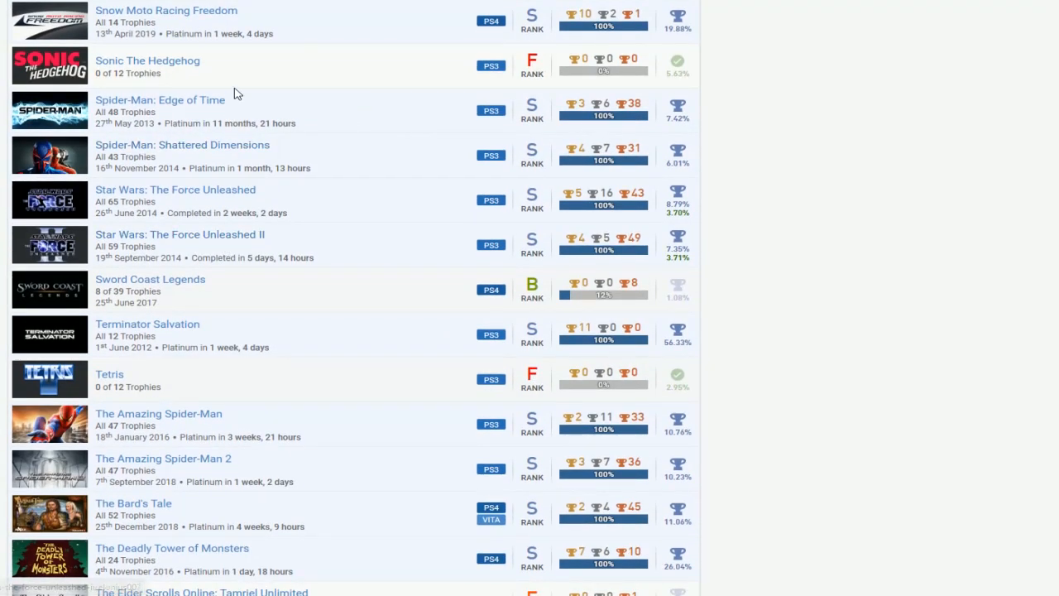
mouse_move(419, 173)
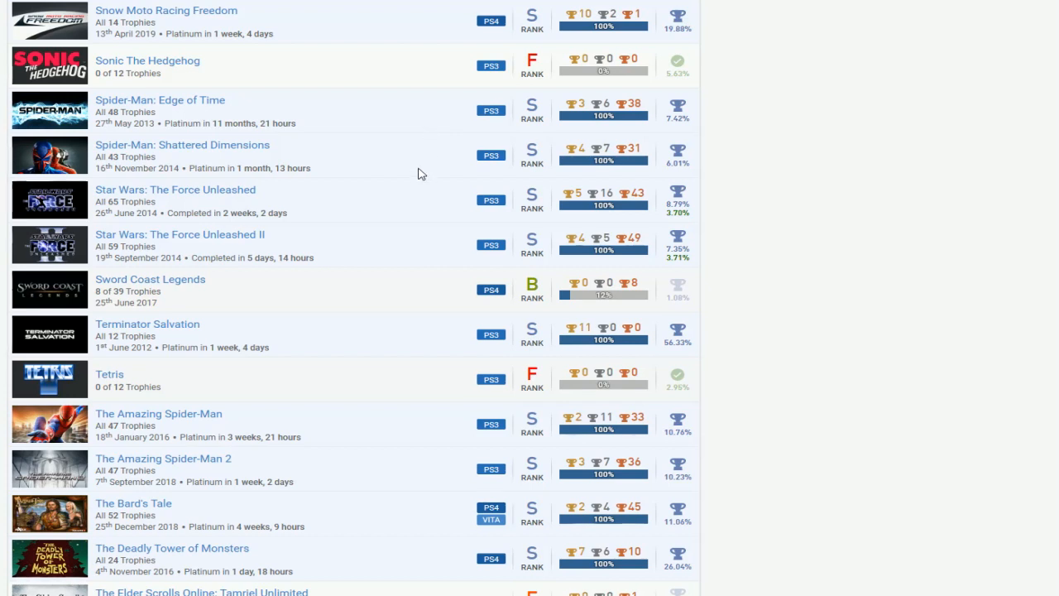
mouse_move(424, 169)
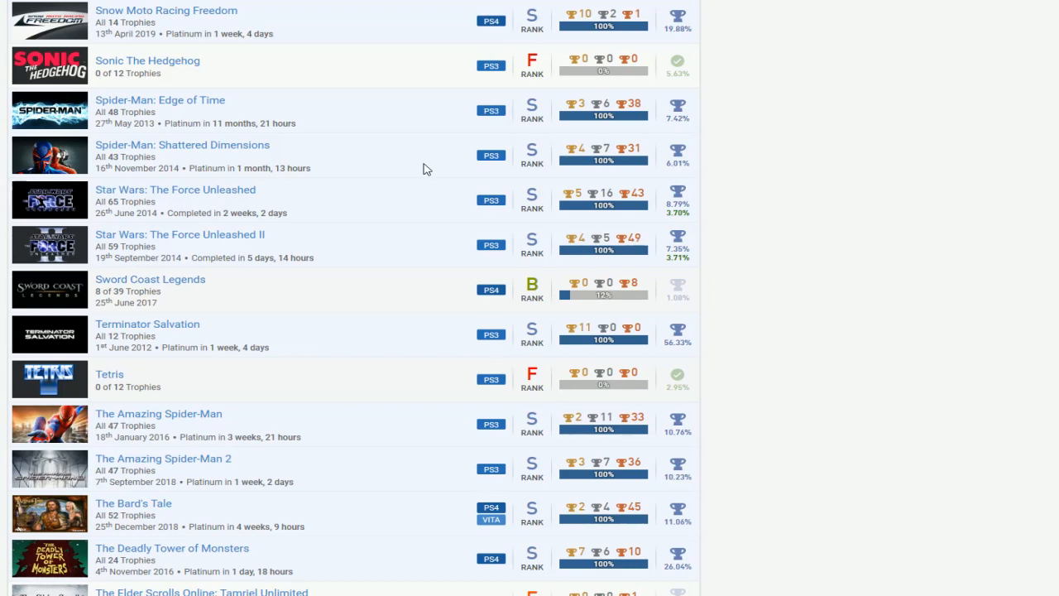
scroll(down, 3)
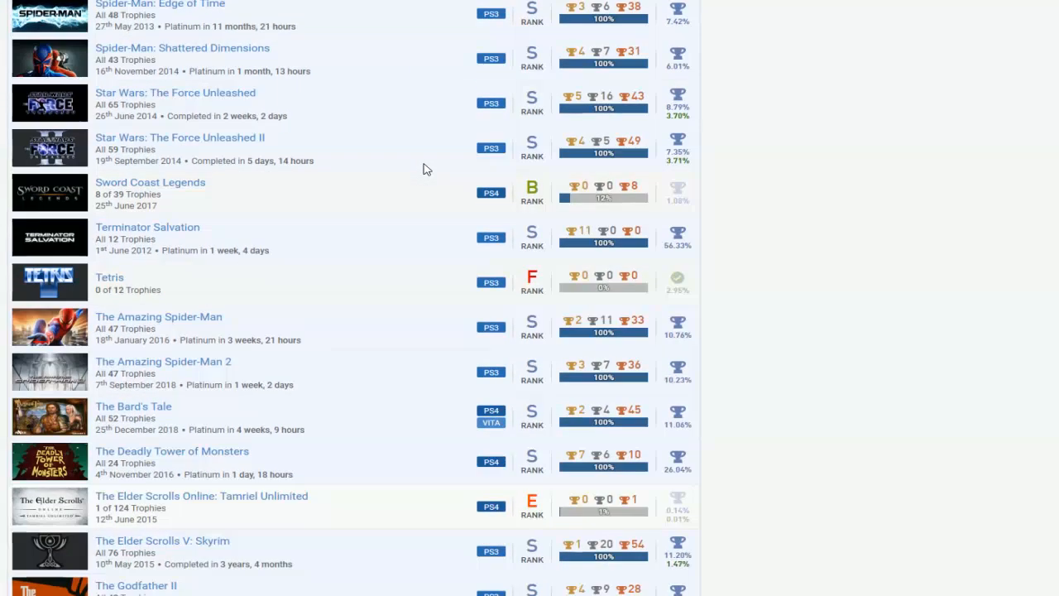
scroll(down, 3)
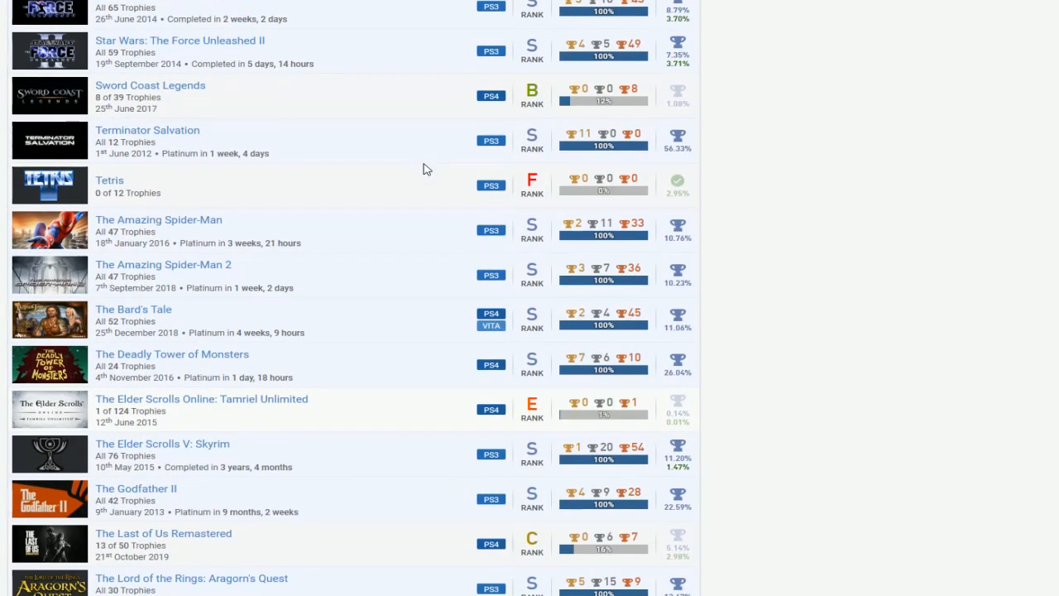
scroll(up, 3)
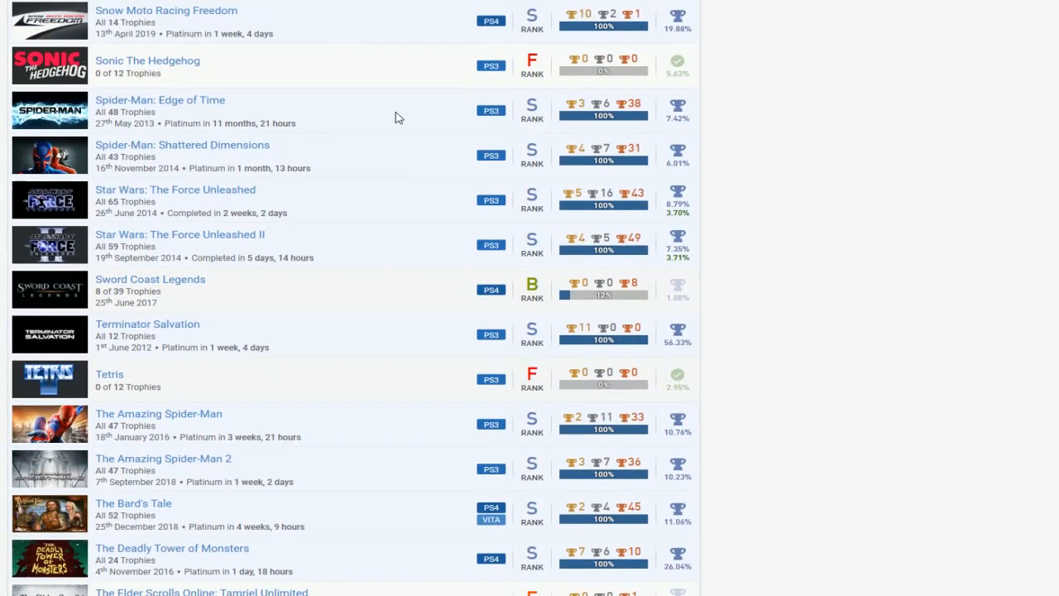
scroll(down, 3)
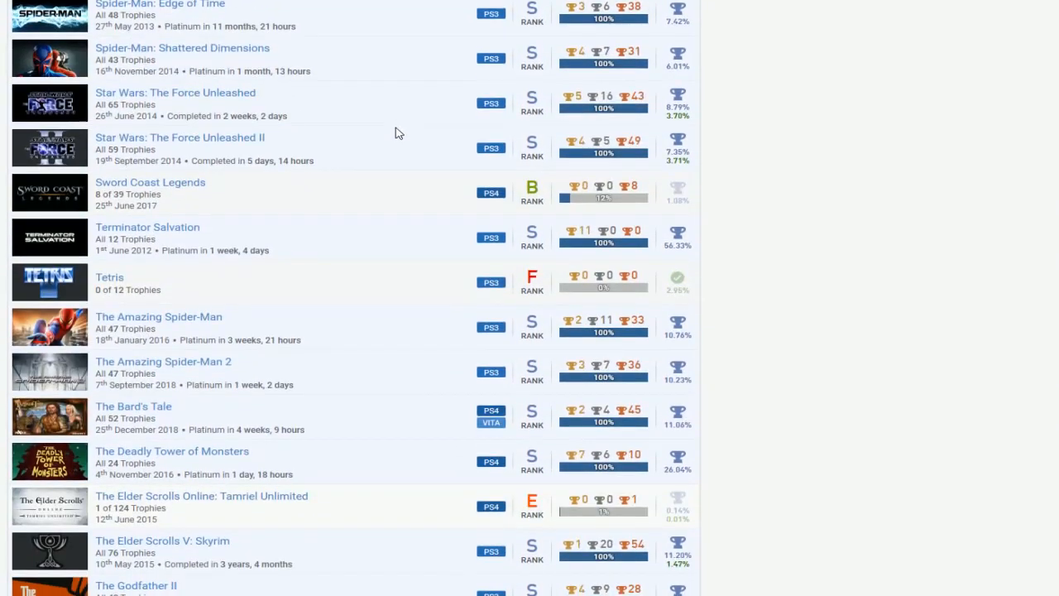
scroll(down, 3)
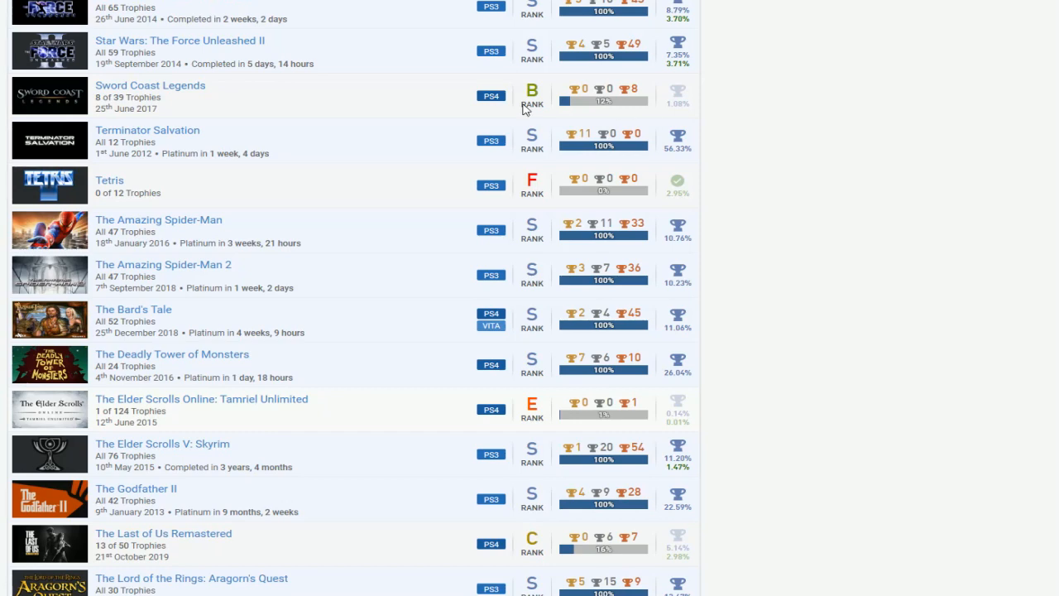
mouse_move(418, 98)
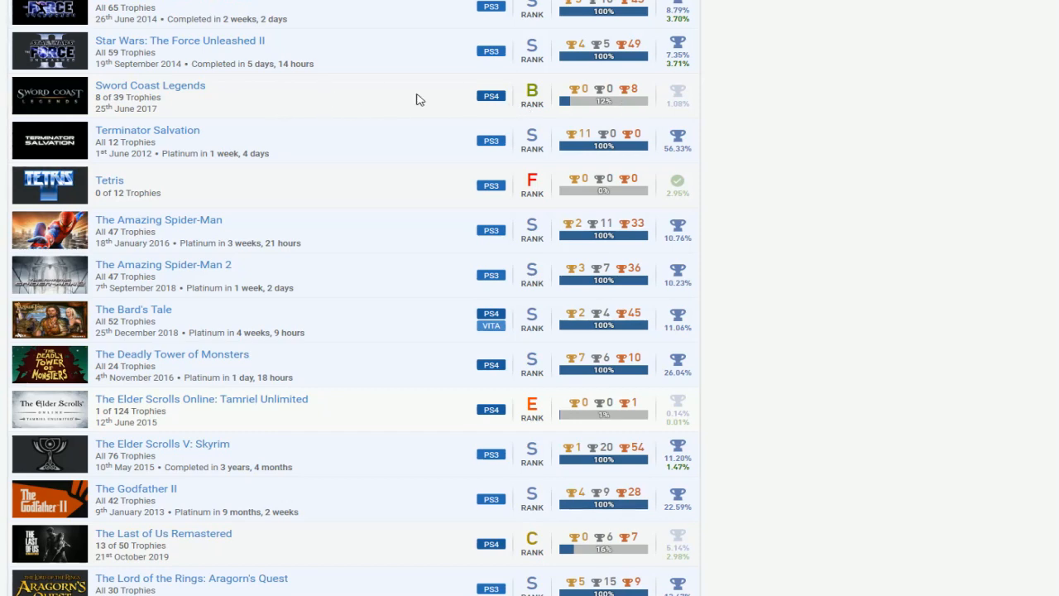
mouse_move(401, 89)
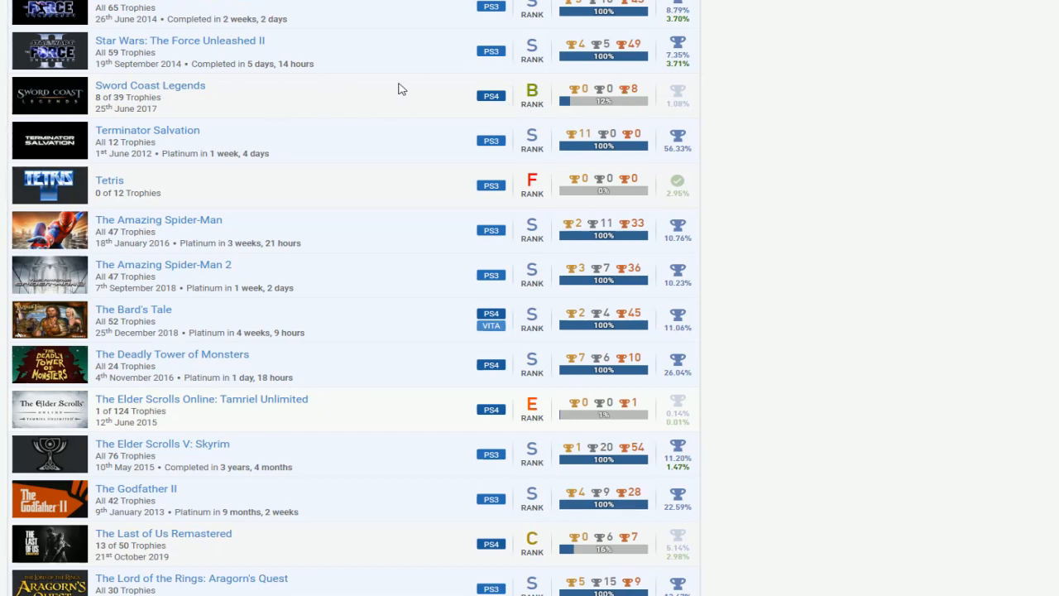
mouse_move(336, 189)
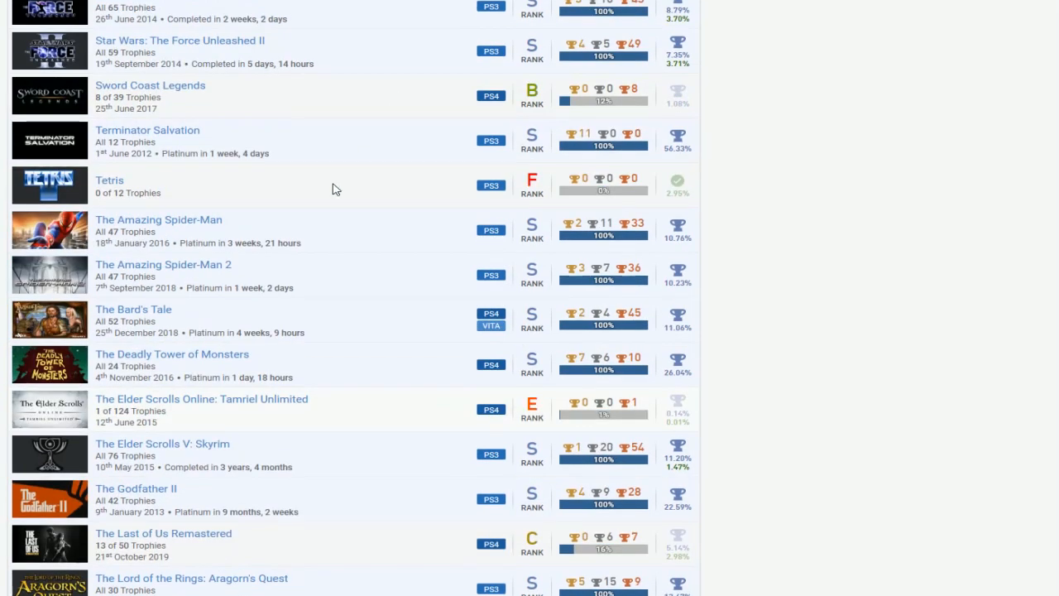
mouse_move(516, 191)
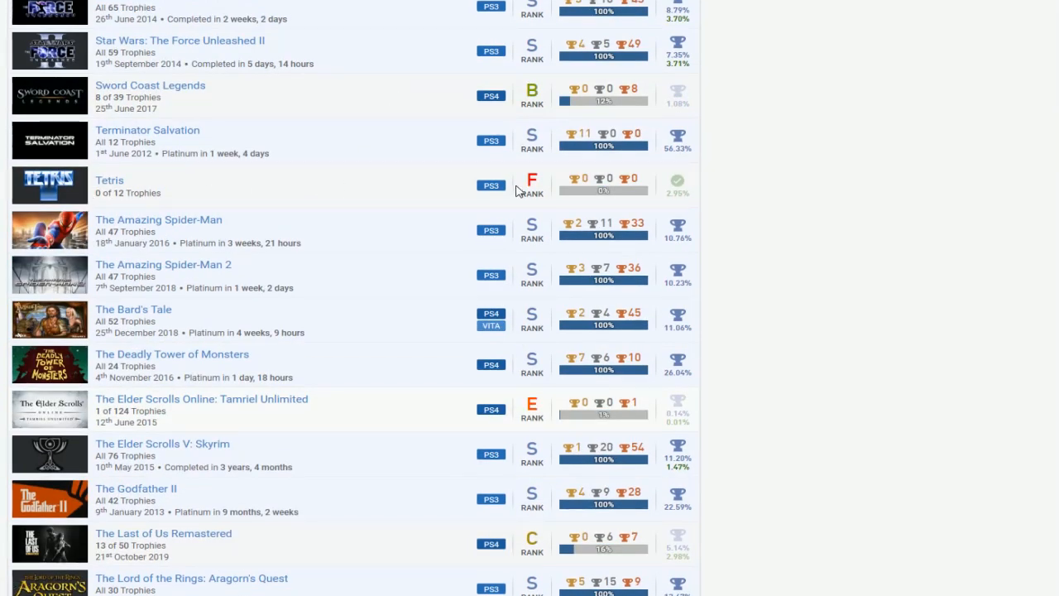
mouse_move(511, 199)
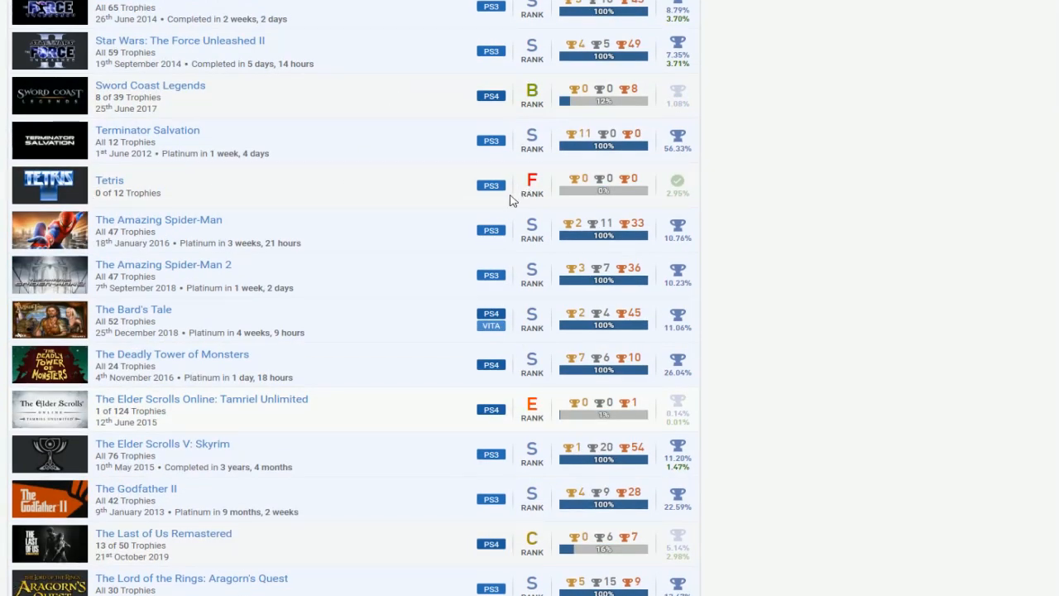
mouse_move(467, 184)
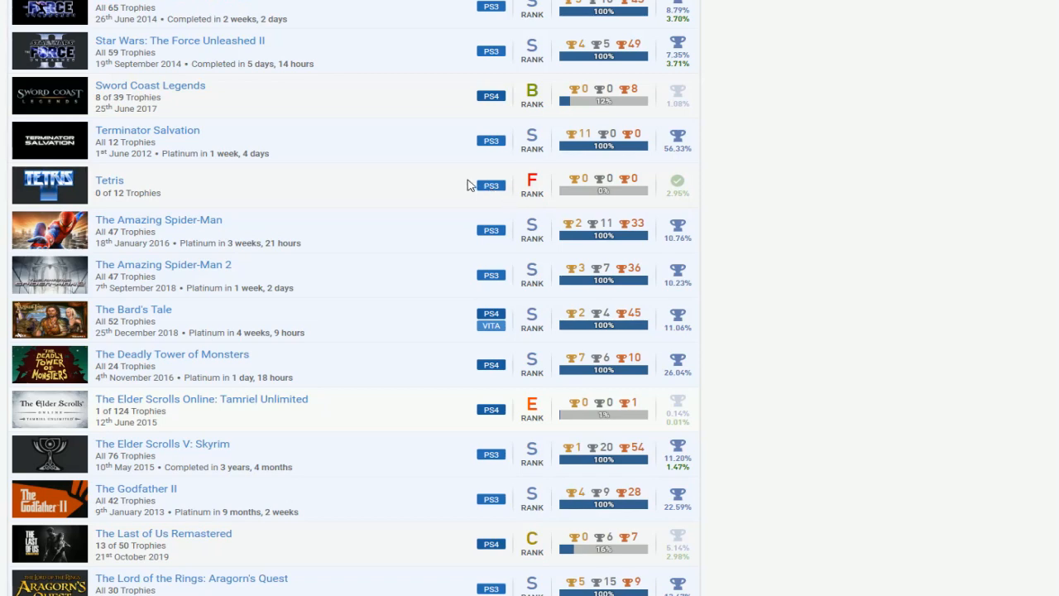
scroll(down, 3)
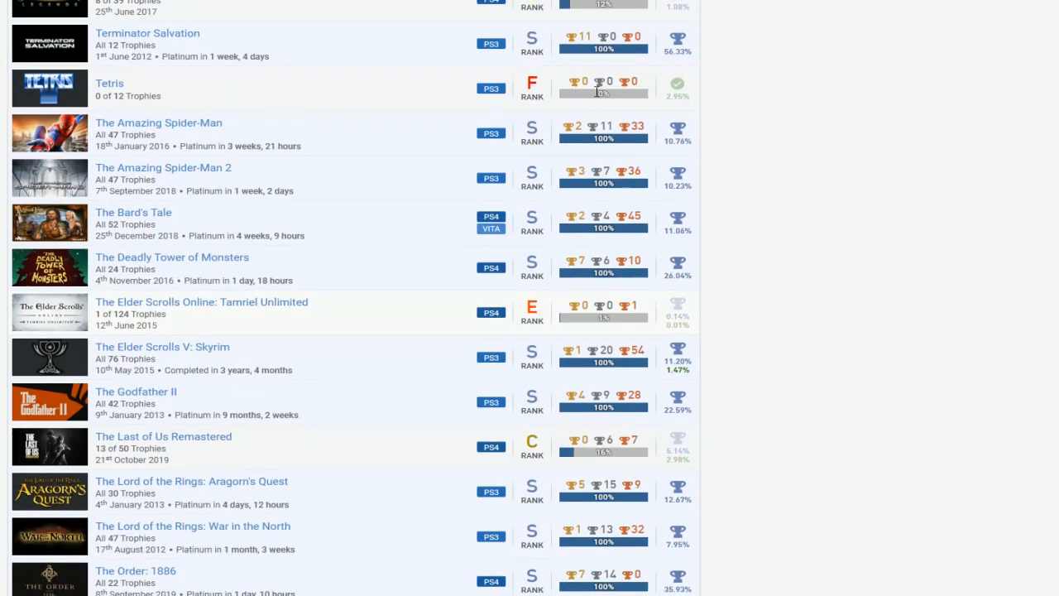
scroll(down, 3)
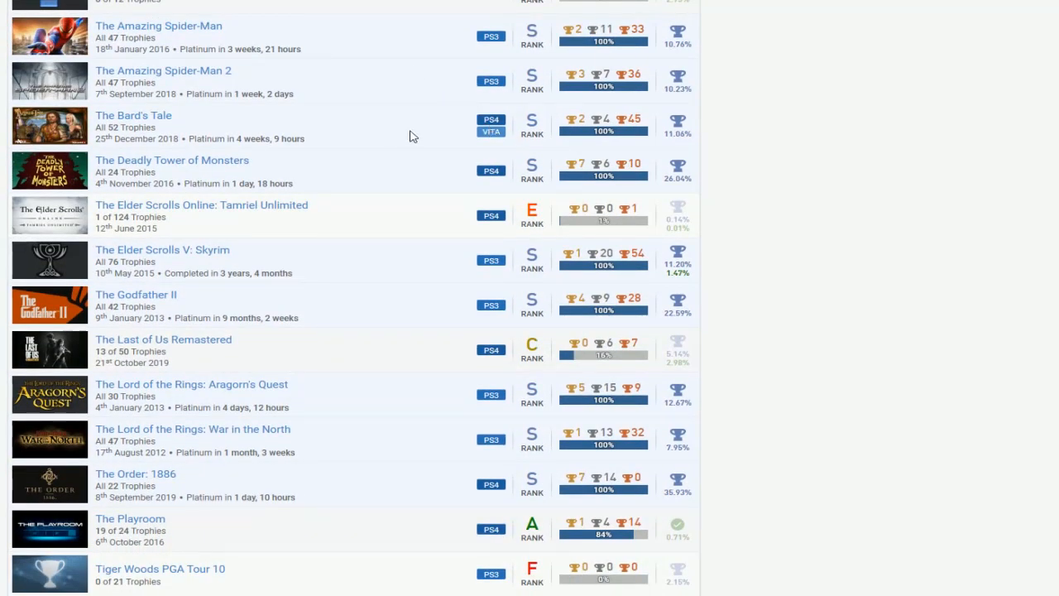
scroll(down, 3)
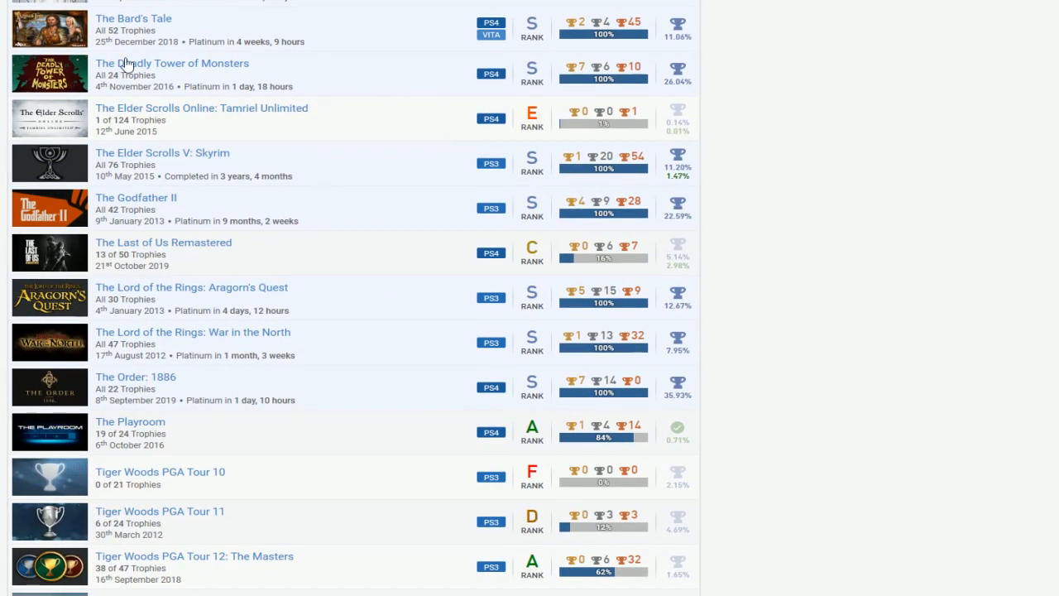
mouse_move(197, 123)
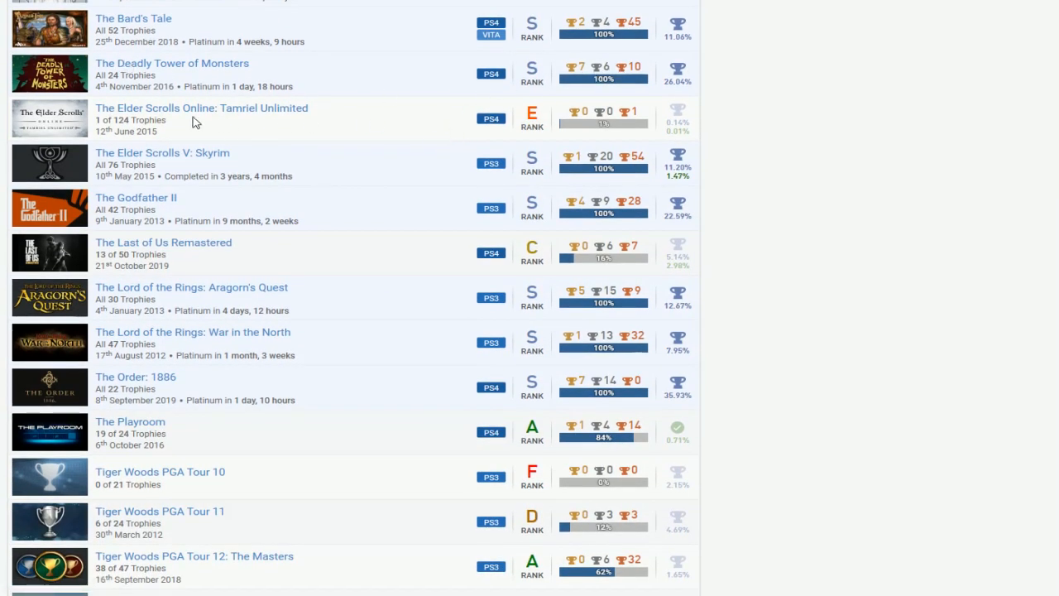
mouse_move(163, 110)
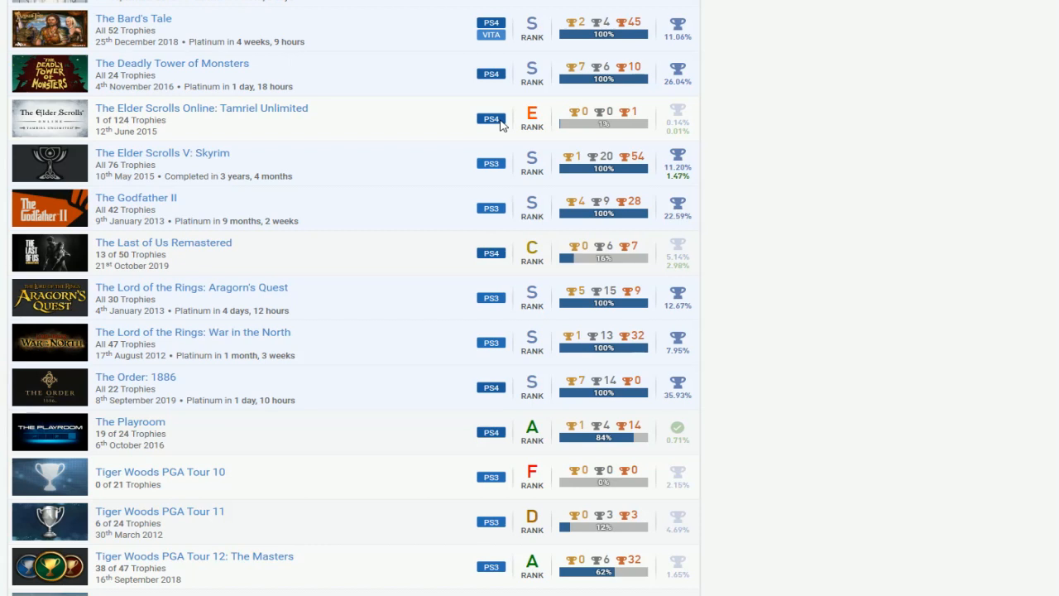
mouse_move(406, 130)
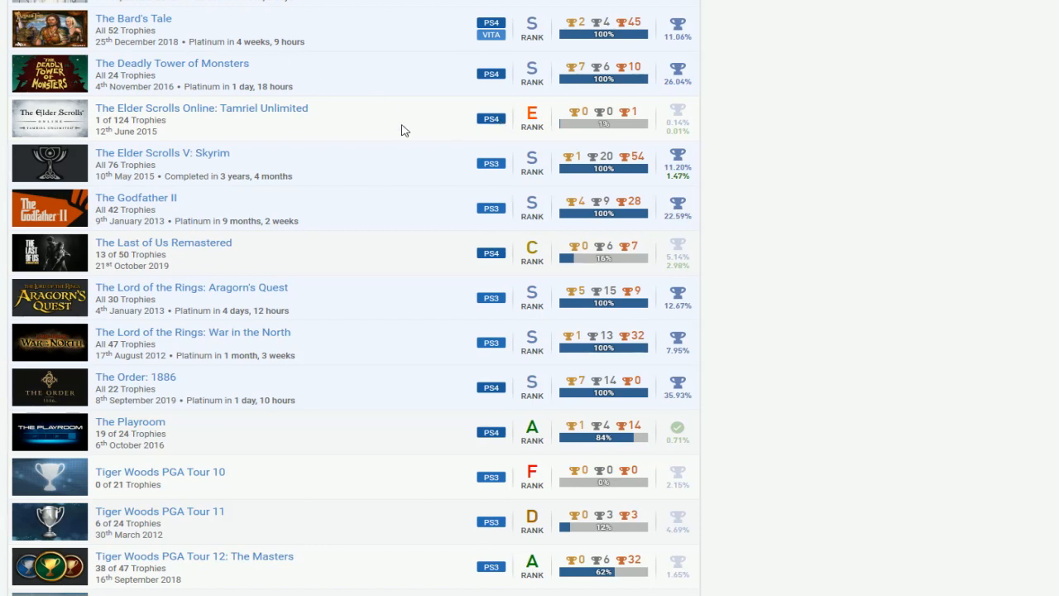
mouse_move(398, 135)
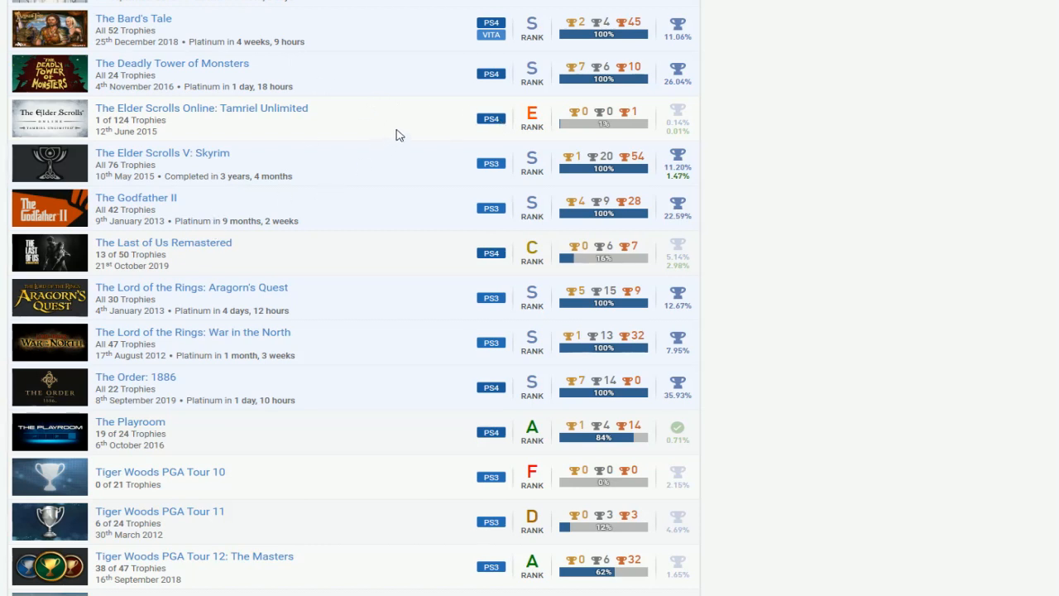
scroll(down, 3)
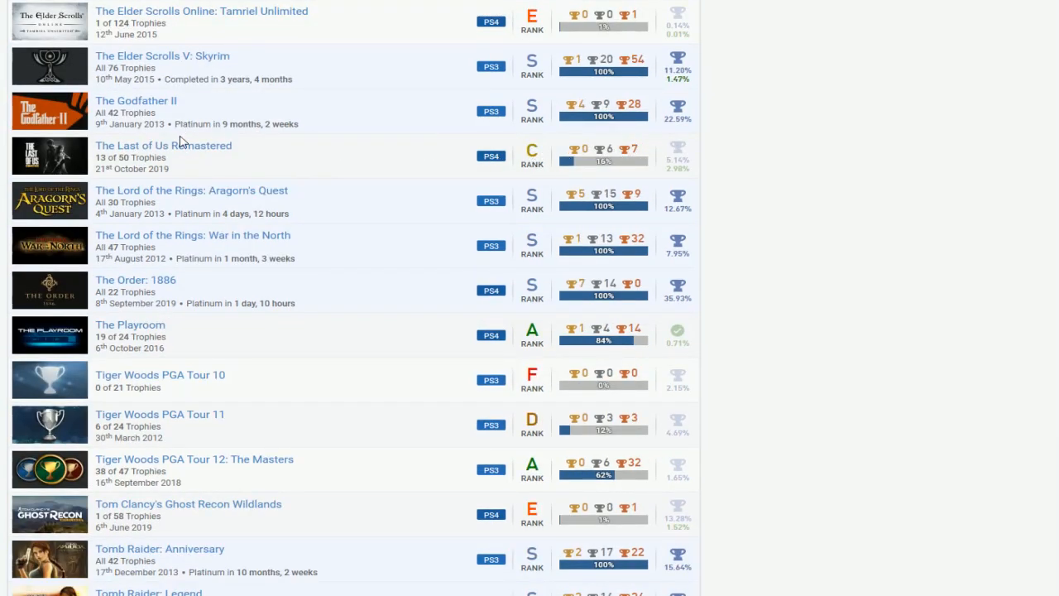
mouse_move(356, 159)
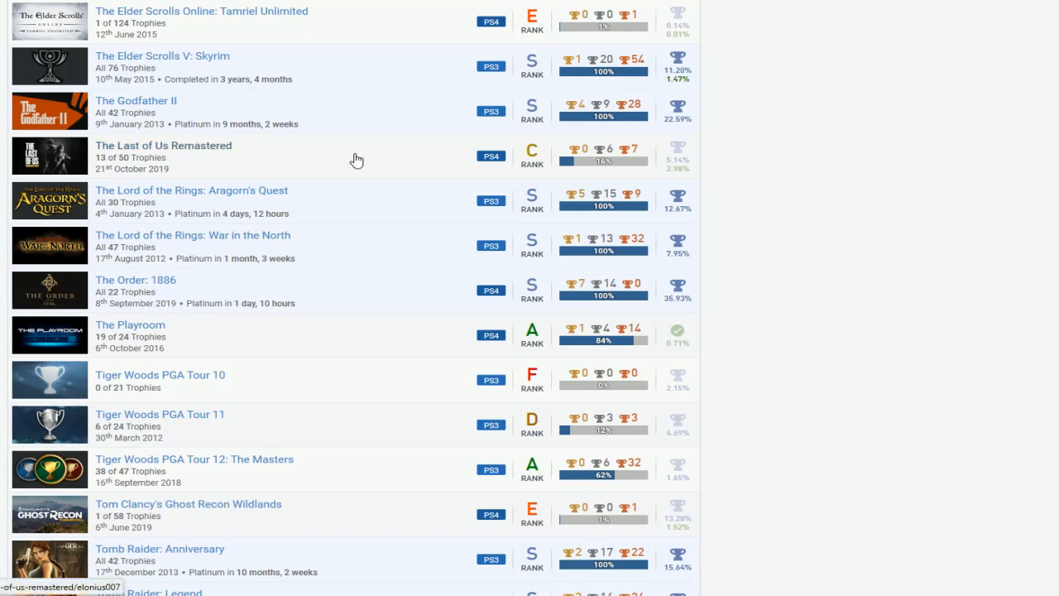
scroll(down, 3)
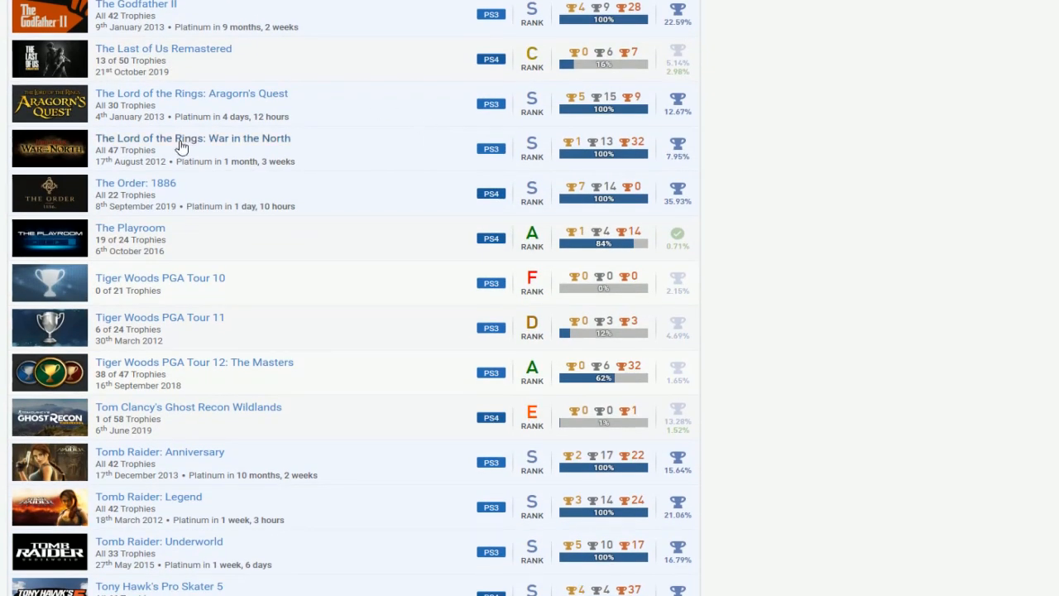
scroll(down, 3)
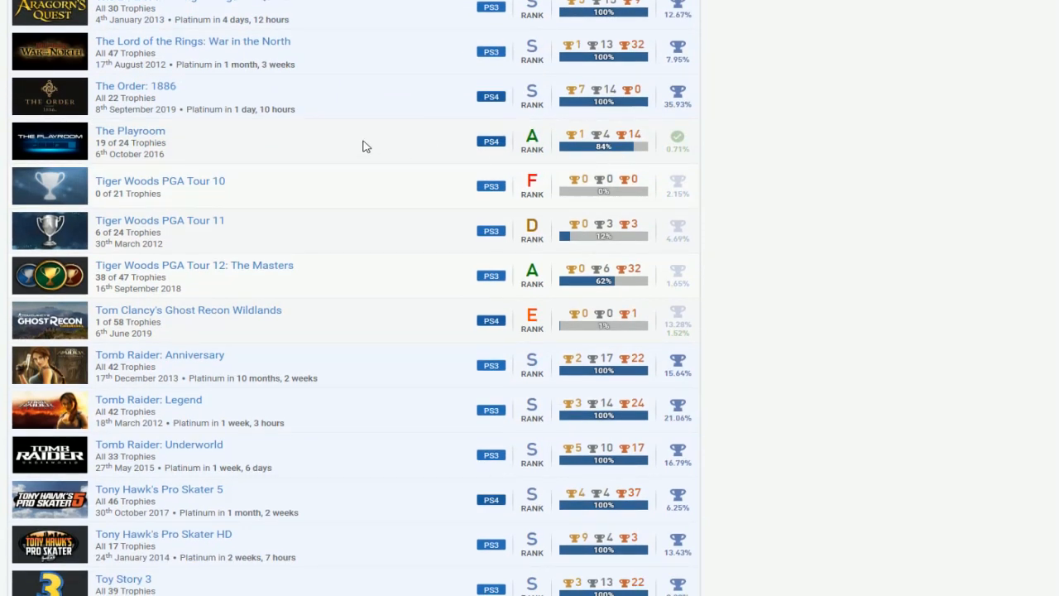
scroll(down, 3)
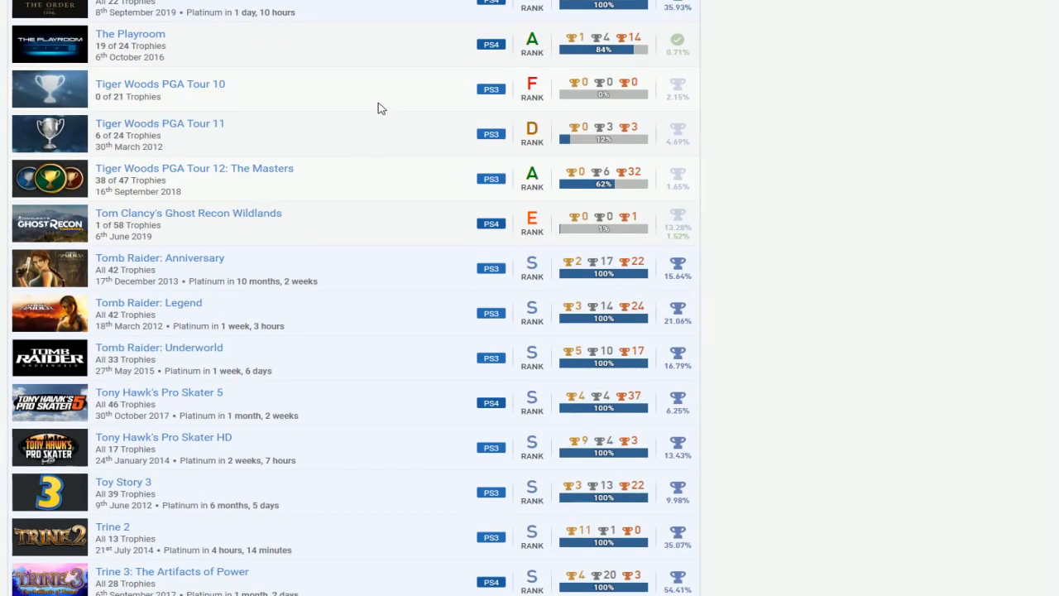
mouse_move(407, 112)
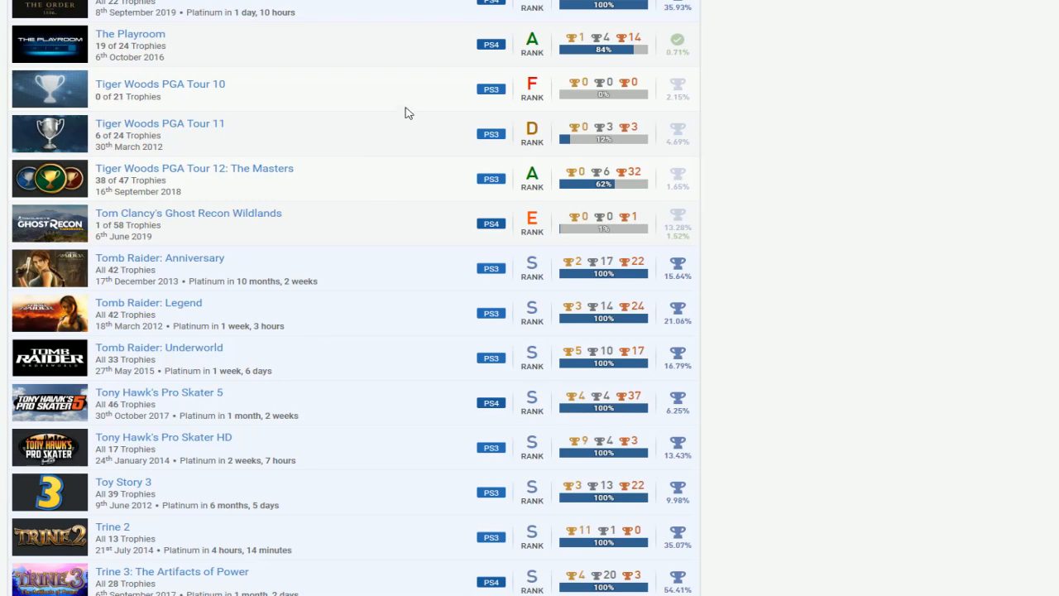
mouse_move(384, 111)
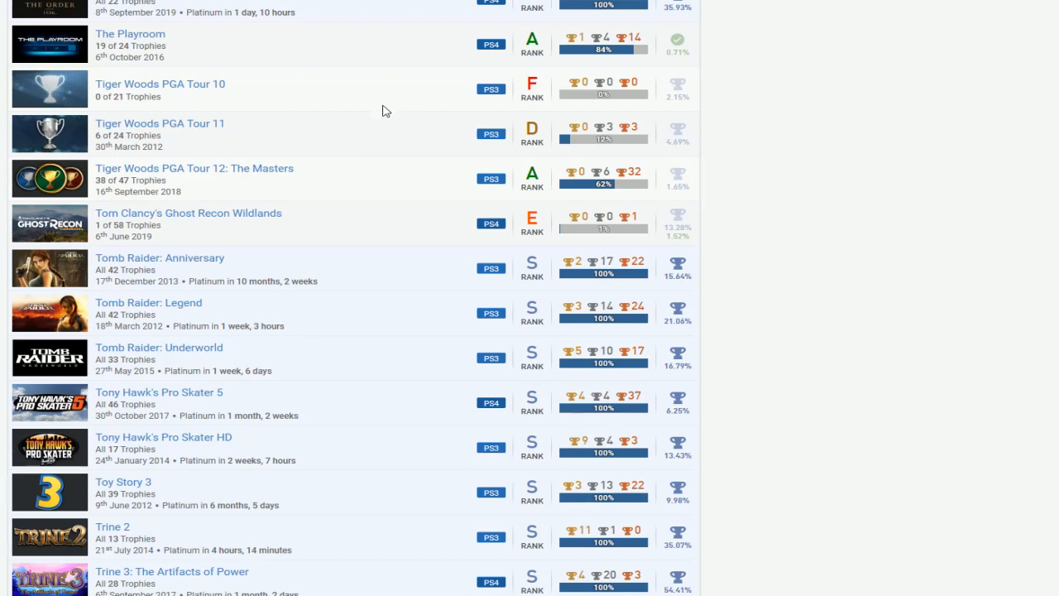
mouse_move(349, 70)
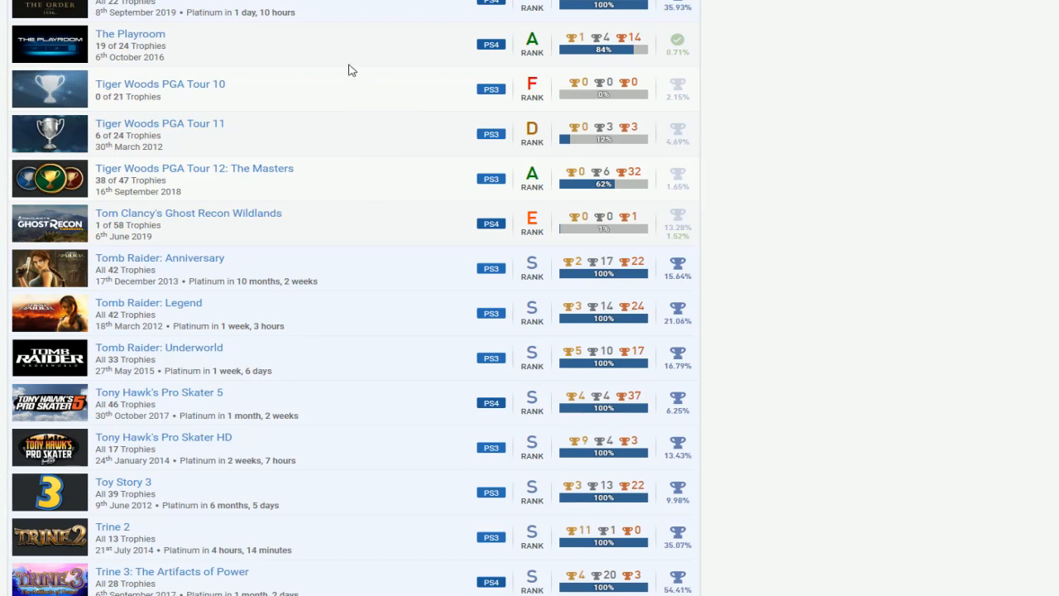
scroll(down, 3)
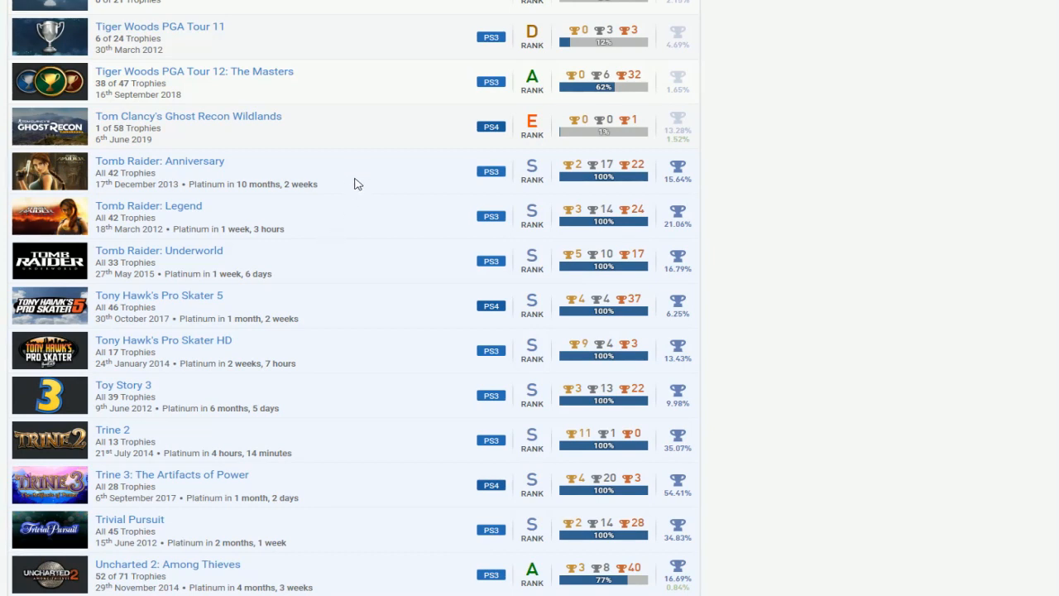
mouse_move(368, 268)
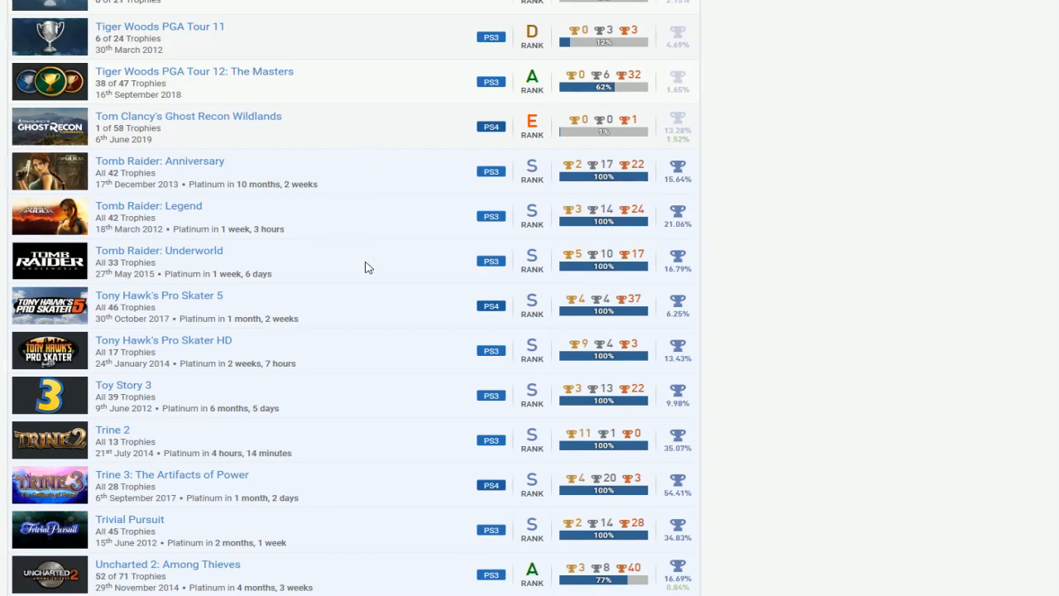
mouse_move(348, 189)
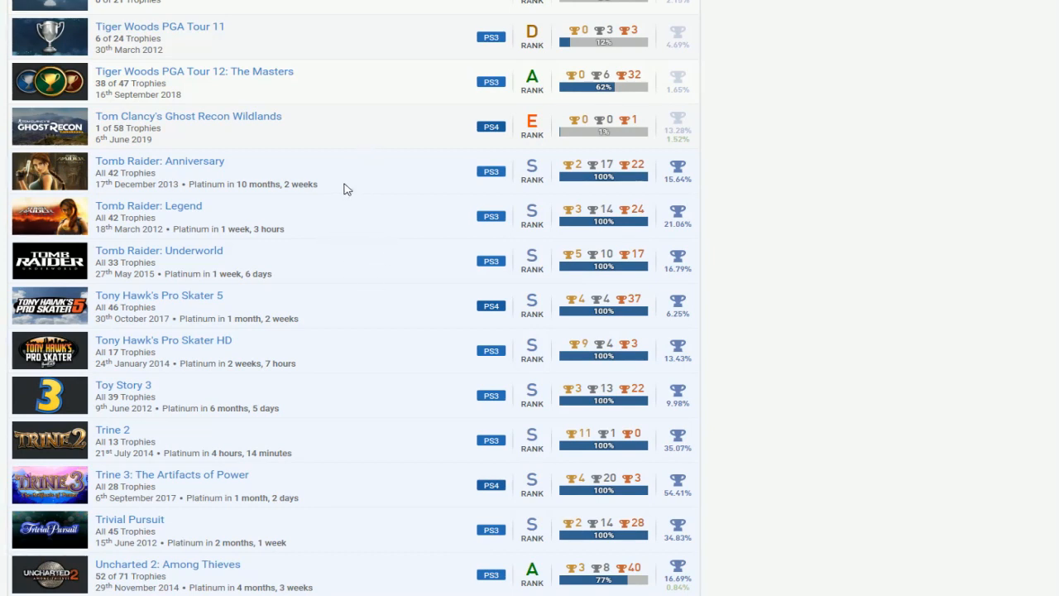
scroll(down, 3)
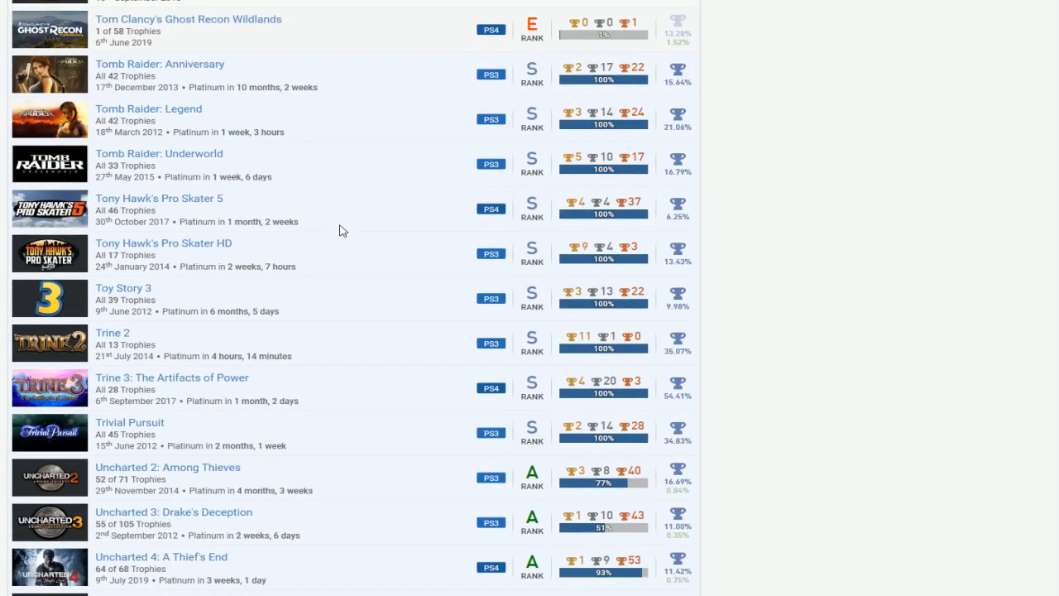
scroll(down, 3)
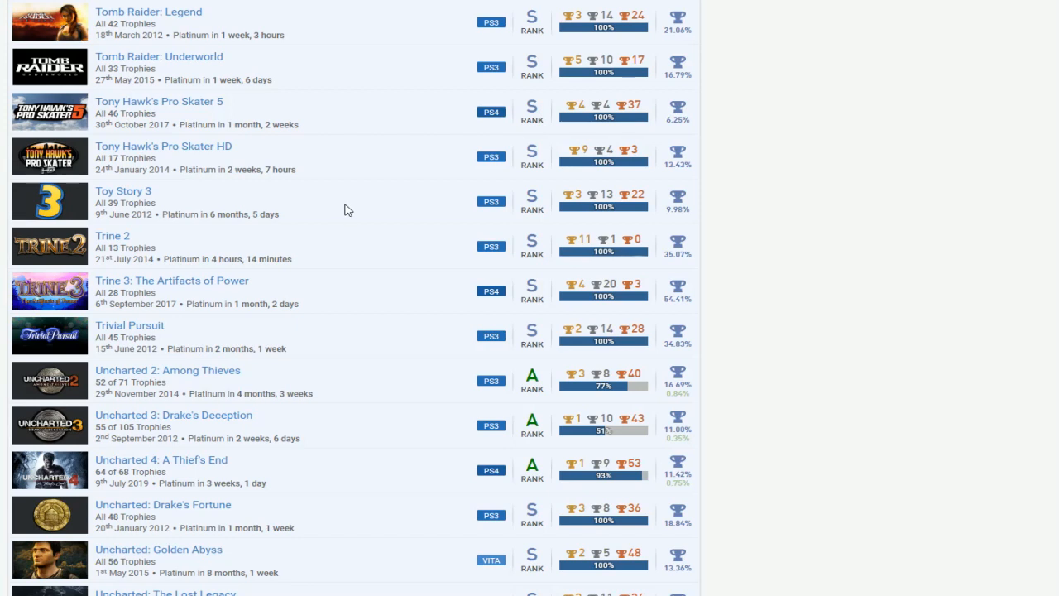
scroll(down, 3)
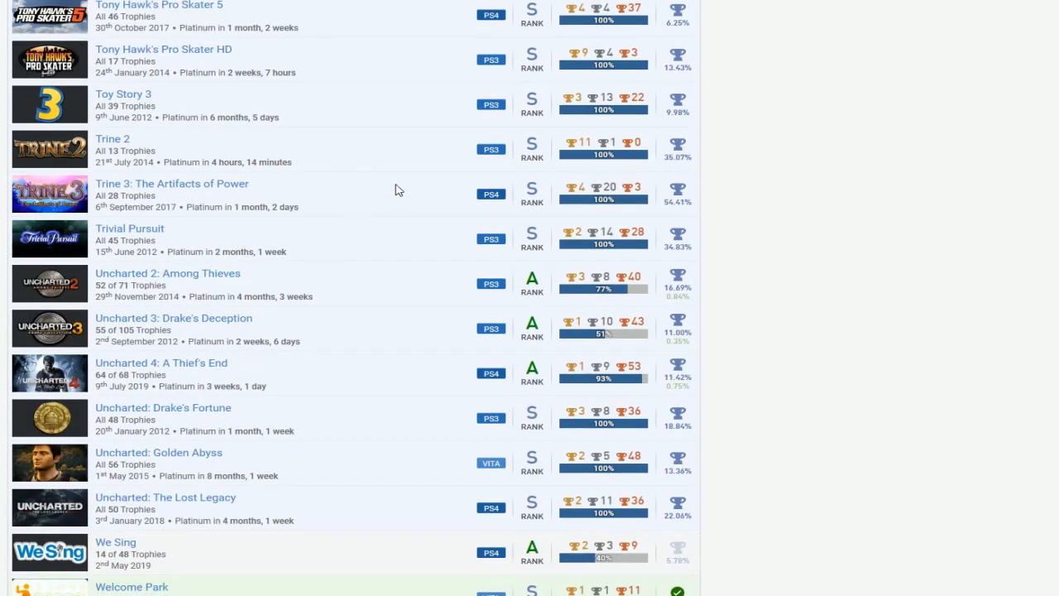
mouse_move(351, 172)
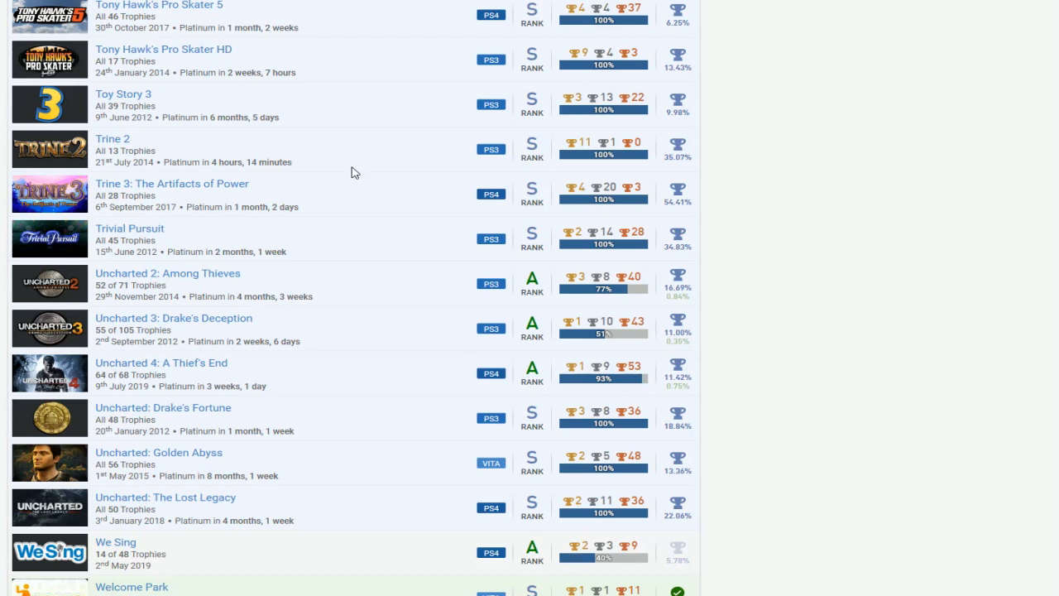
mouse_move(383, 184)
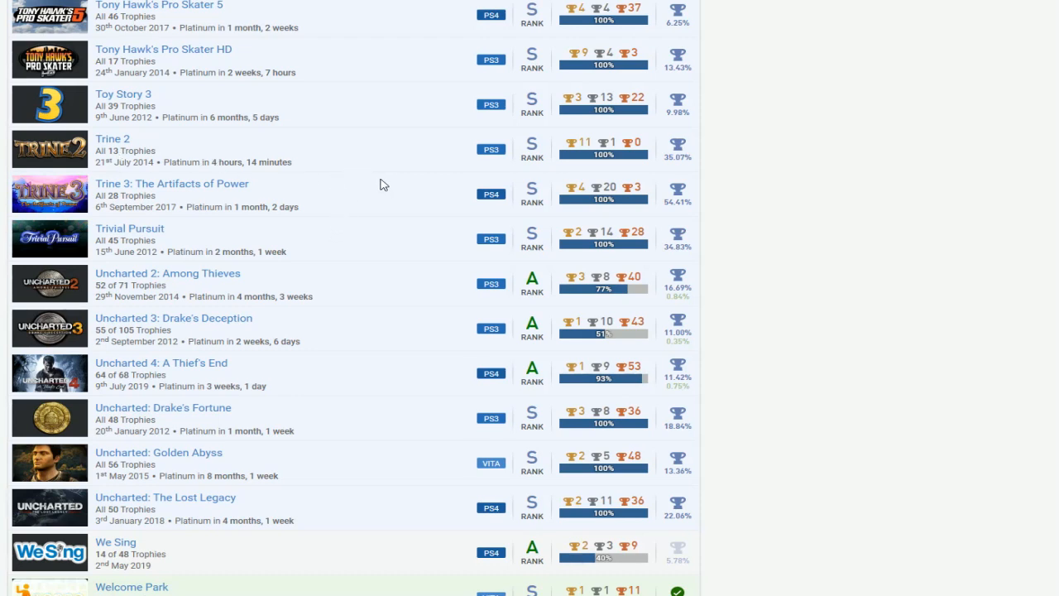
scroll(down, 3)
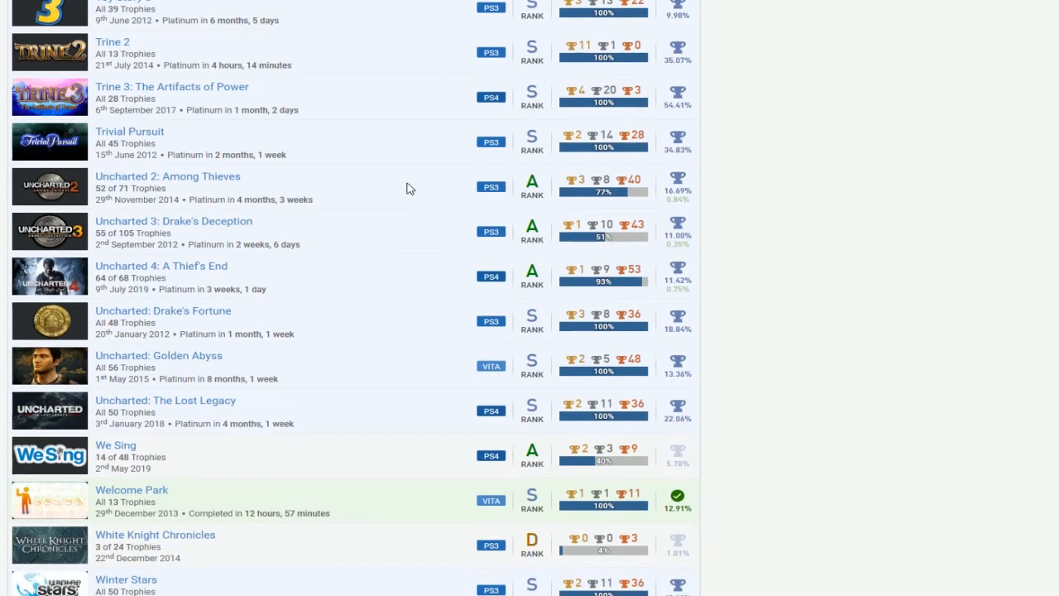
mouse_move(370, 184)
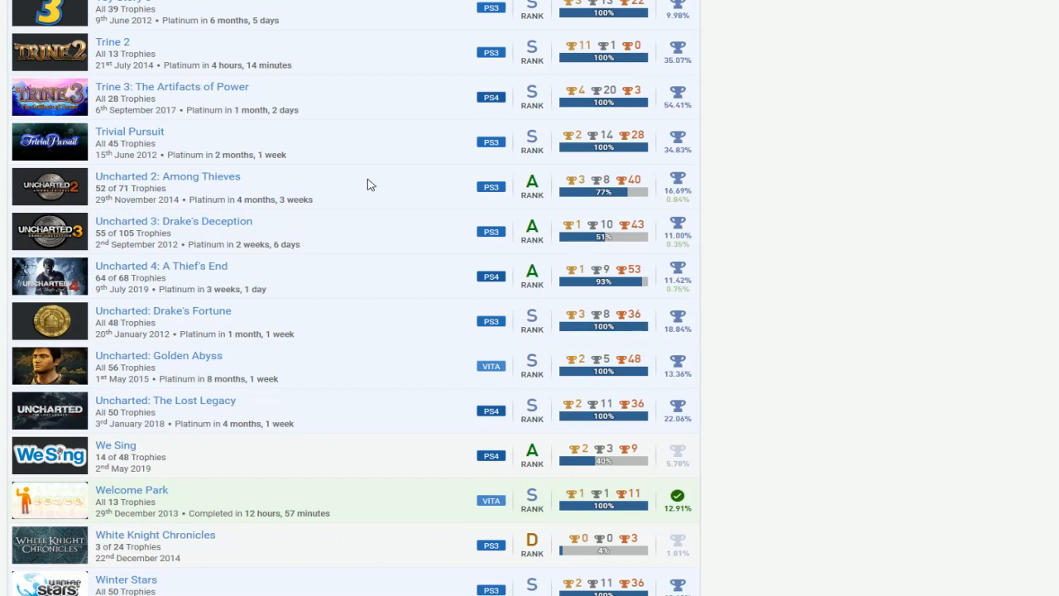
mouse_move(403, 198)
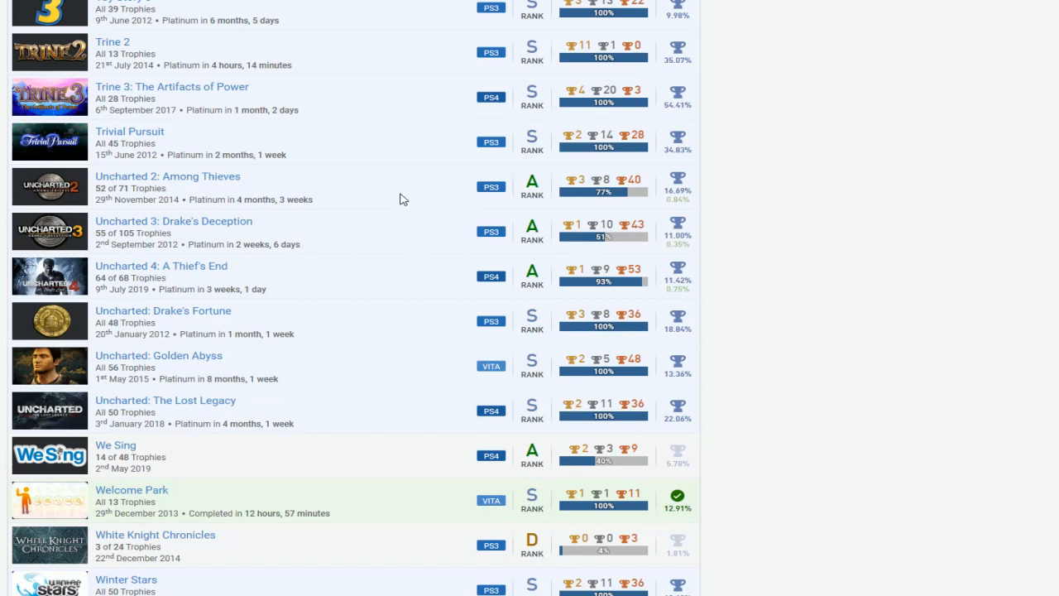
mouse_move(383, 289)
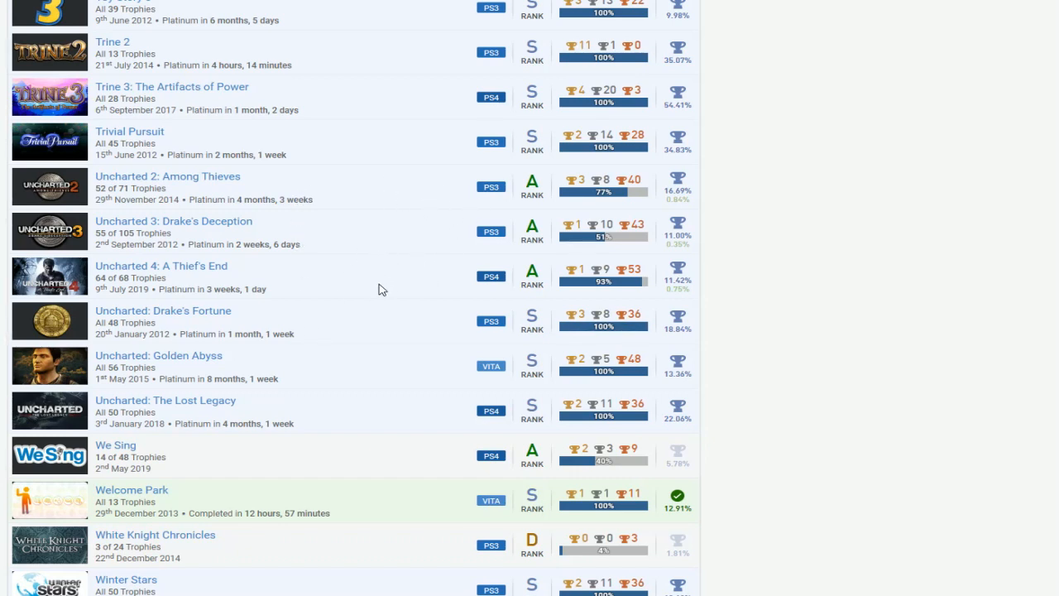
mouse_move(376, 359)
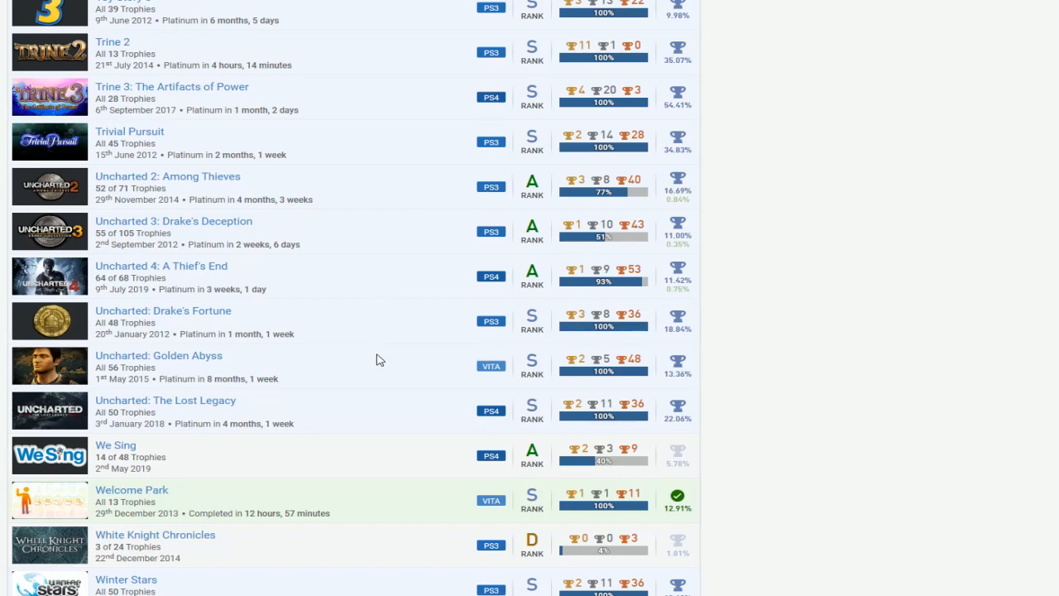
scroll(down, 3)
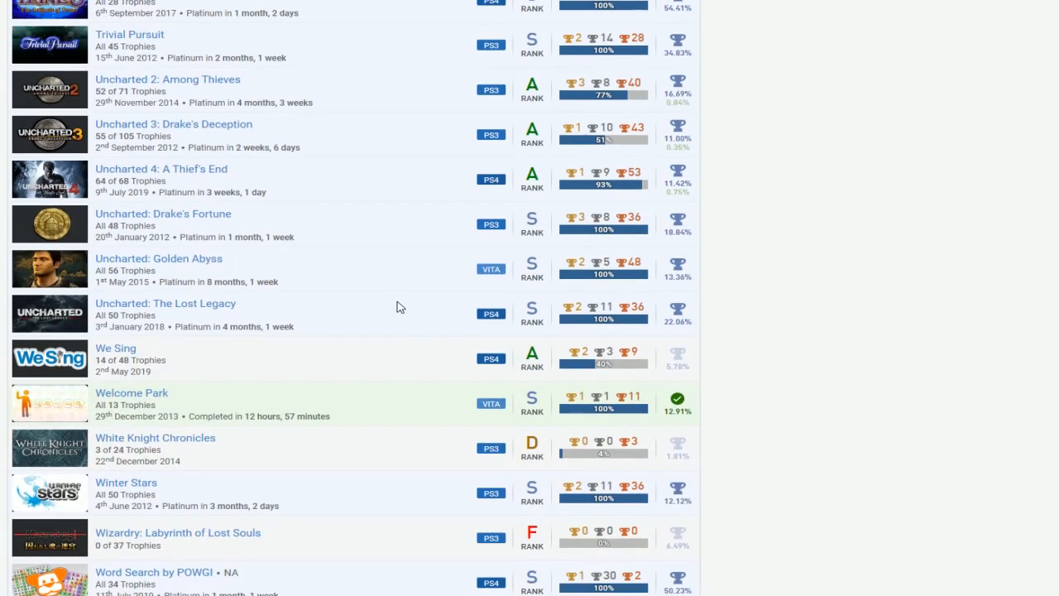
scroll(down, 3)
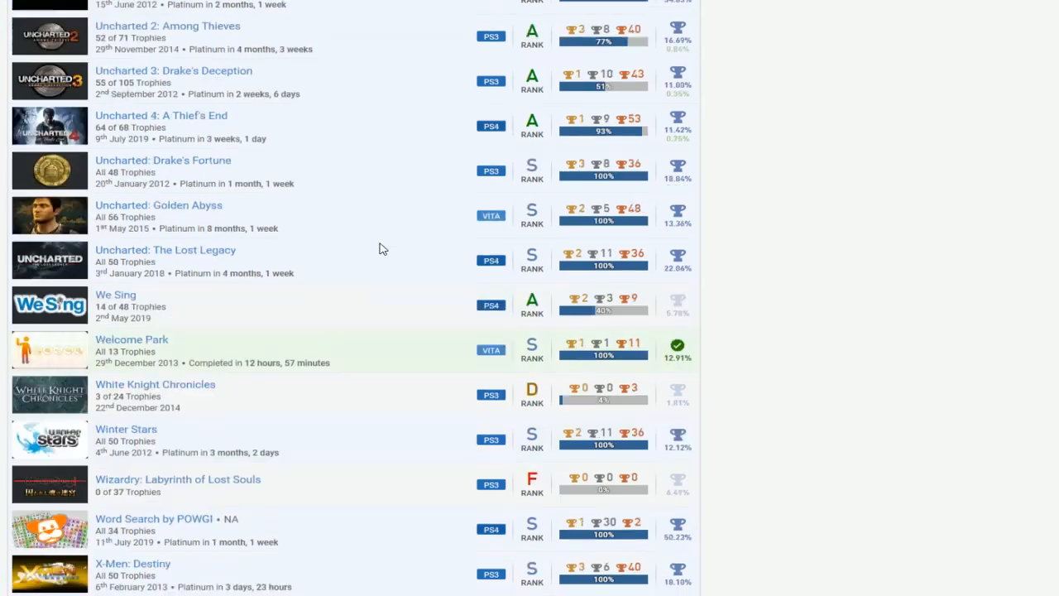
scroll(up, 3)
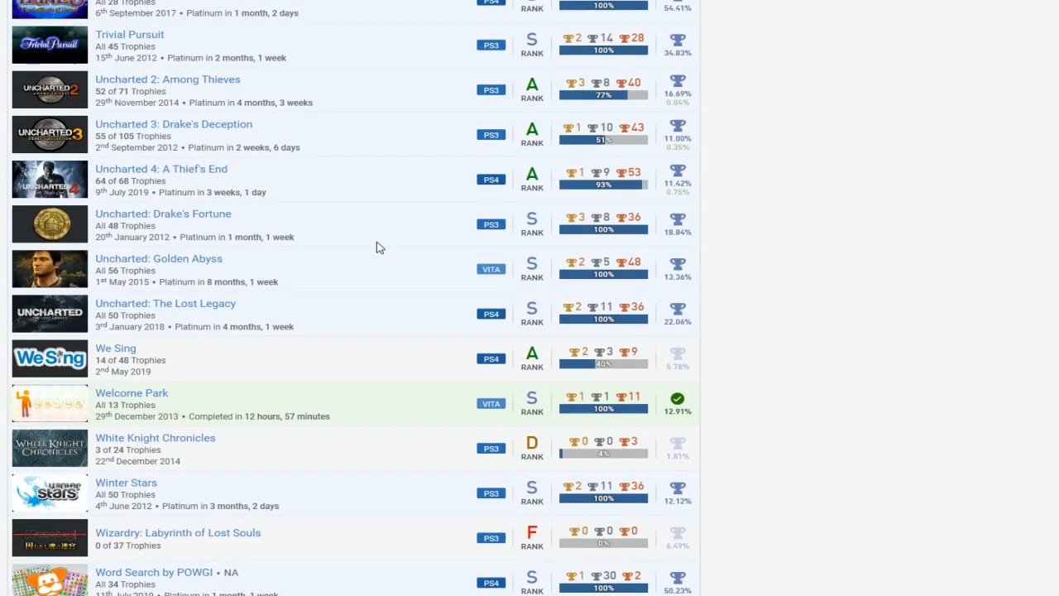
scroll(down, 3)
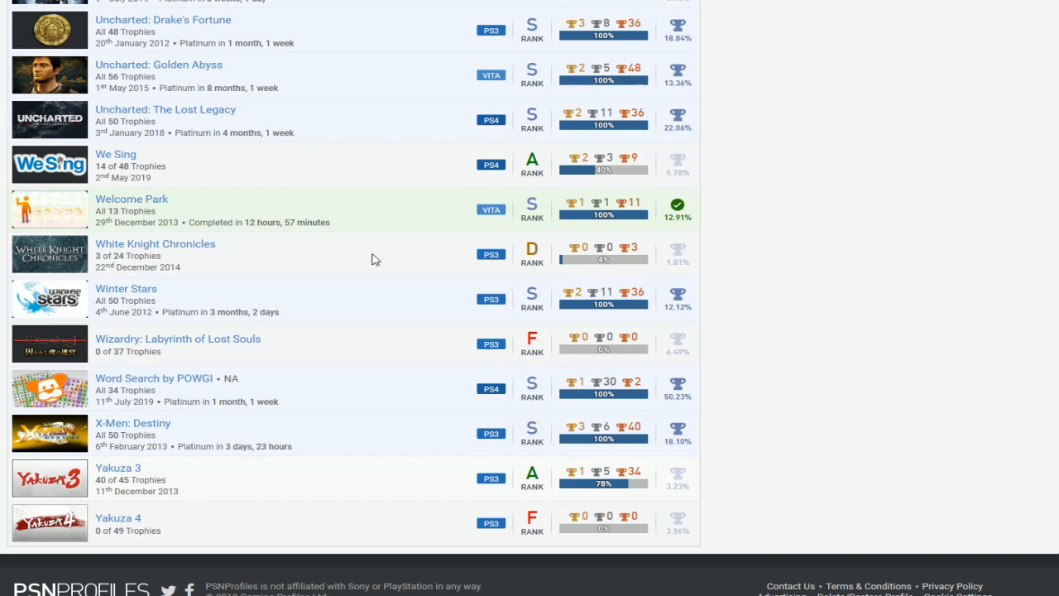
mouse_move(223, 306)
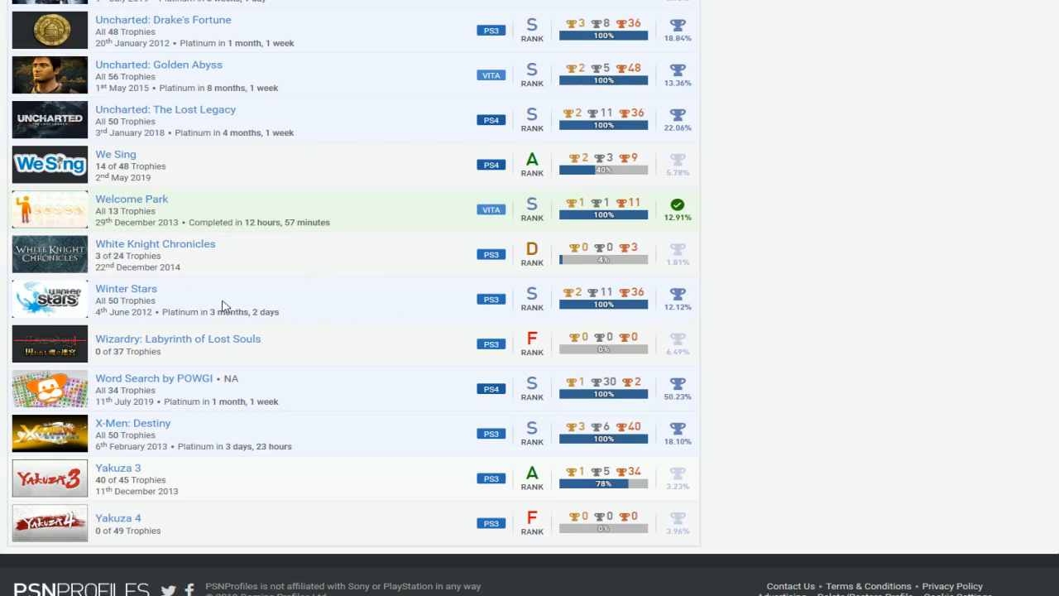
mouse_move(432, 306)
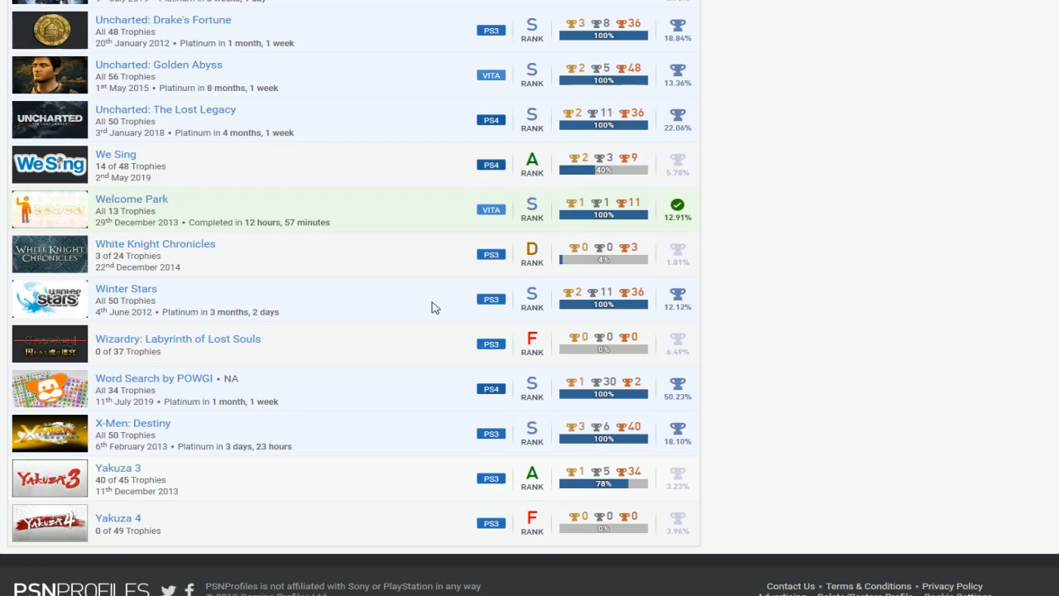
mouse_move(290, 321)
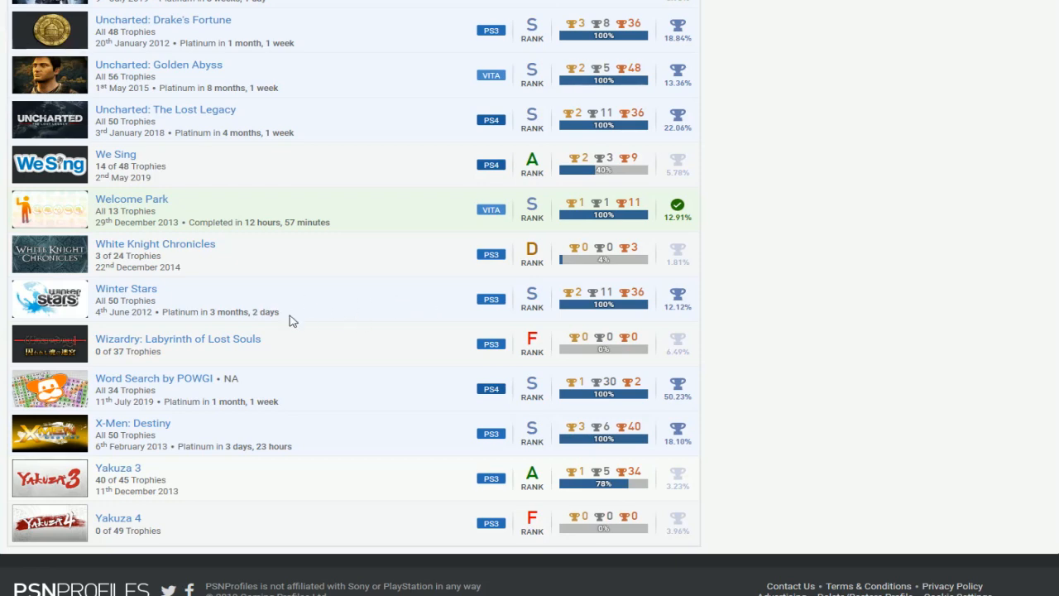
scroll(down, 3)
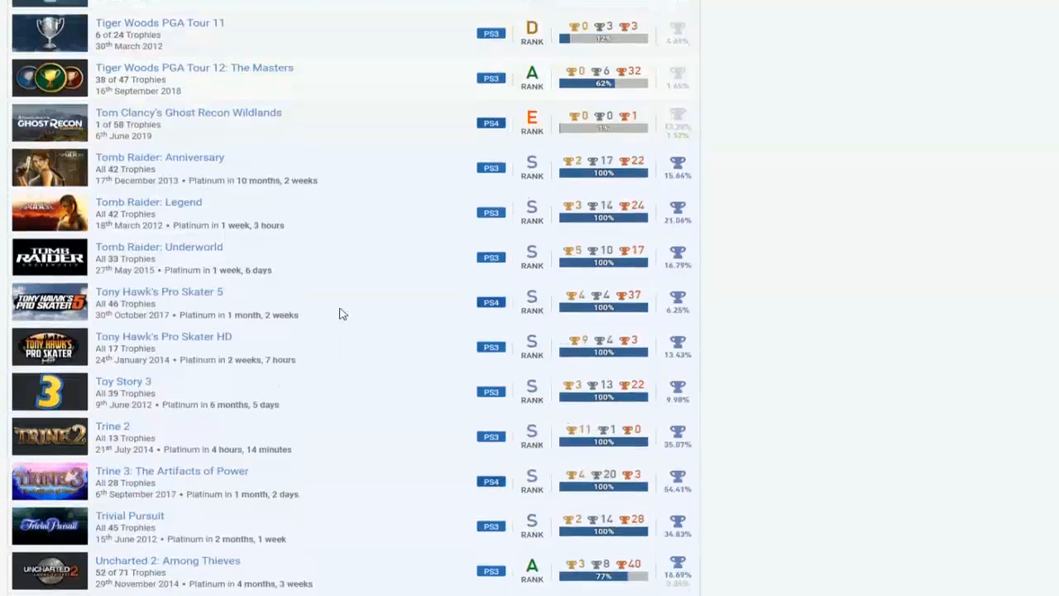
scroll(down, 3)
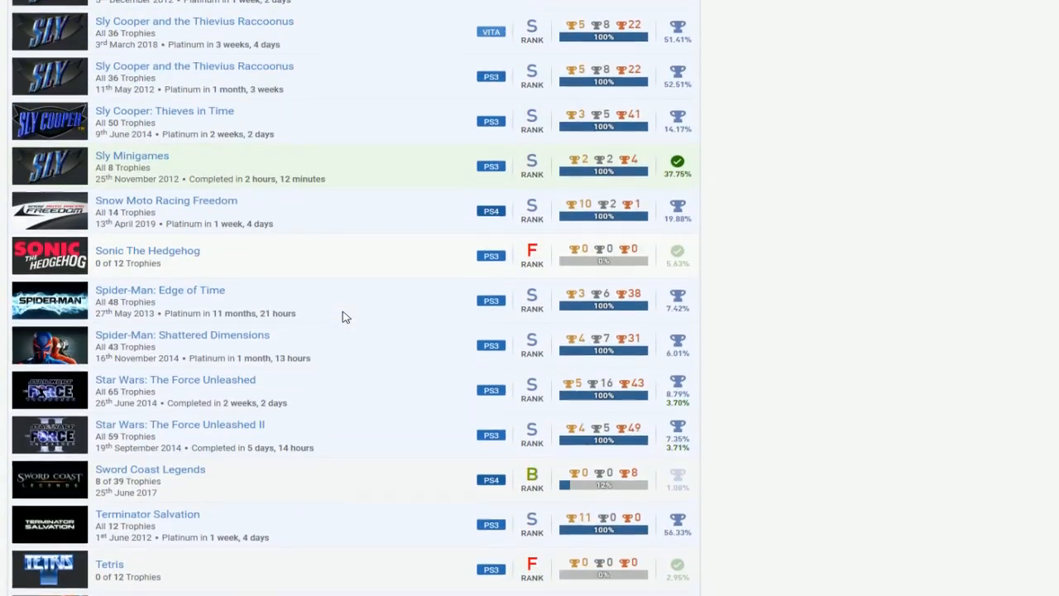
scroll(down, 3)
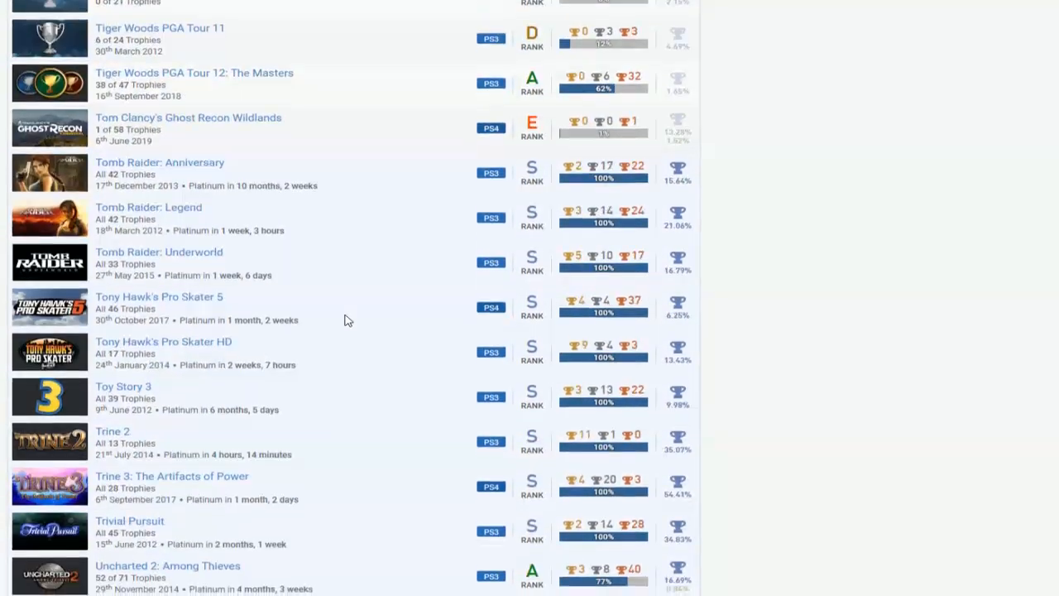
scroll(down, 3)
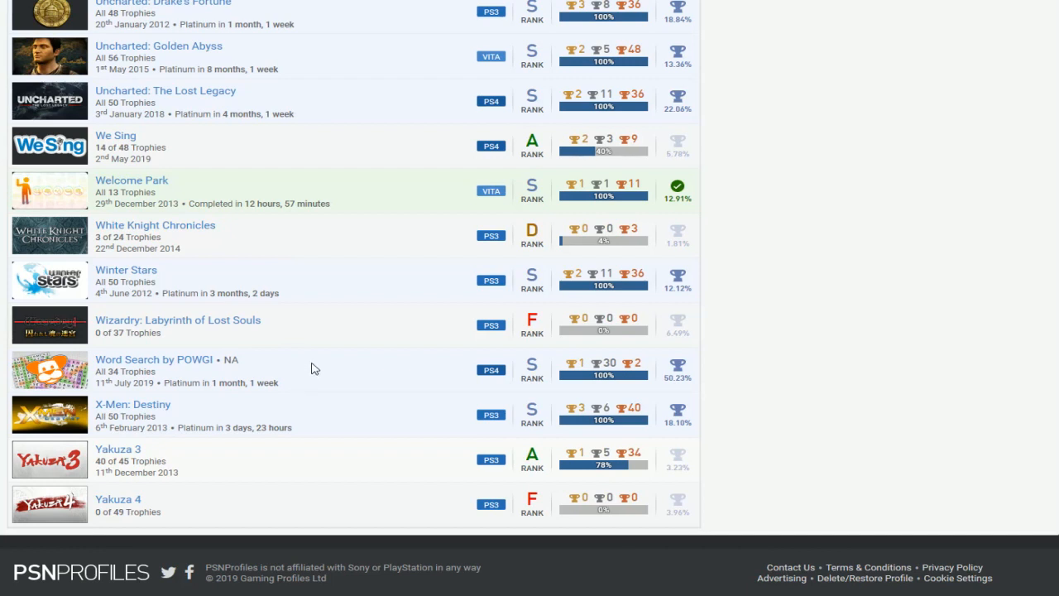
mouse_move(183, 414)
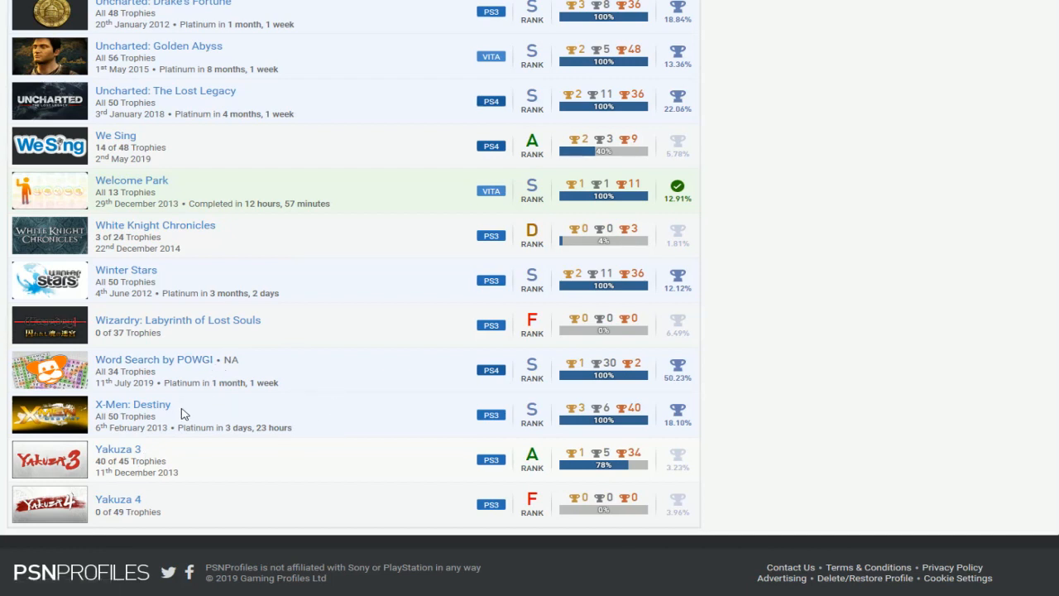
mouse_move(329, 484)
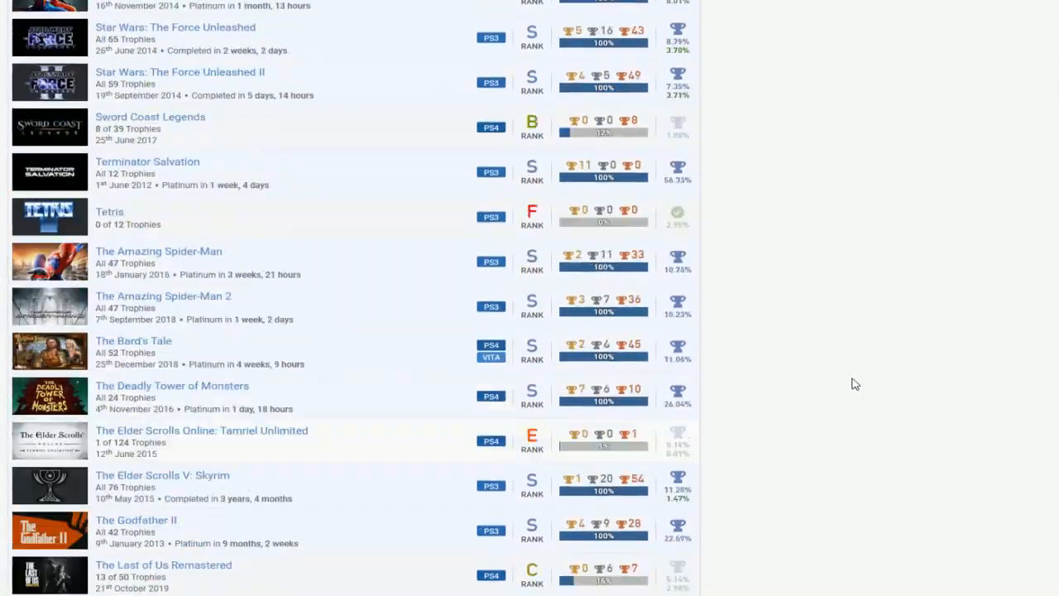
scroll(down, 3)
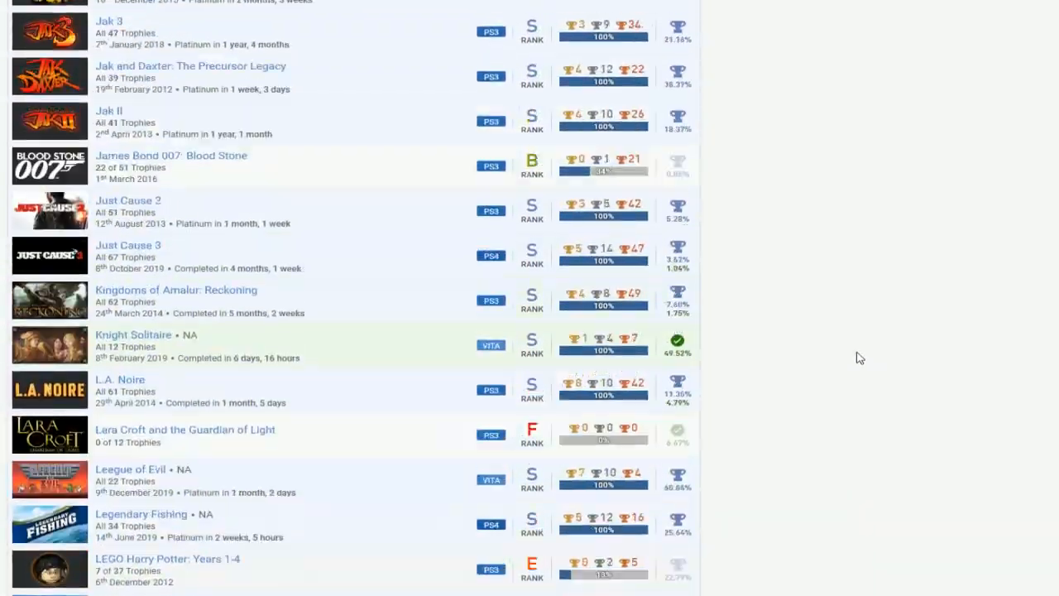
scroll(down, 3)
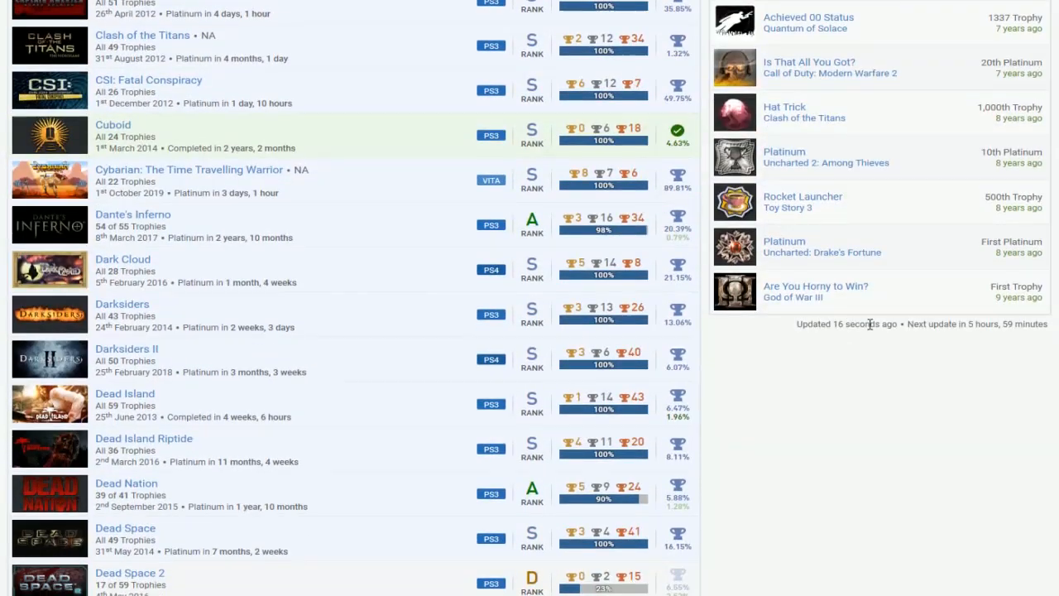
mouse_move(822, 305)
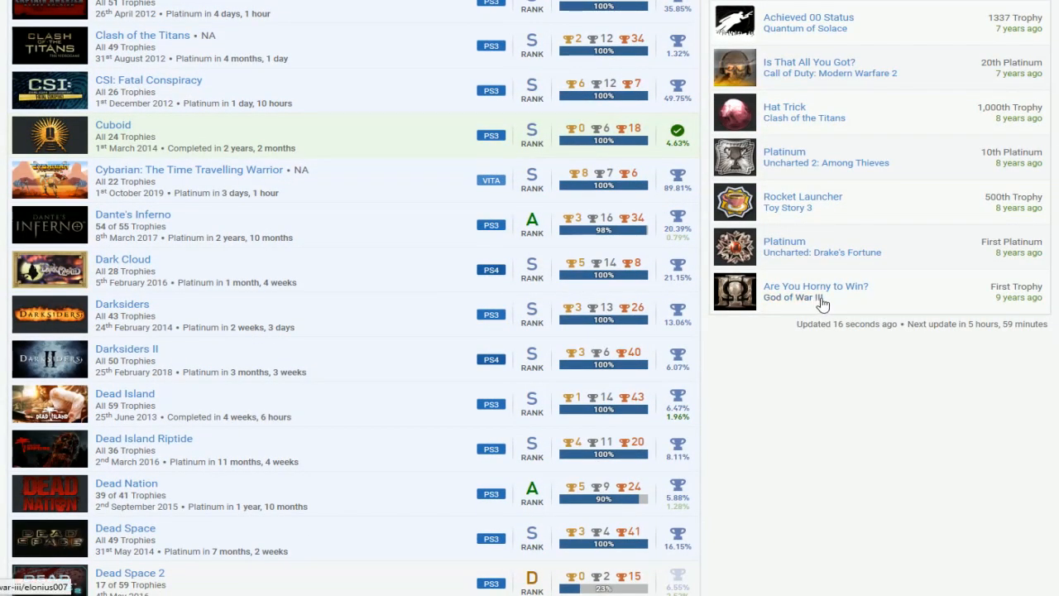
mouse_move(816, 287)
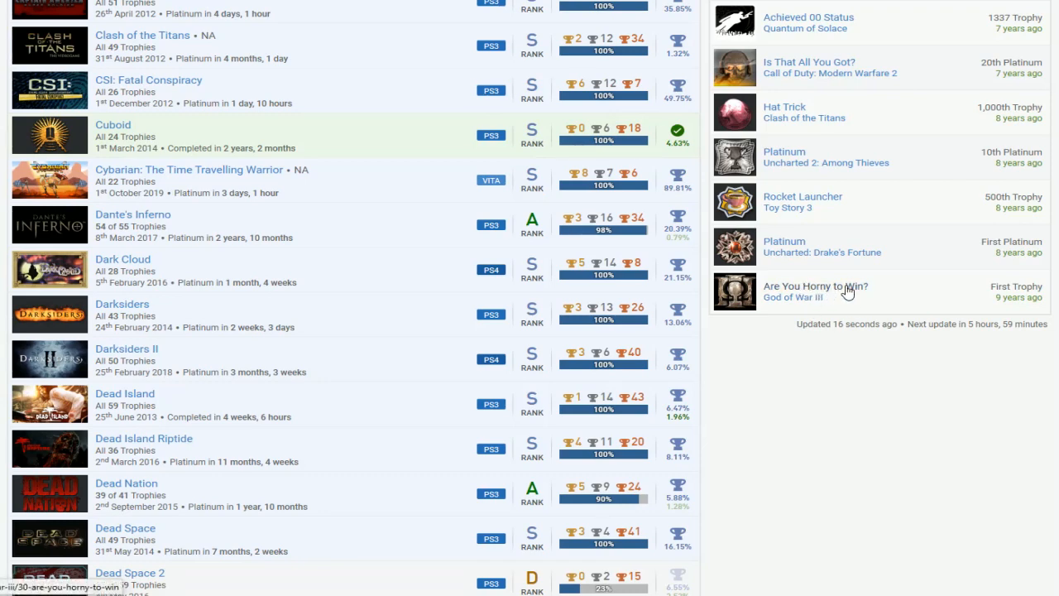
scroll(down, 3)
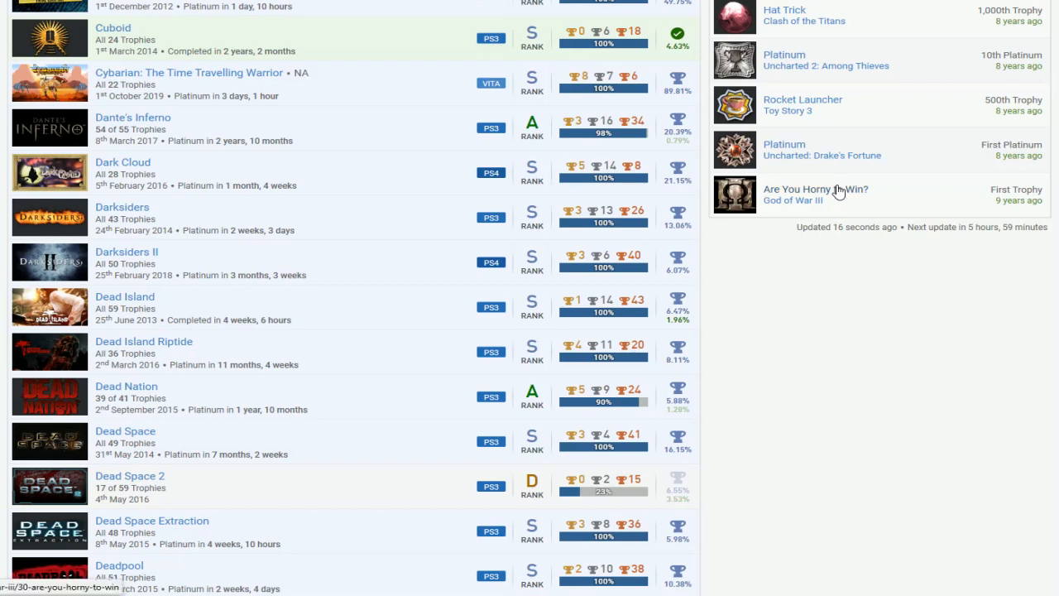
mouse_move(835, 241)
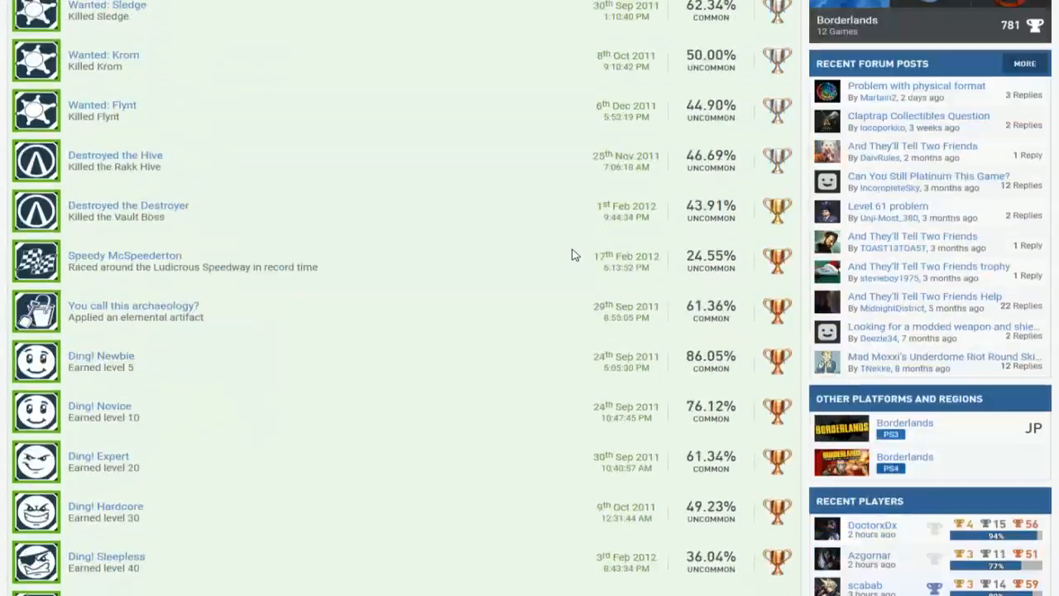
scroll(down, 3)
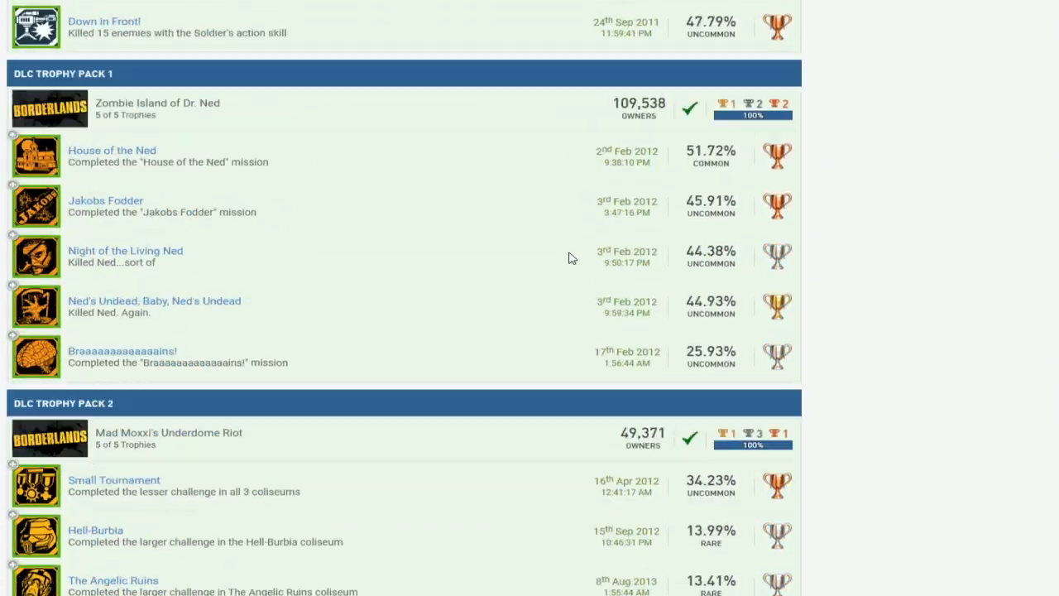
scroll(down, 3)
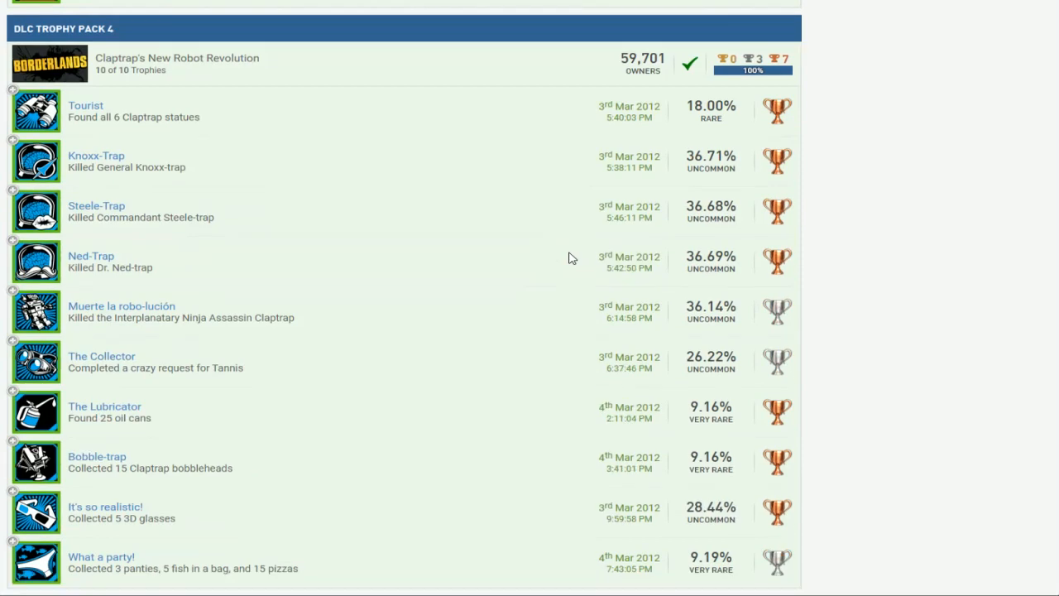
scroll(down, 3)
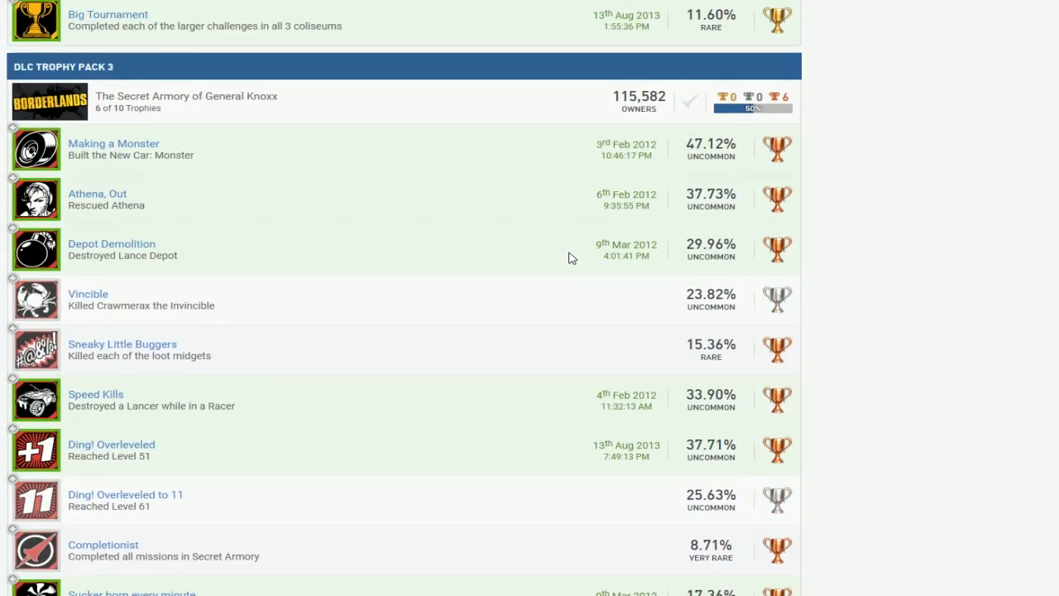
scroll(down, 3)
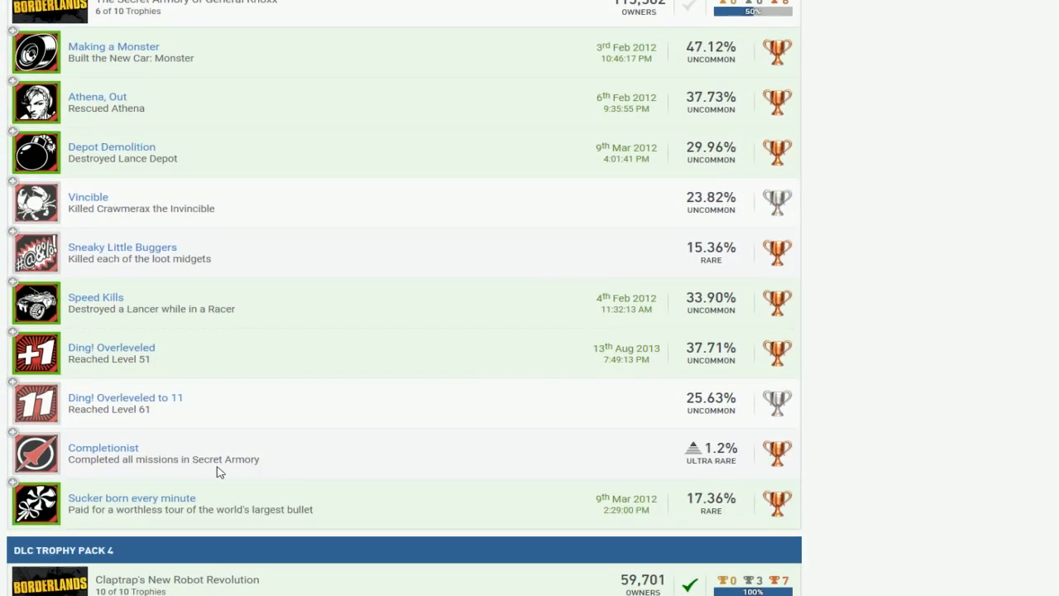
mouse_move(160, 454)
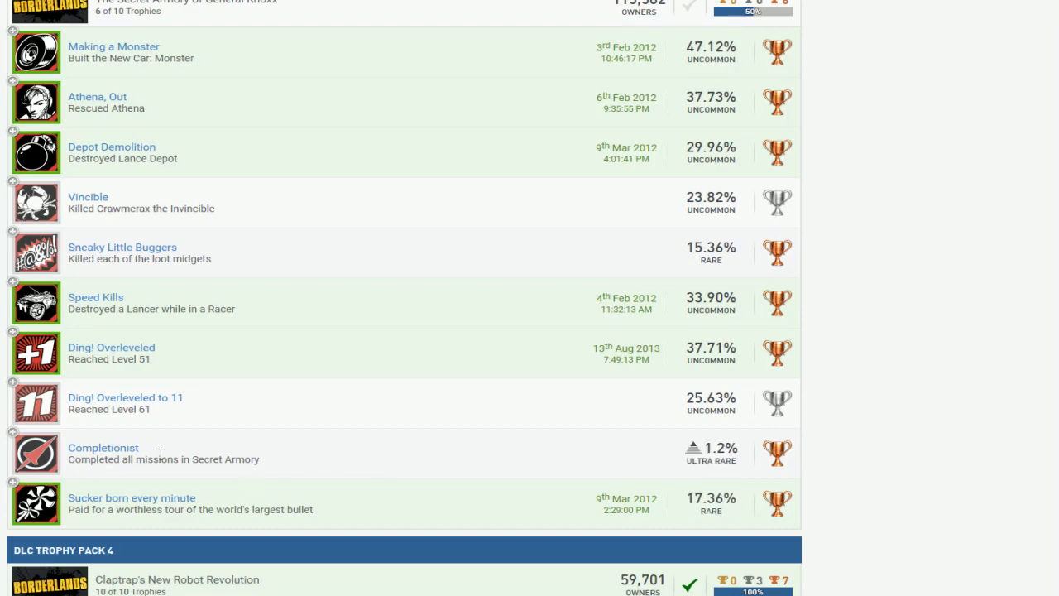
scroll(down, 3)
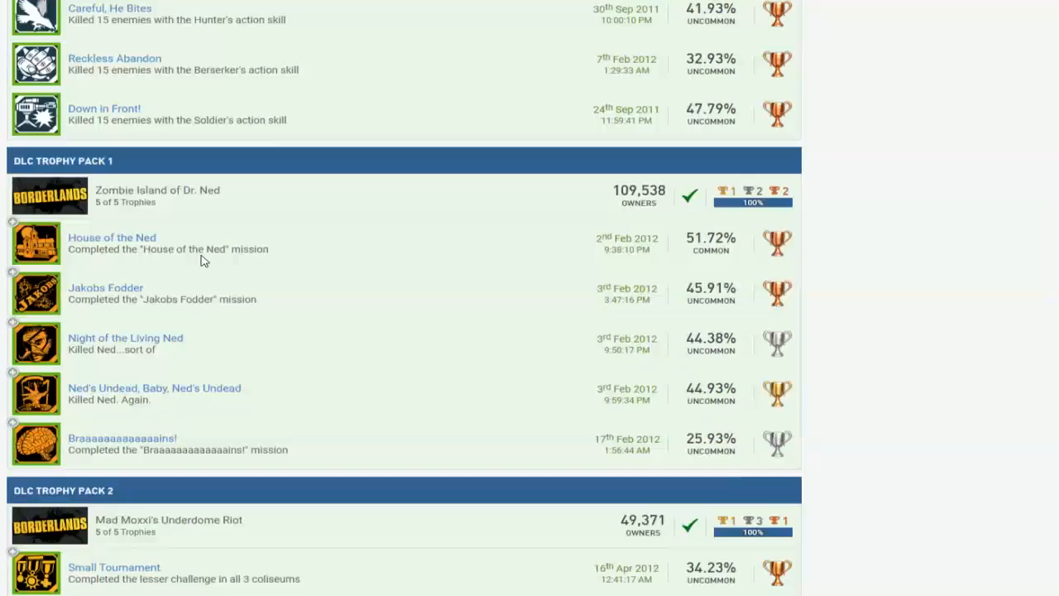
scroll(up, 3)
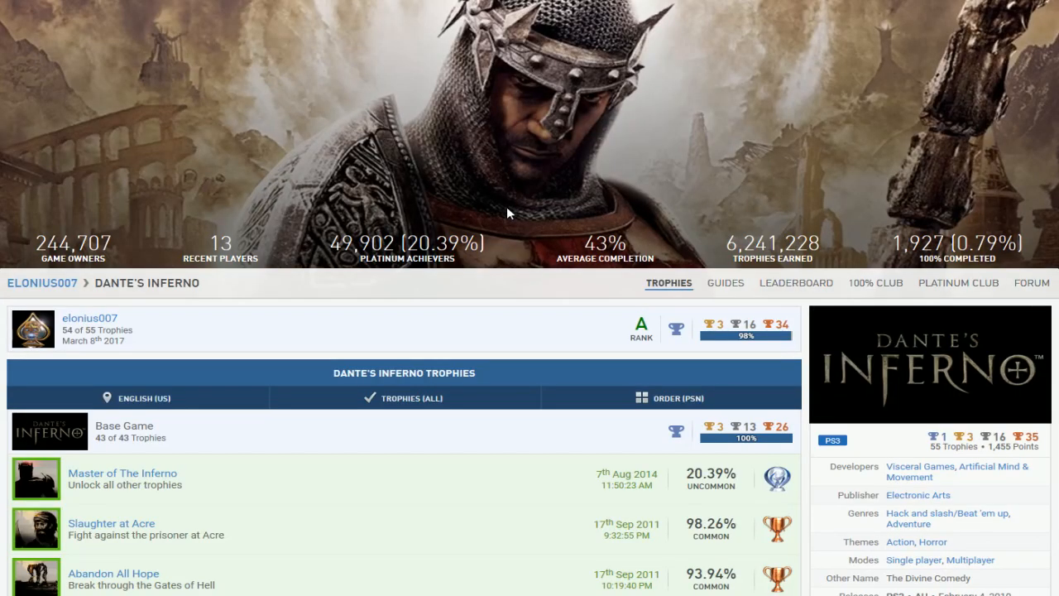
scroll(down, 3)
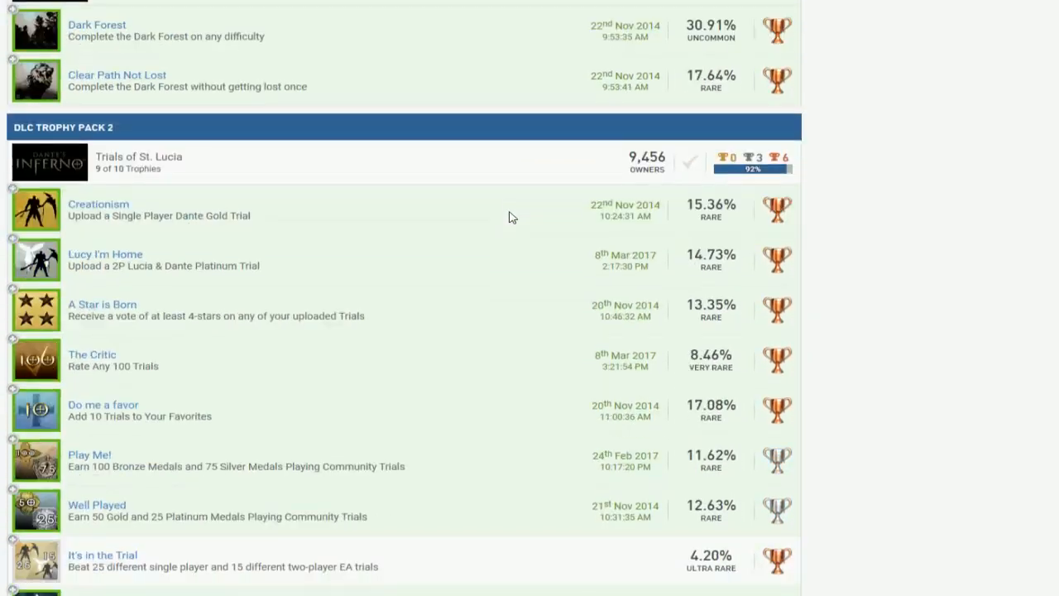
scroll(down, 3)
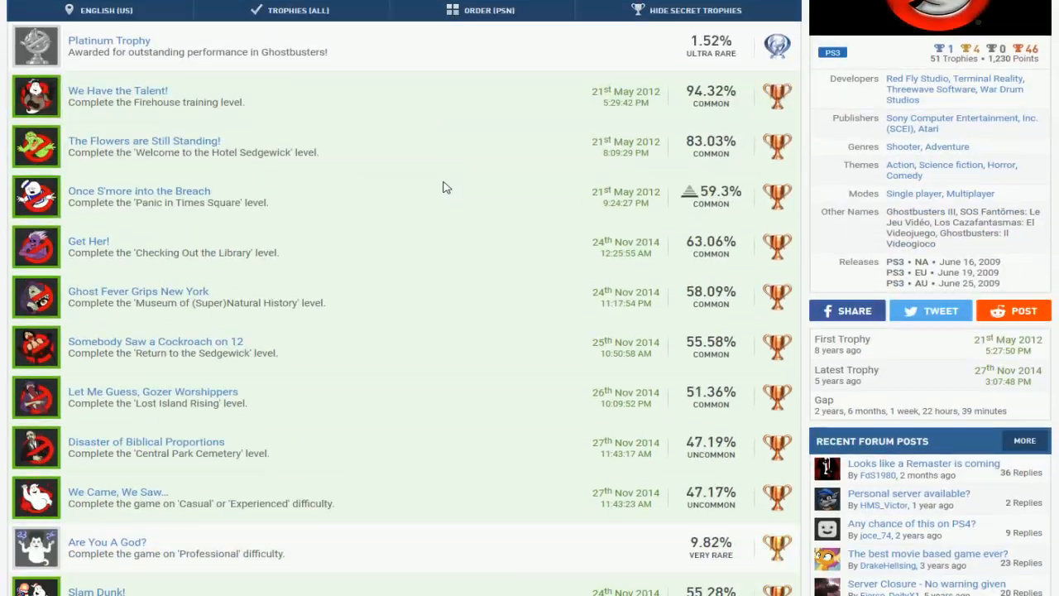
scroll(down, 3)
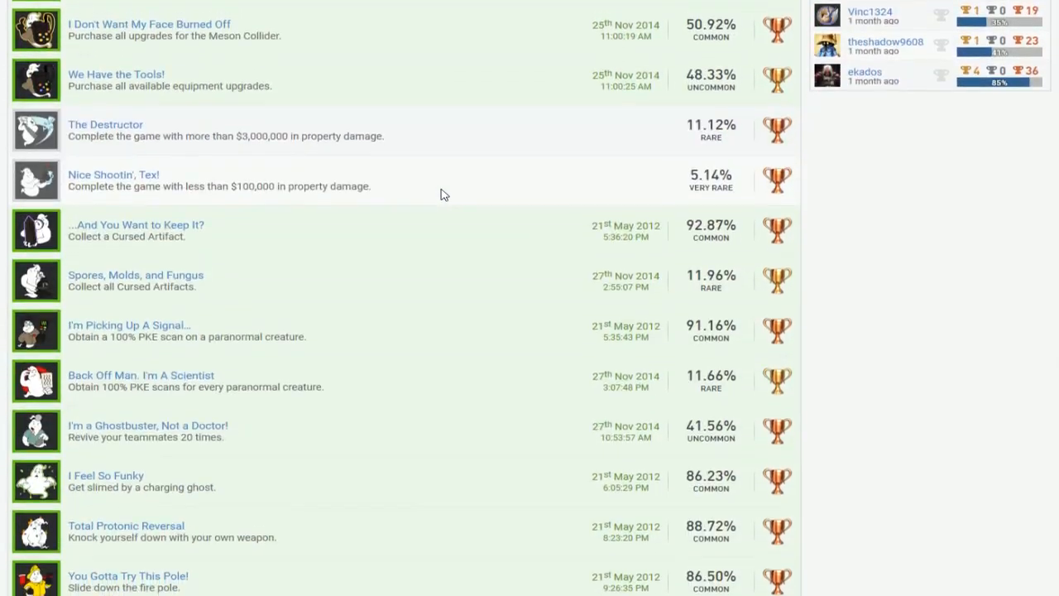
scroll(down, 3)
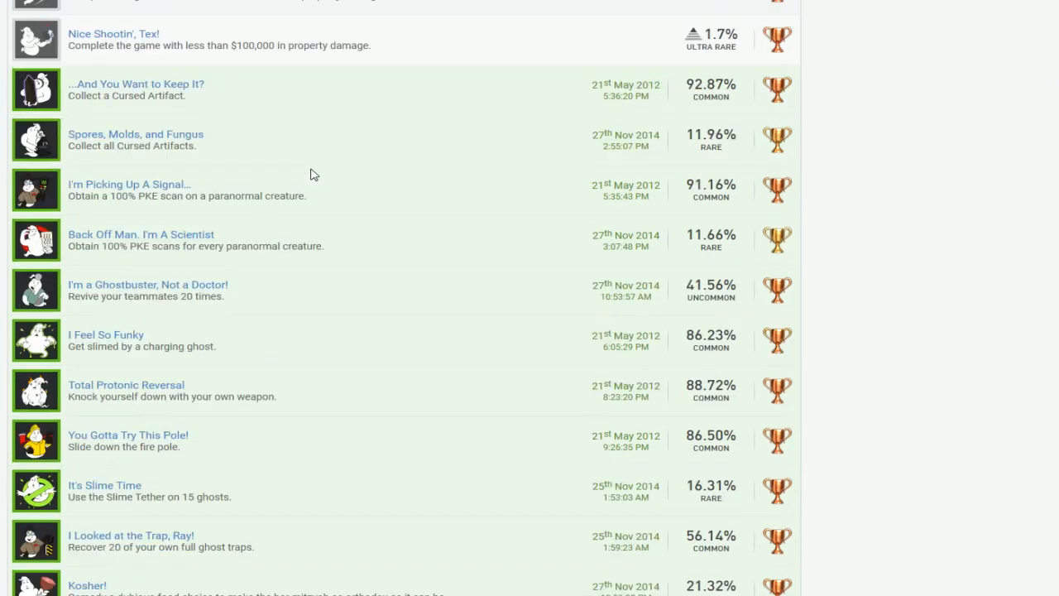
scroll(down, 3)
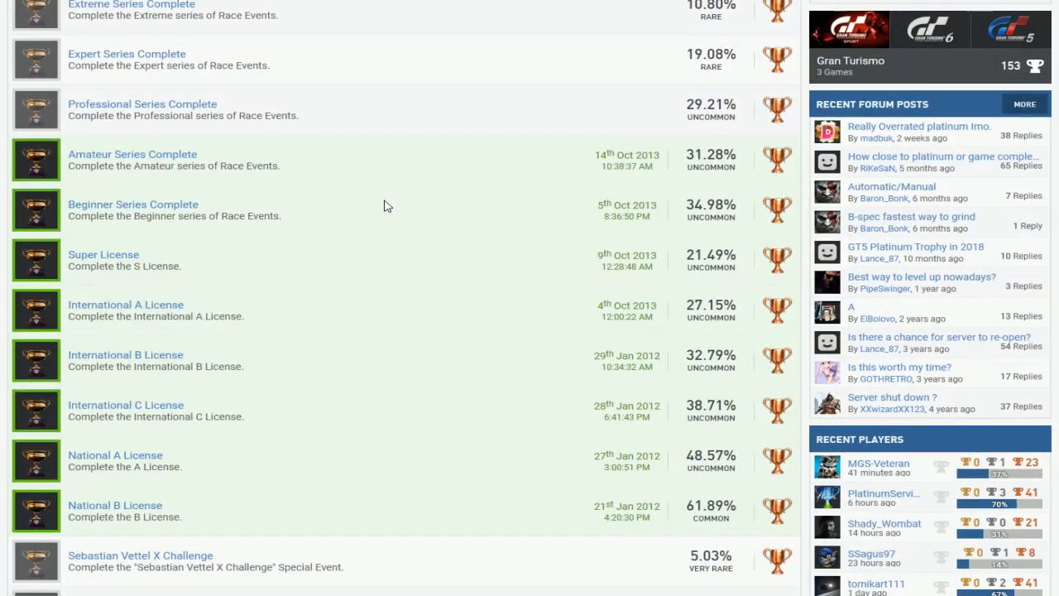
scroll(down, 3)
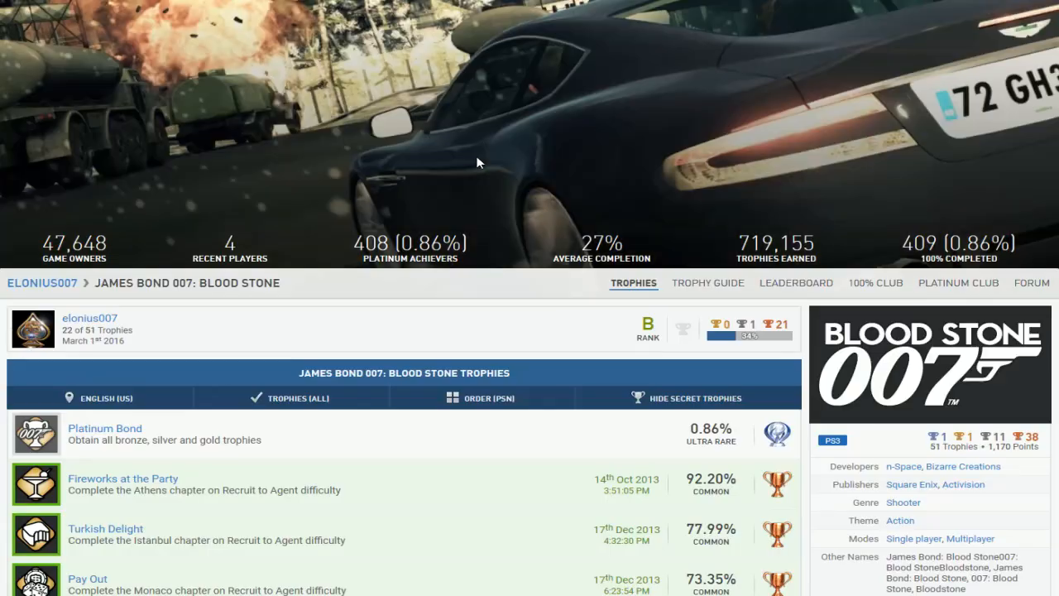
scroll(down, 3)
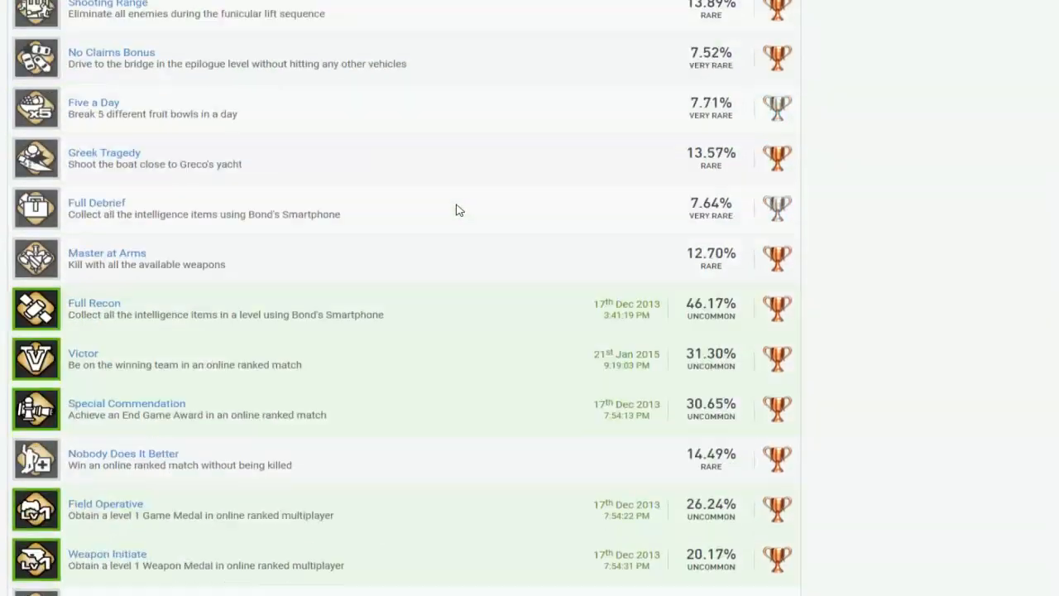
scroll(down, 3)
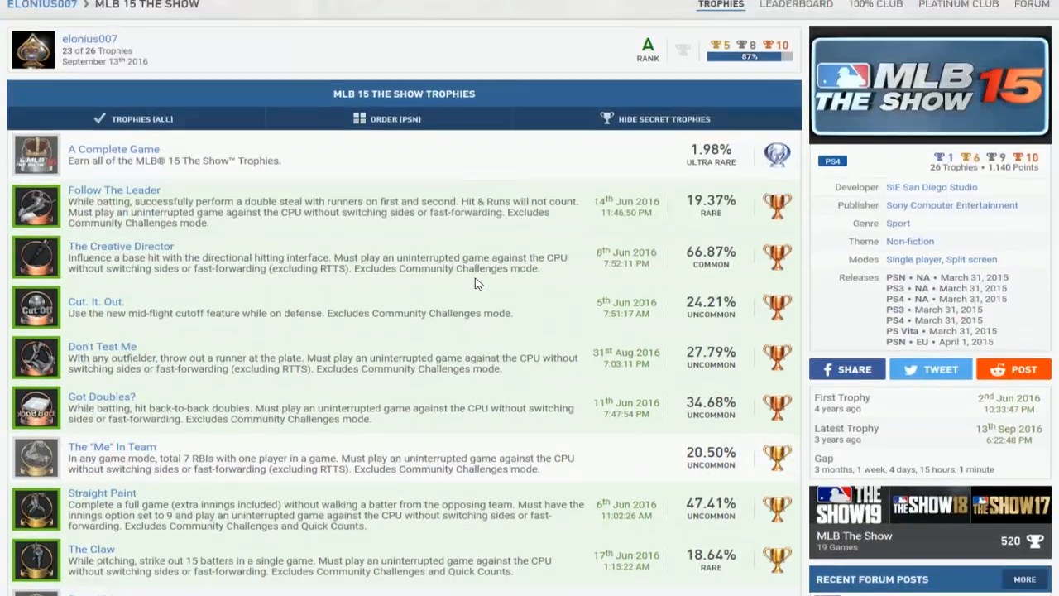
scroll(down, 3)
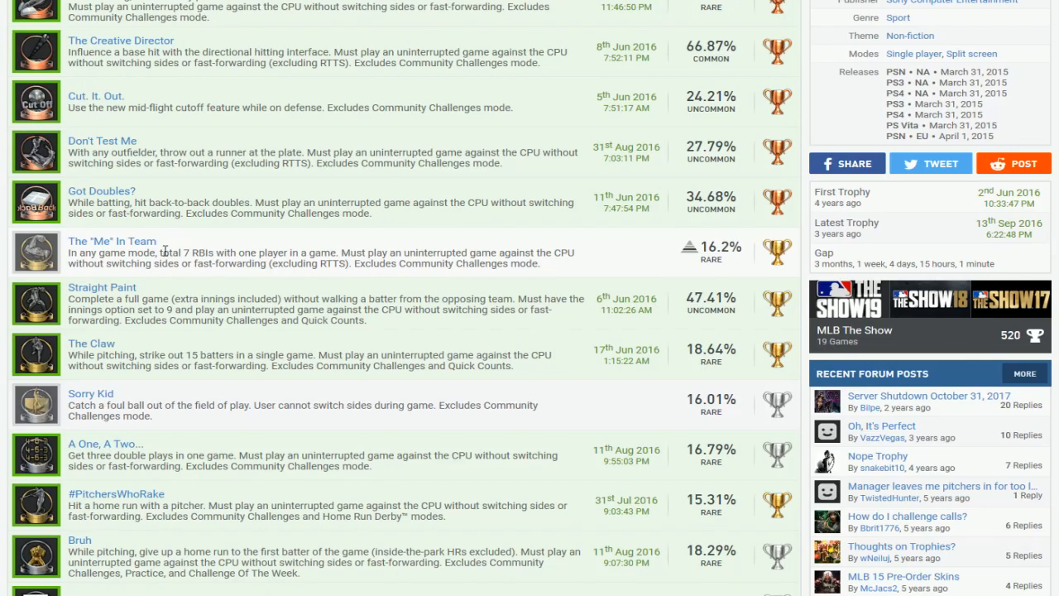
scroll(down, 3)
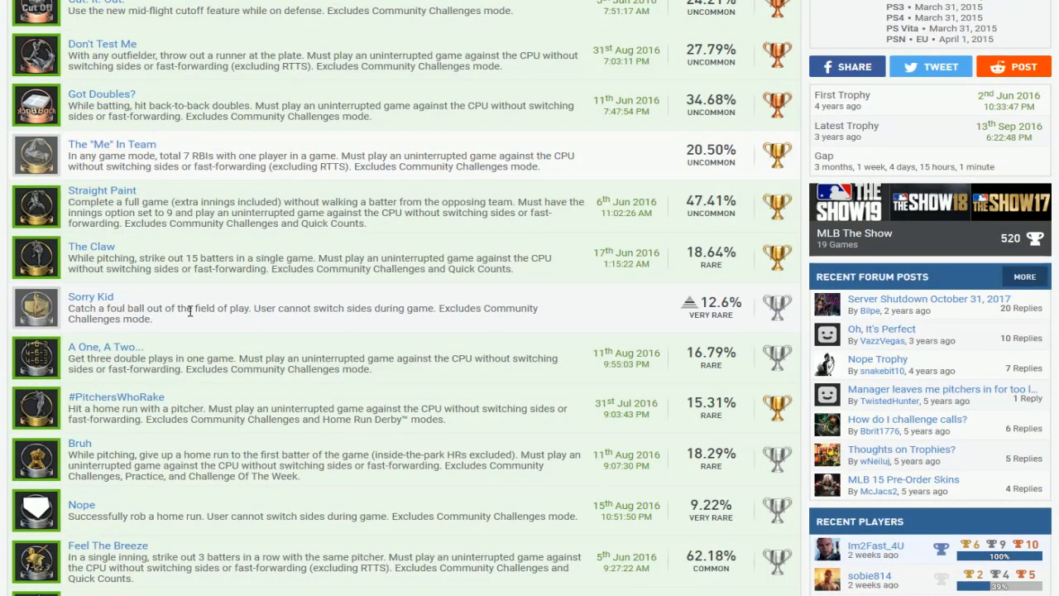
scroll(down, 3)
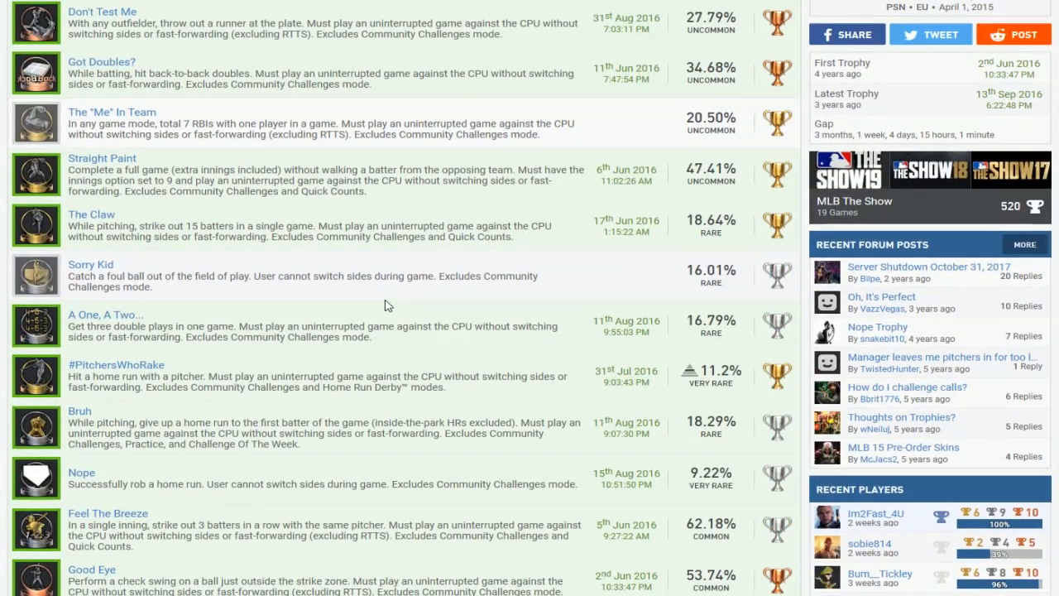
scroll(up, 3)
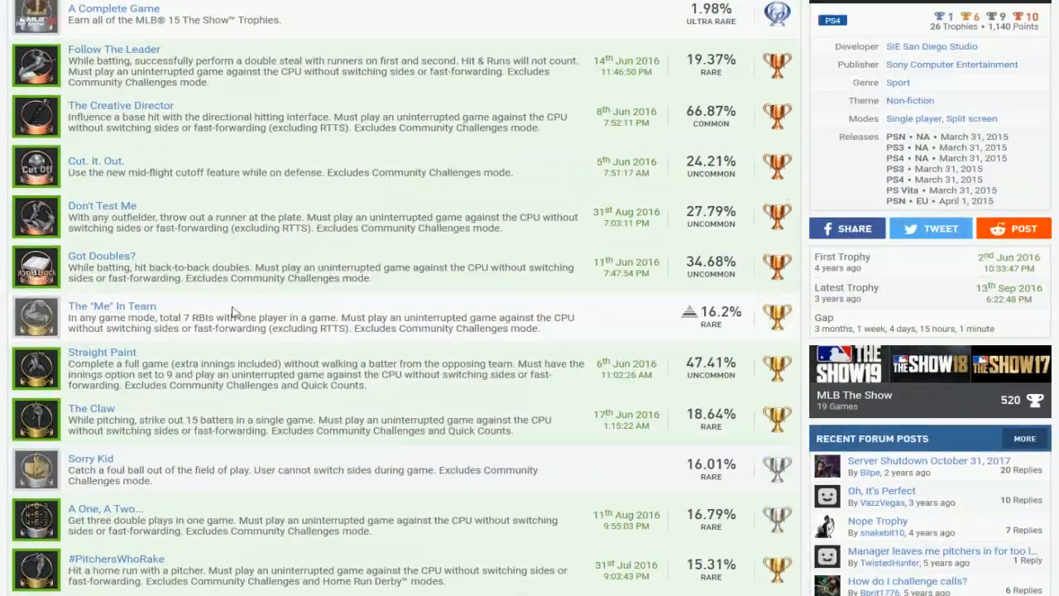
scroll(down, 3)
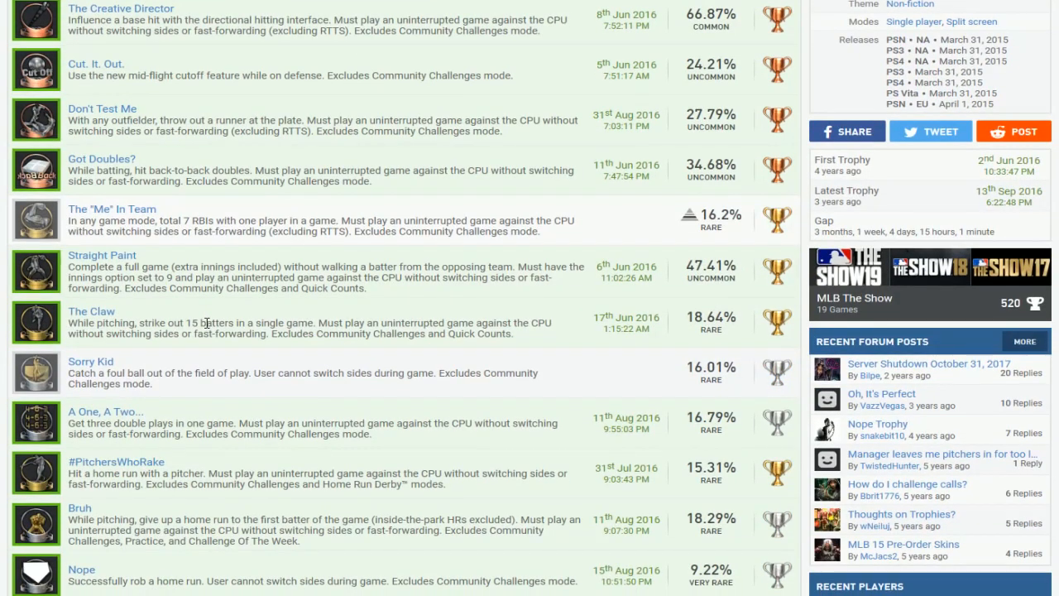
scroll(down, 3)
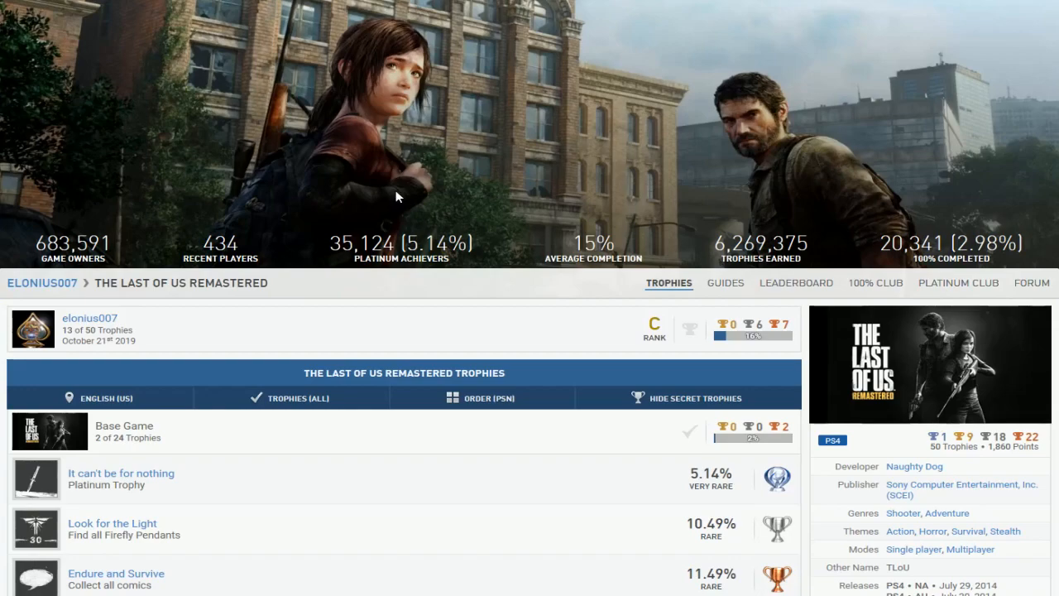
scroll(down, 3)
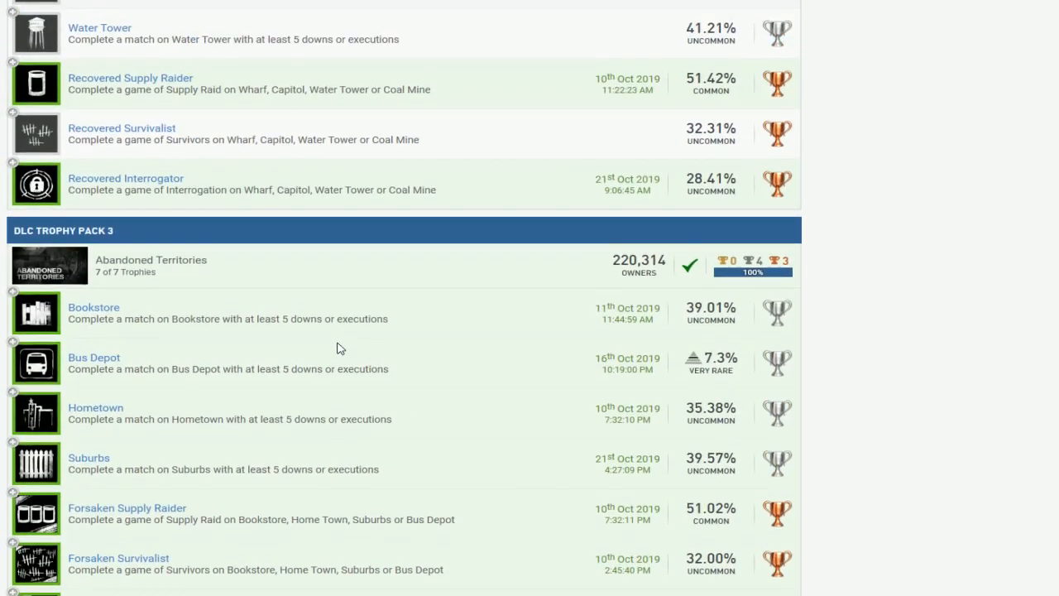
scroll(up, 3)
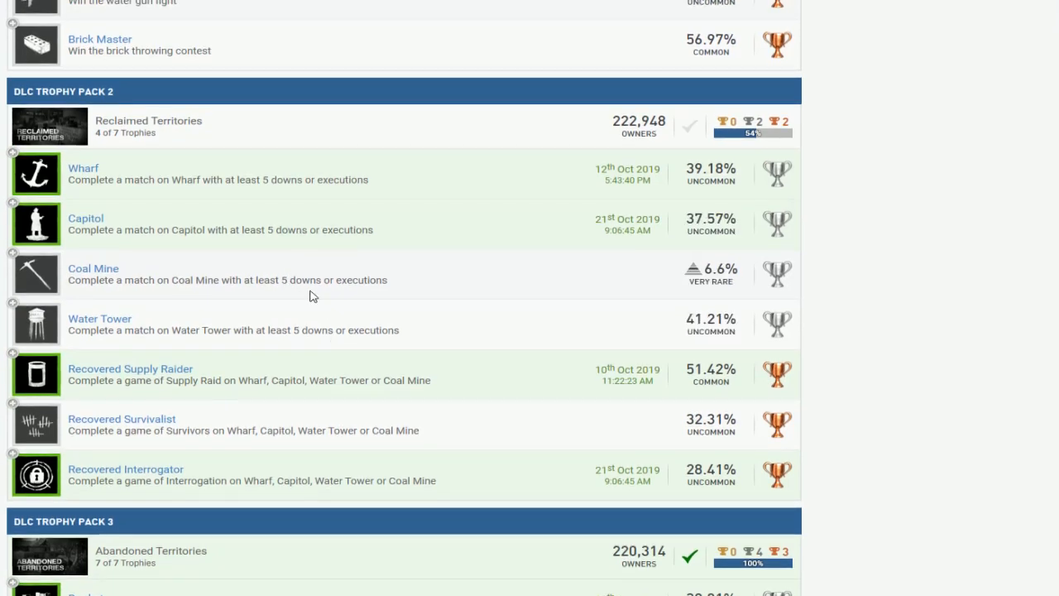
mouse_move(635, 333)
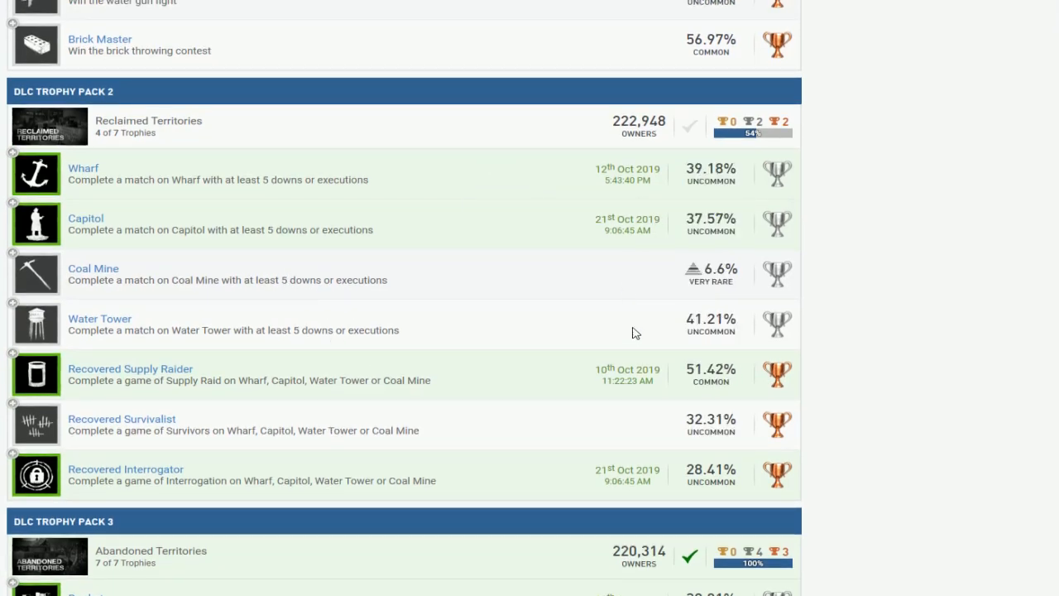
scroll(down, 3)
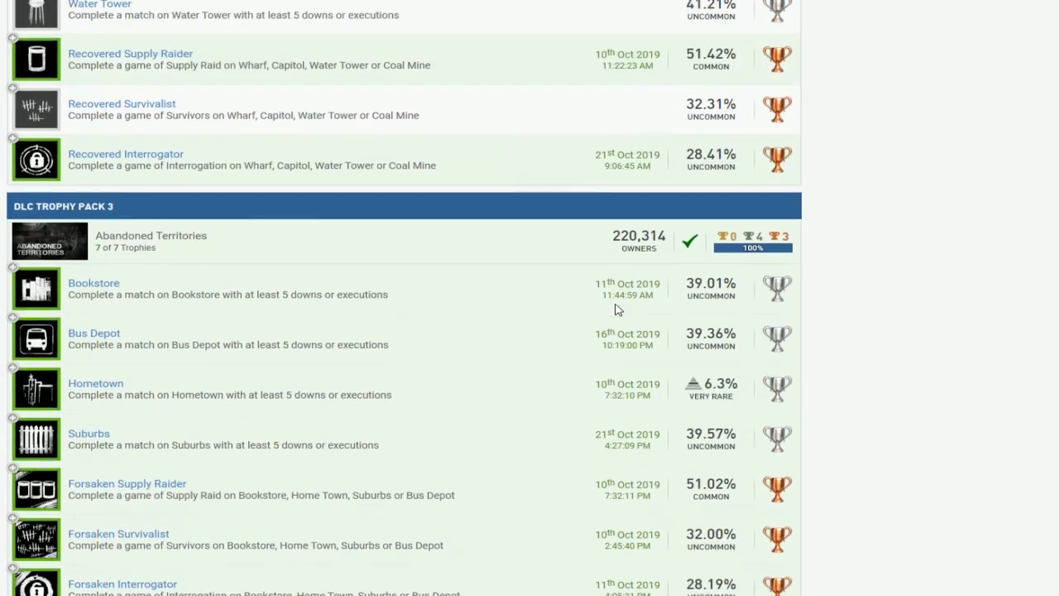
scroll(up, 3)
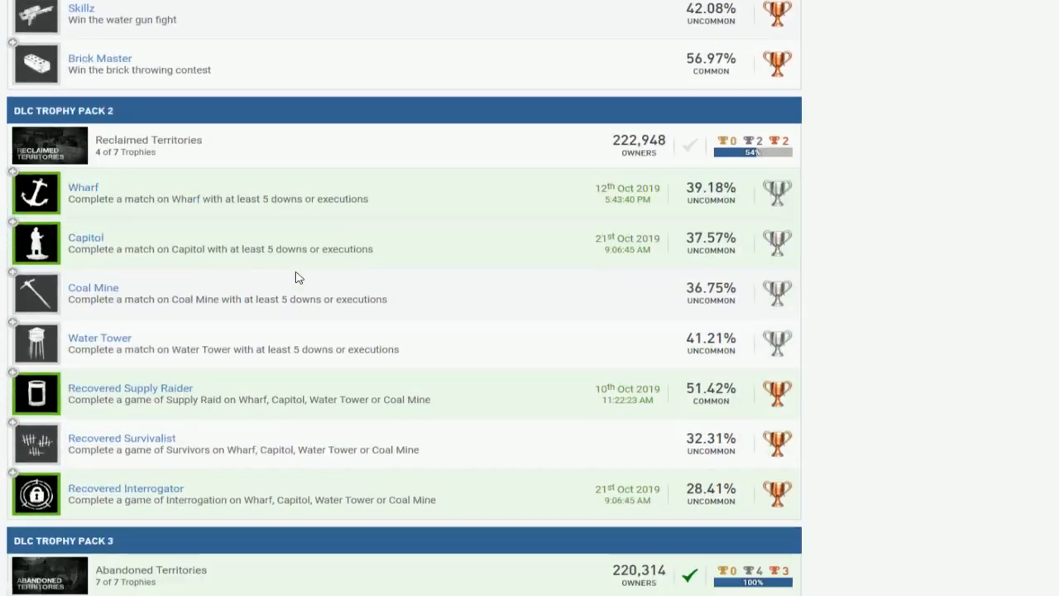
scroll(down, 3)
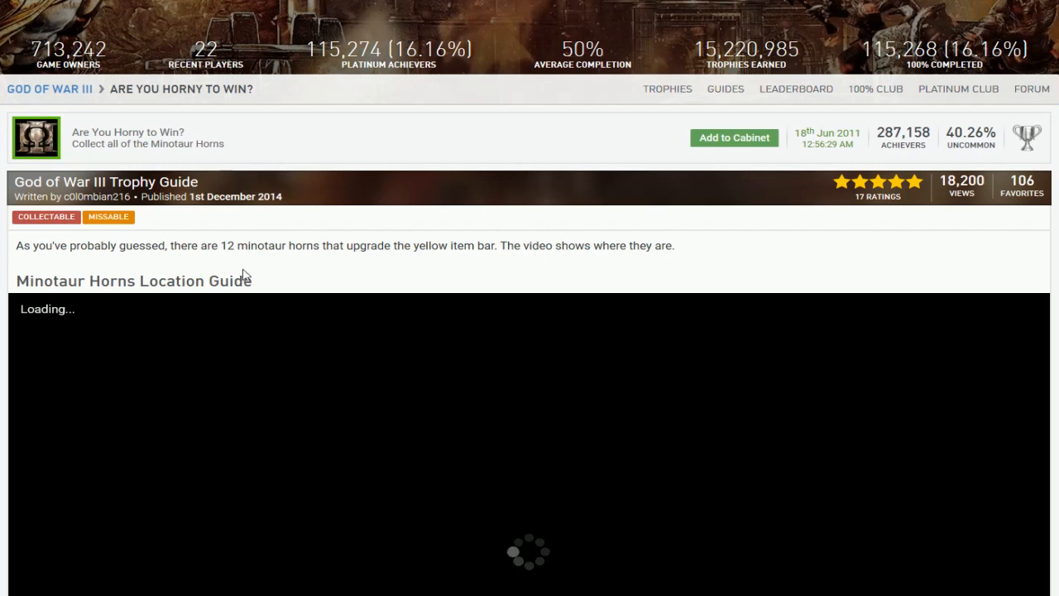
mouse_move(182, 159)
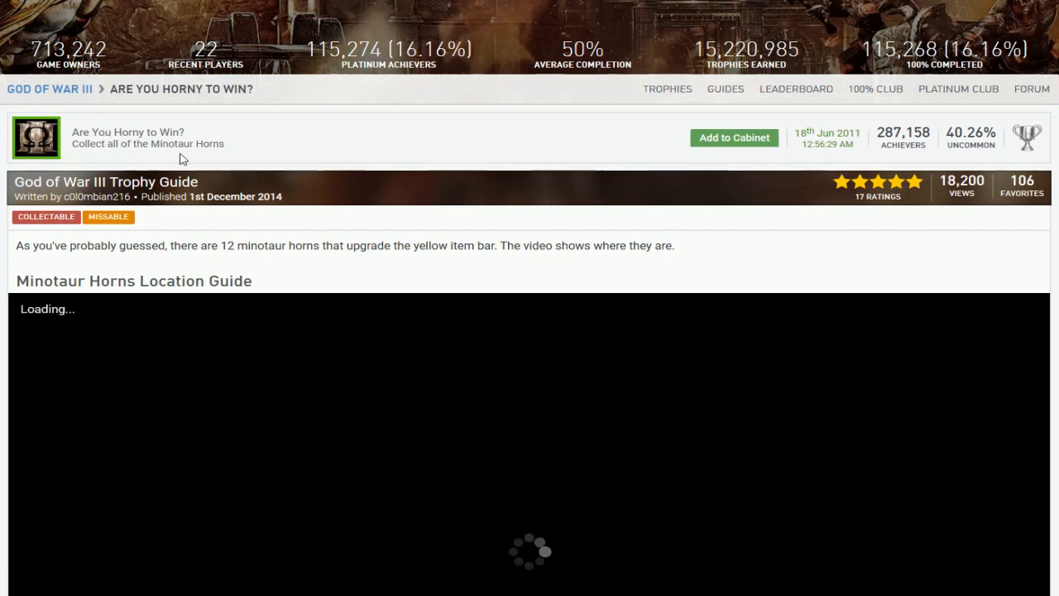
scroll(down, 3)
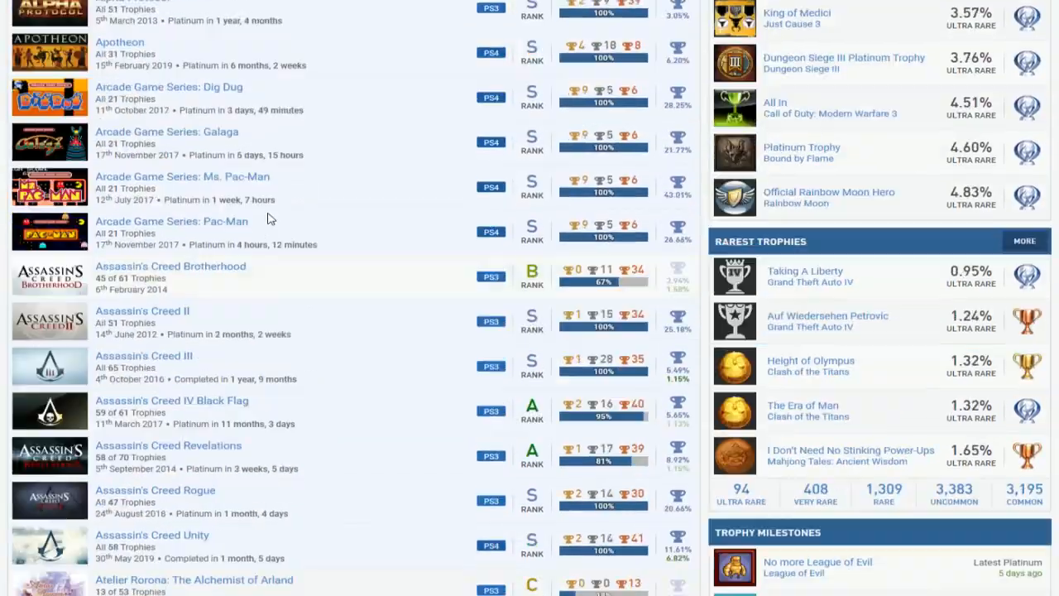
scroll(down, 3)
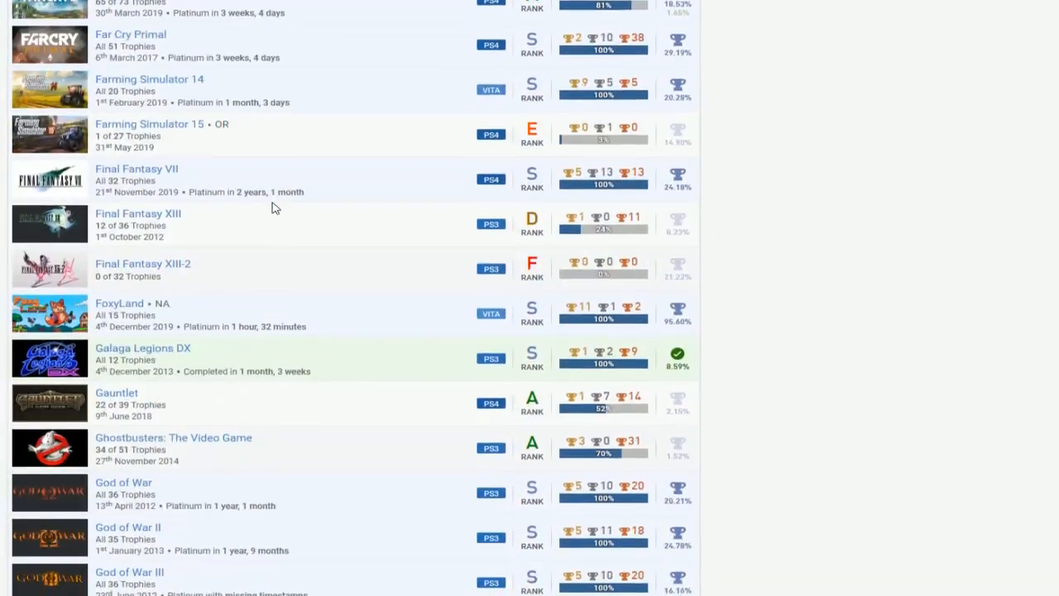
scroll(down, 3)
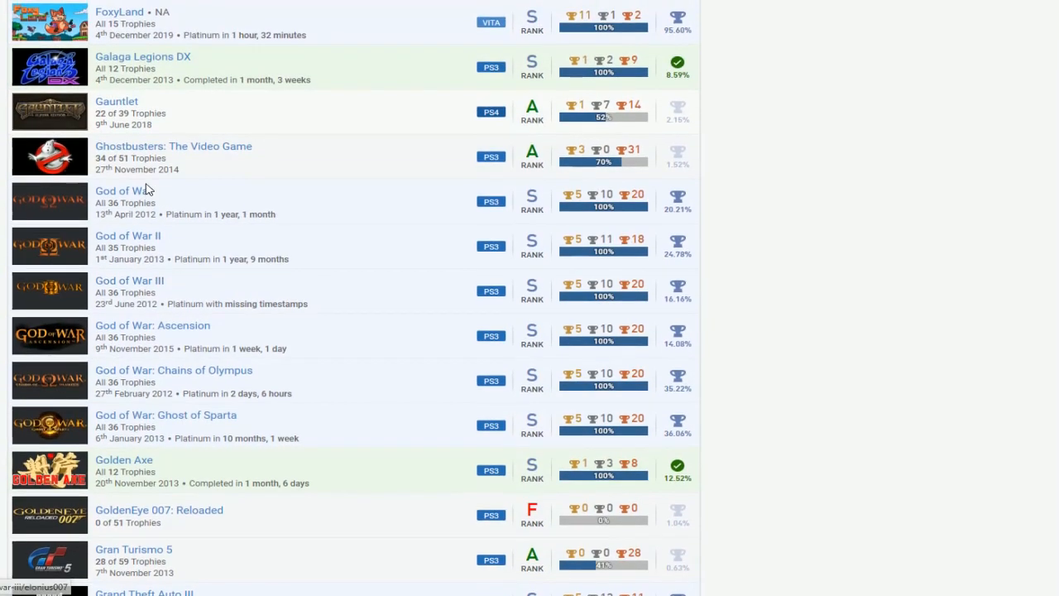
scroll(down, 3)
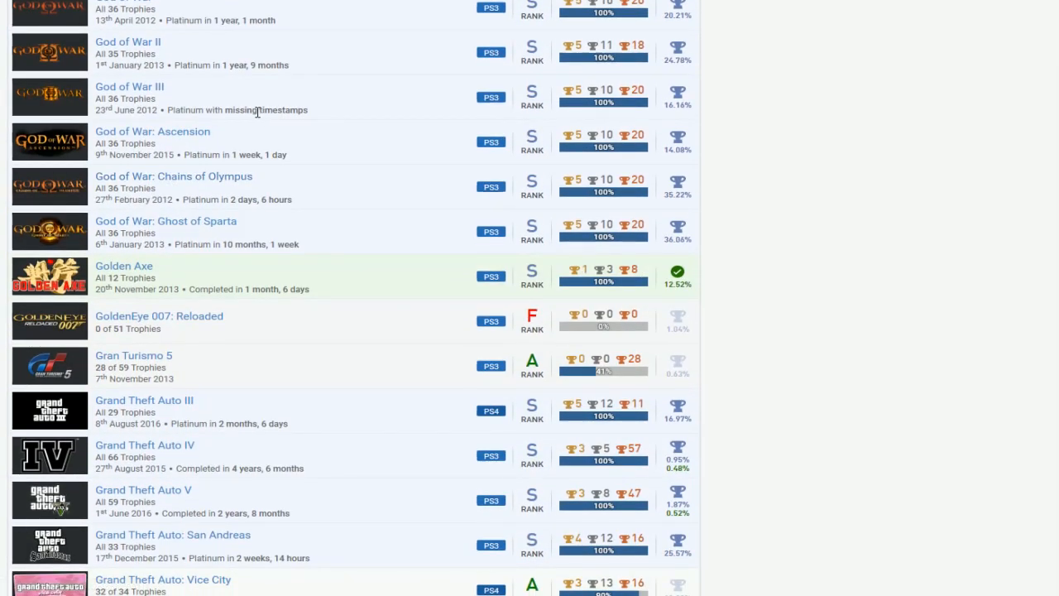
scroll(down, 3)
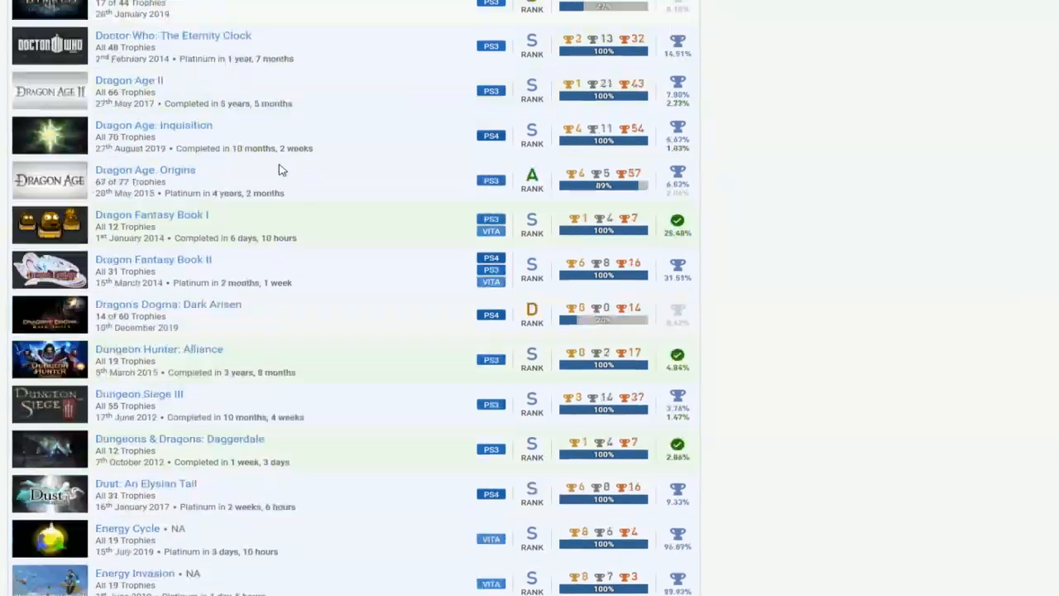